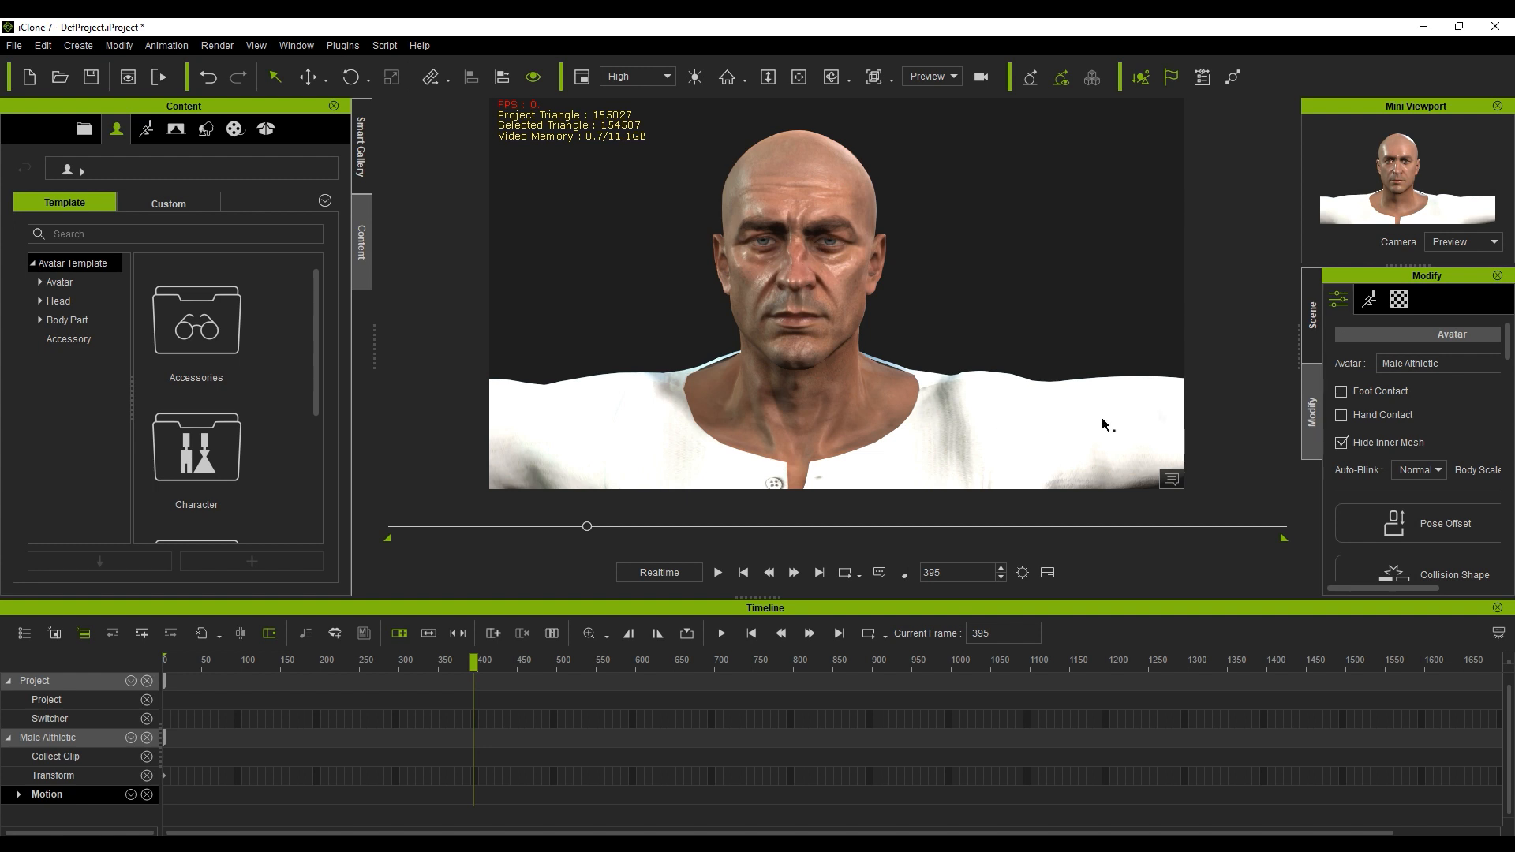
Step: Open Motion LIVE from the Plugins section of the Modify panel's Motion tab
{"action": "left_click", "coordinate": [1368, 298]}
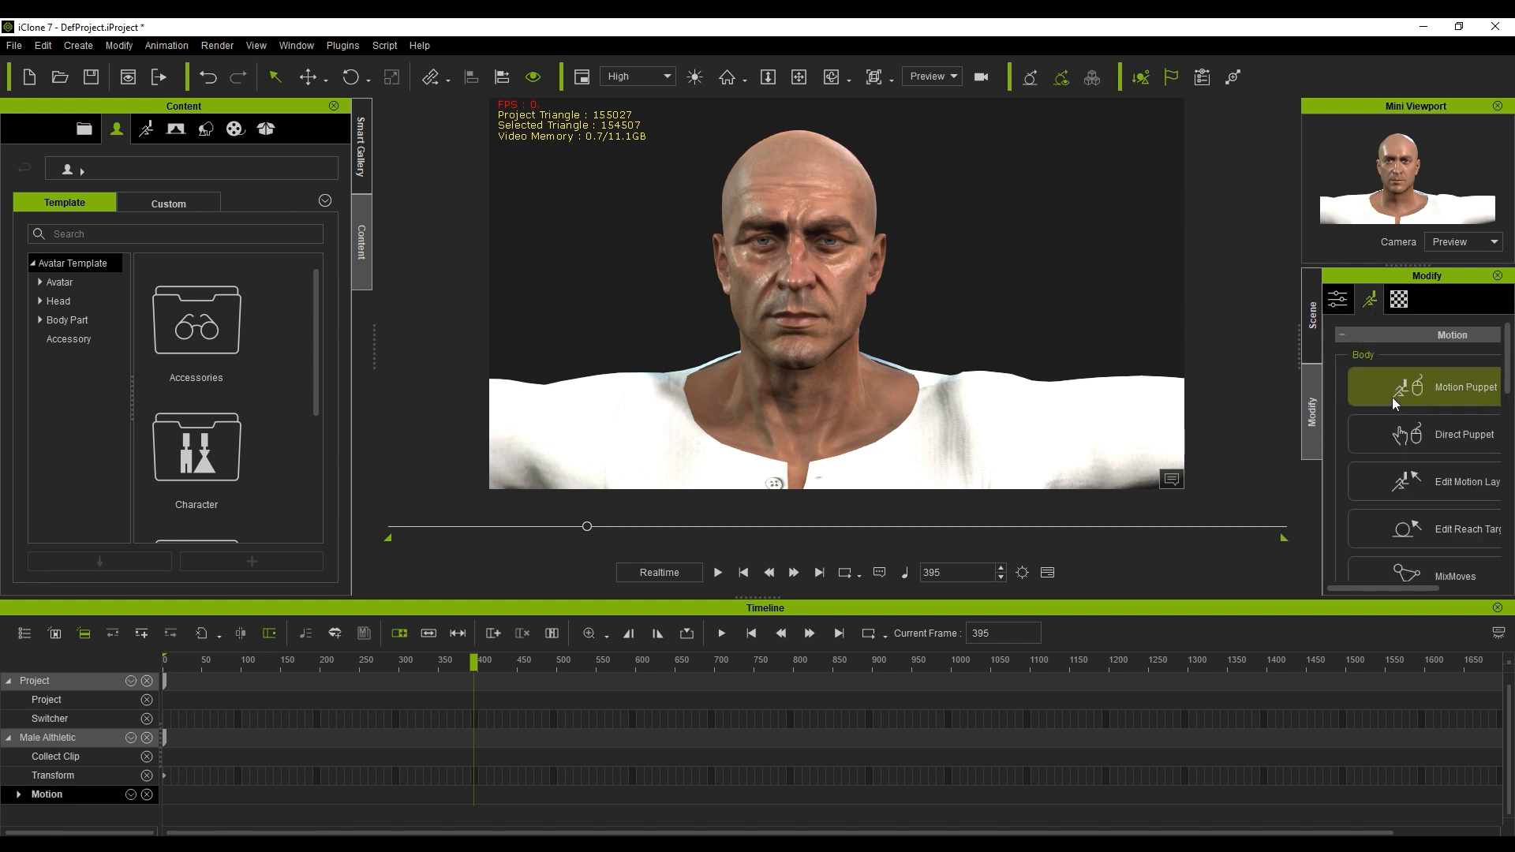
{"action": "scroll", "scroll_direction": "down", "scroll_amount": 3}
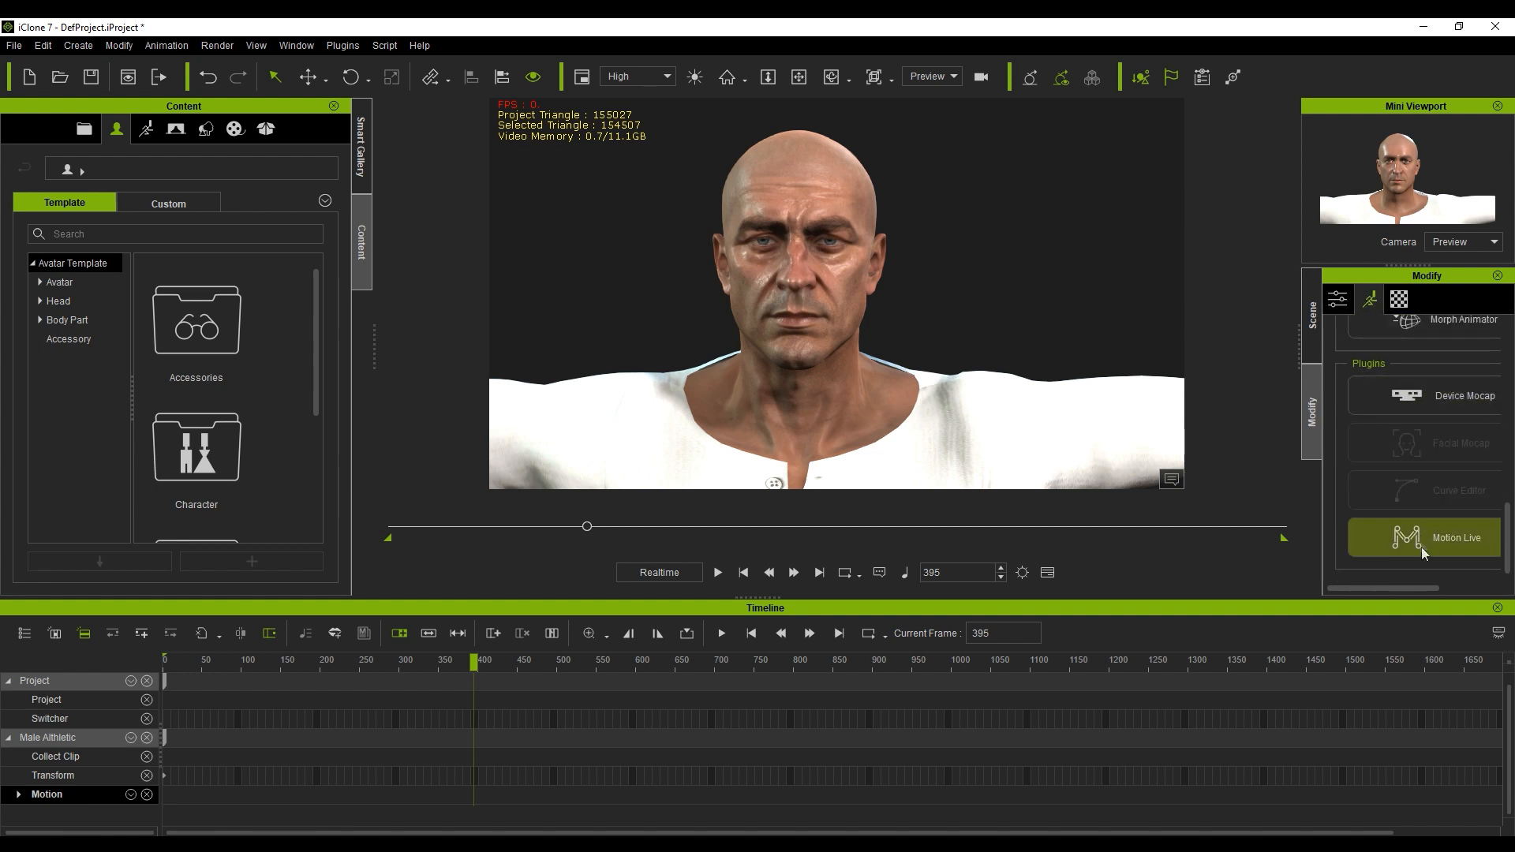
{"action": "left_click", "coordinate": [1421, 538]}
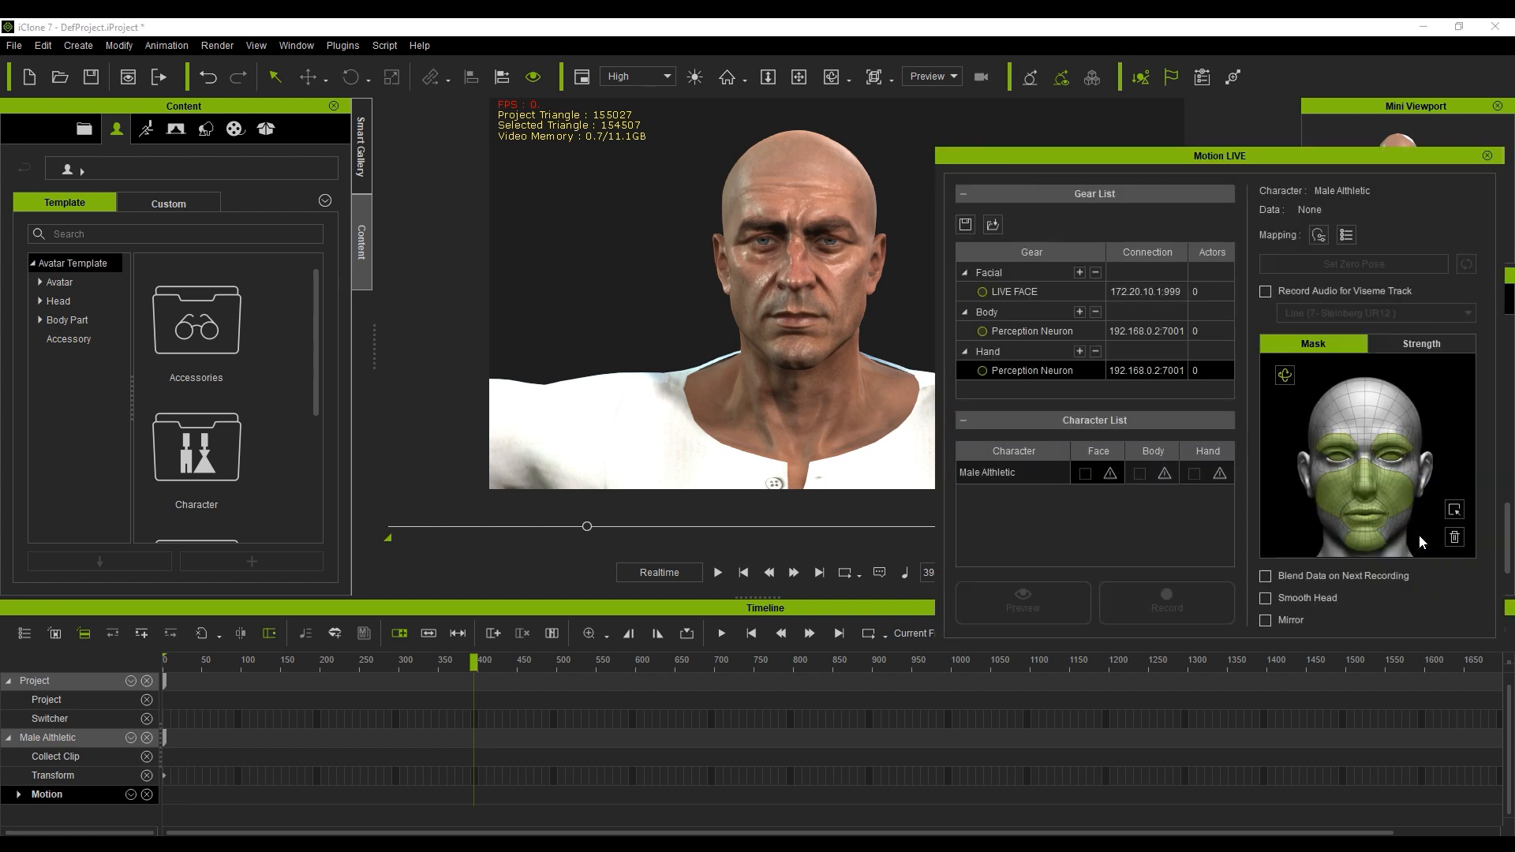
{"action": "mouse_move", "coordinate": [1344, 551]}
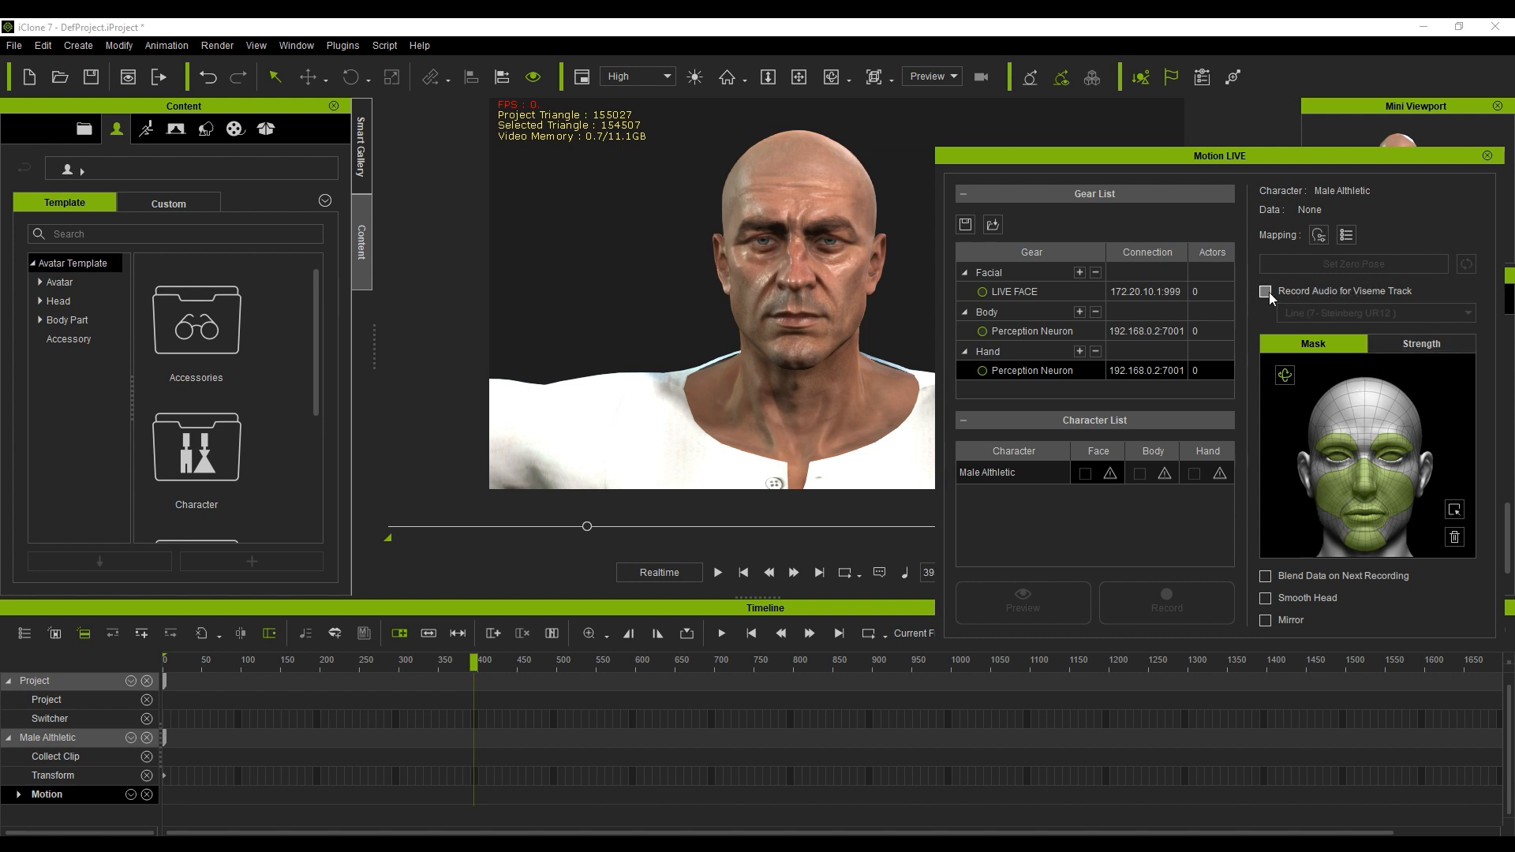
Step: Enable Record Audio for Viseme Track in Motion LIVE
{"action": "left_click", "coordinate": [1265, 291]}
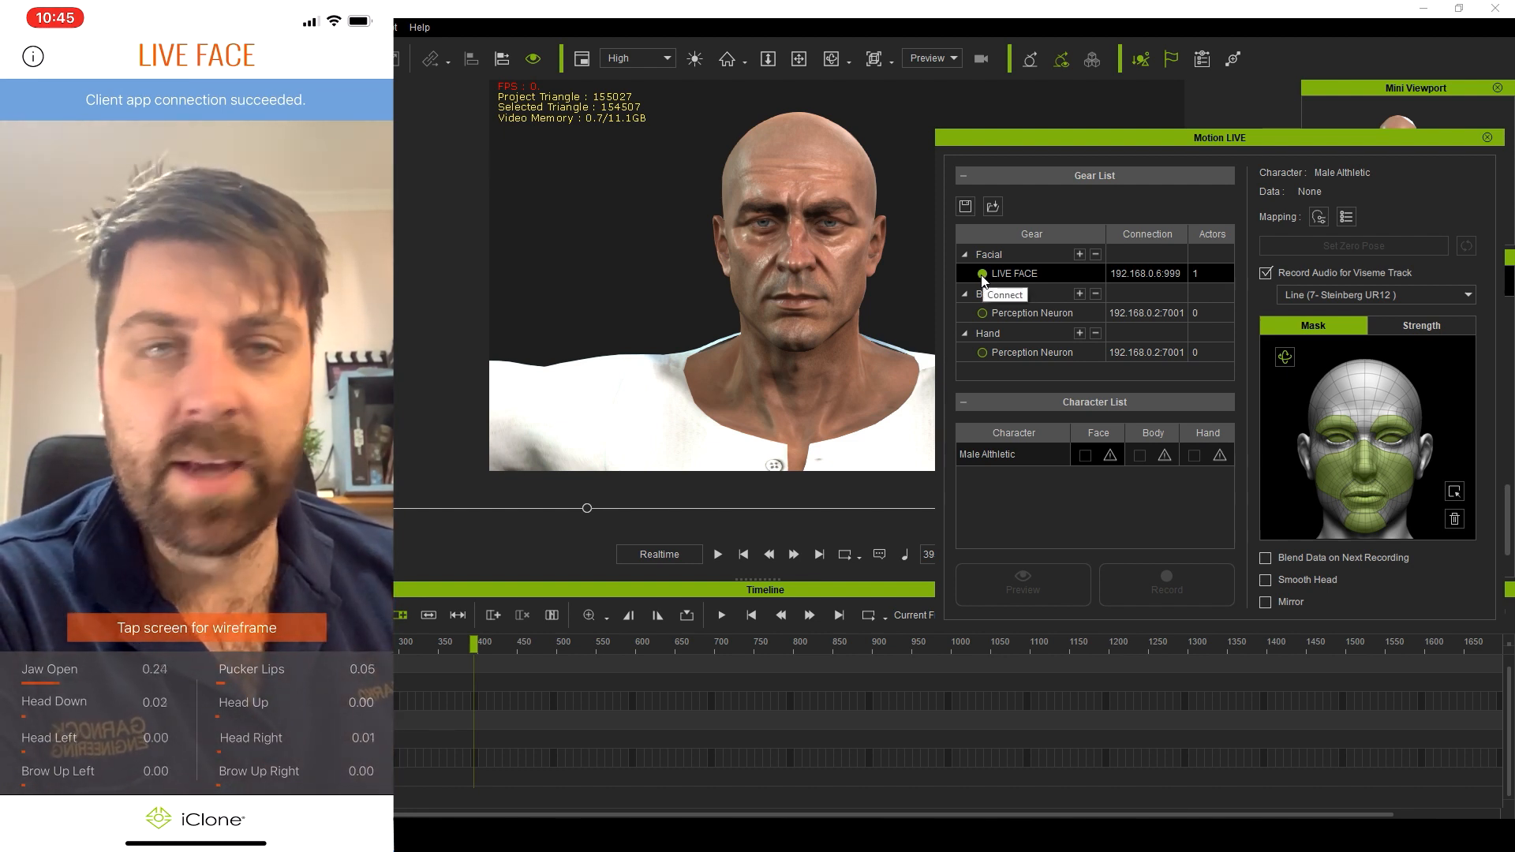
Step: Connect LIVE FACE and assign it to Male Athletic's Face column
{"action": "left_click", "coordinate": [982, 274]}
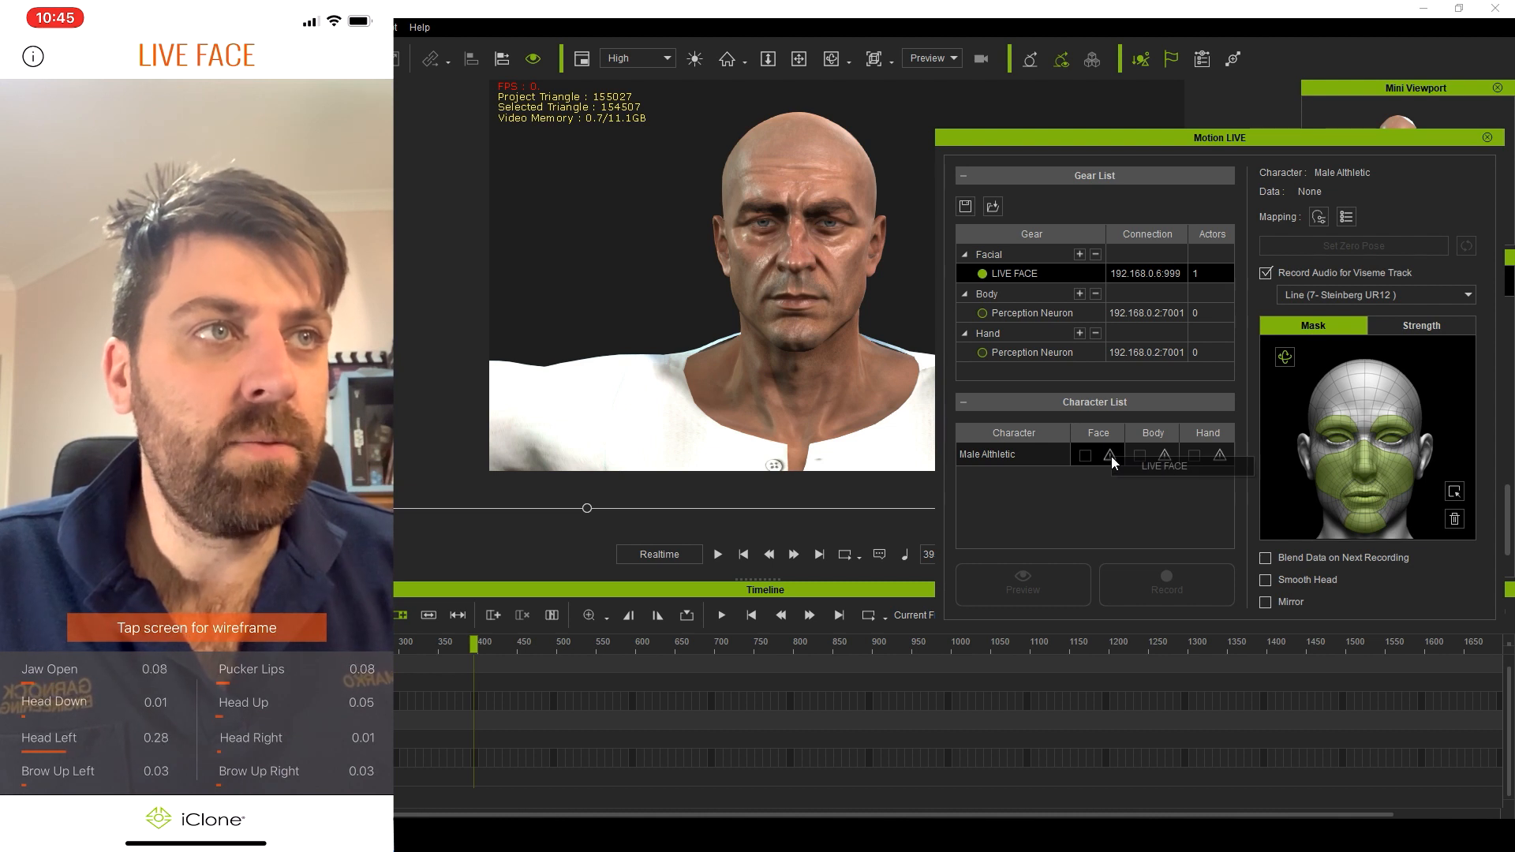
{"action": "left_click", "coordinate": [1084, 455]}
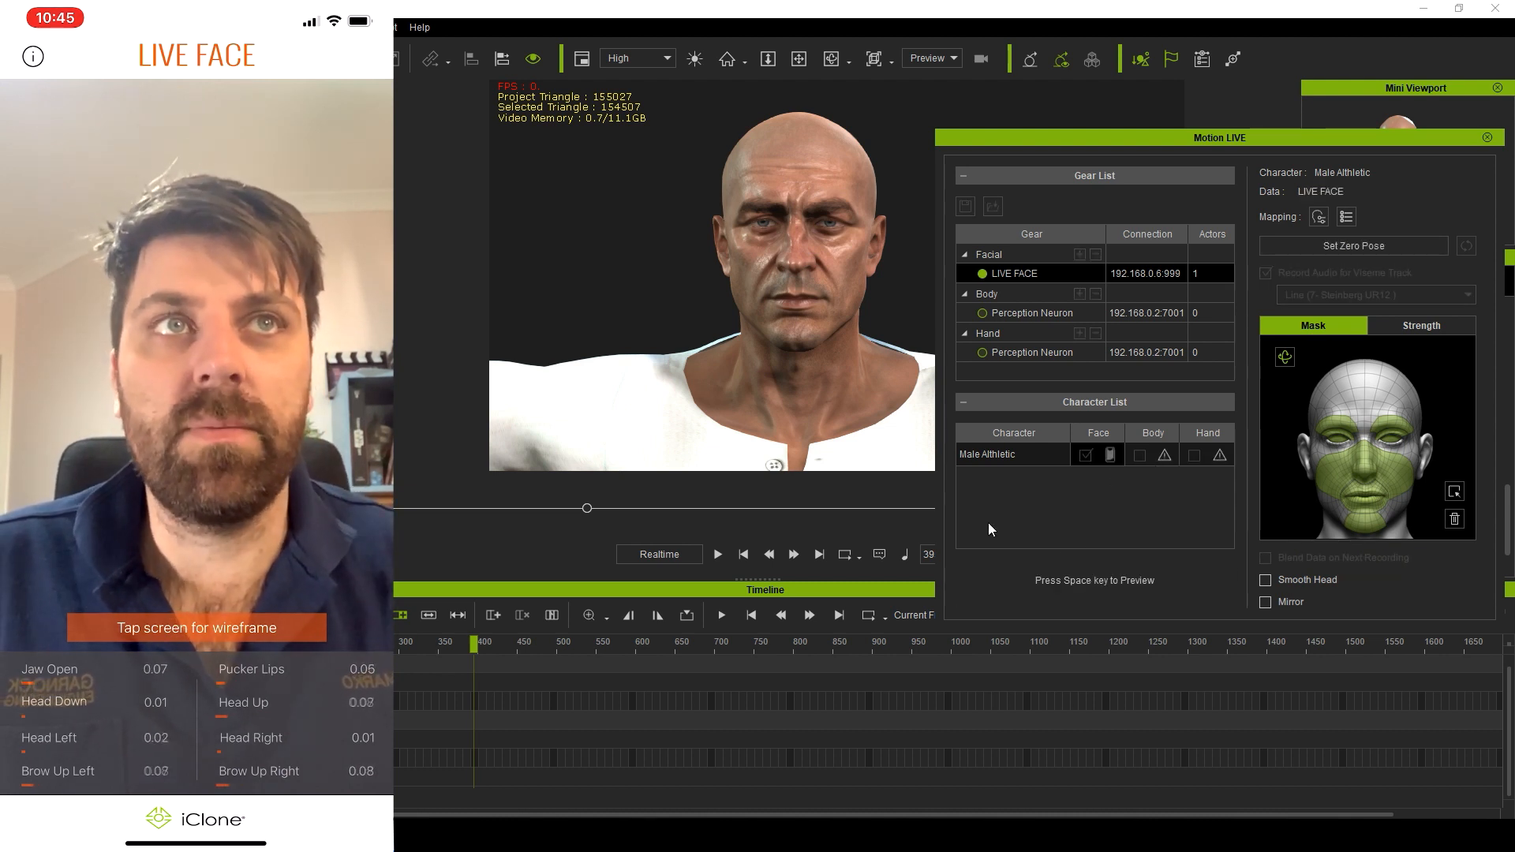
{"action": "left_click", "coordinate": [718, 554]}
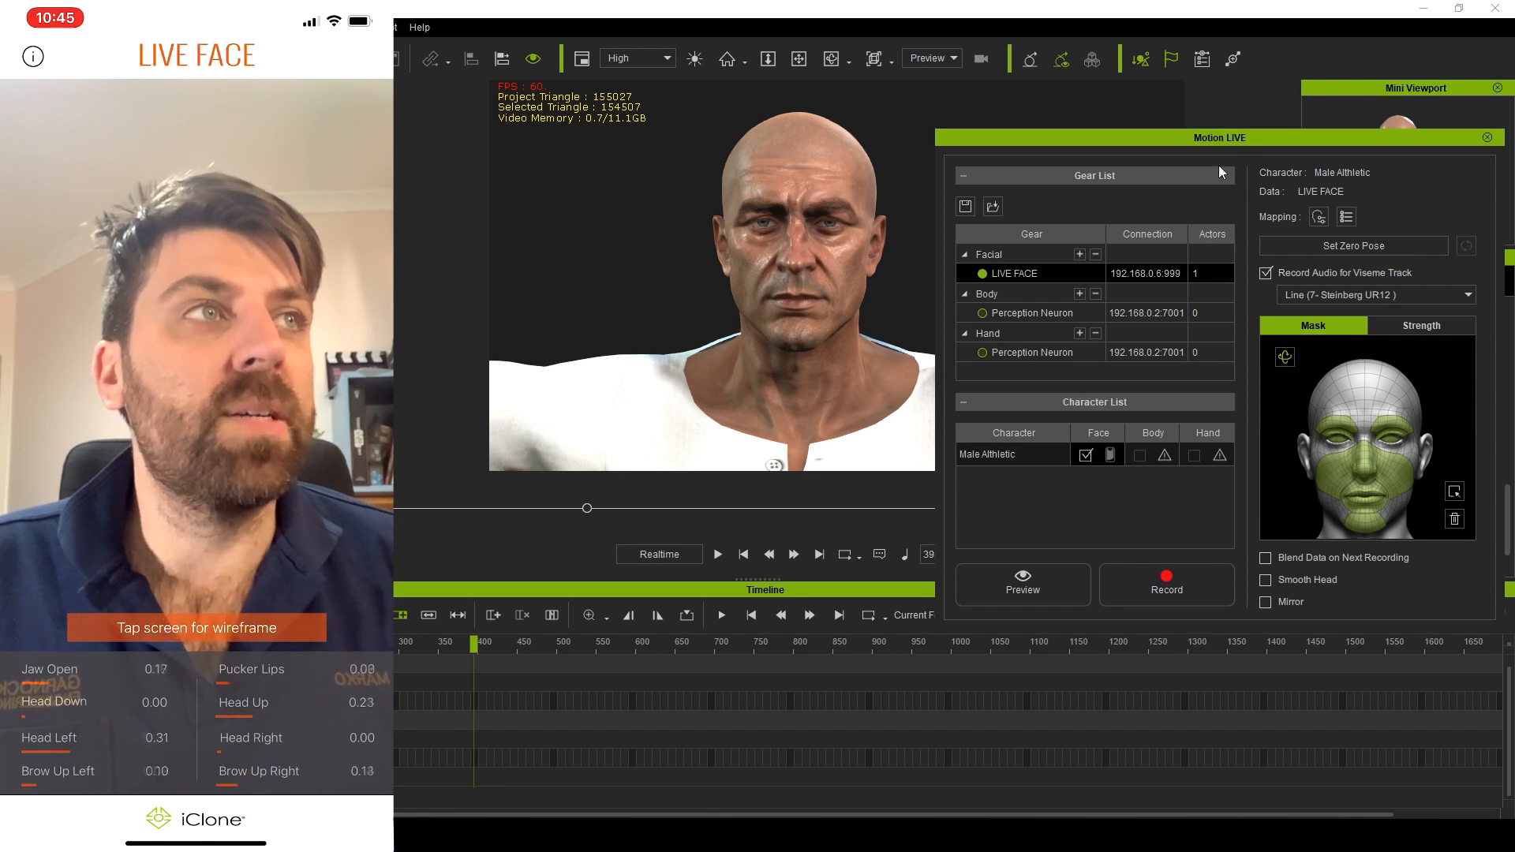
Step: Set the zero pose from a neutral face and start the live Preview
{"action": "left_click", "coordinate": [1354, 246]}
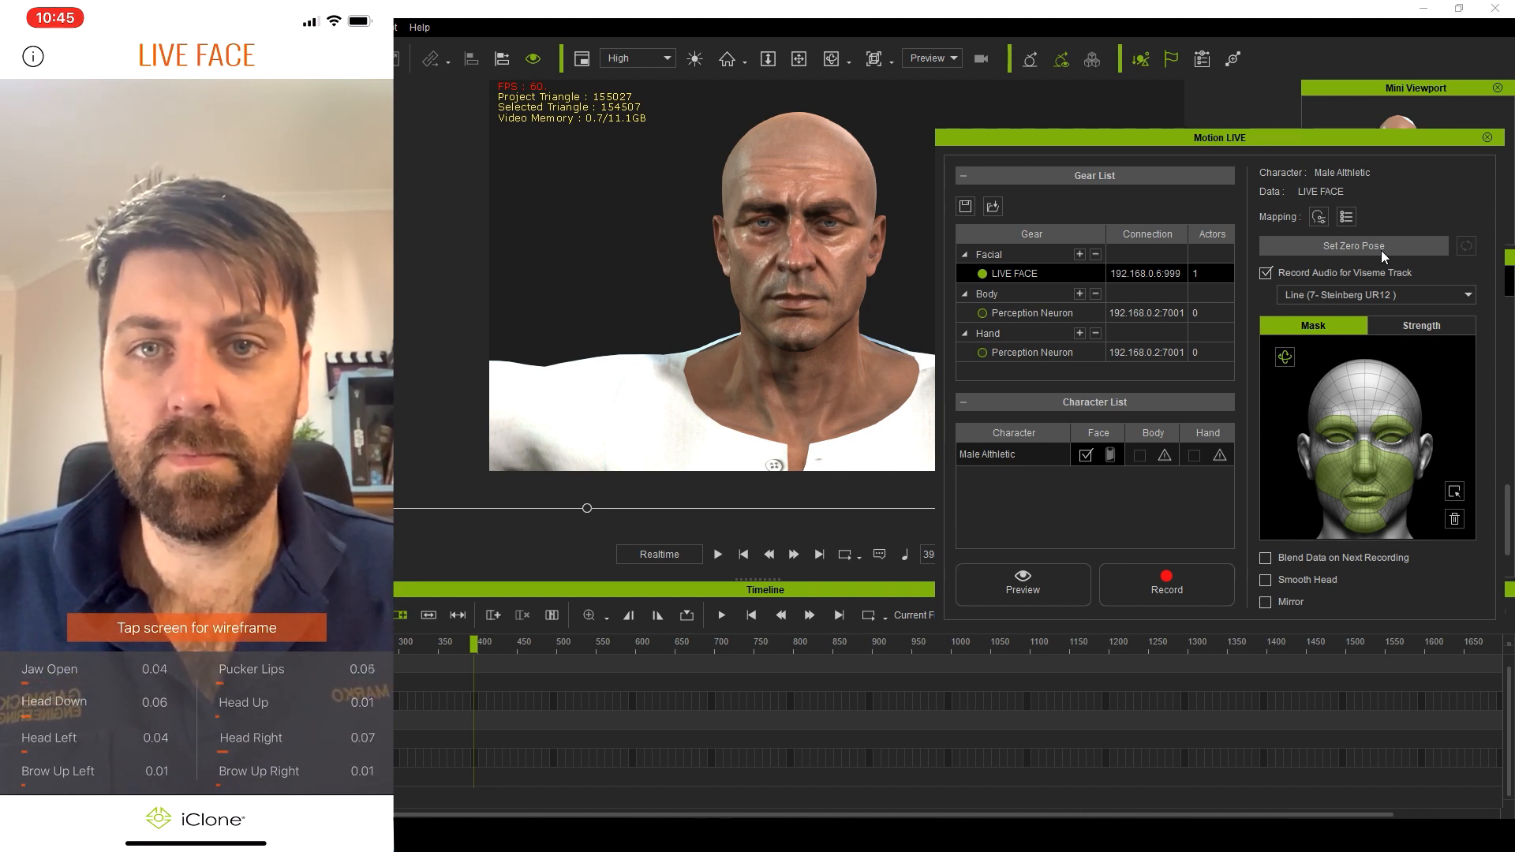
{"action": "left_click", "coordinate": [1353, 246]}
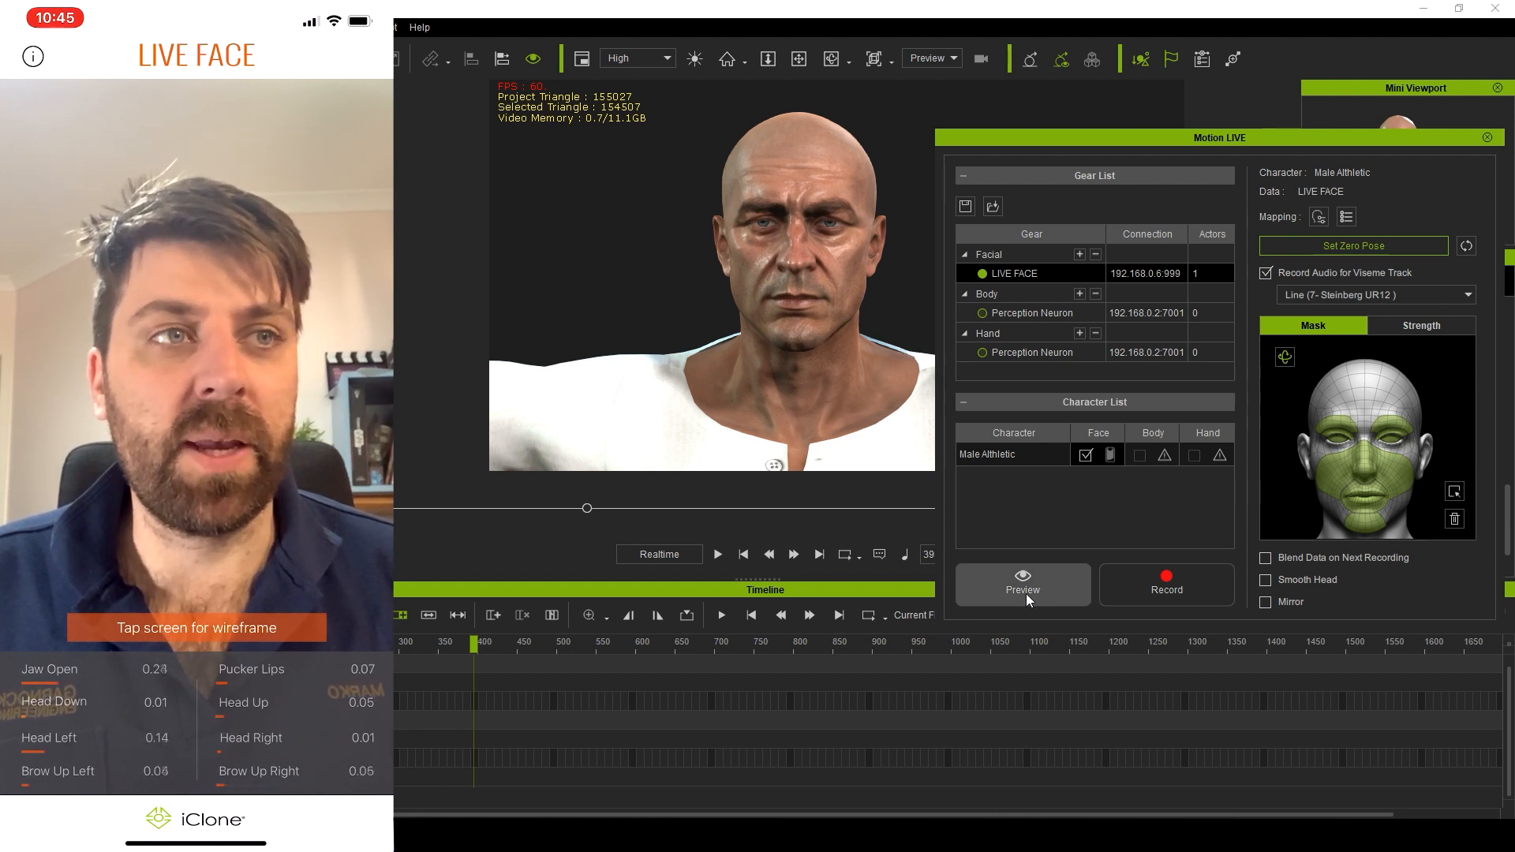
{"action": "left_click", "coordinate": [1021, 584]}
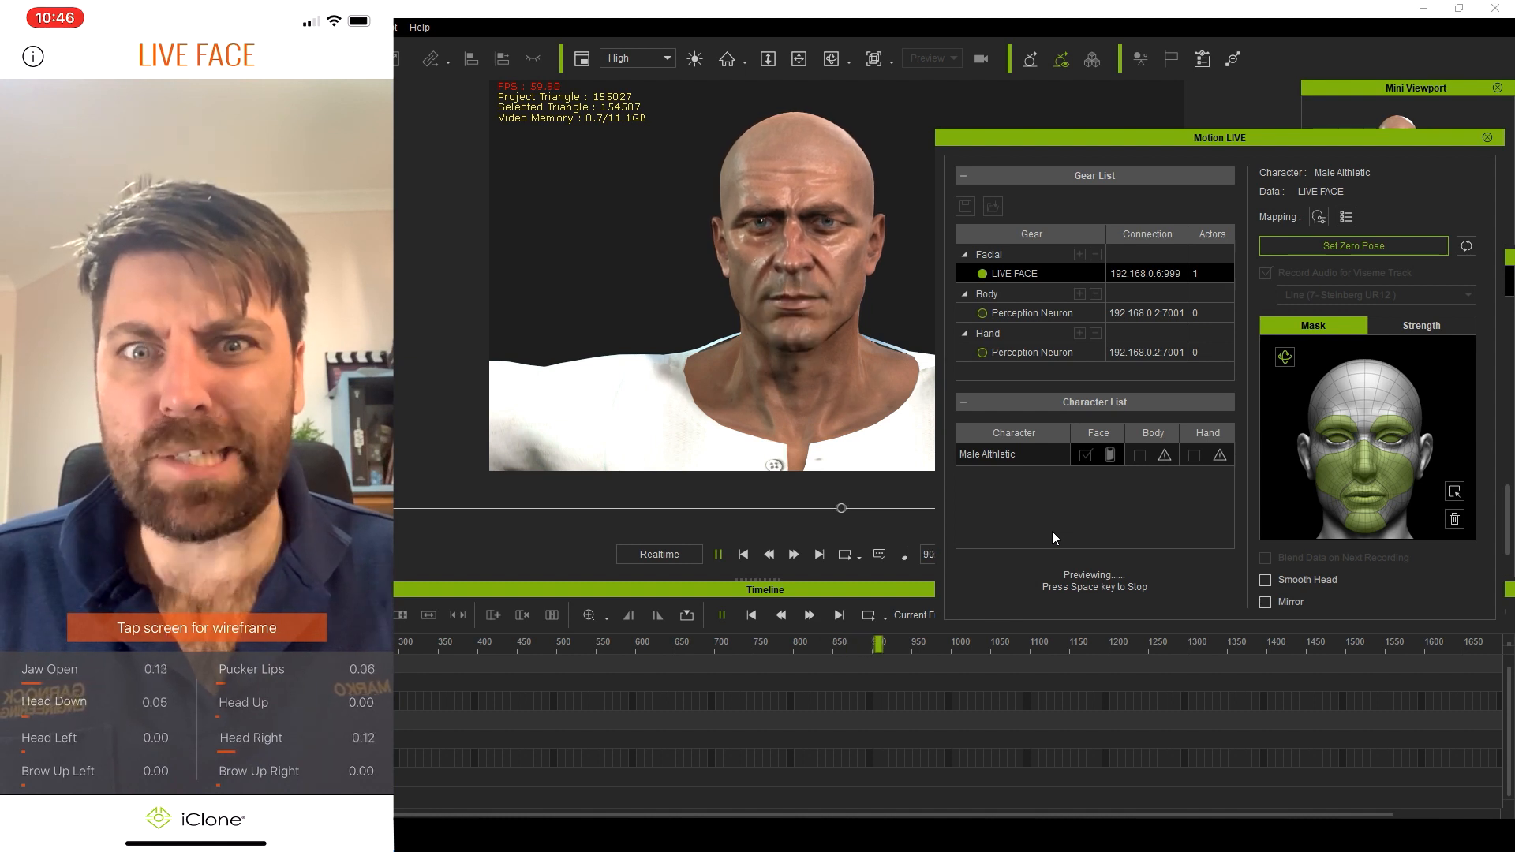
Step: Stop the live face preview with Space
{"action": "key", "text": "space"}
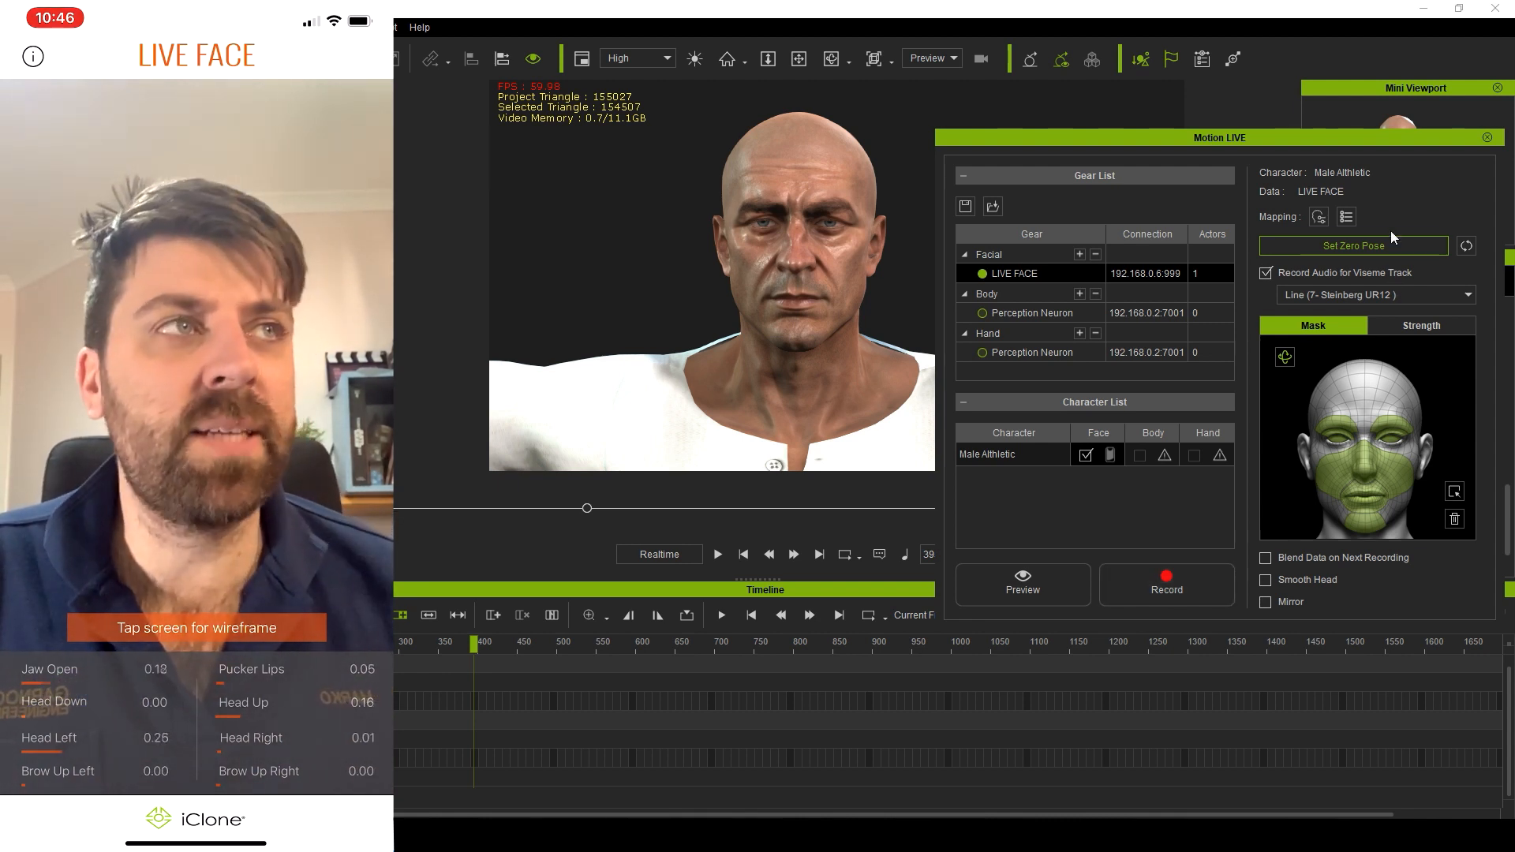
Step: Arm Record in Motion LIVE and start recording the facial performance
{"action": "left_click", "coordinate": [1353, 245]}
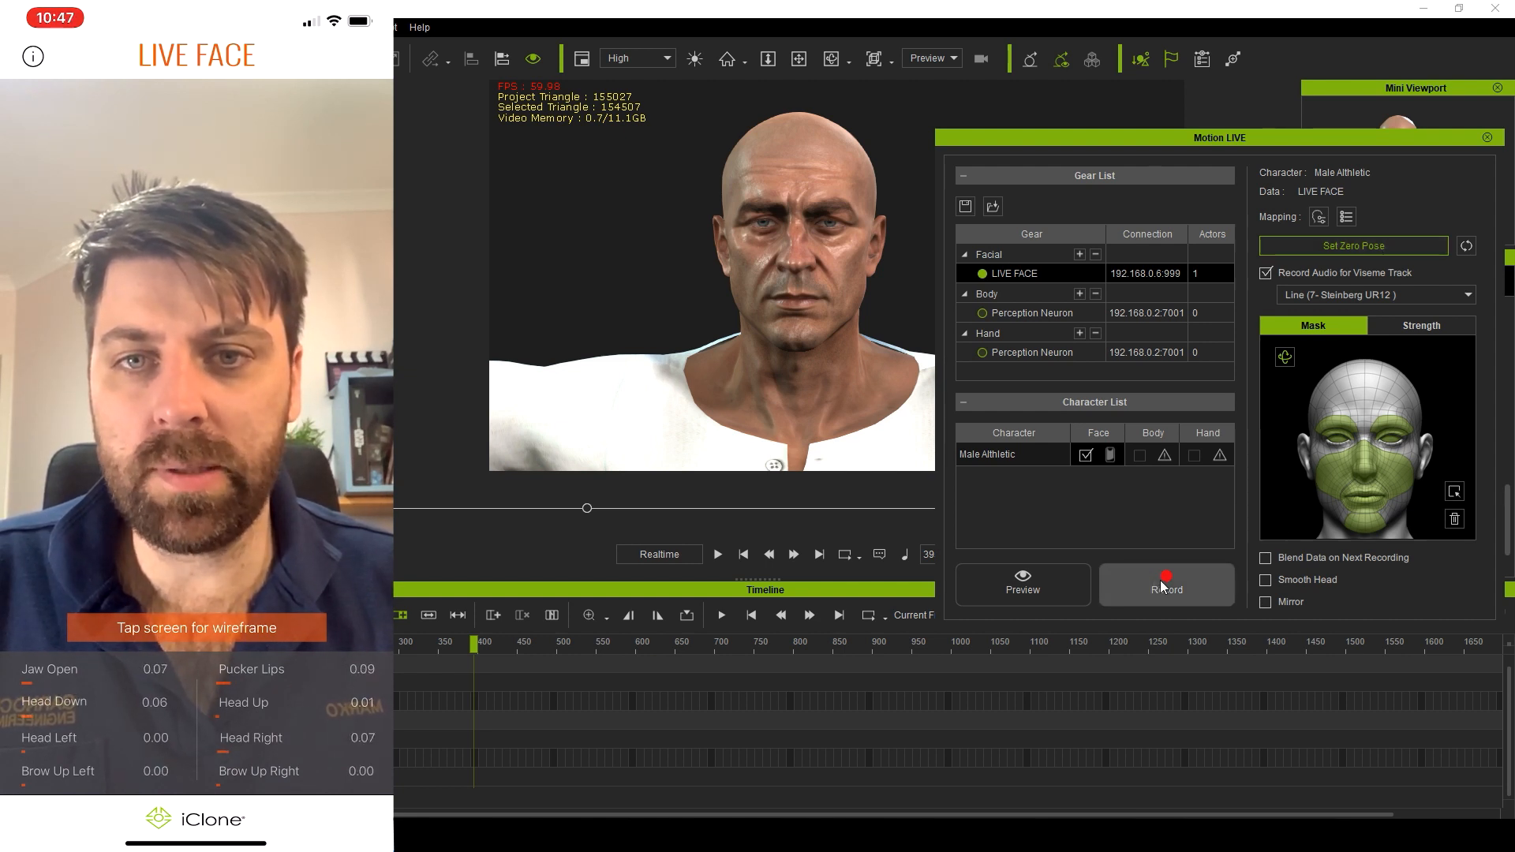
{"action": "left_click", "coordinate": [1166, 584]}
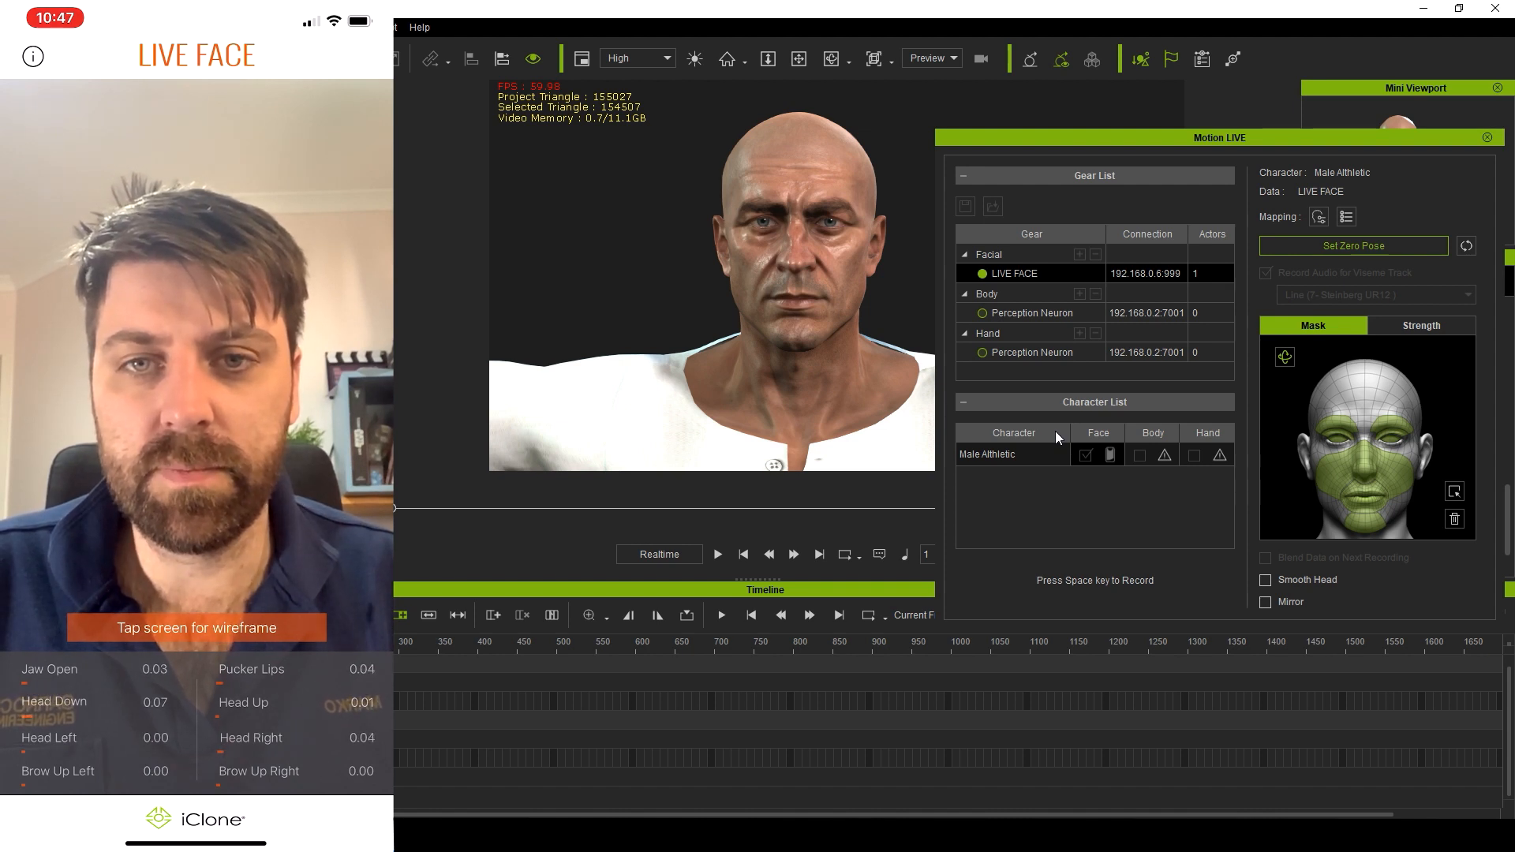
{"action": "key", "text": "space"}
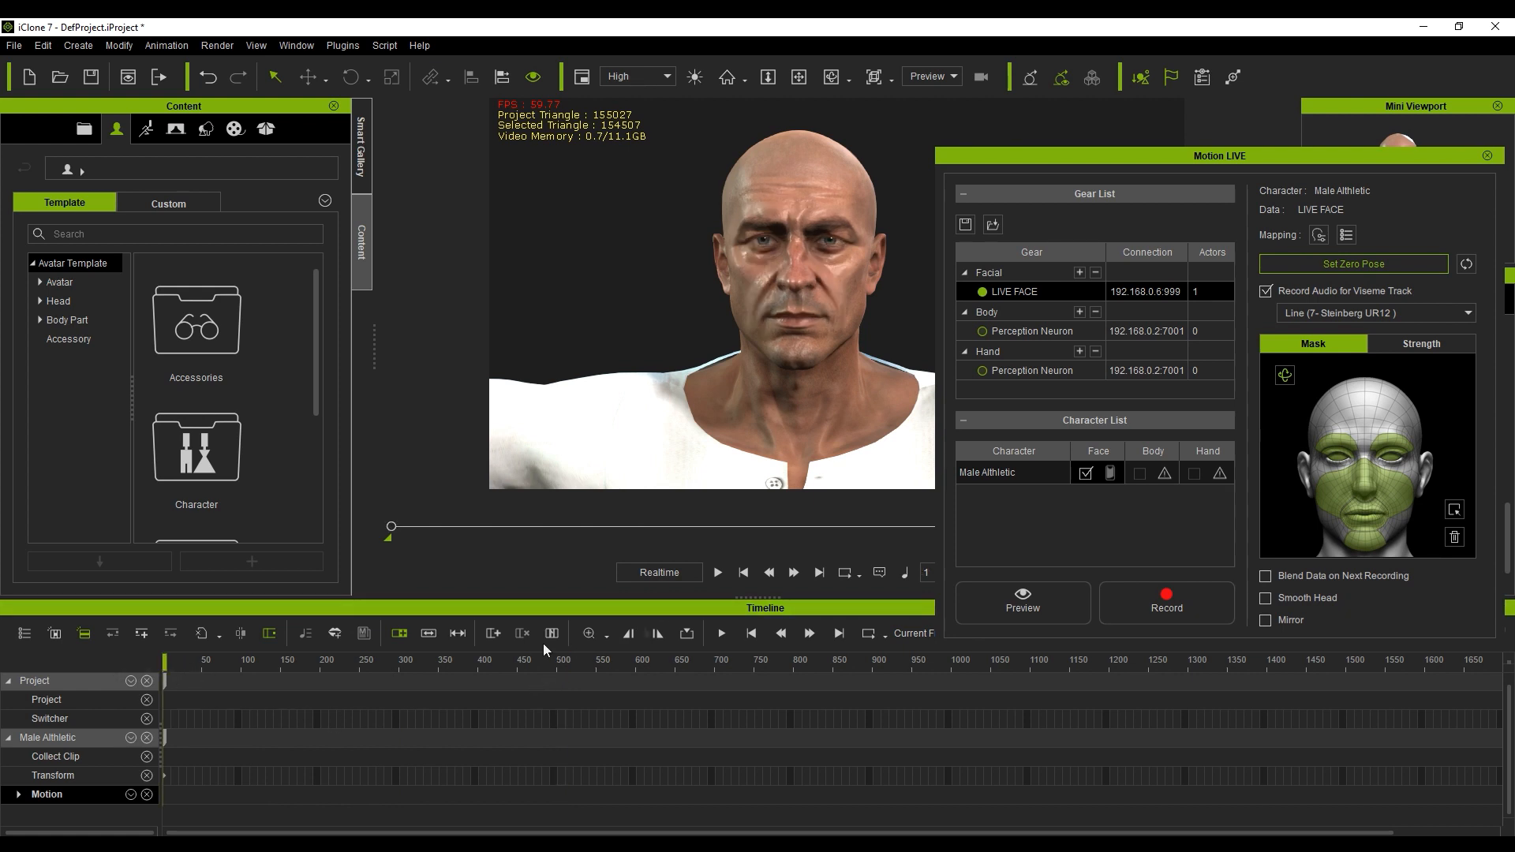
{"action": "left_click", "coordinate": [717, 572]}
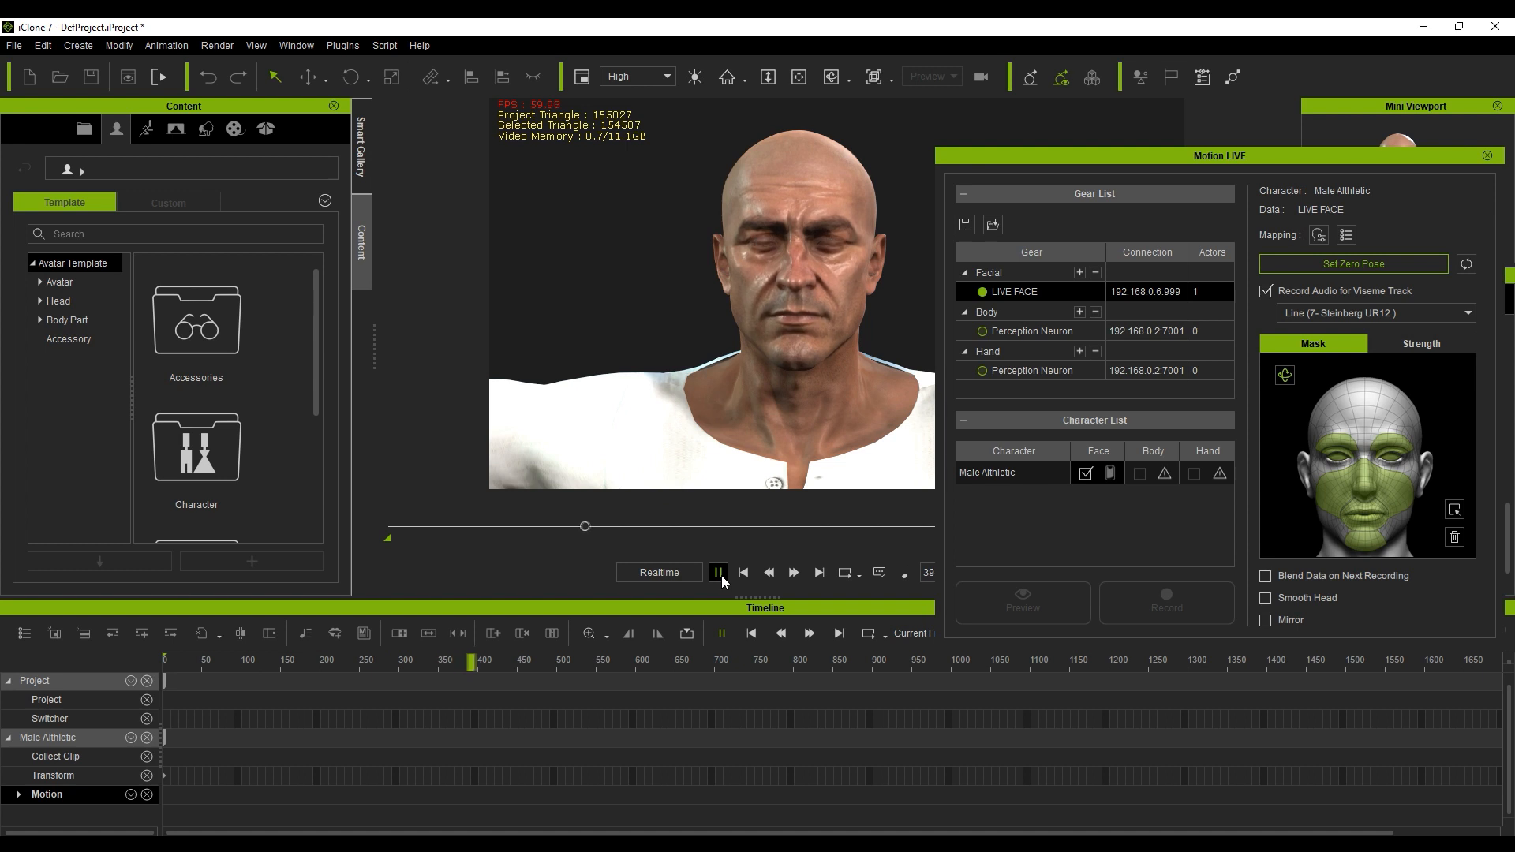
{"action": "left_click", "coordinate": [719, 572]}
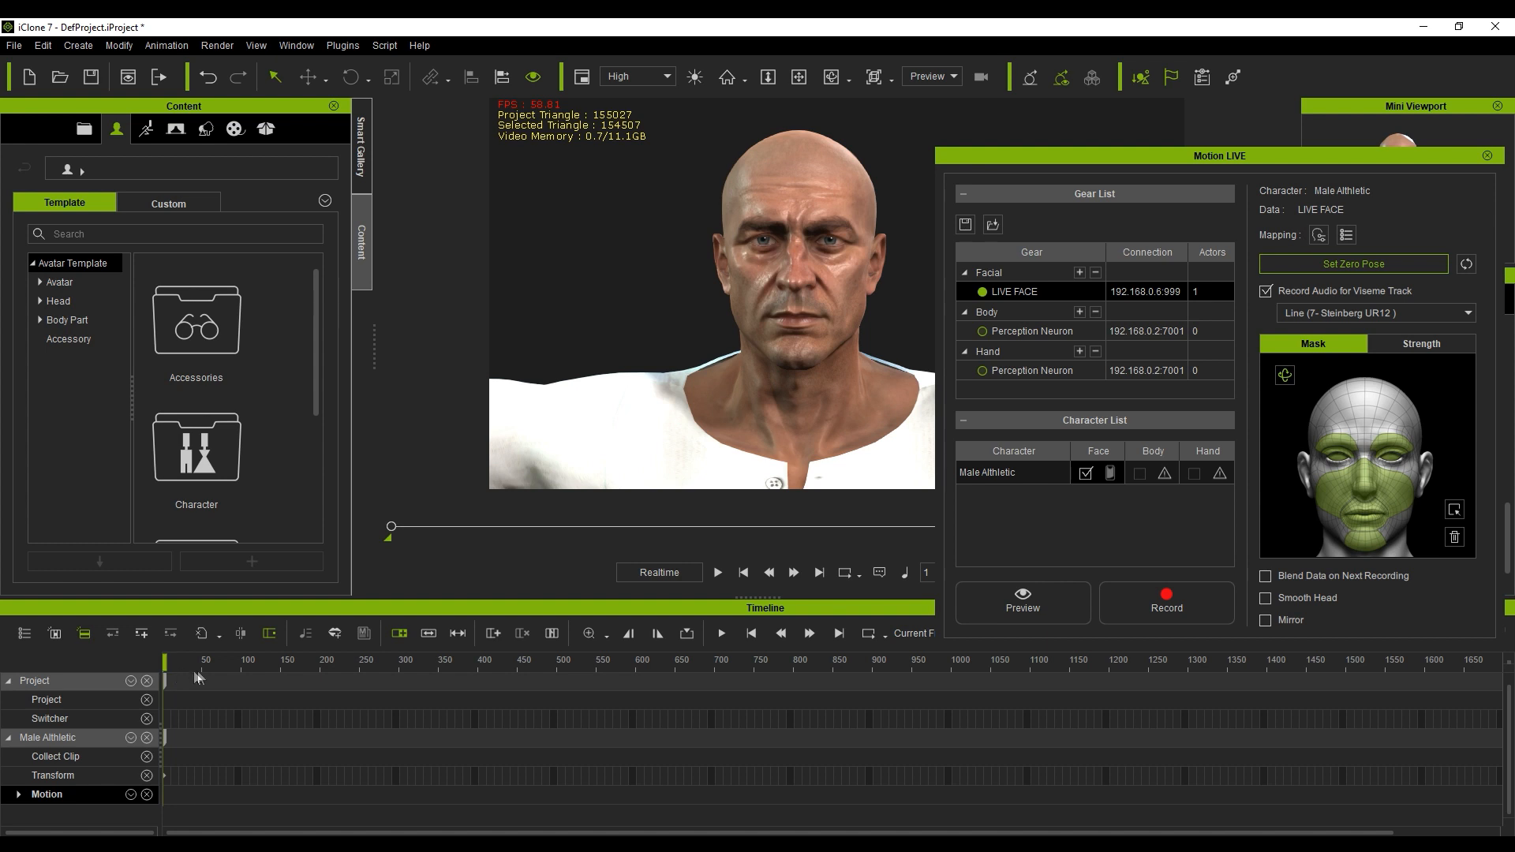
{"action": "left_click", "coordinate": [718, 572]}
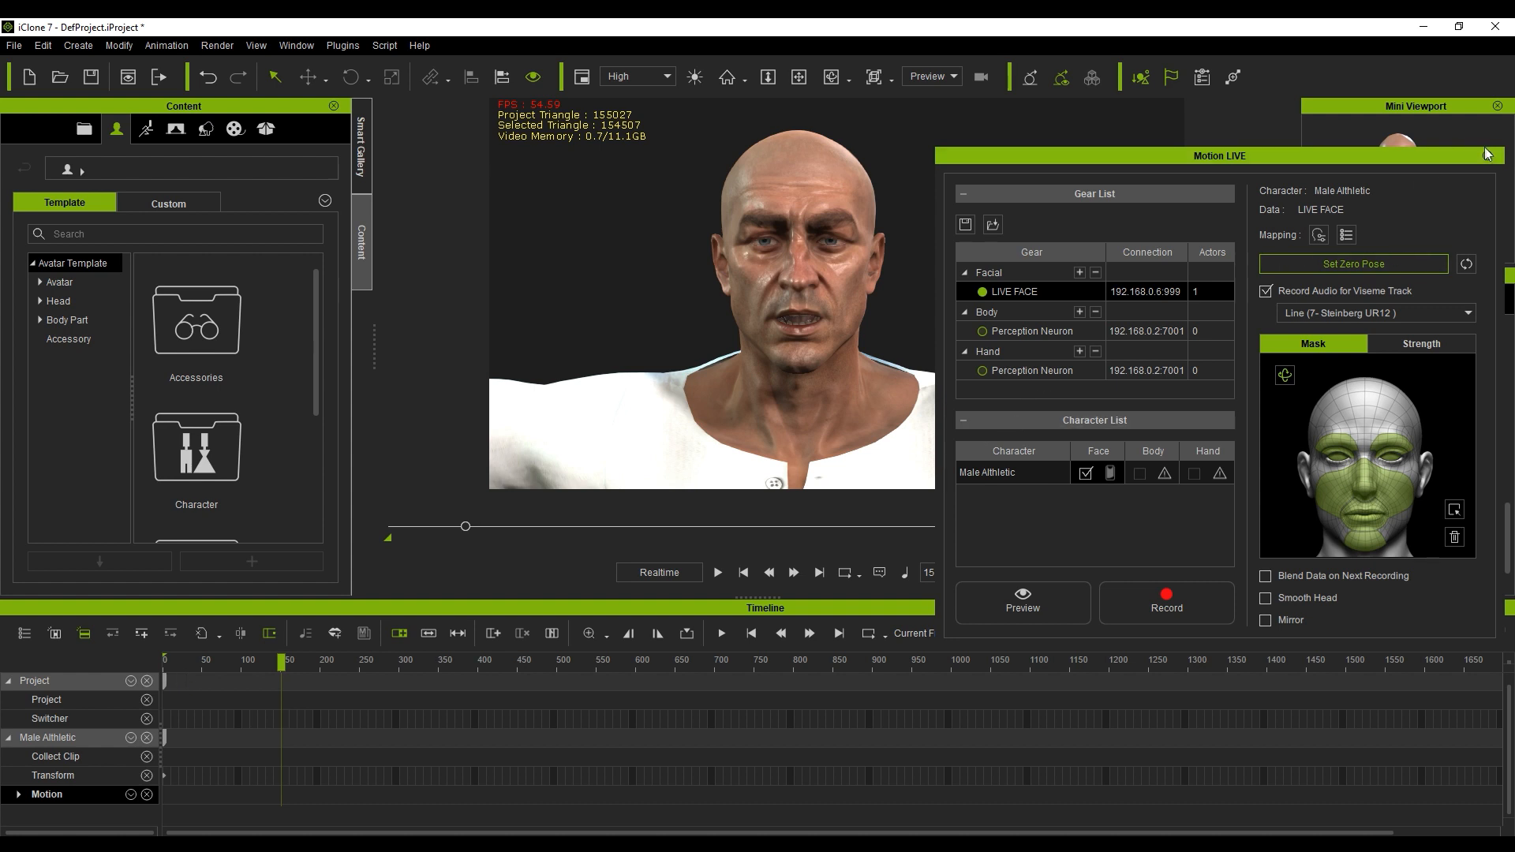
Step: Close Motion LIVE and reveal Male Athletic's Motion, Viseme and Expression tracks
{"action": "left_click", "coordinate": [1486, 155]}
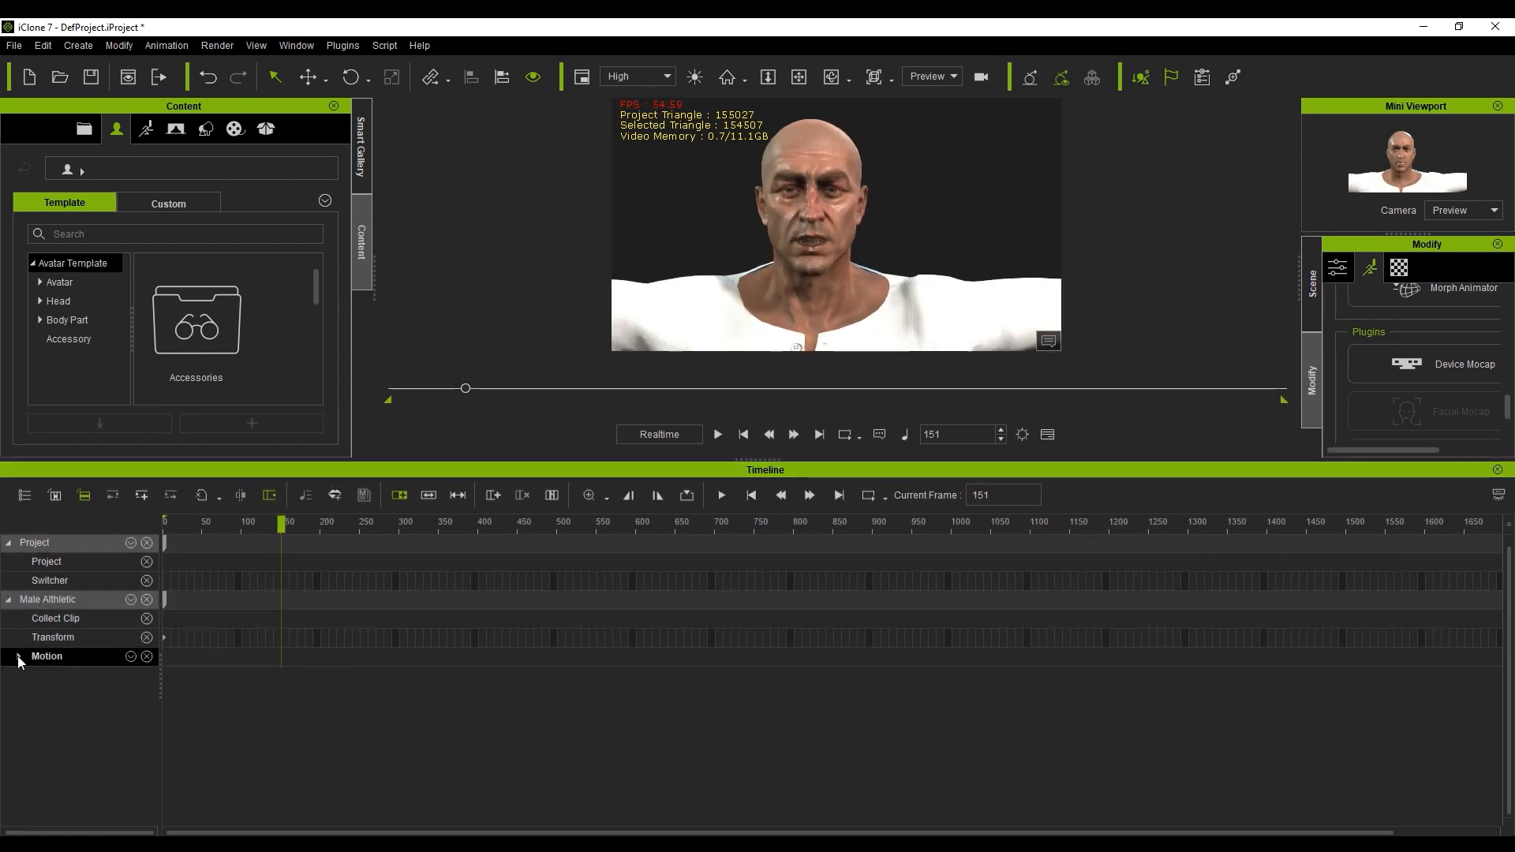
{"action": "left_click", "coordinate": [18, 657]}
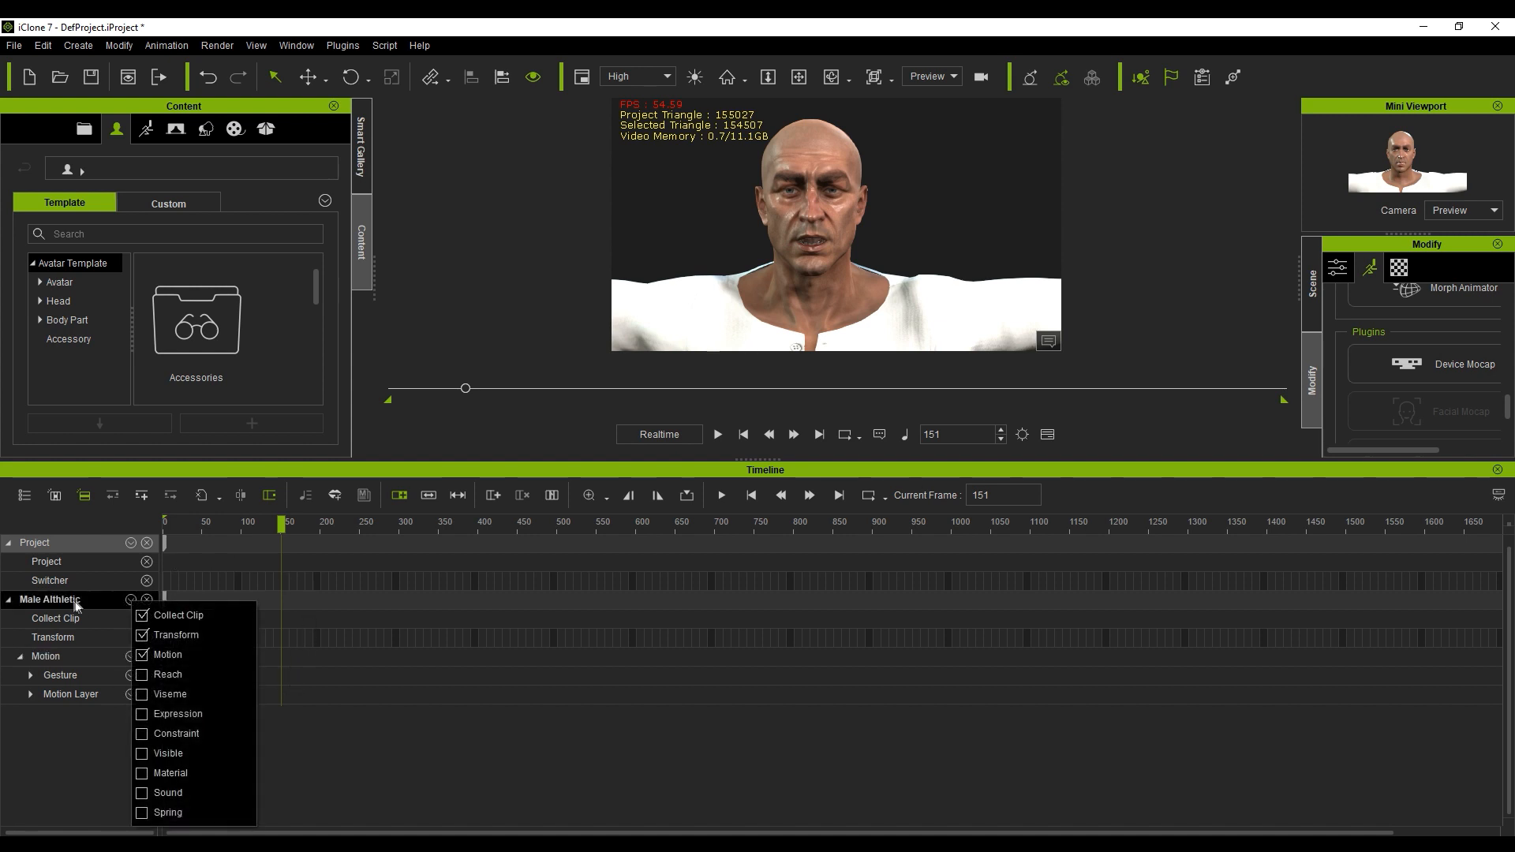
{"action": "mouse_move", "coordinate": [150, 699]}
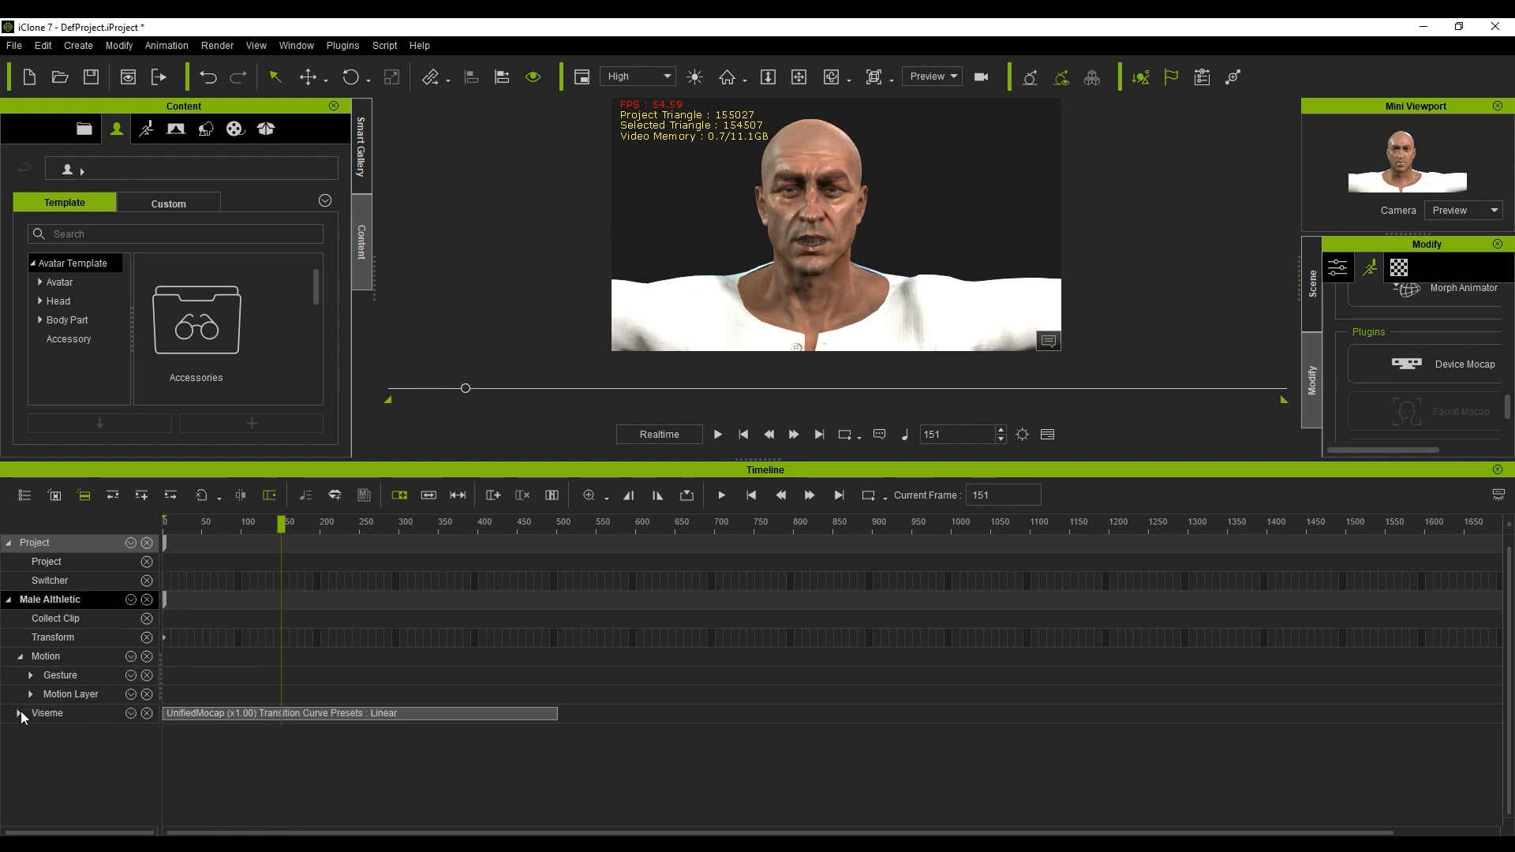
{"action": "left_click", "coordinate": [19, 714]}
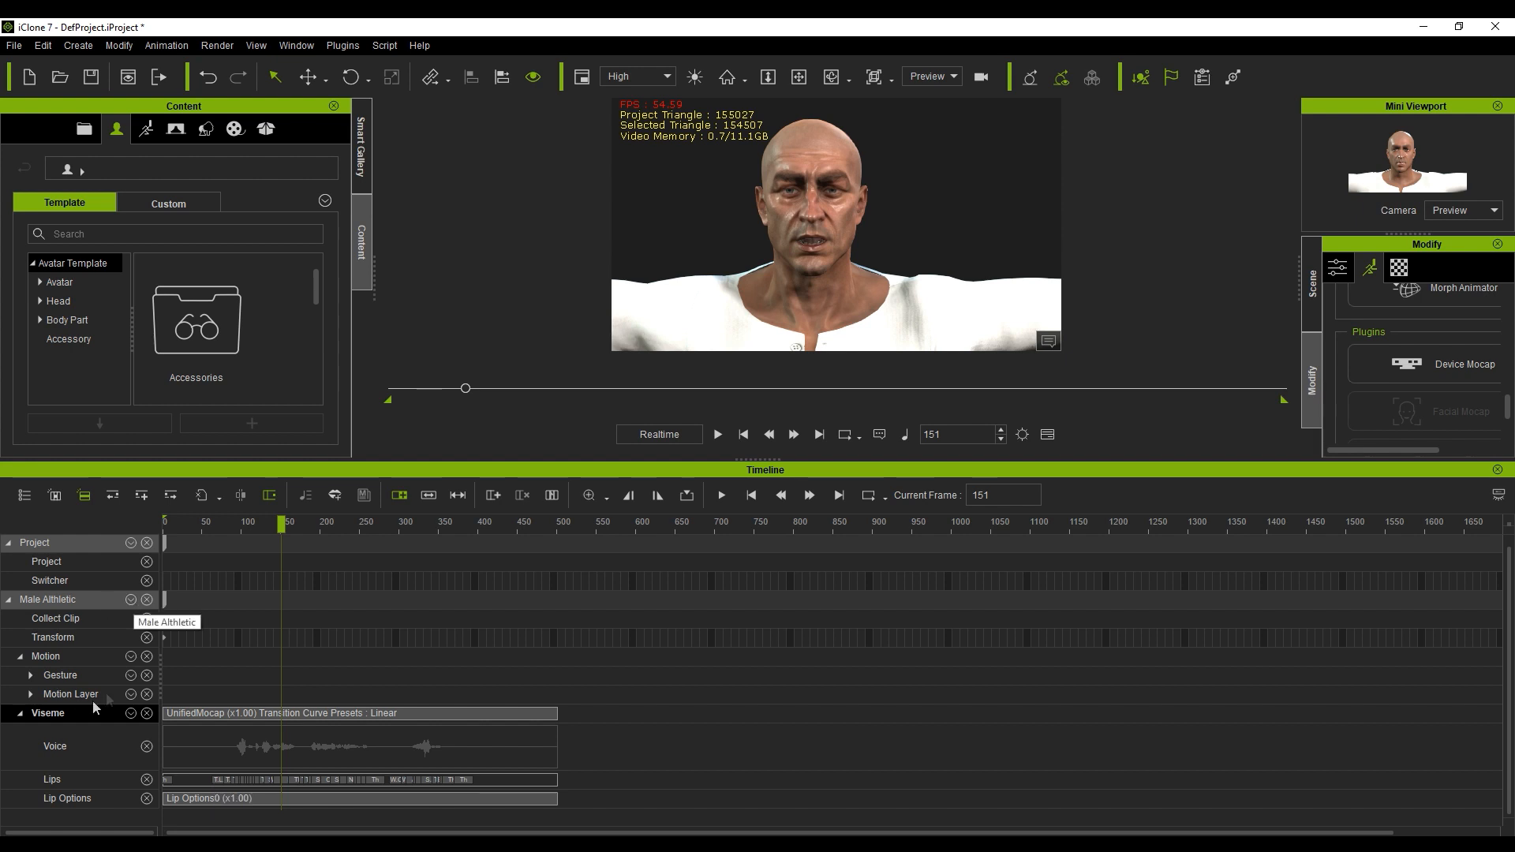
{"action": "left_click", "coordinate": [130, 599]}
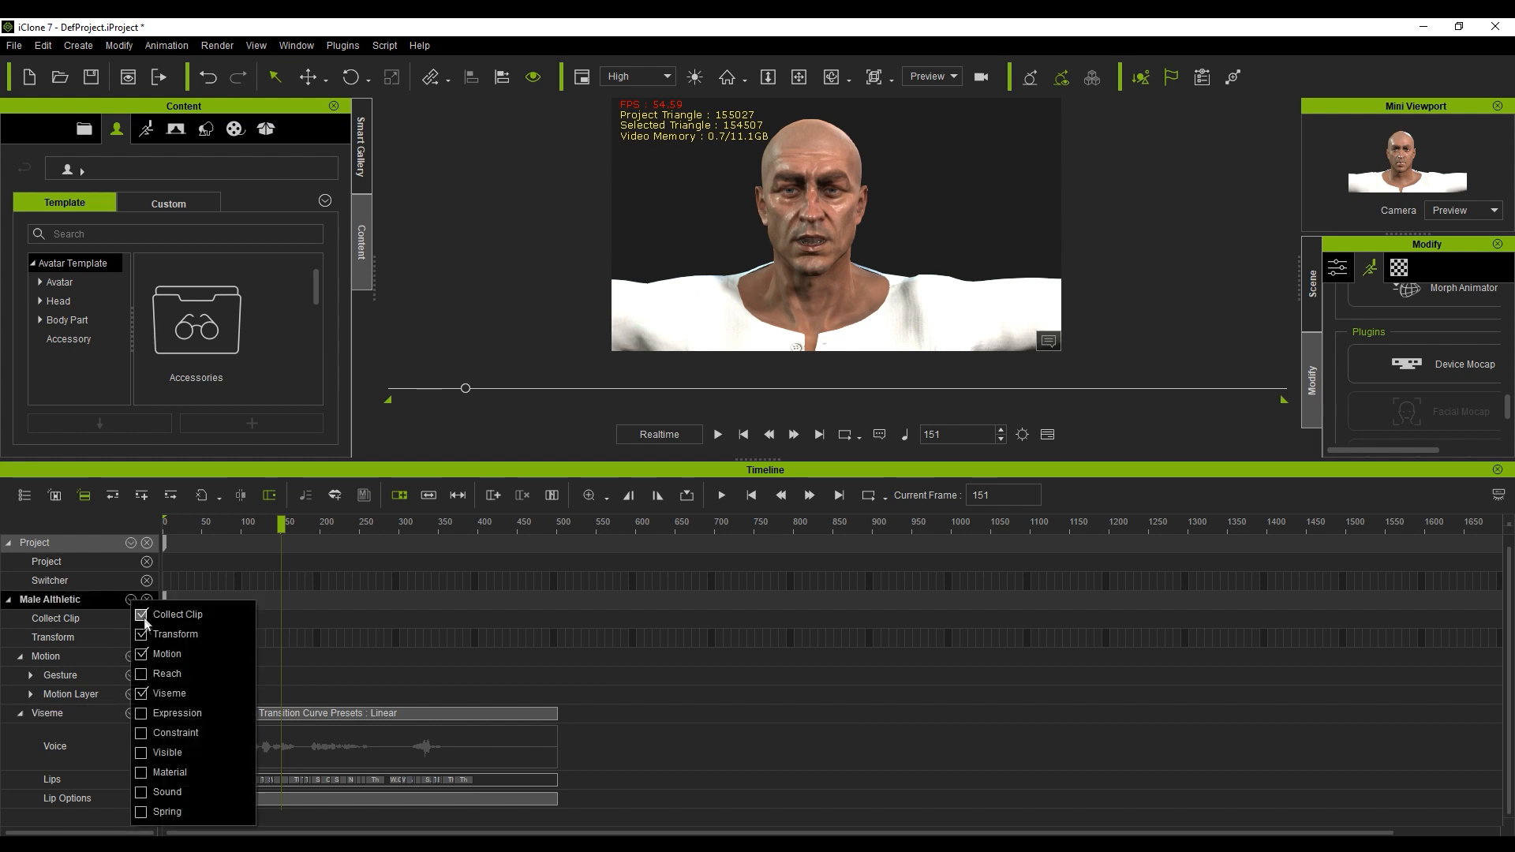
{"action": "left_click", "coordinate": [142, 713]}
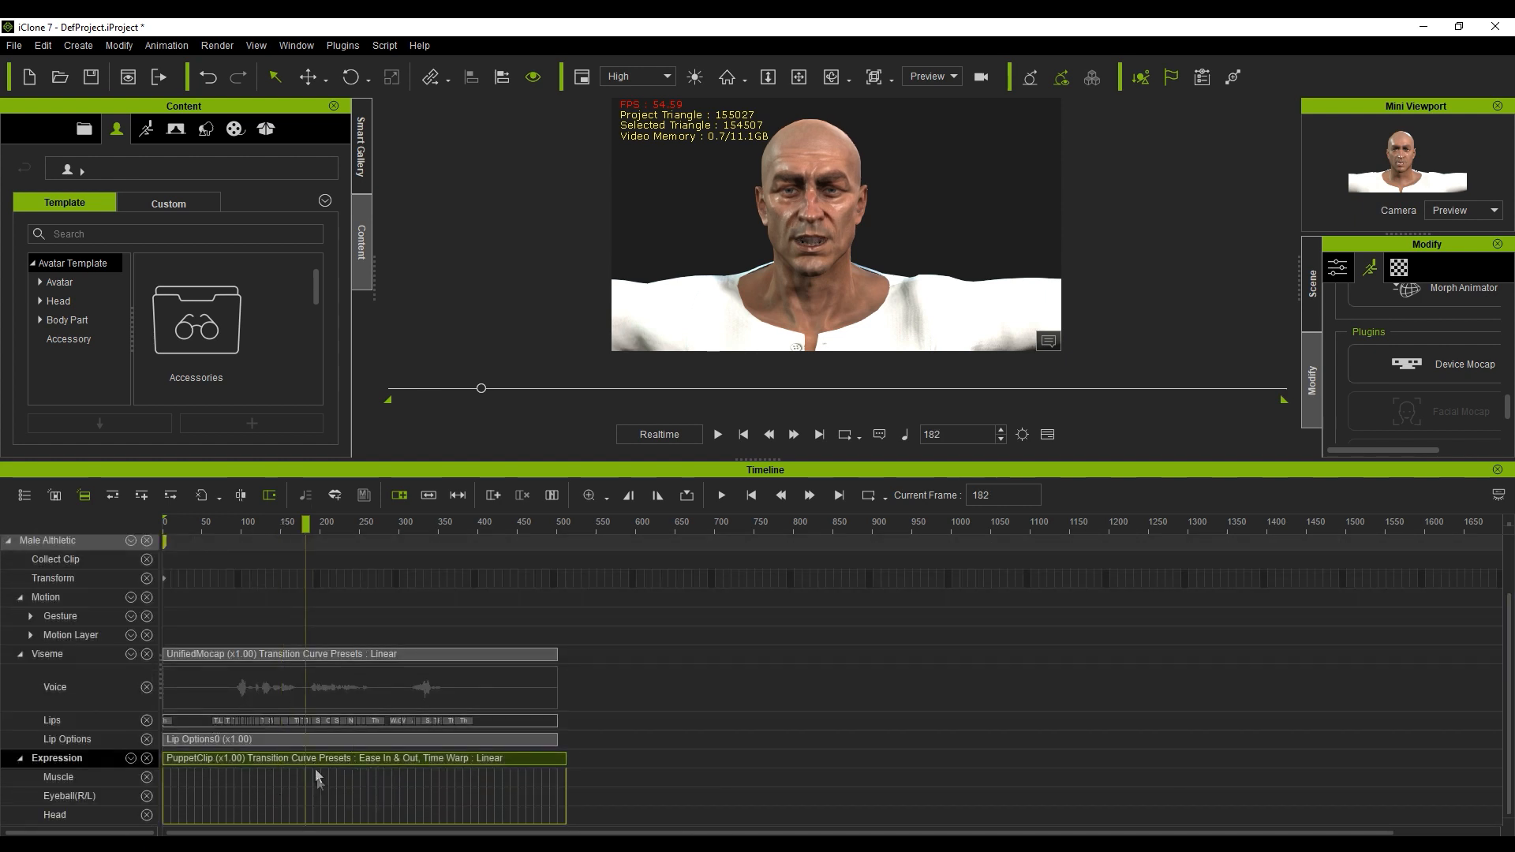
{"action": "mouse_move", "coordinate": [314, 771]}
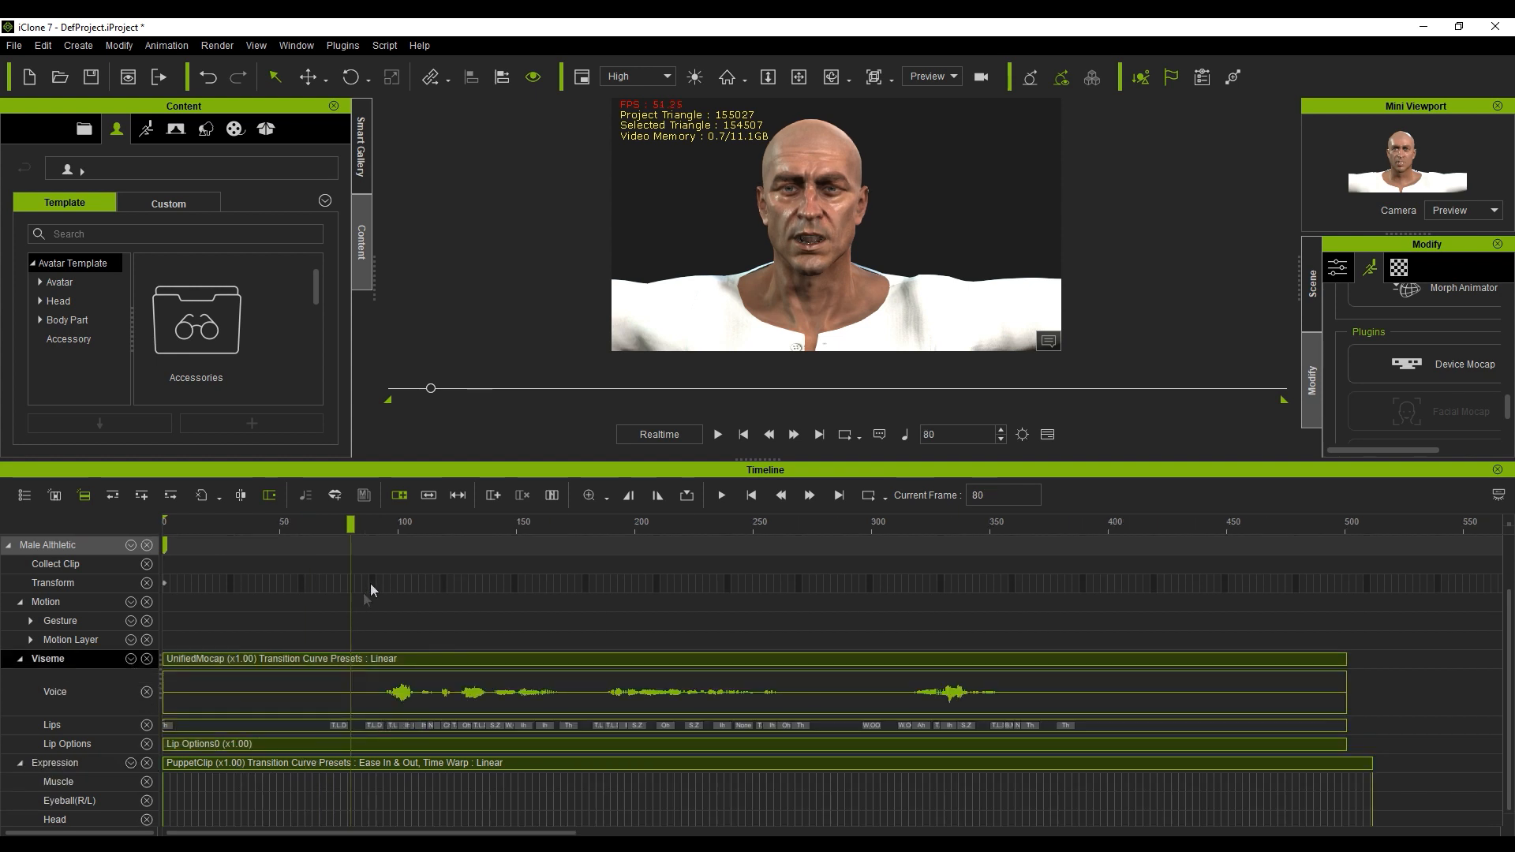
{"action": "mouse_move", "coordinate": [353, 558]}
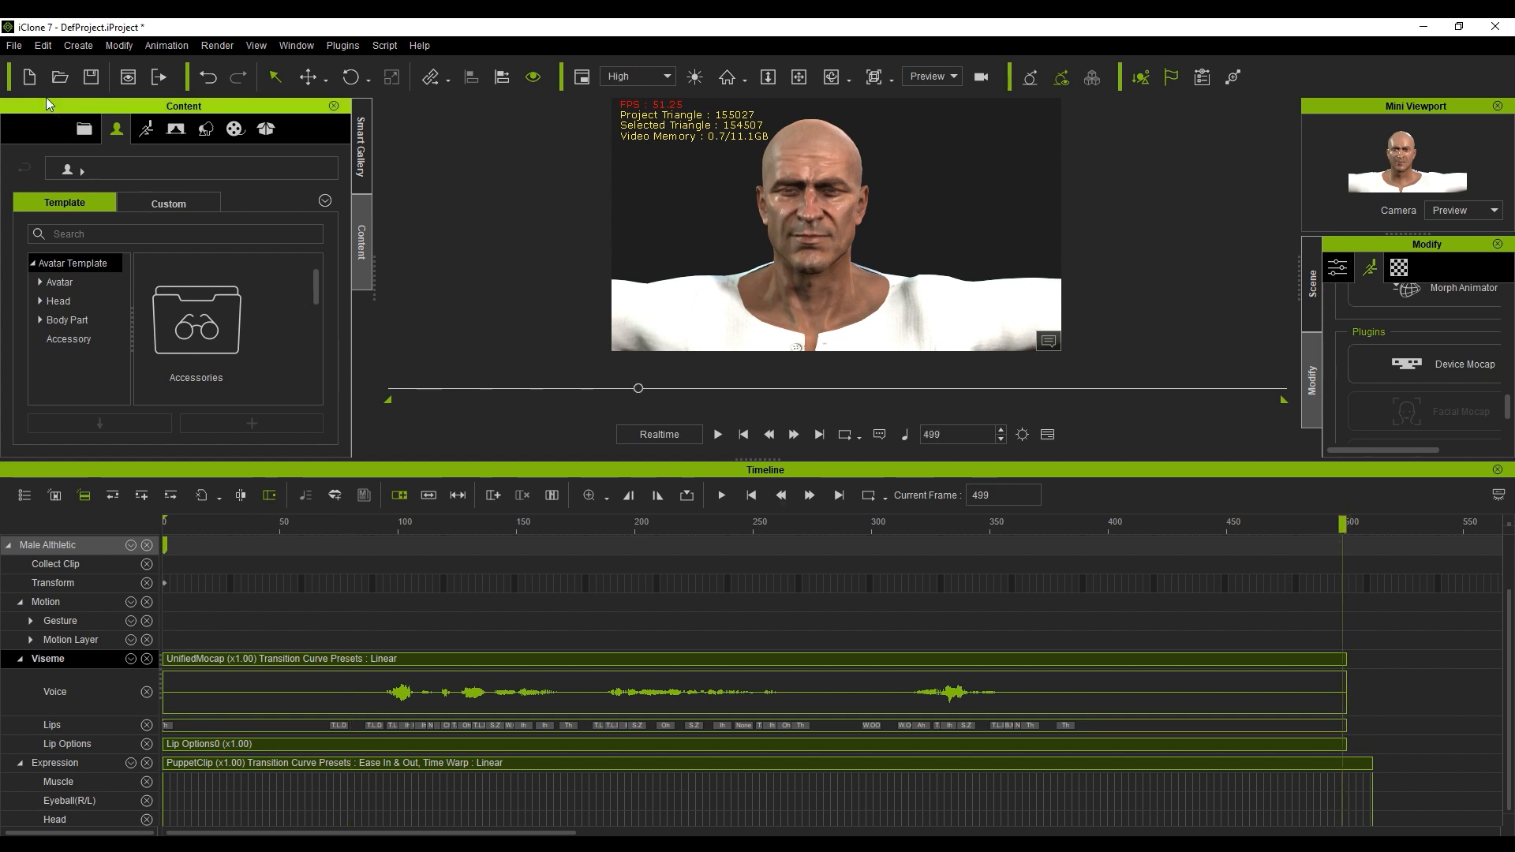
Step: Set the FBX export range to end at frame 500 and start the export
{"action": "left_click", "coordinate": [14, 46]}
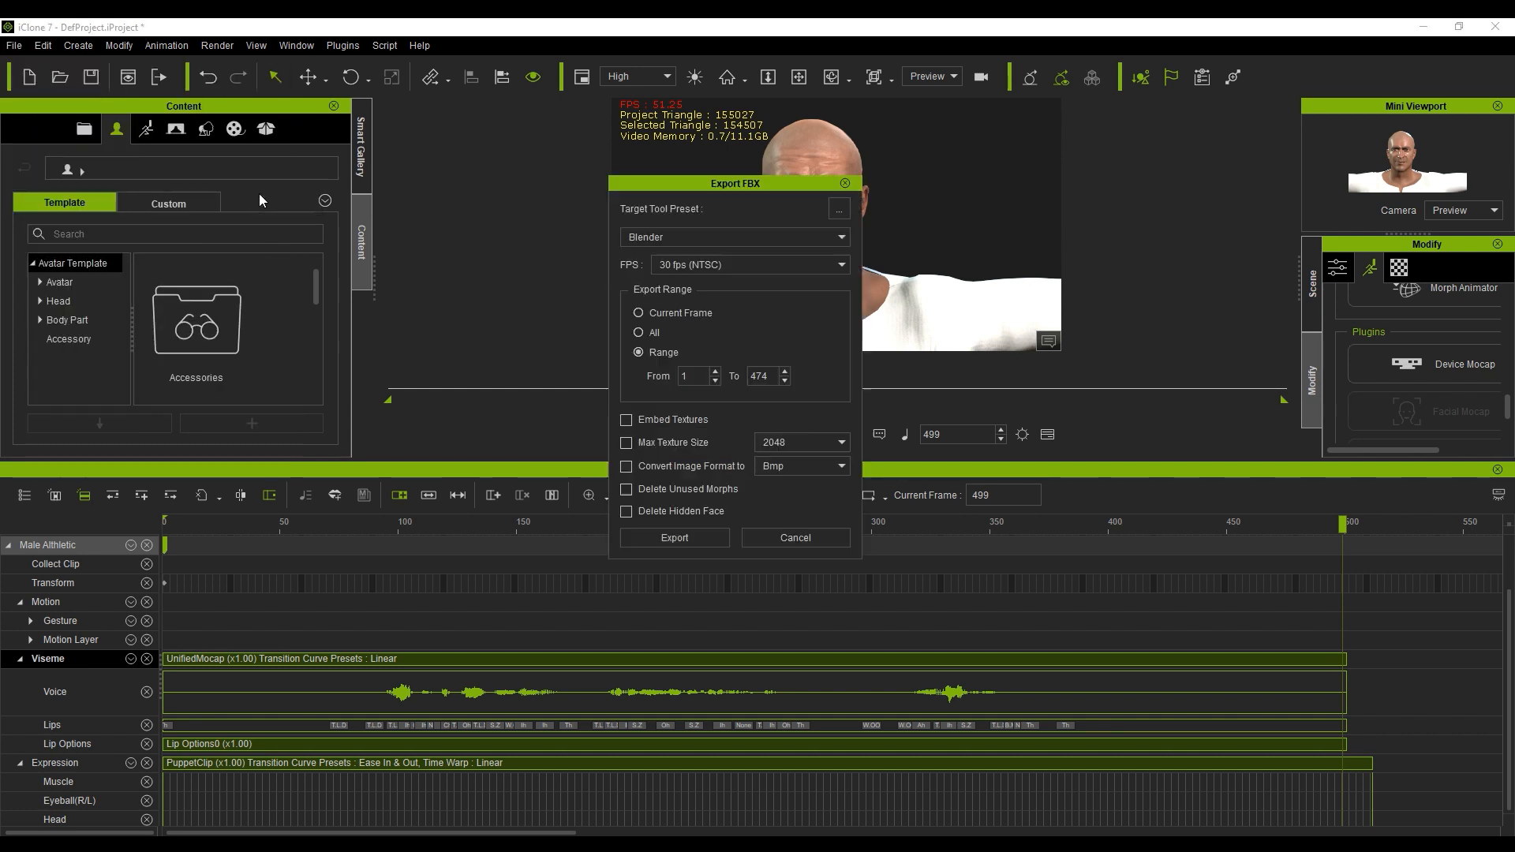
{"action": "mouse_move", "coordinate": [710, 274]}
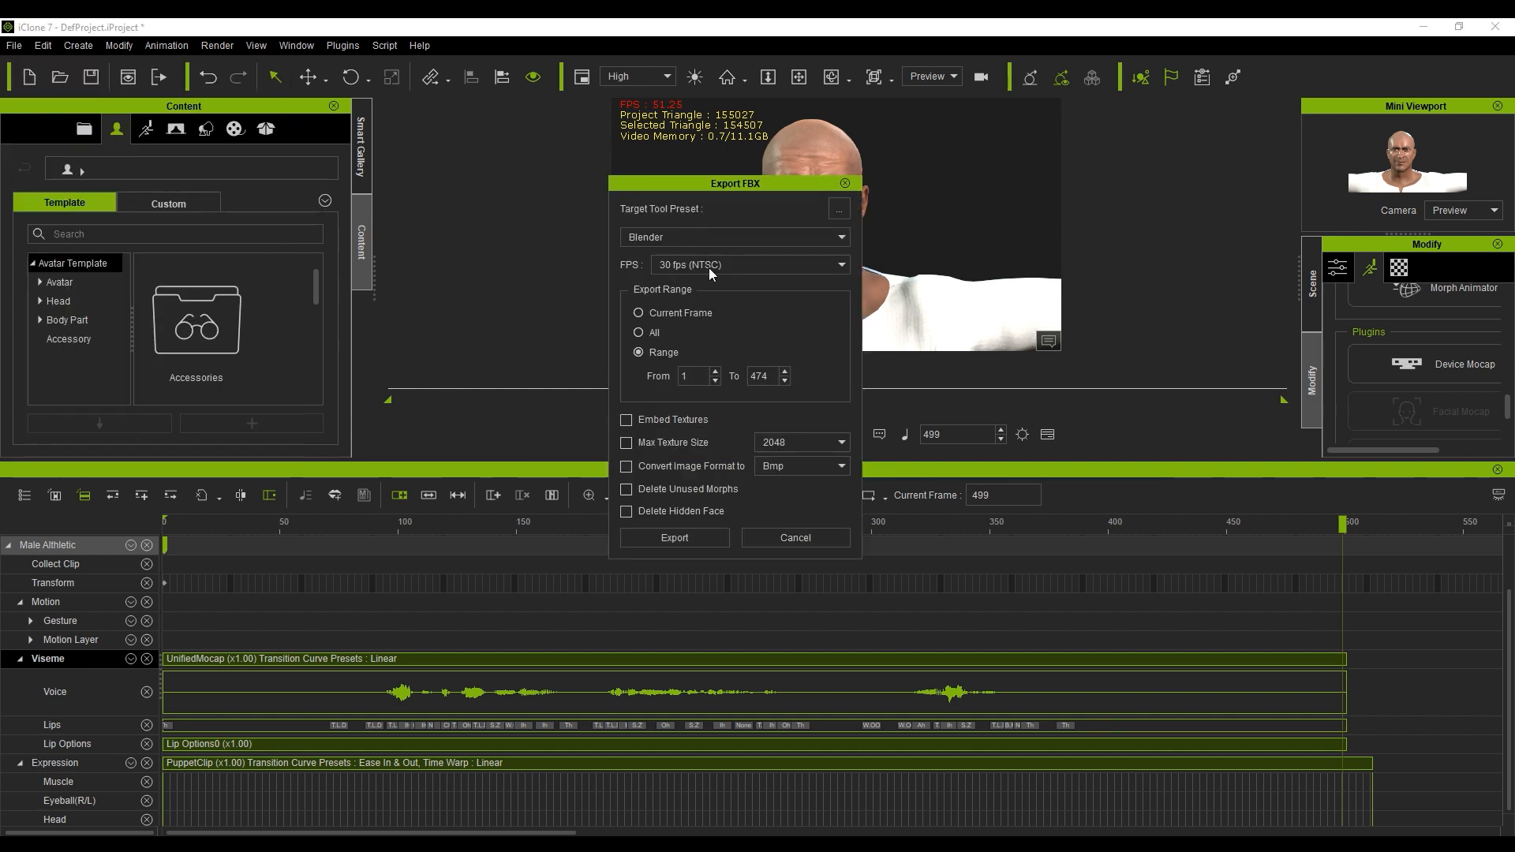
{"action": "left_click", "coordinate": [762, 375]}
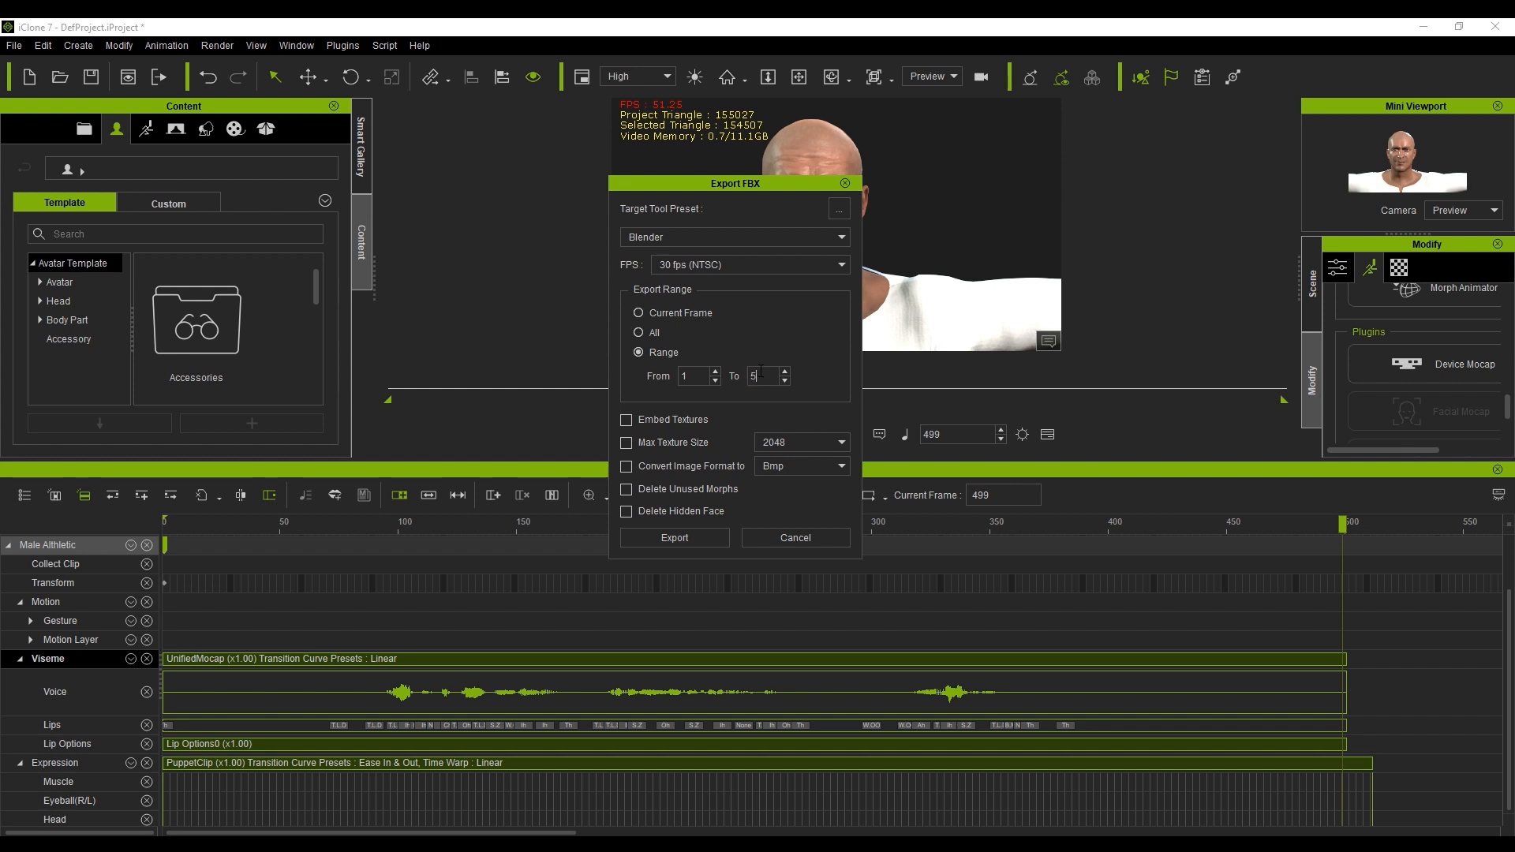
{"action": "type", "text": "00"}
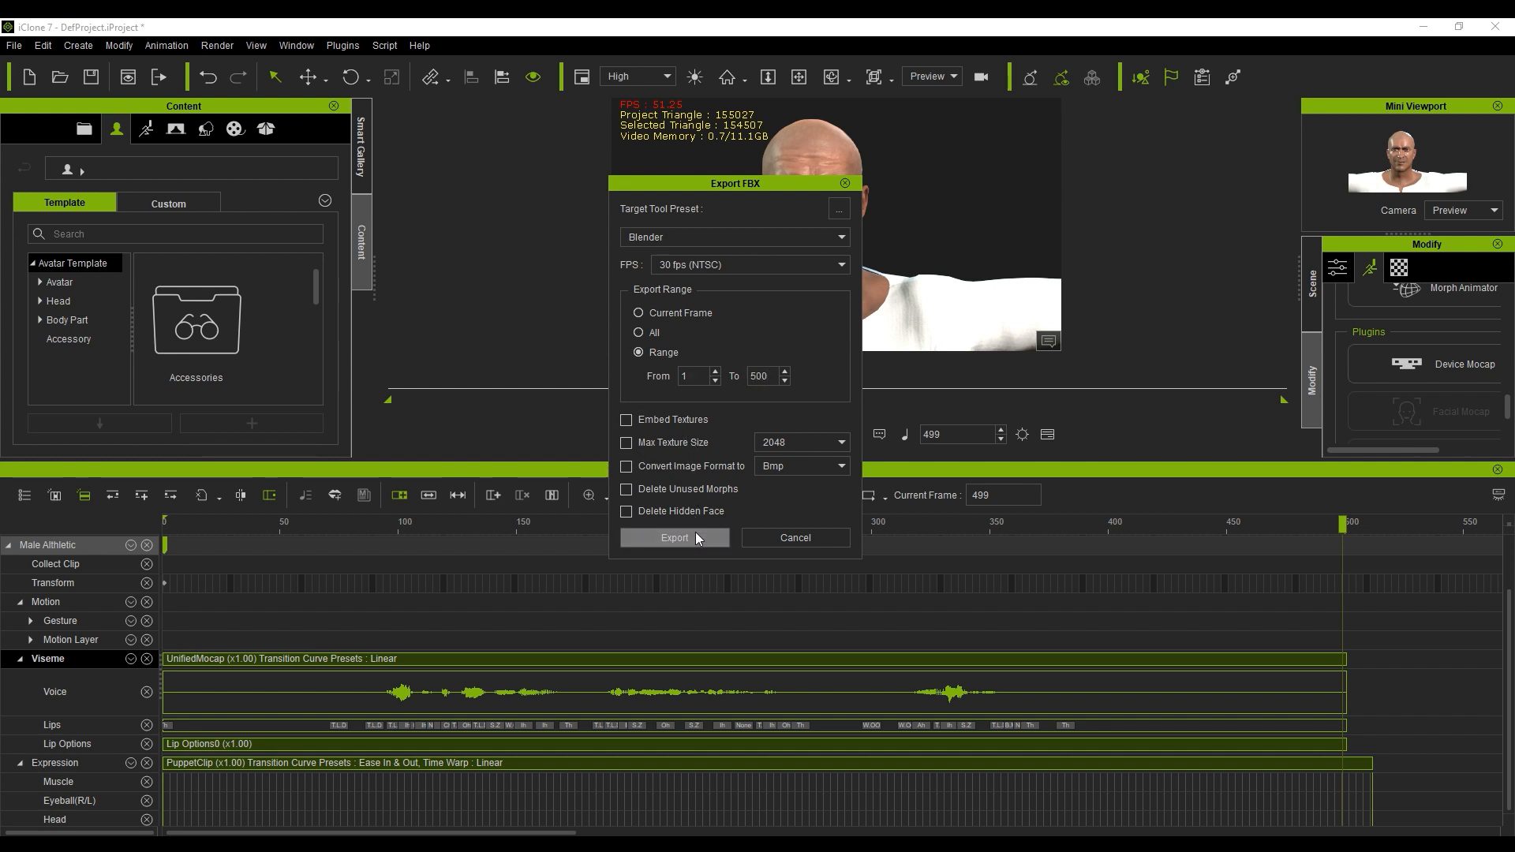
{"action": "left_click", "coordinate": [673, 538]}
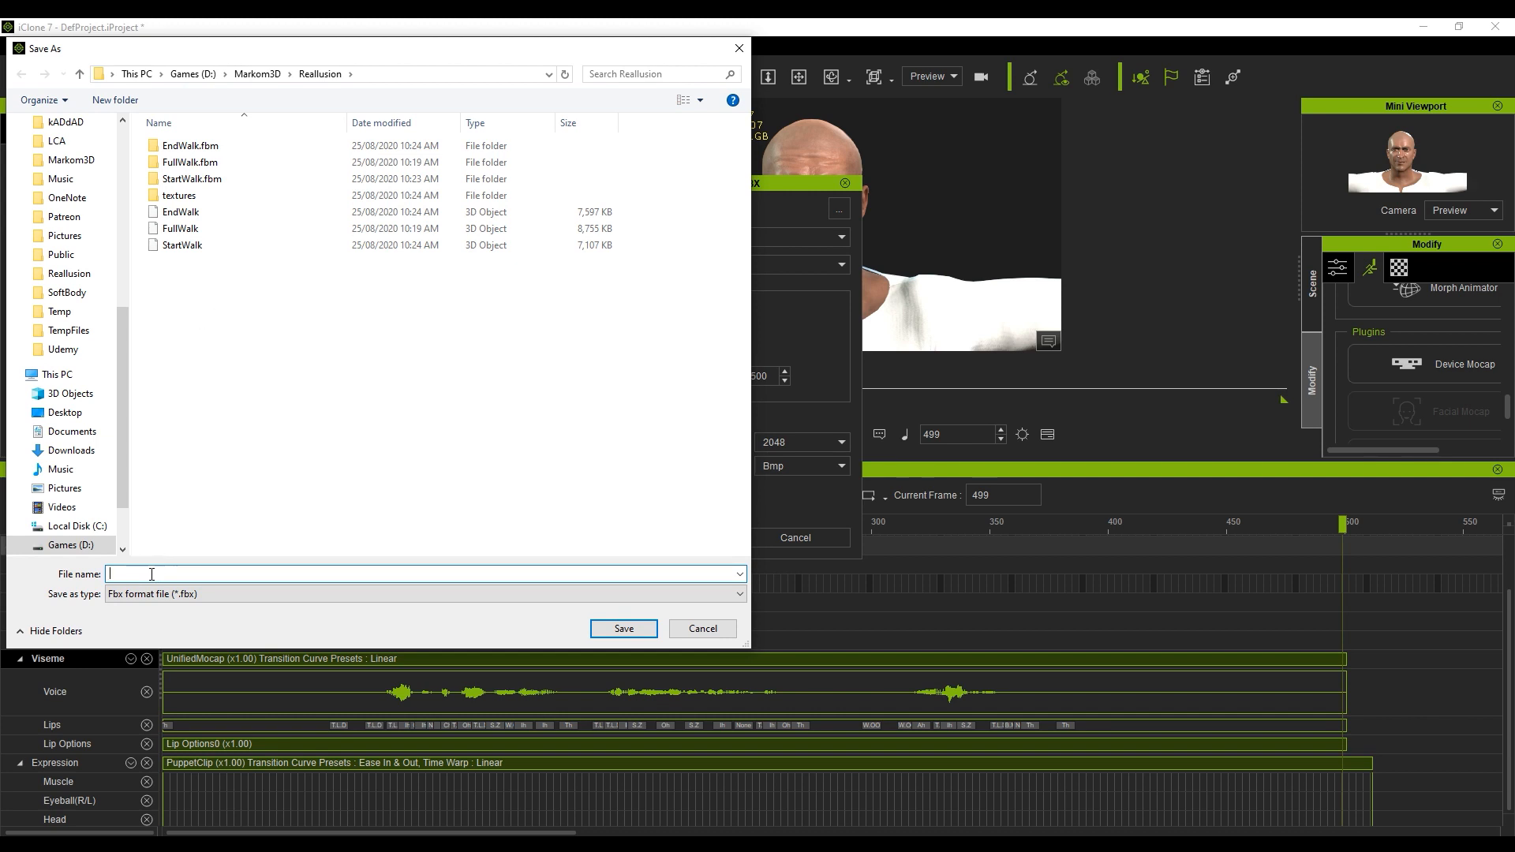
{"action": "type", "text": "Line1"}
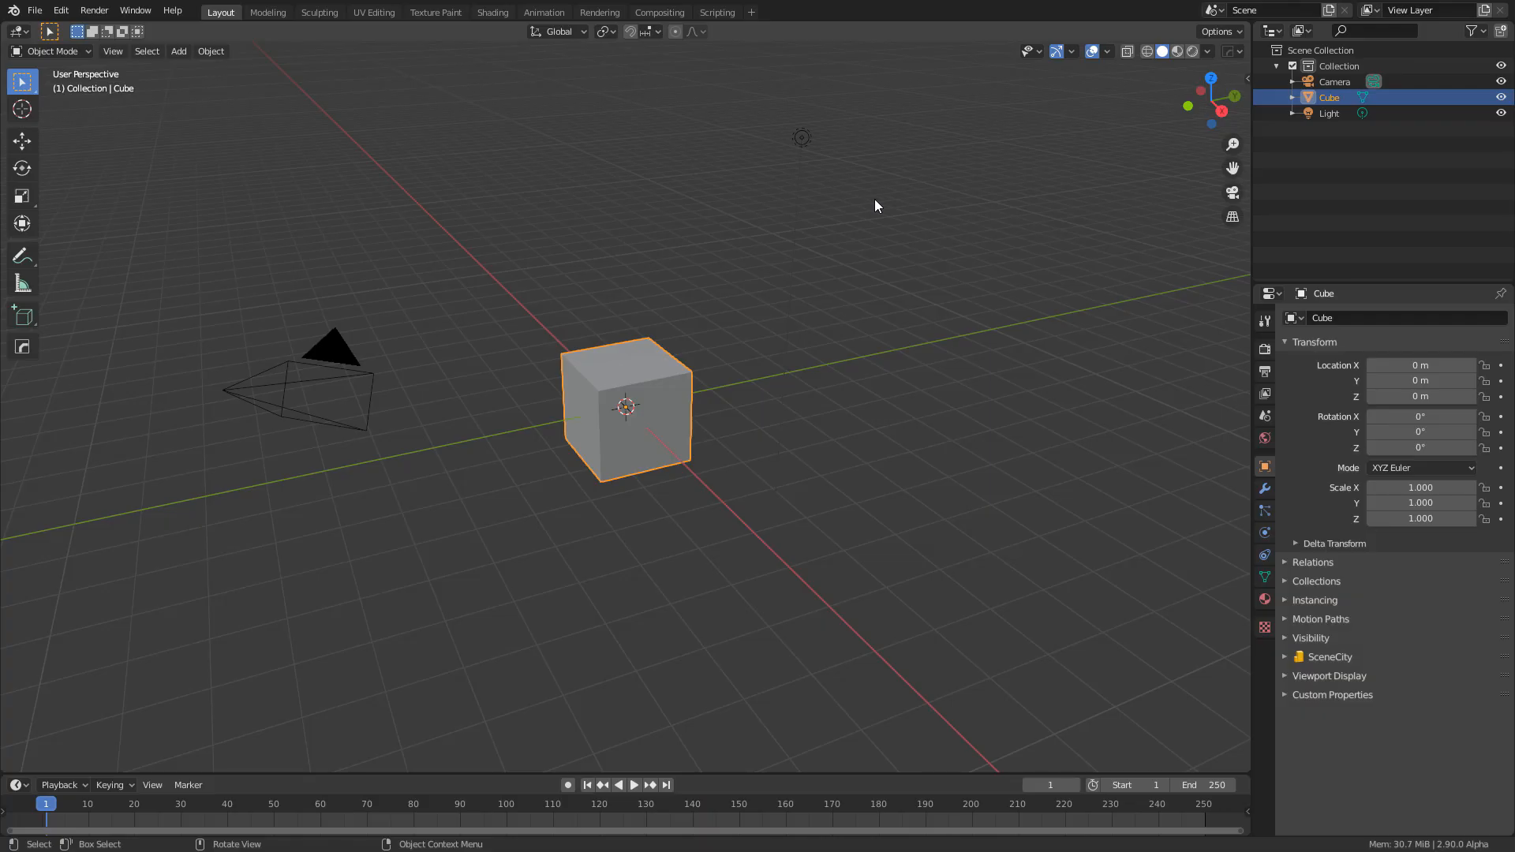
Step: Import Fulljoke.fbx, stop its playback, and switch to the Animation workspace
{"action": "left_click", "coordinate": [34, 11]}
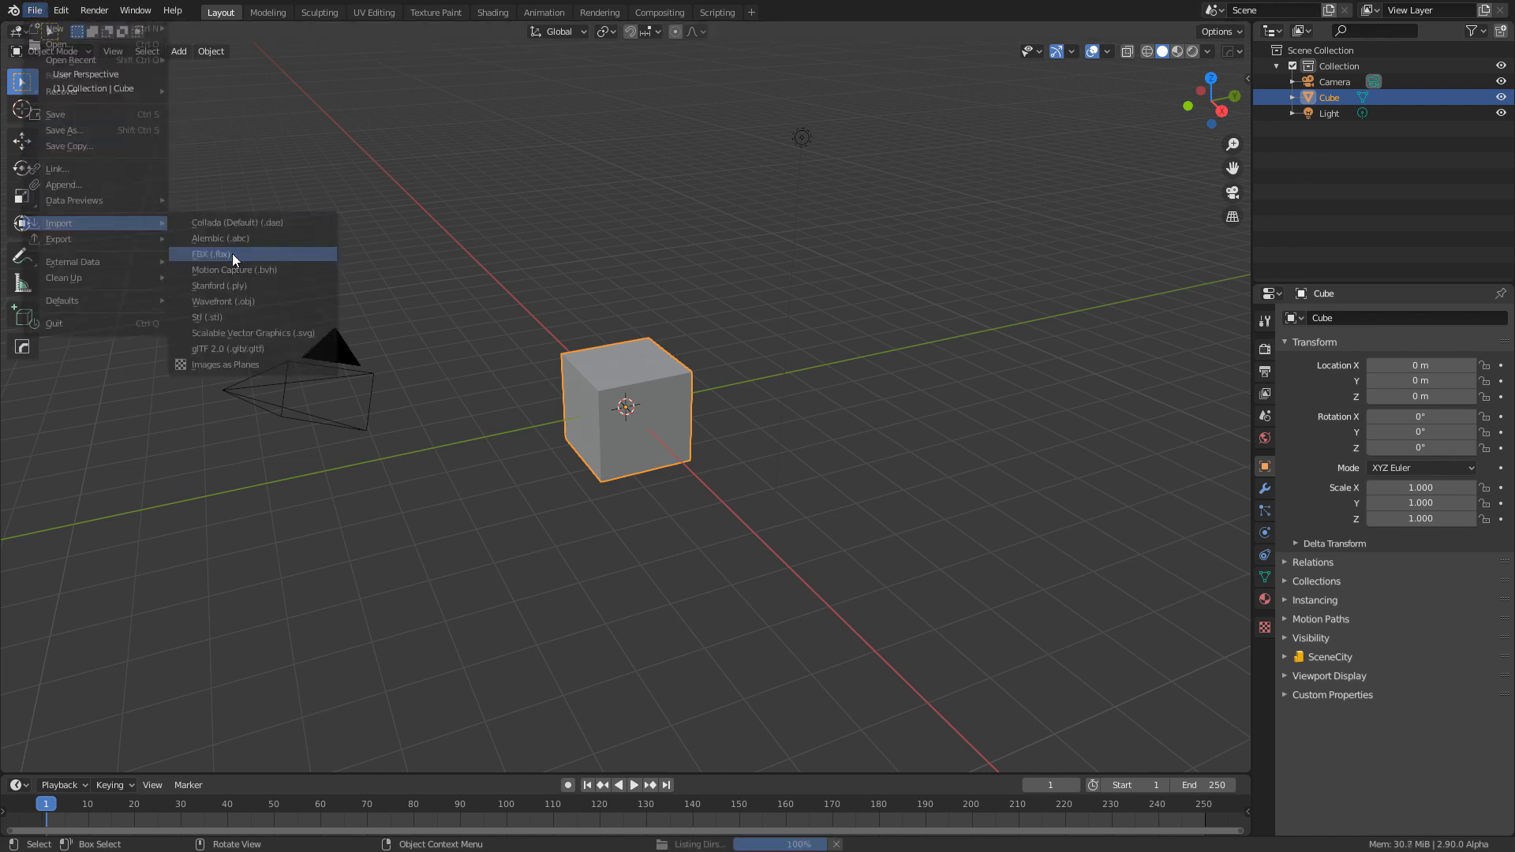
{"action": "left_click", "coordinate": [209, 254]}
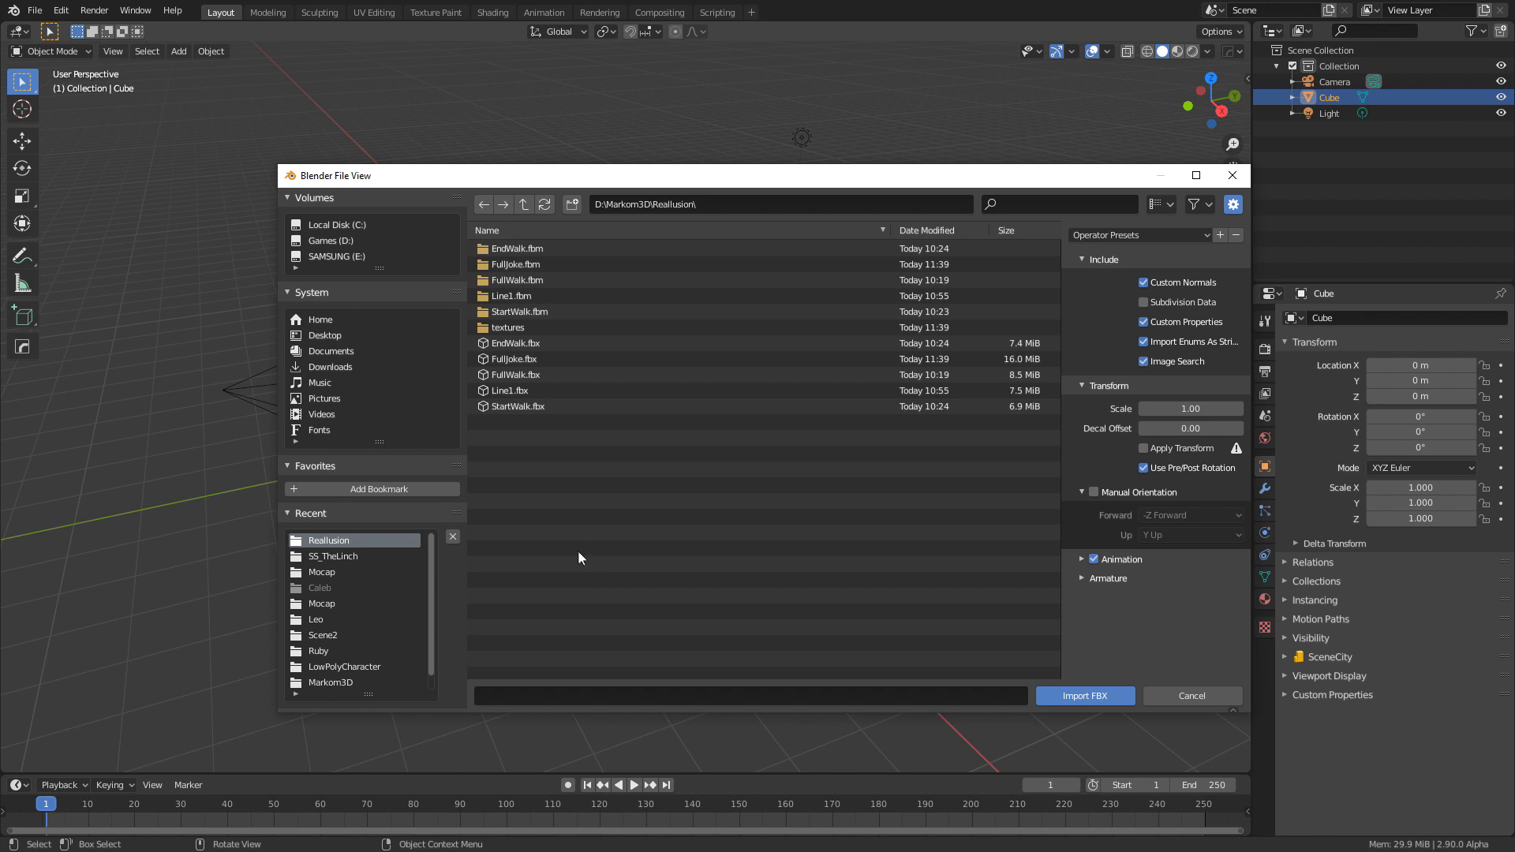
{"action": "left_click", "coordinate": [515, 358]}
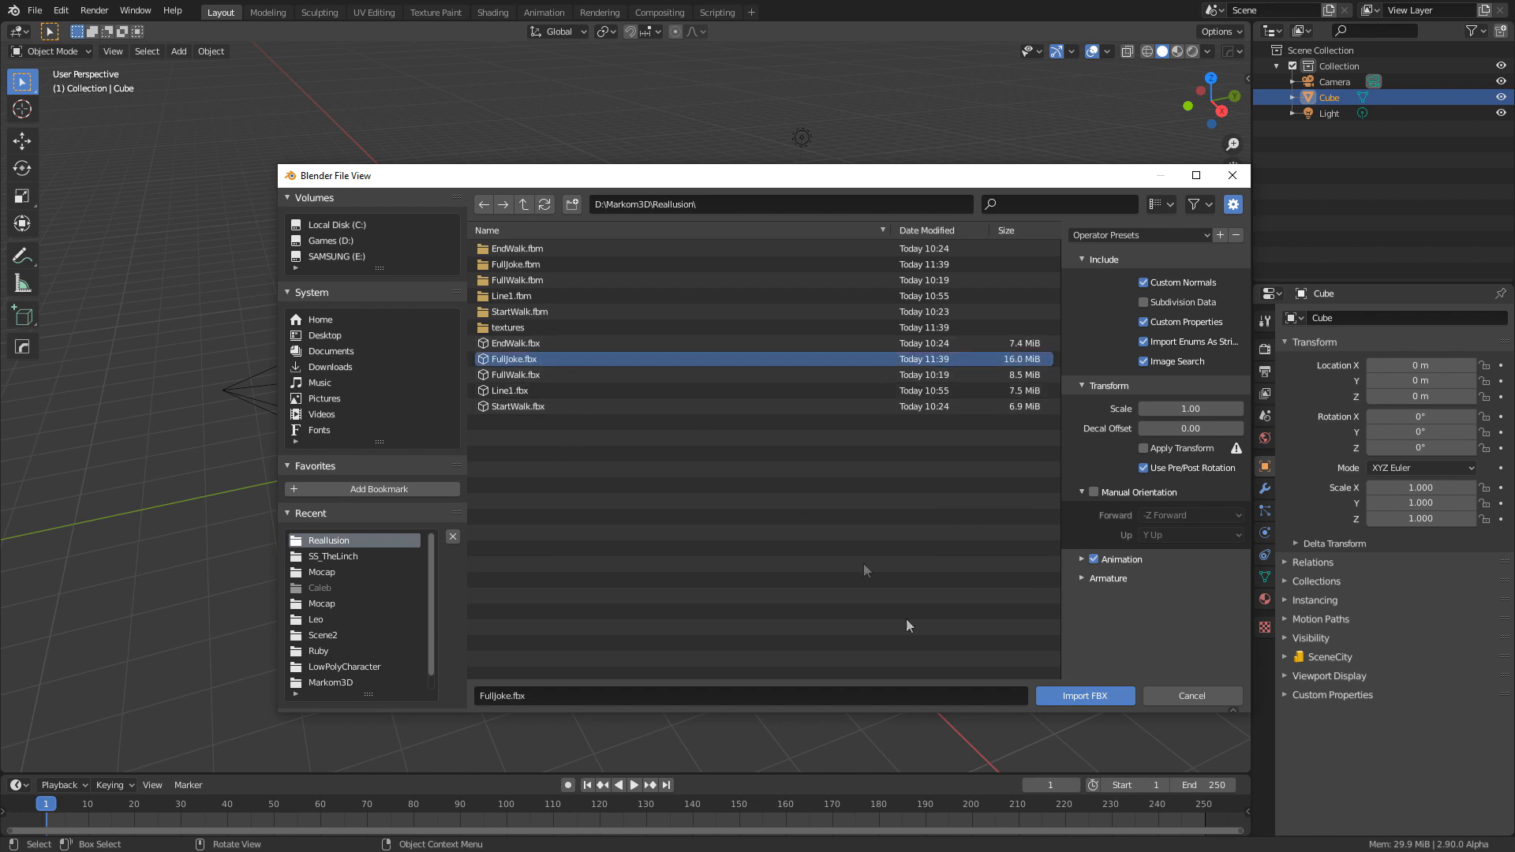
{"action": "left_click", "coordinate": [1084, 696]}
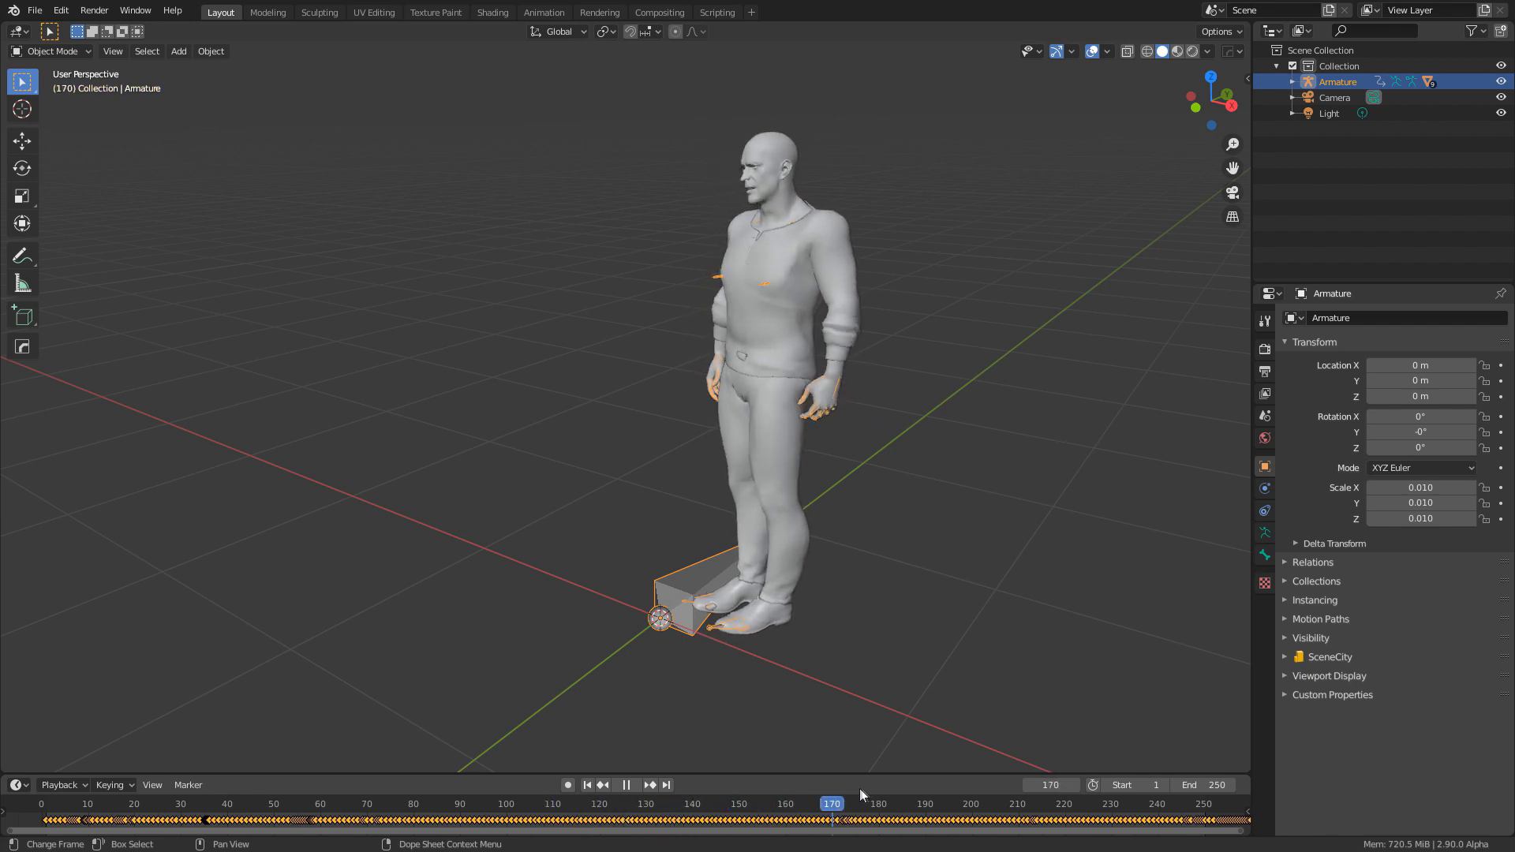
{"action": "left_click", "coordinate": [633, 784]}
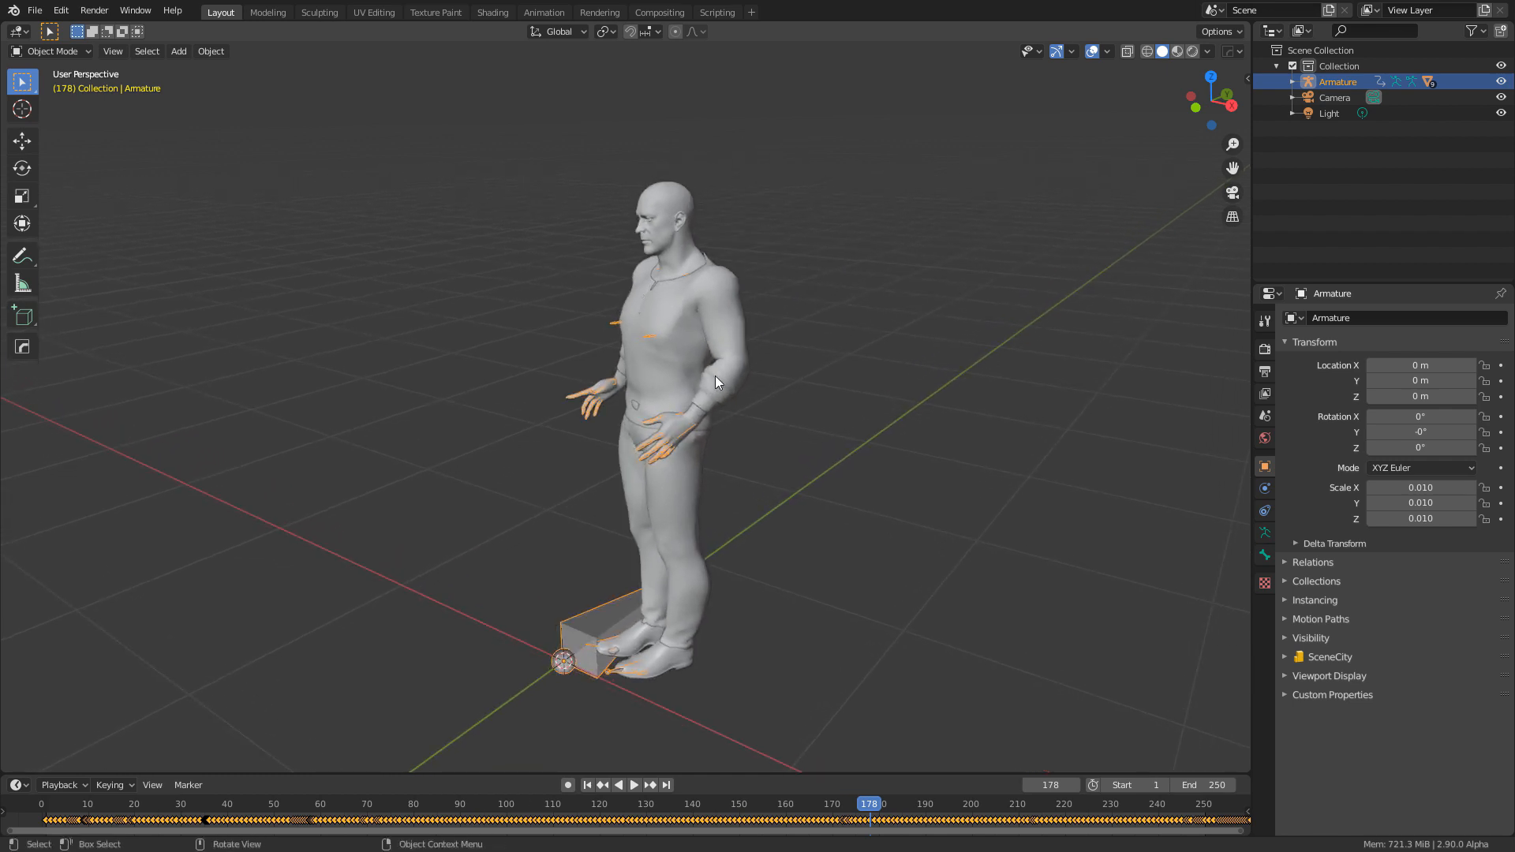
{"action": "mouse_move", "coordinate": [671, 302]}
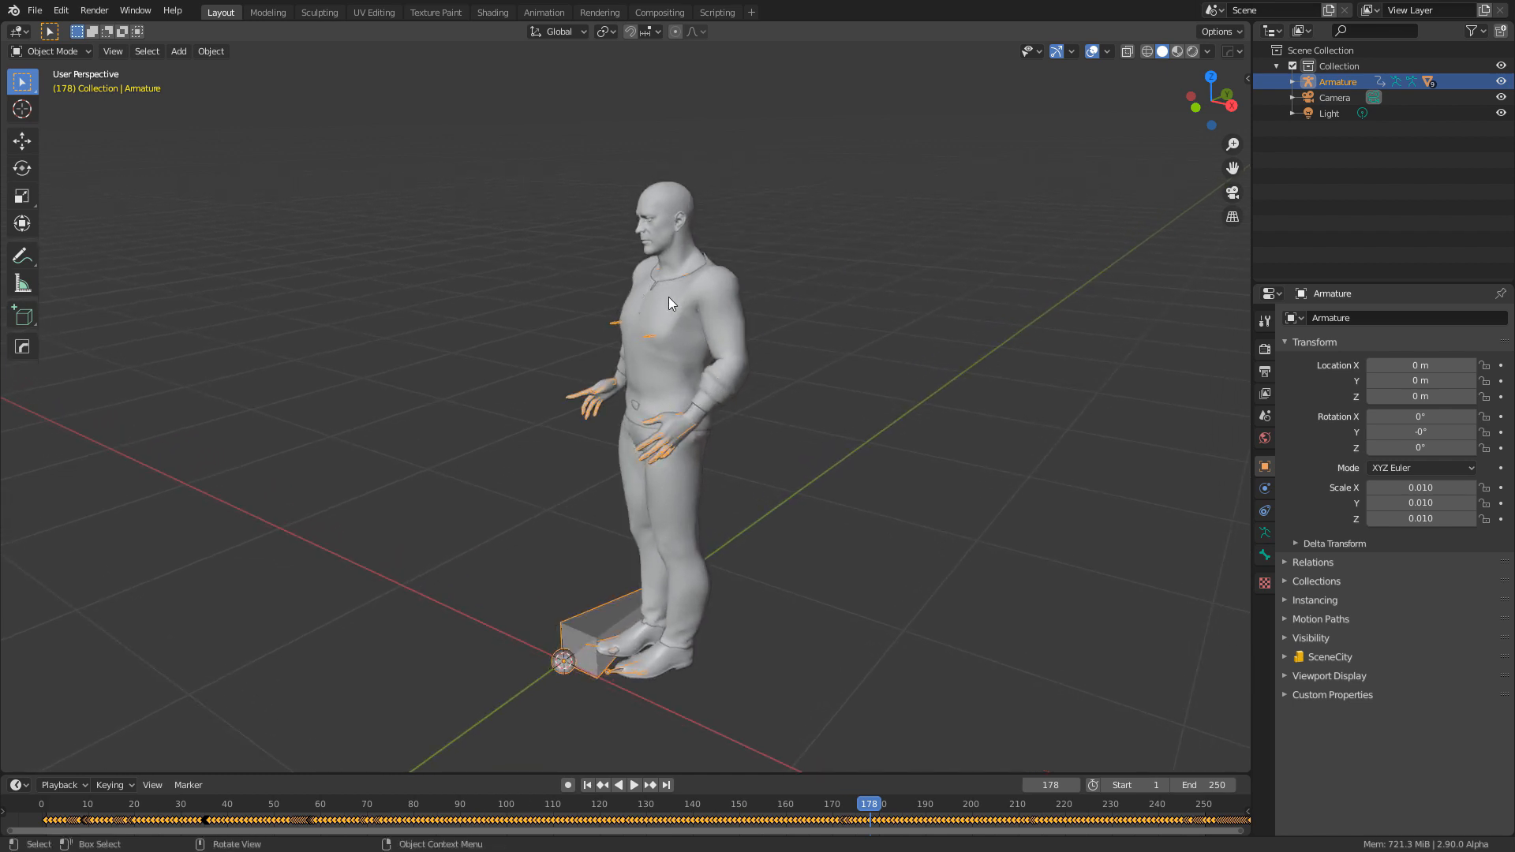
{"action": "mouse_move", "coordinate": [509, 581]}
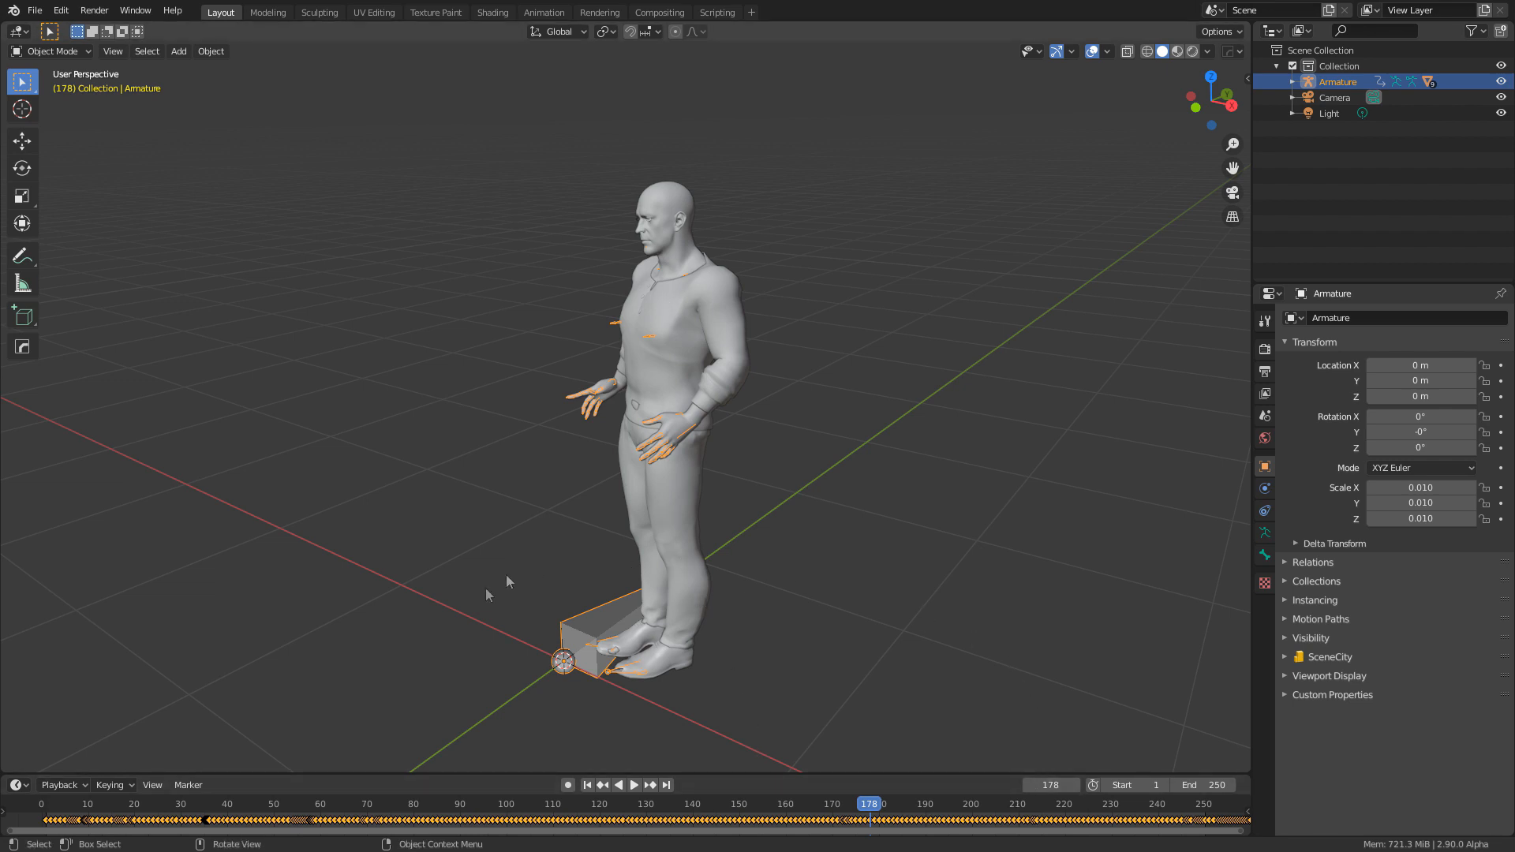
{"action": "mouse_move", "coordinate": [568, 251]}
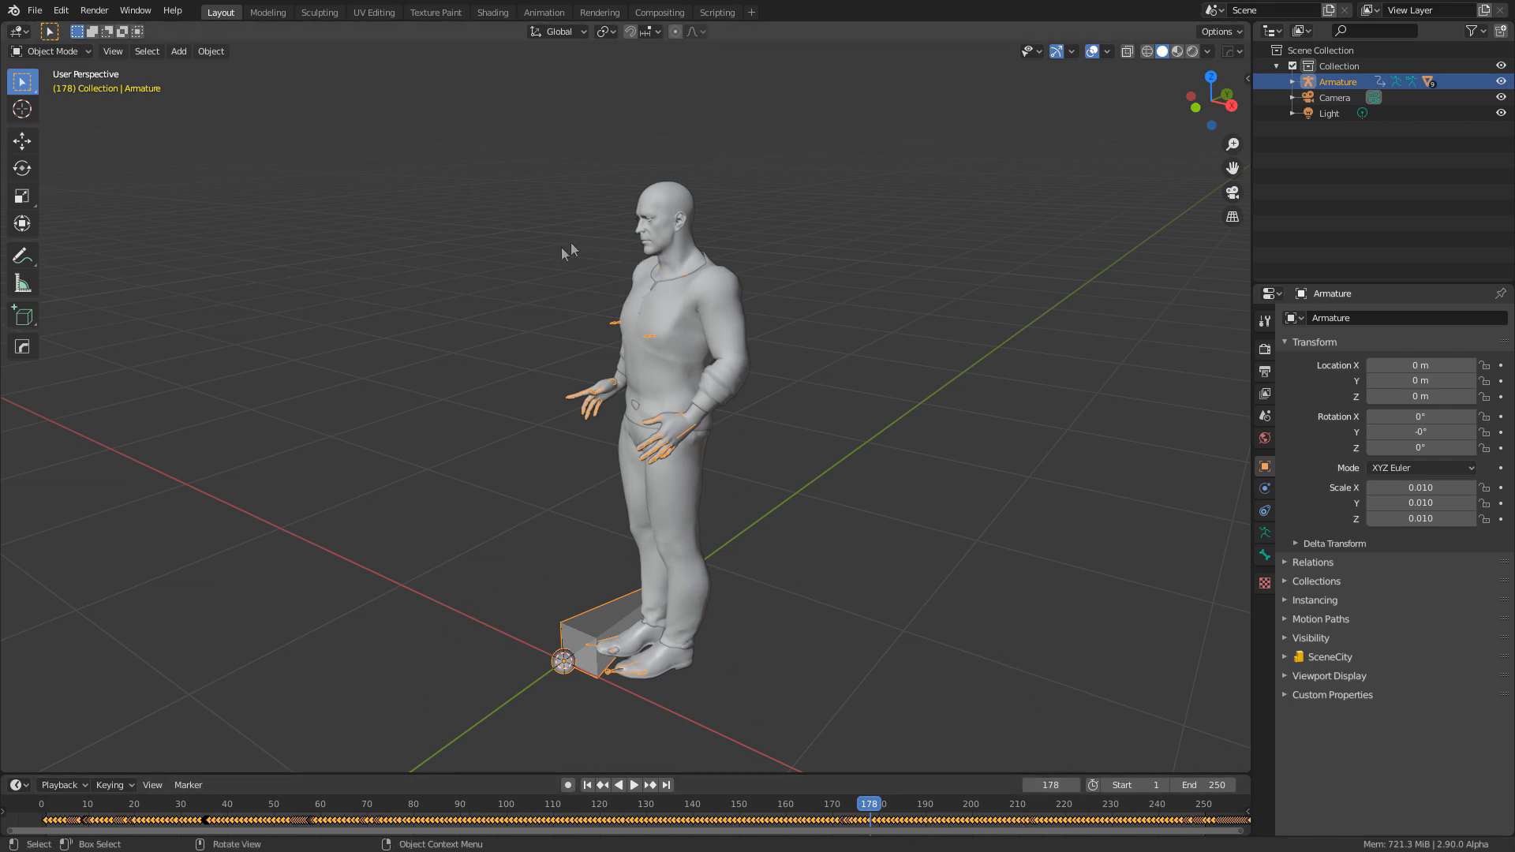
{"action": "mouse_move", "coordinate": [606, 398]}
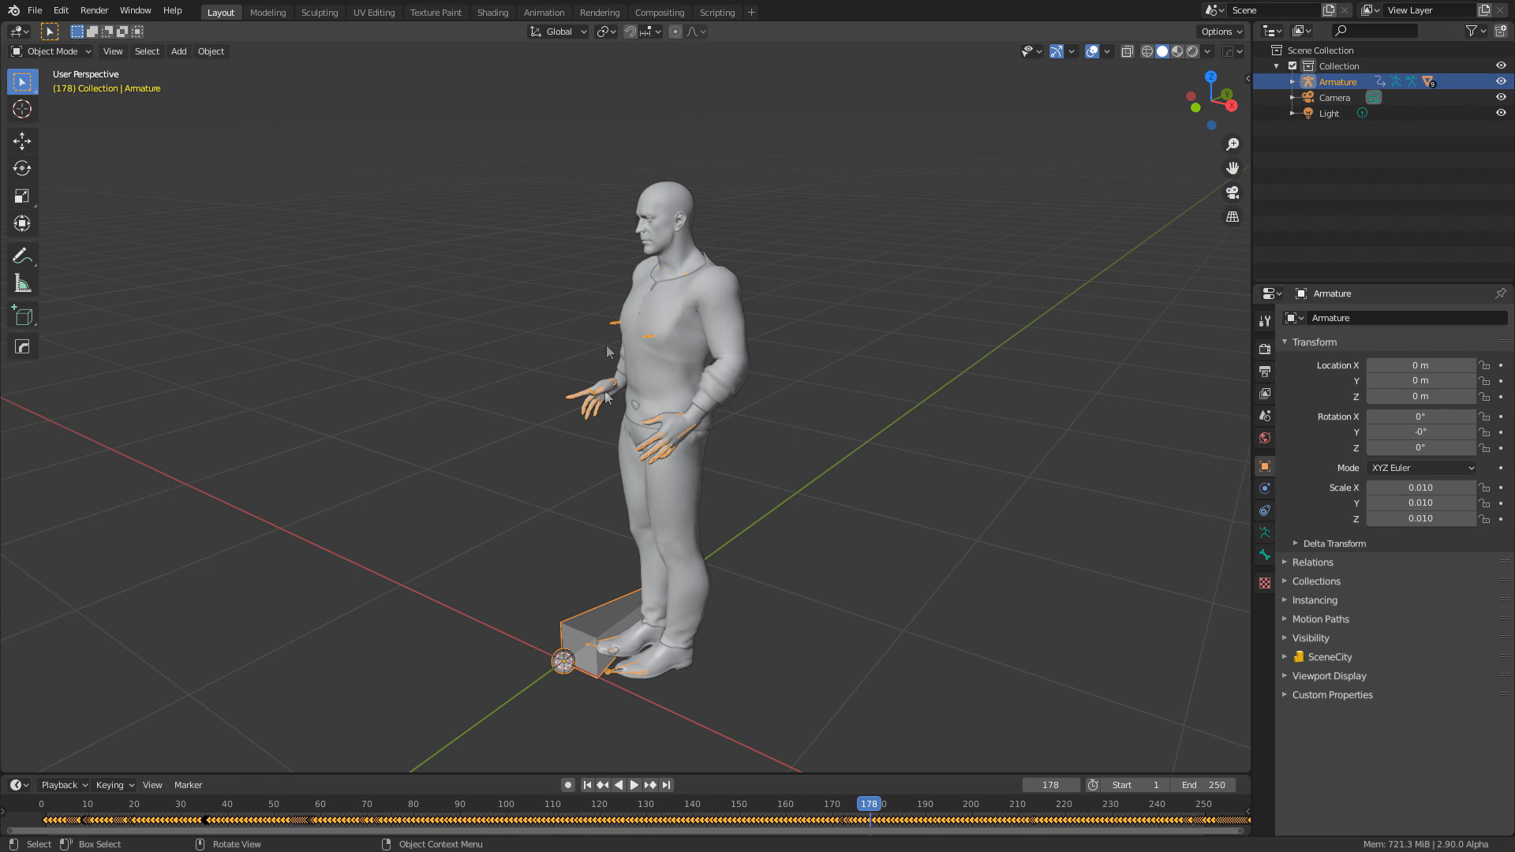
{"action": "mouse_move", "coordinate": [624, 139]}
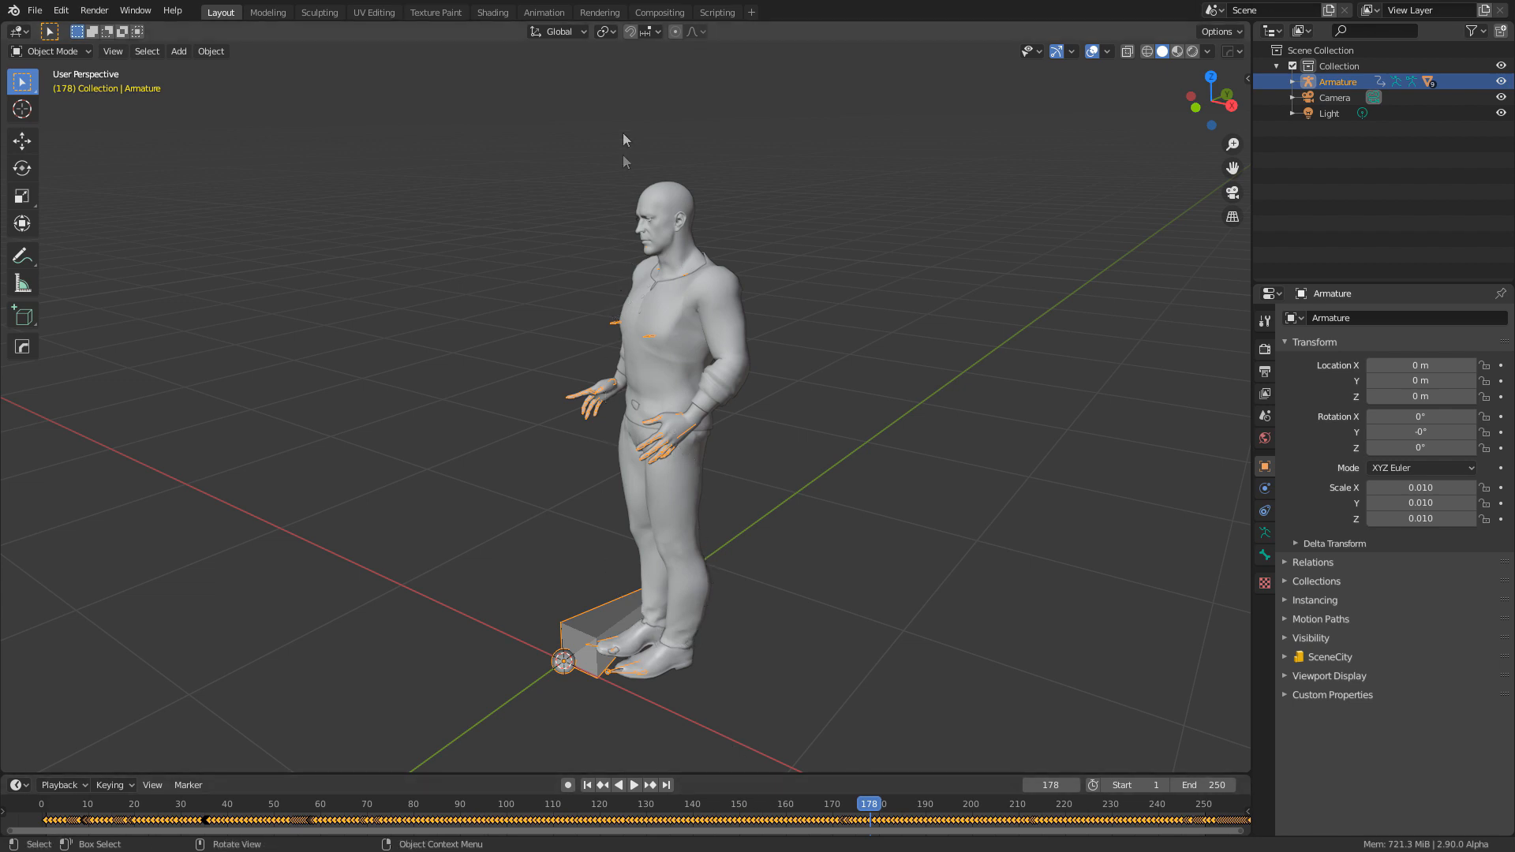
{"action": "left_click", "coordinate": [543, 11]}
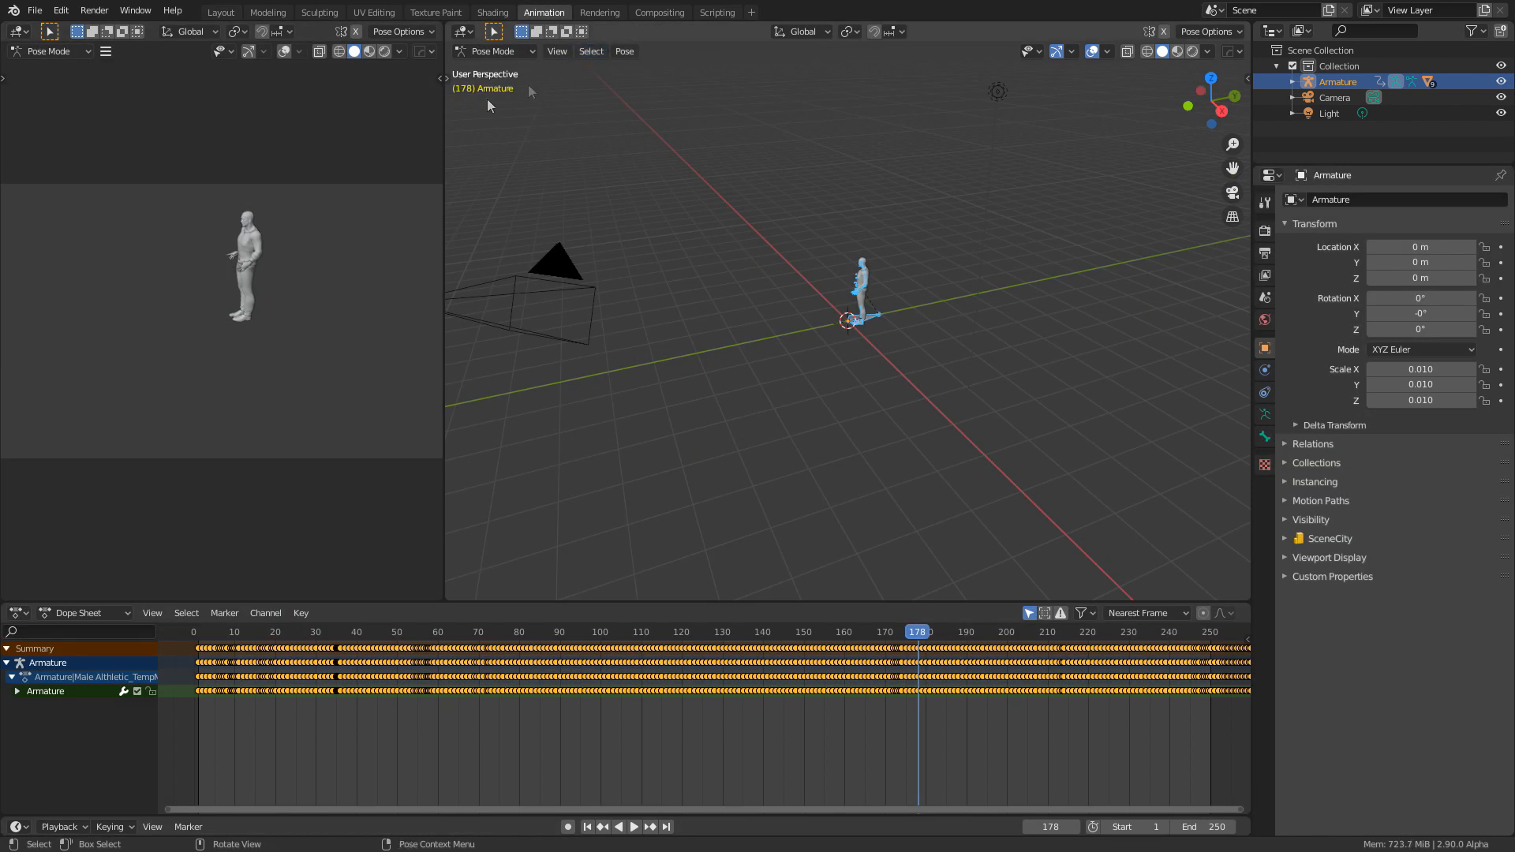
Step: Show the Nonlinear Animation editor and put the armature in Object Mode
{"action": "left_click", "coordinate": [16, 51]}
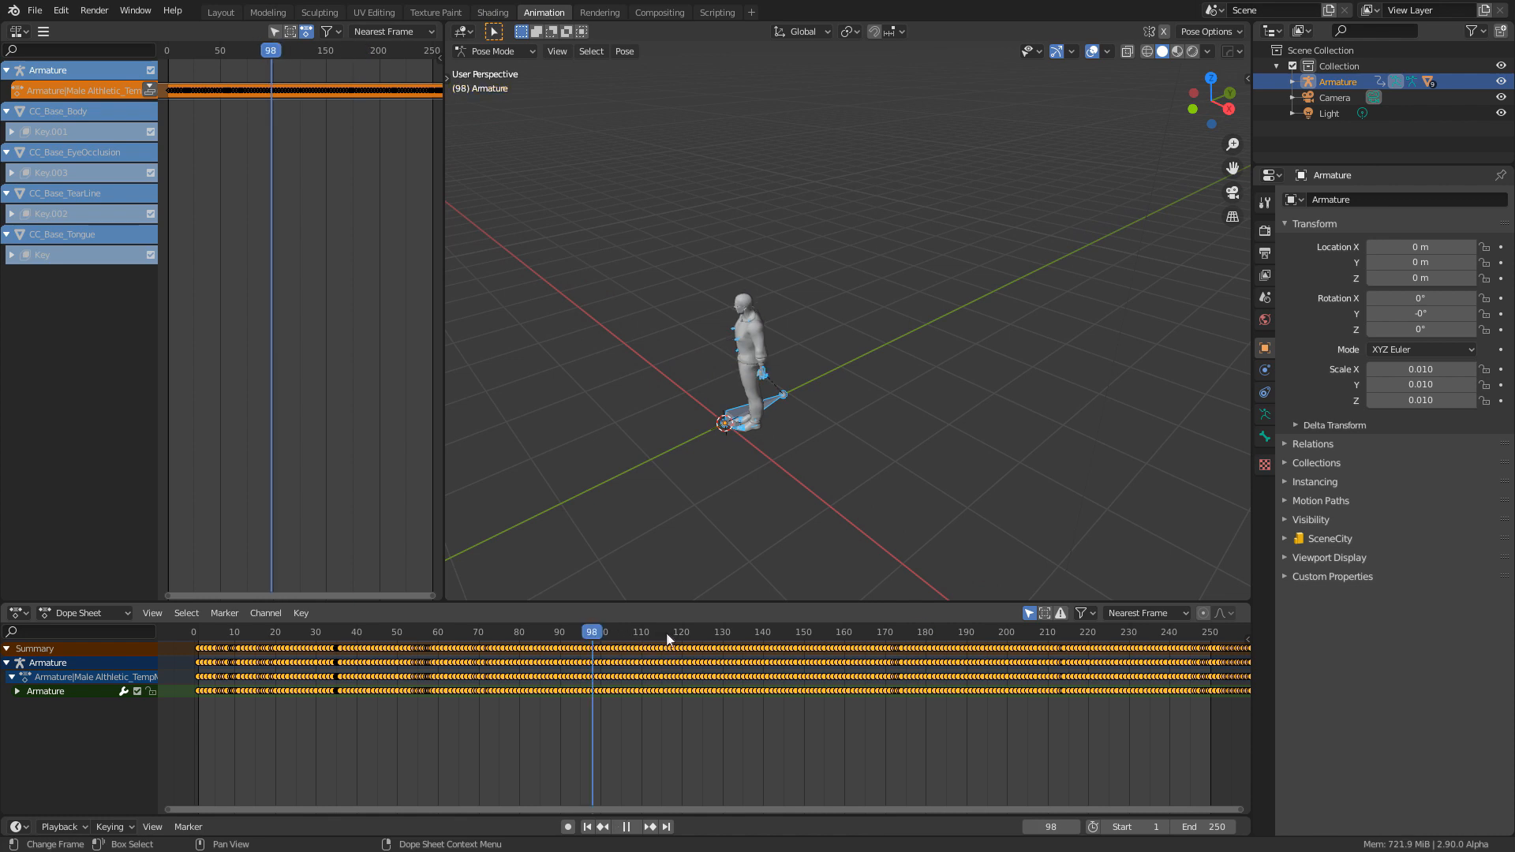
{"action": "left_click", "coordinate": [685, 632]}
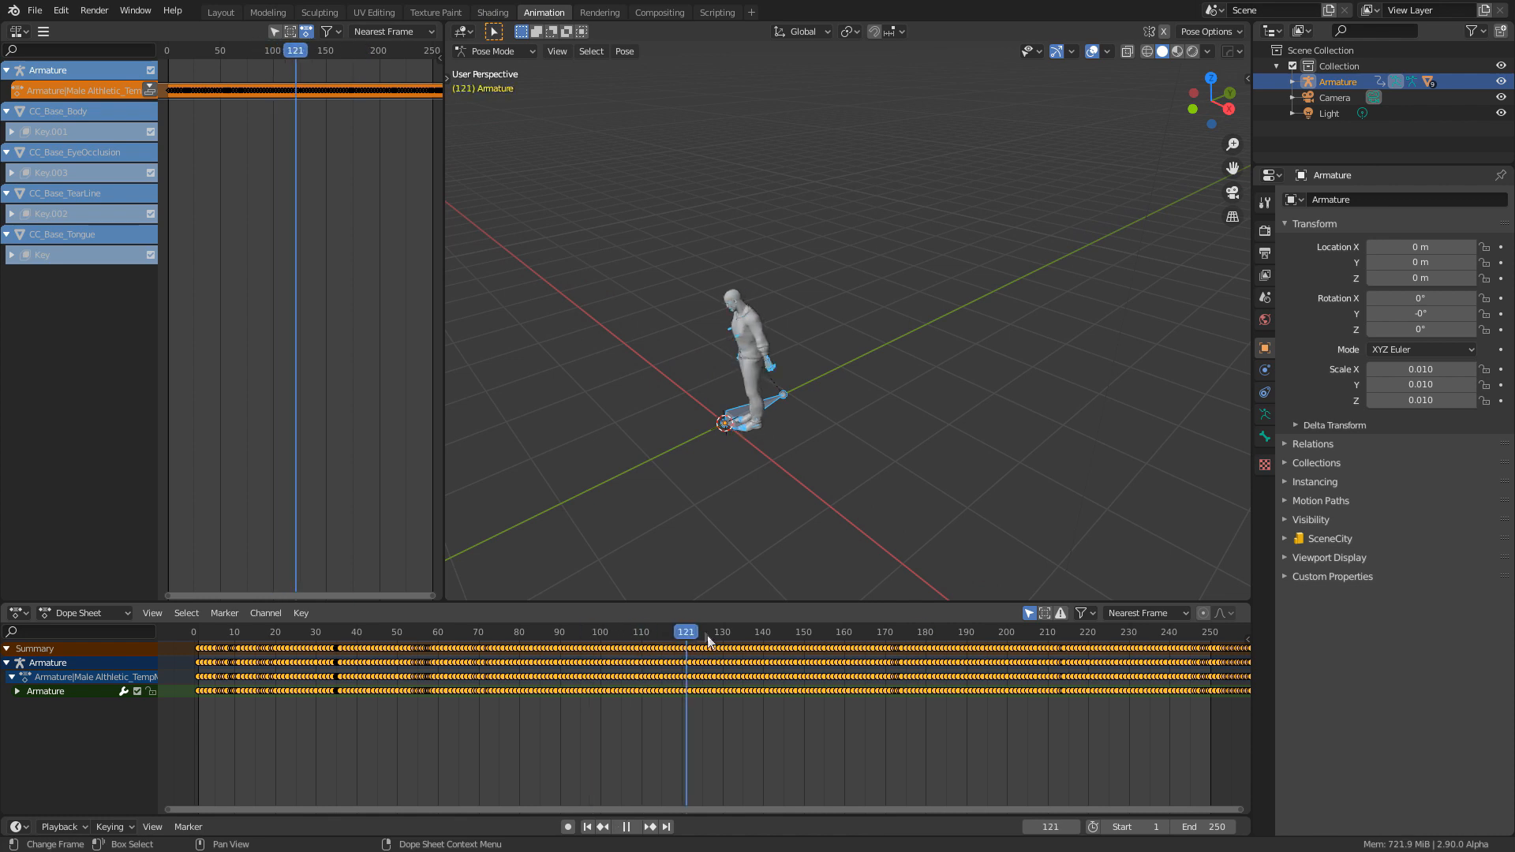
{"action": "left_click", "coordinate": [495, 50]}
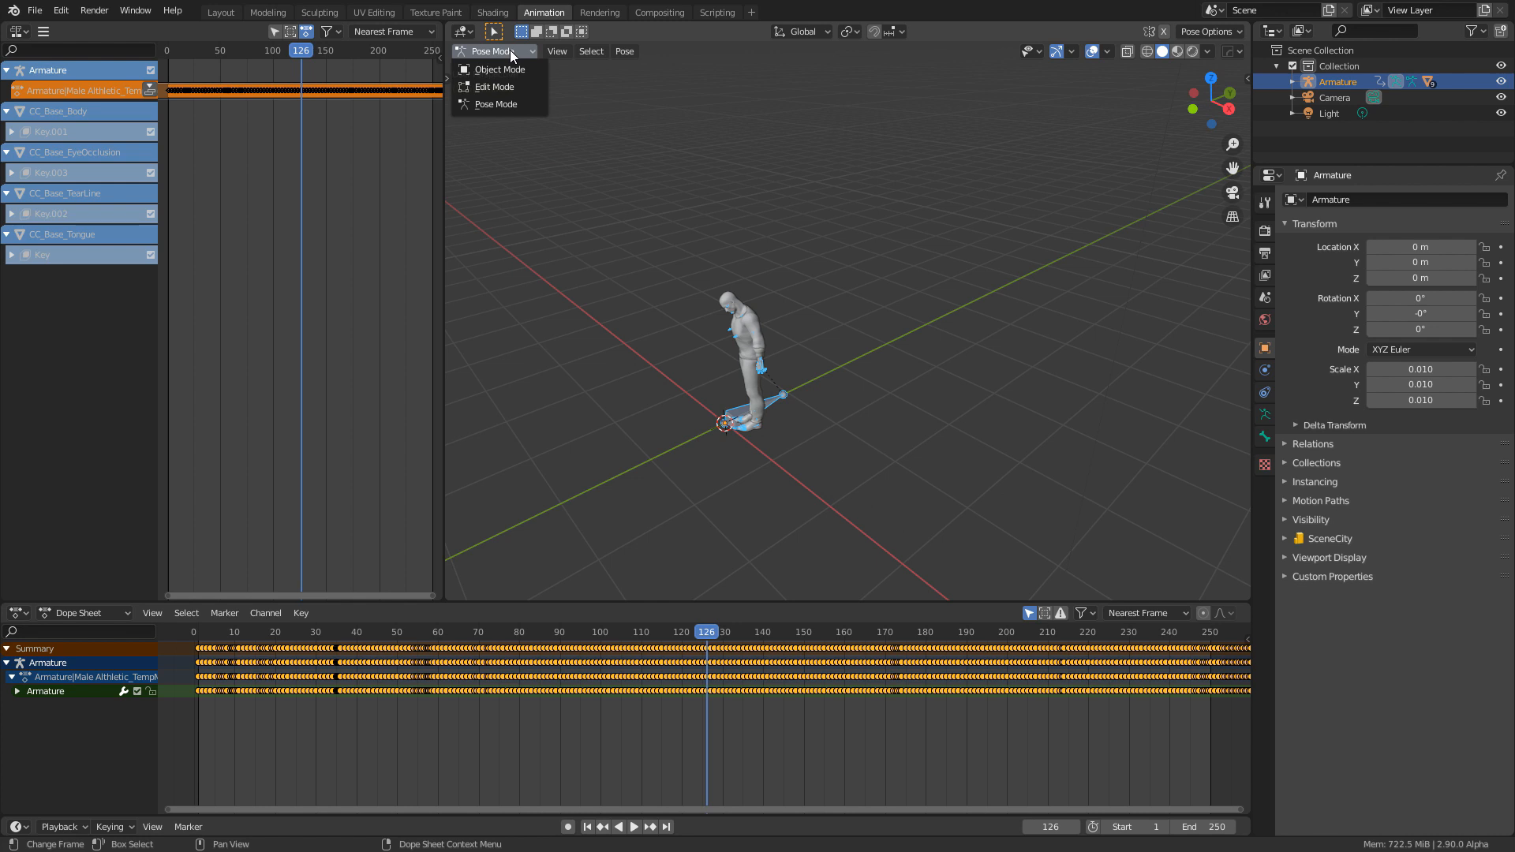
{"action": "left_click", "coordinate": [498, 69]}
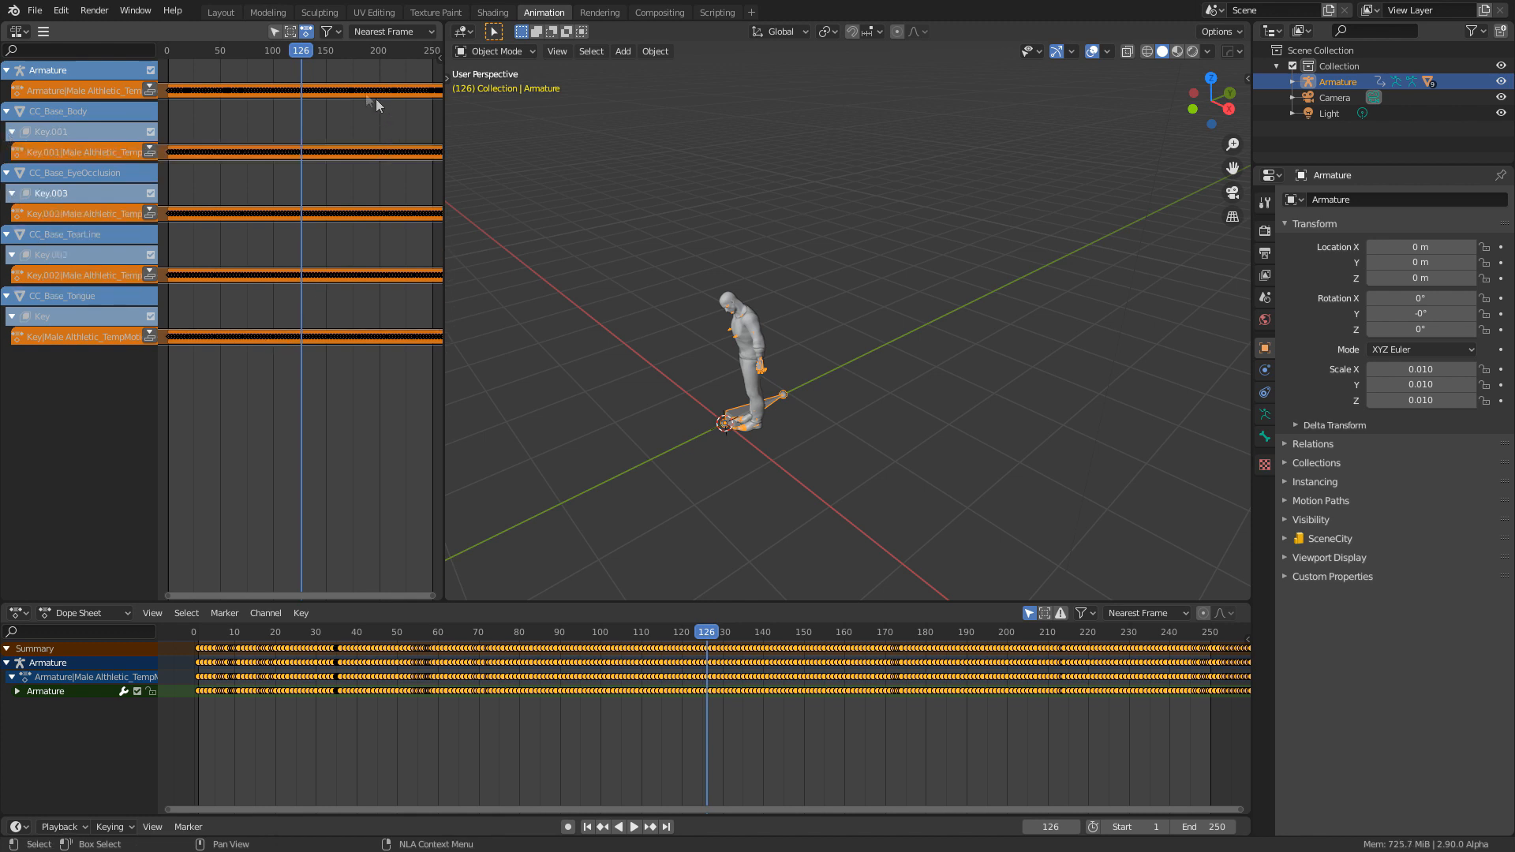
{"action": "mouse_move", "coordinate": [164, 82]}
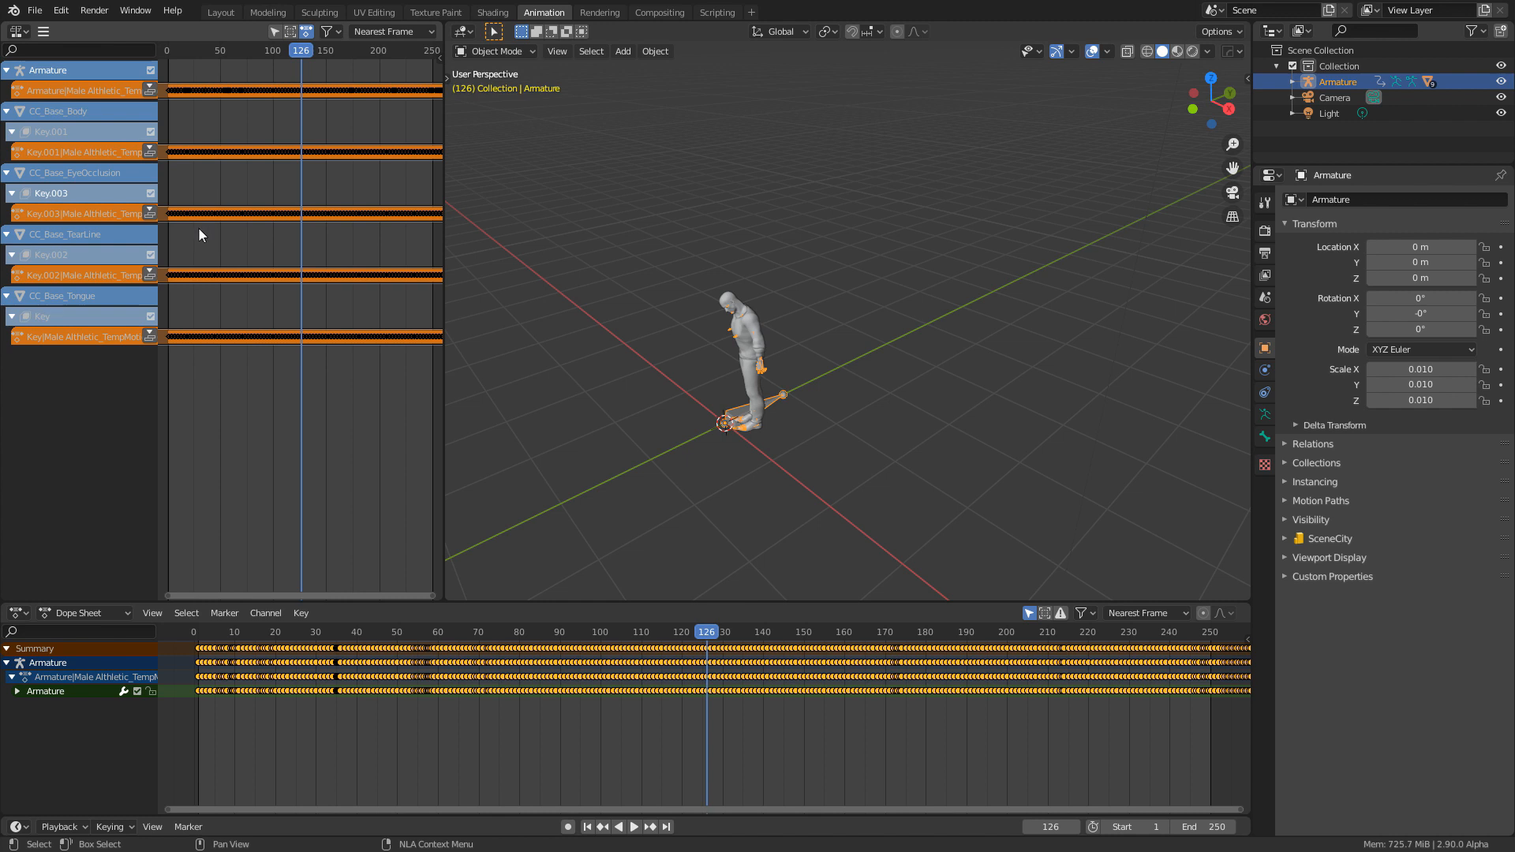
{"action": "mouse_move", "coordinate": [186, 219]}
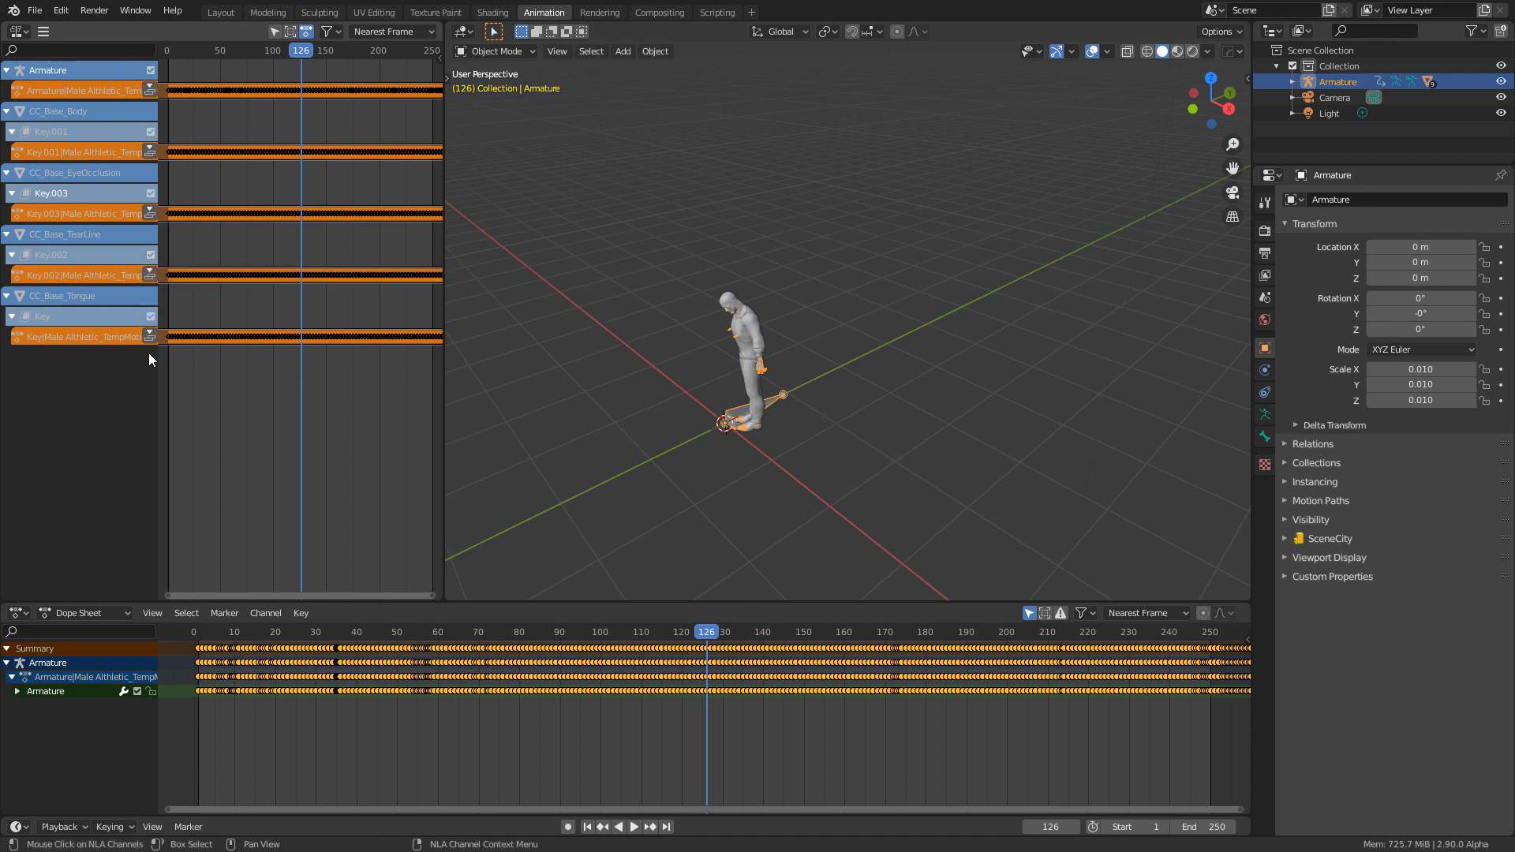
{"action": "mouse_move", "coordinate": [155, 358]}
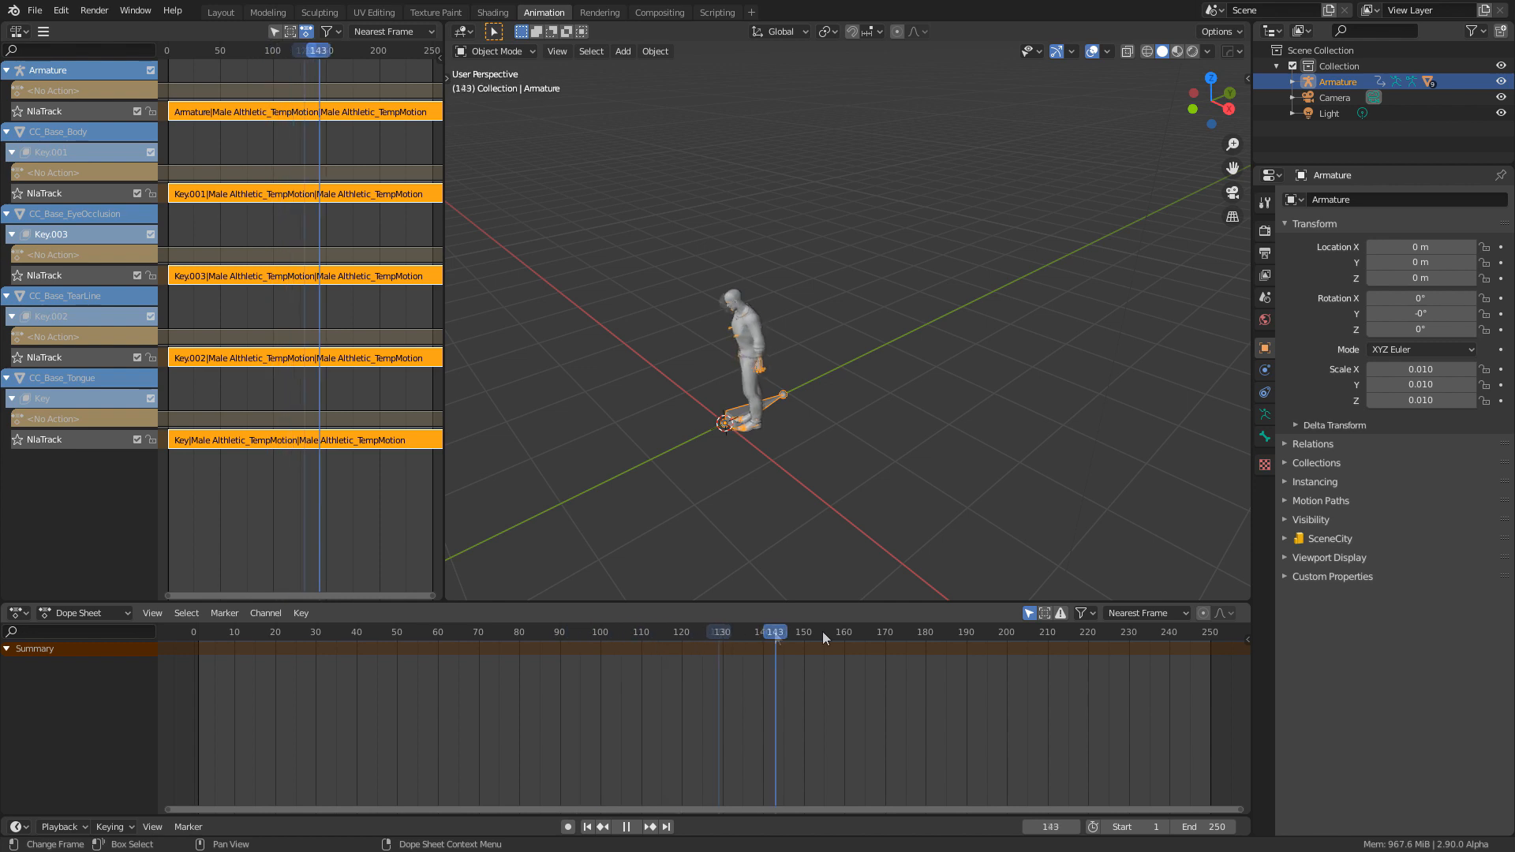
Step: Stop the animation playback once all five actions are pushed down
{"action": "left_click", "coordinate": [1067, 632]}
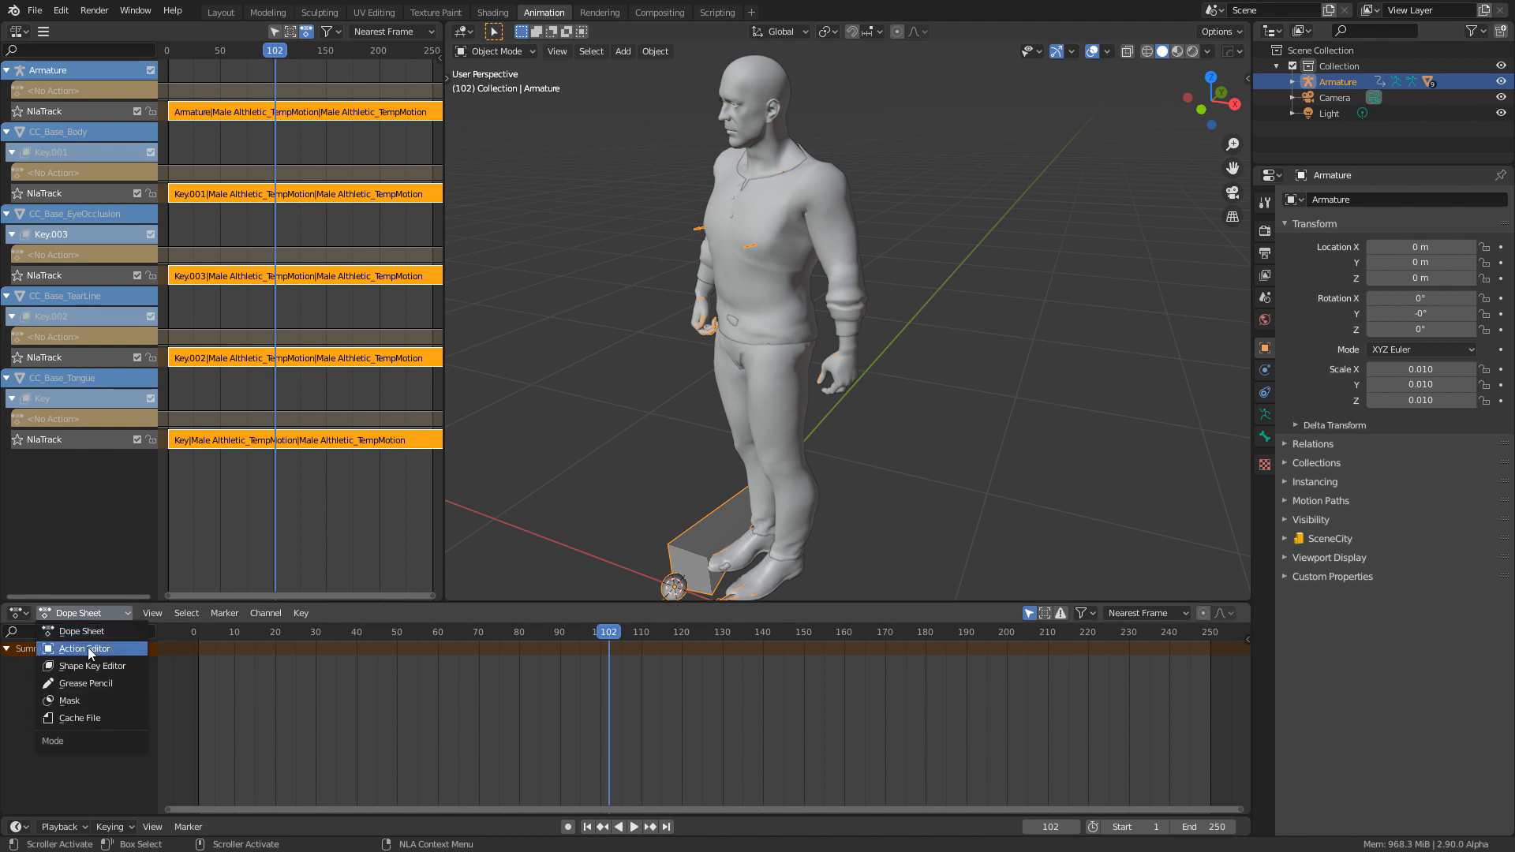
Step: In the Action Editor, edit the armature strip and rename its action Arm_FaceMotion
{"action": "left_click", "coordinate": [86, 649]}
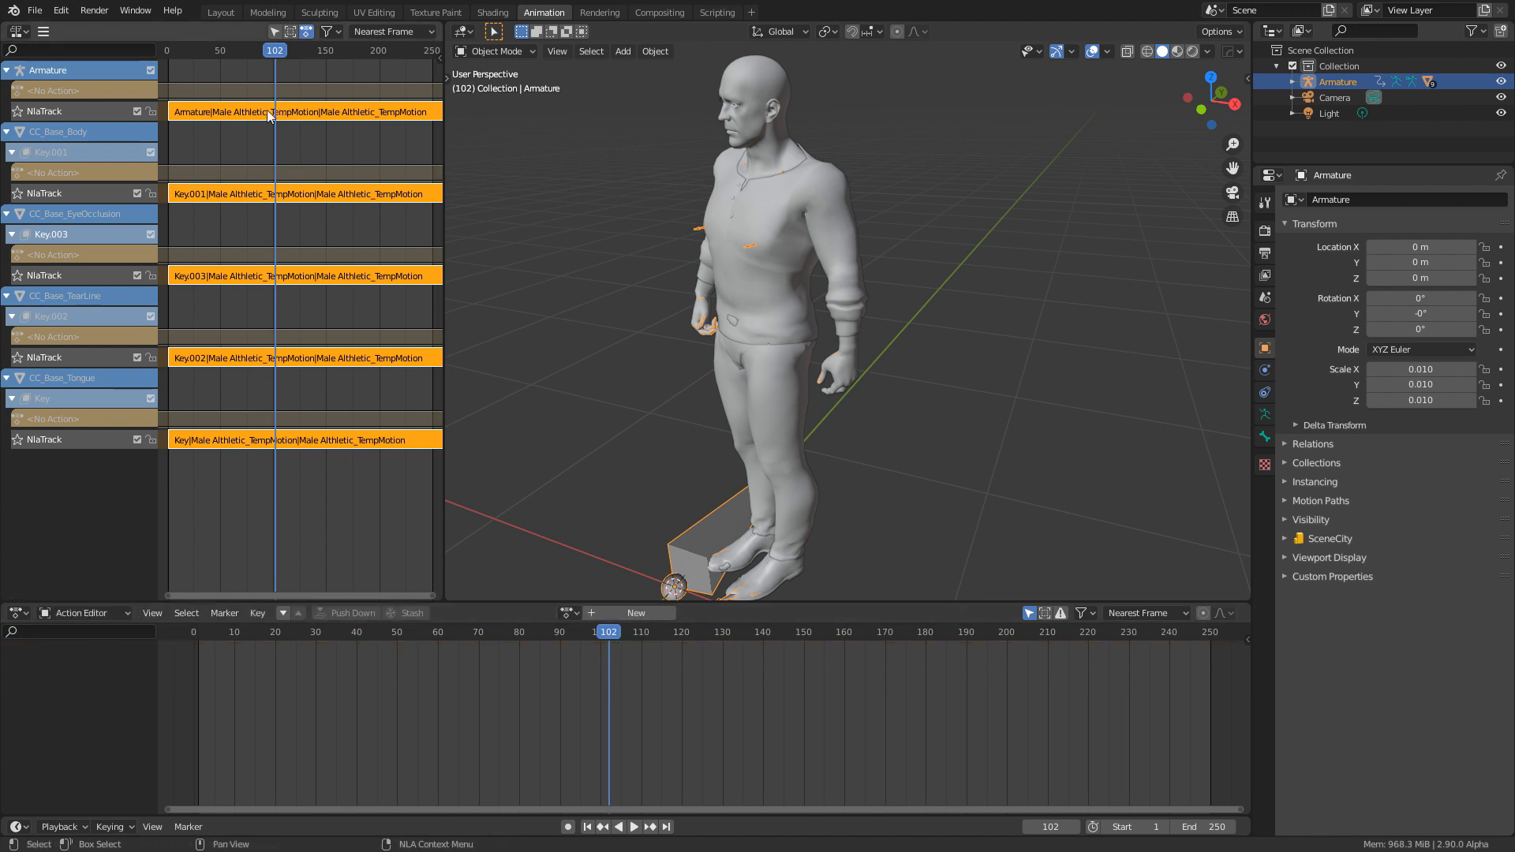
{"action": "left_click", "coordinate": [303, 111]}
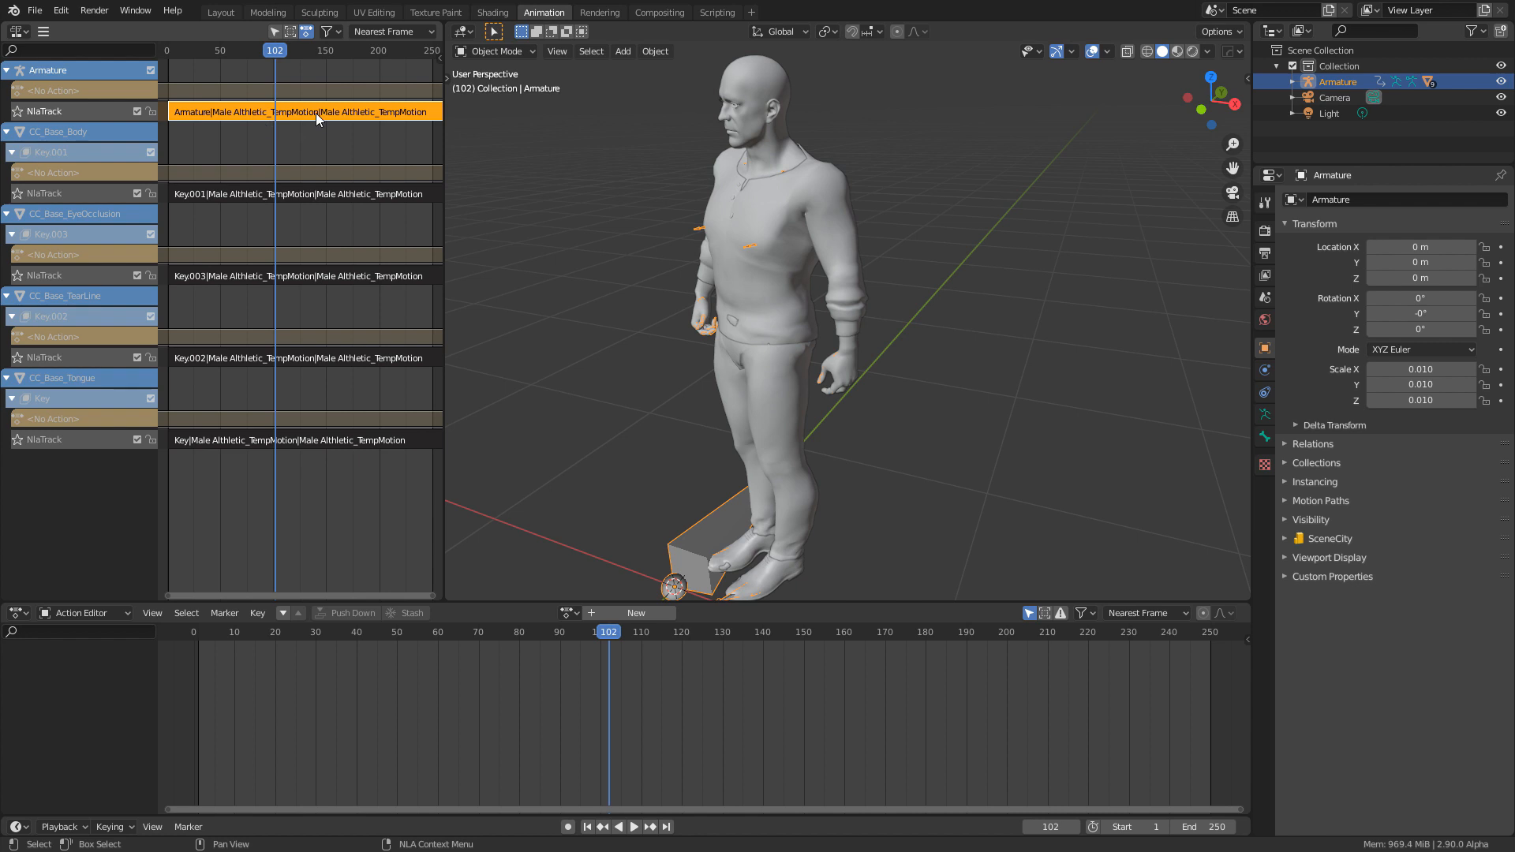
{"action": "mouse_move", "coordinate": [261, 108]}
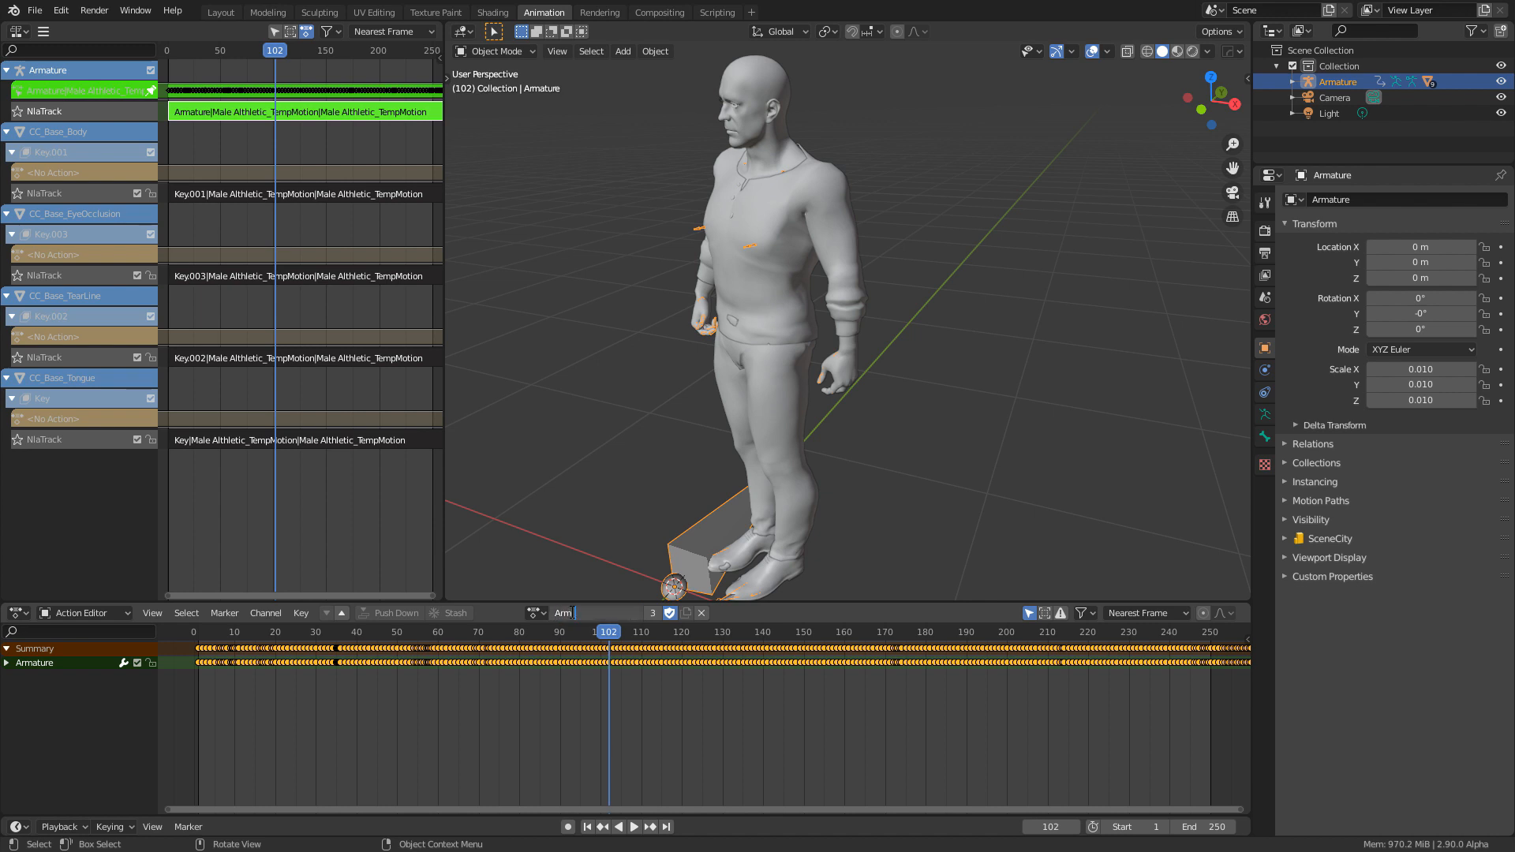
{"action": "type", "text": "FaceMotio"}
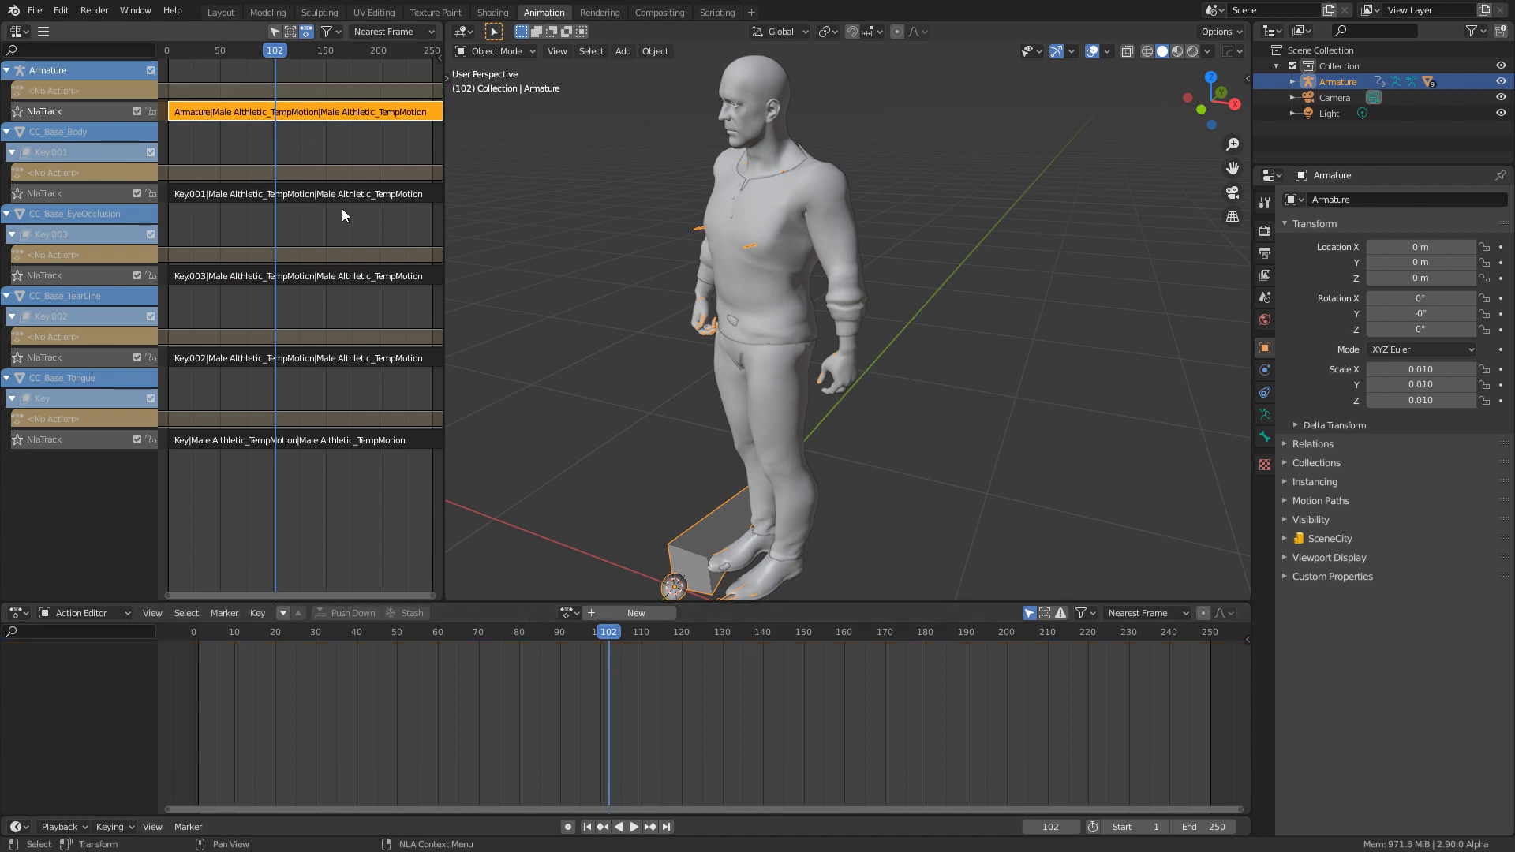
Step: Assign Arm_FaceMotion as the armature's active action and enter Pose Mode
{"action": "left_click", "coordinate": [569, 613]}
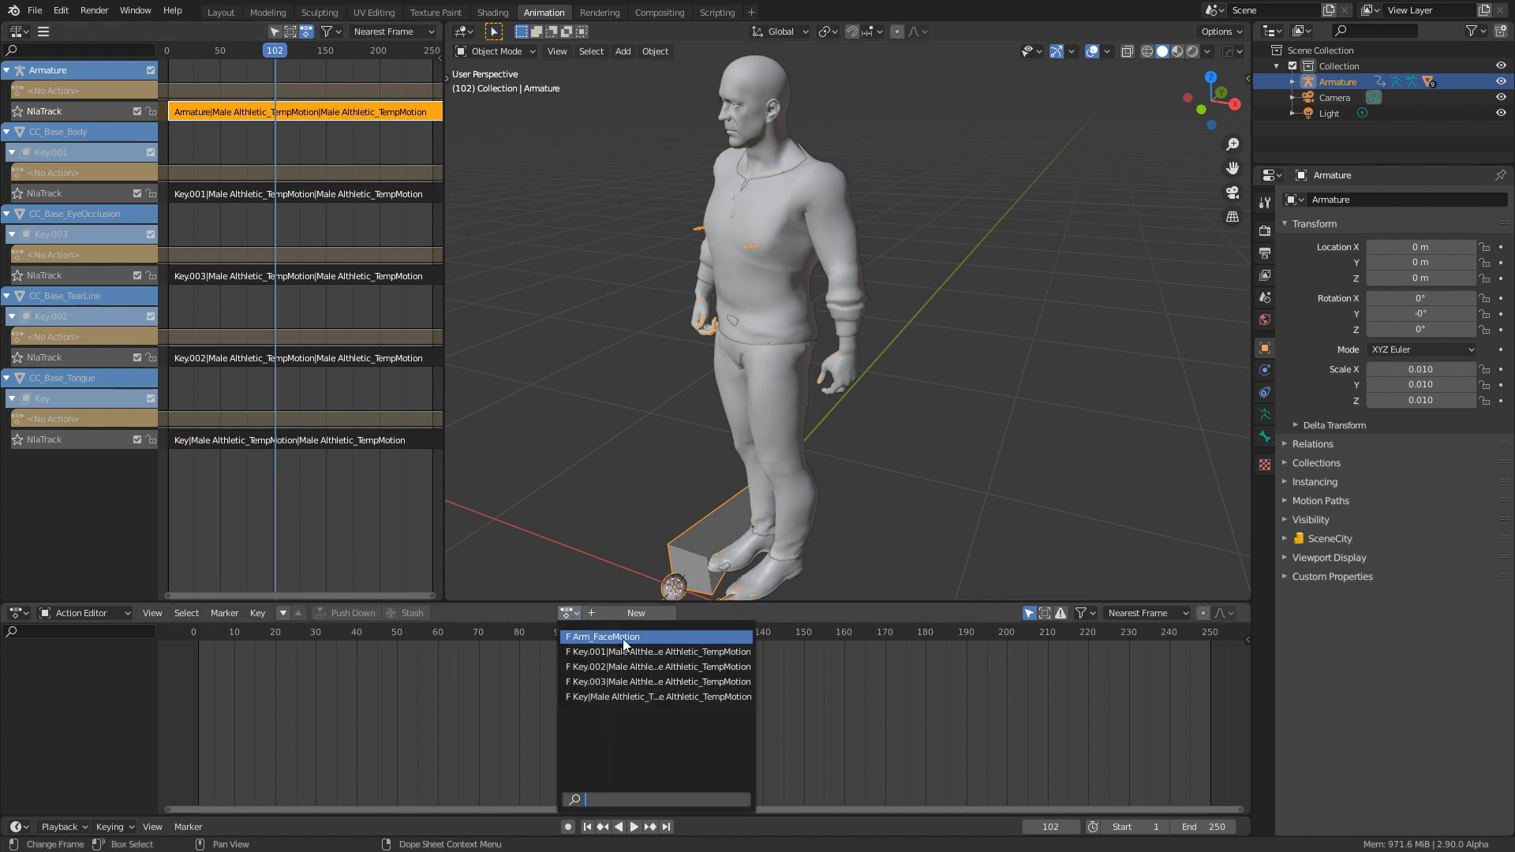
{"action": "left_click", "coordinate": [603, 636]}
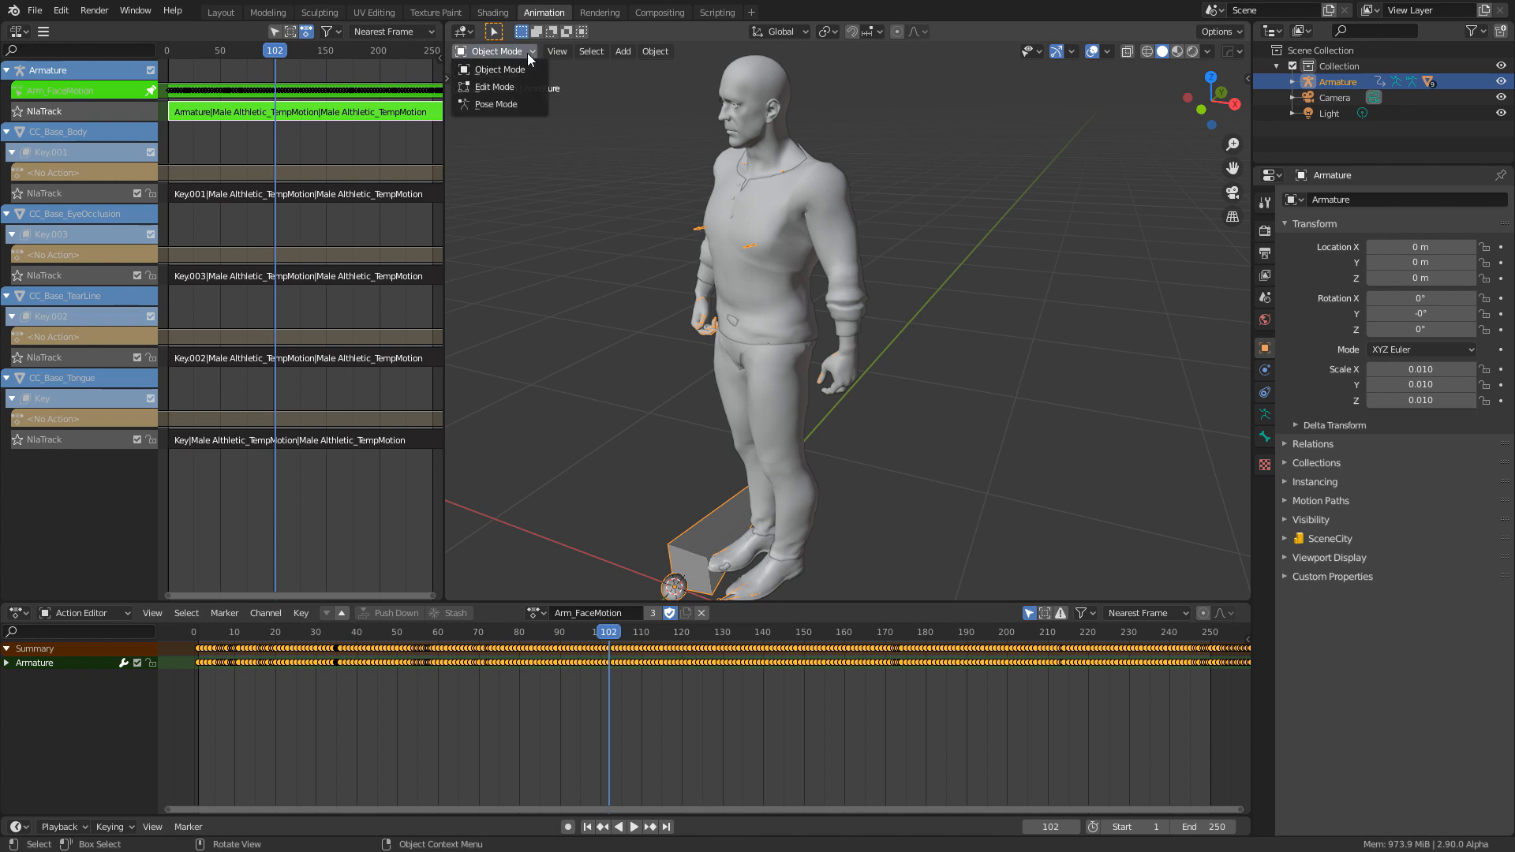
{"action": "left_click", "coordinate": [494, 103]}
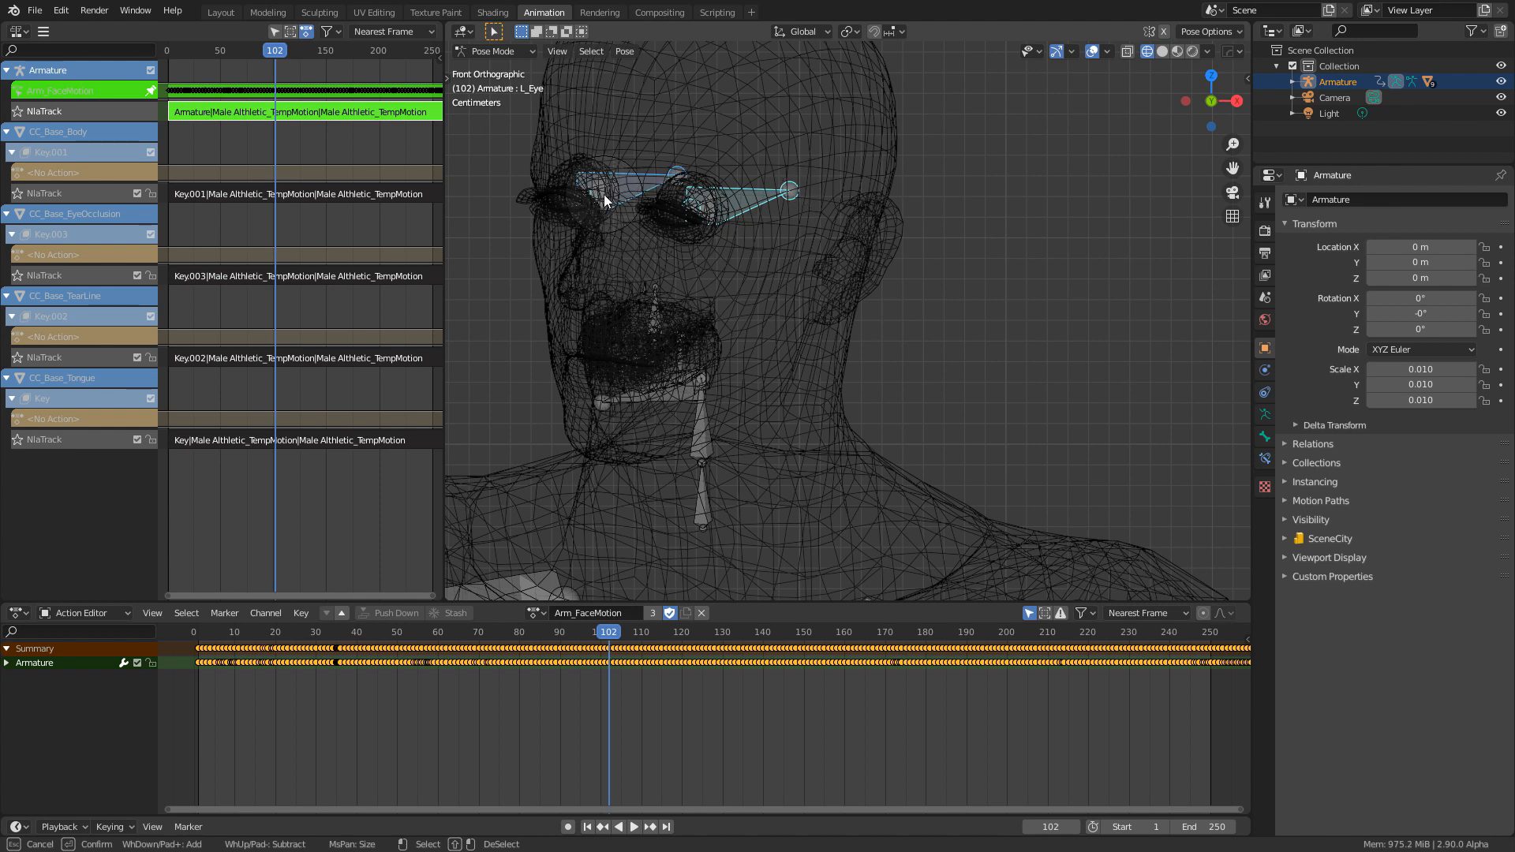
{"action": "mouse_move", "coordinate": [633, 387]}
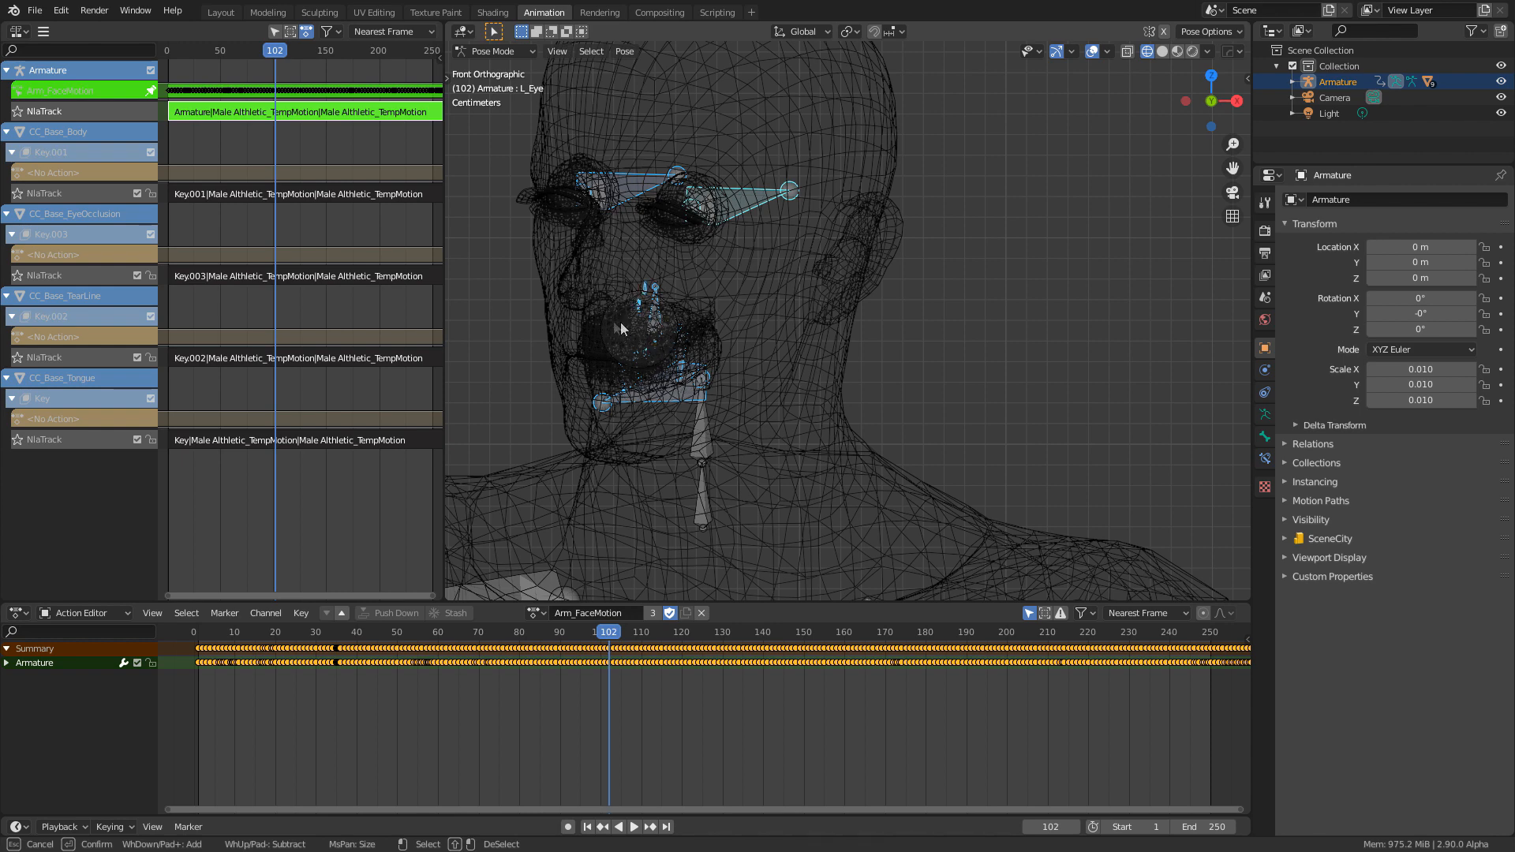
{"action": "mouse_move", "coordinate": [699, 349]}
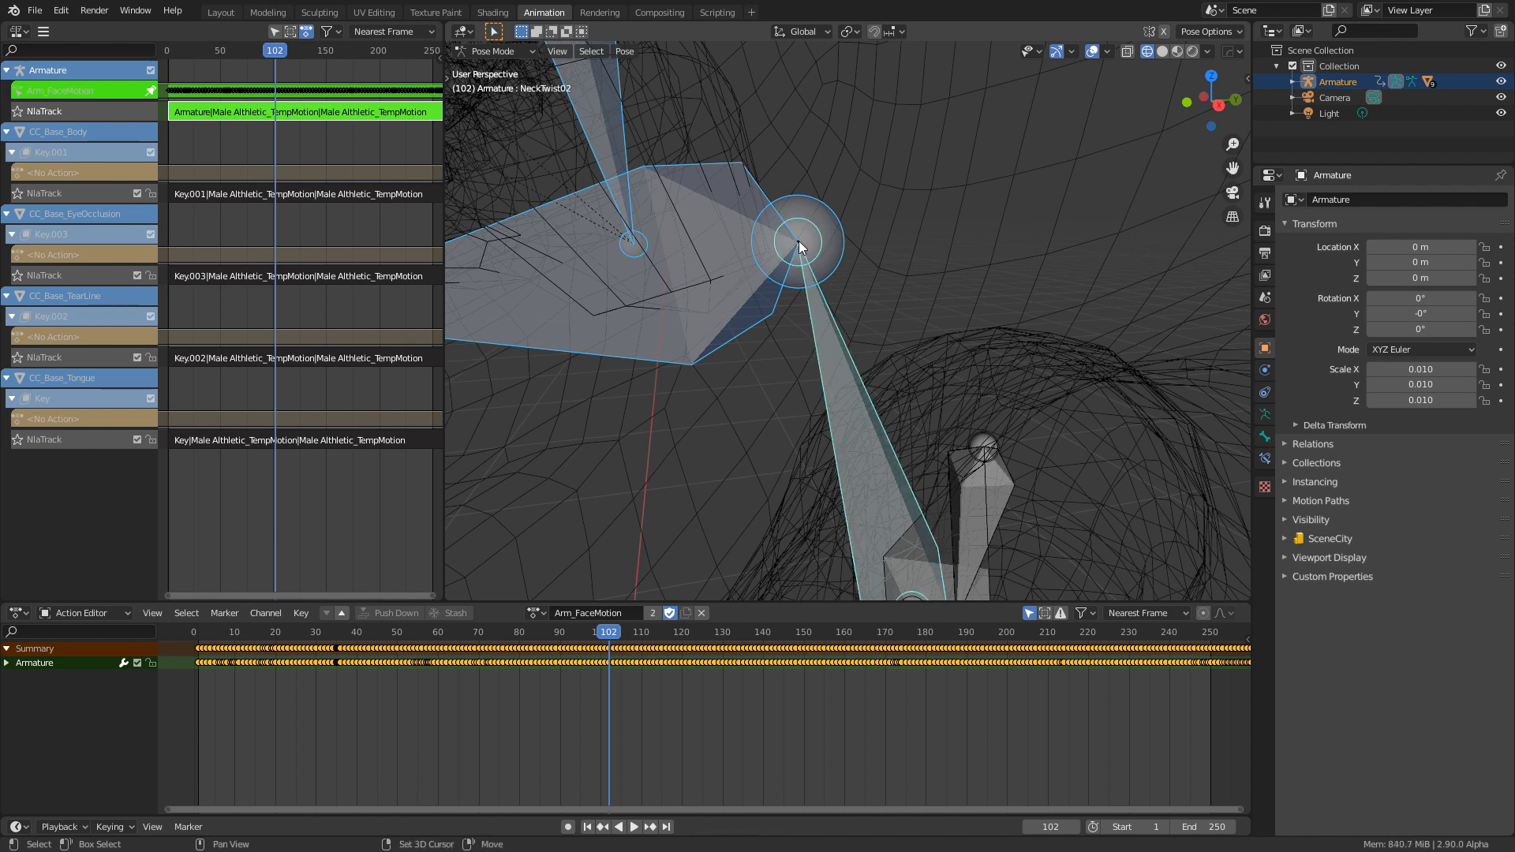
{"action": "left_click_drag", "start_coordinate": [802, 246], "coordinate": [878, 307]}
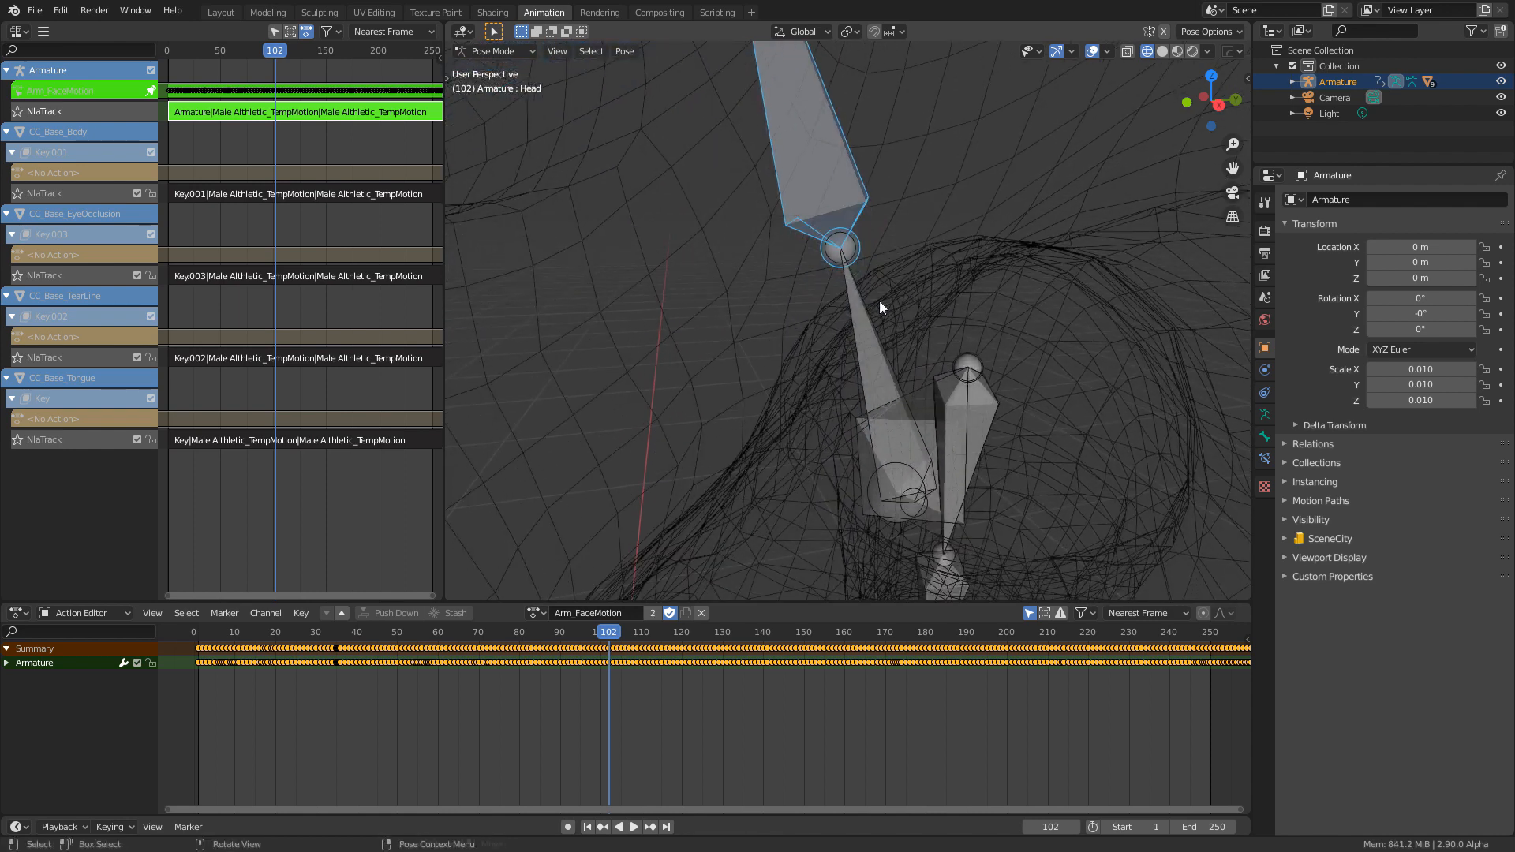
{"action": "key", "text": "c"}
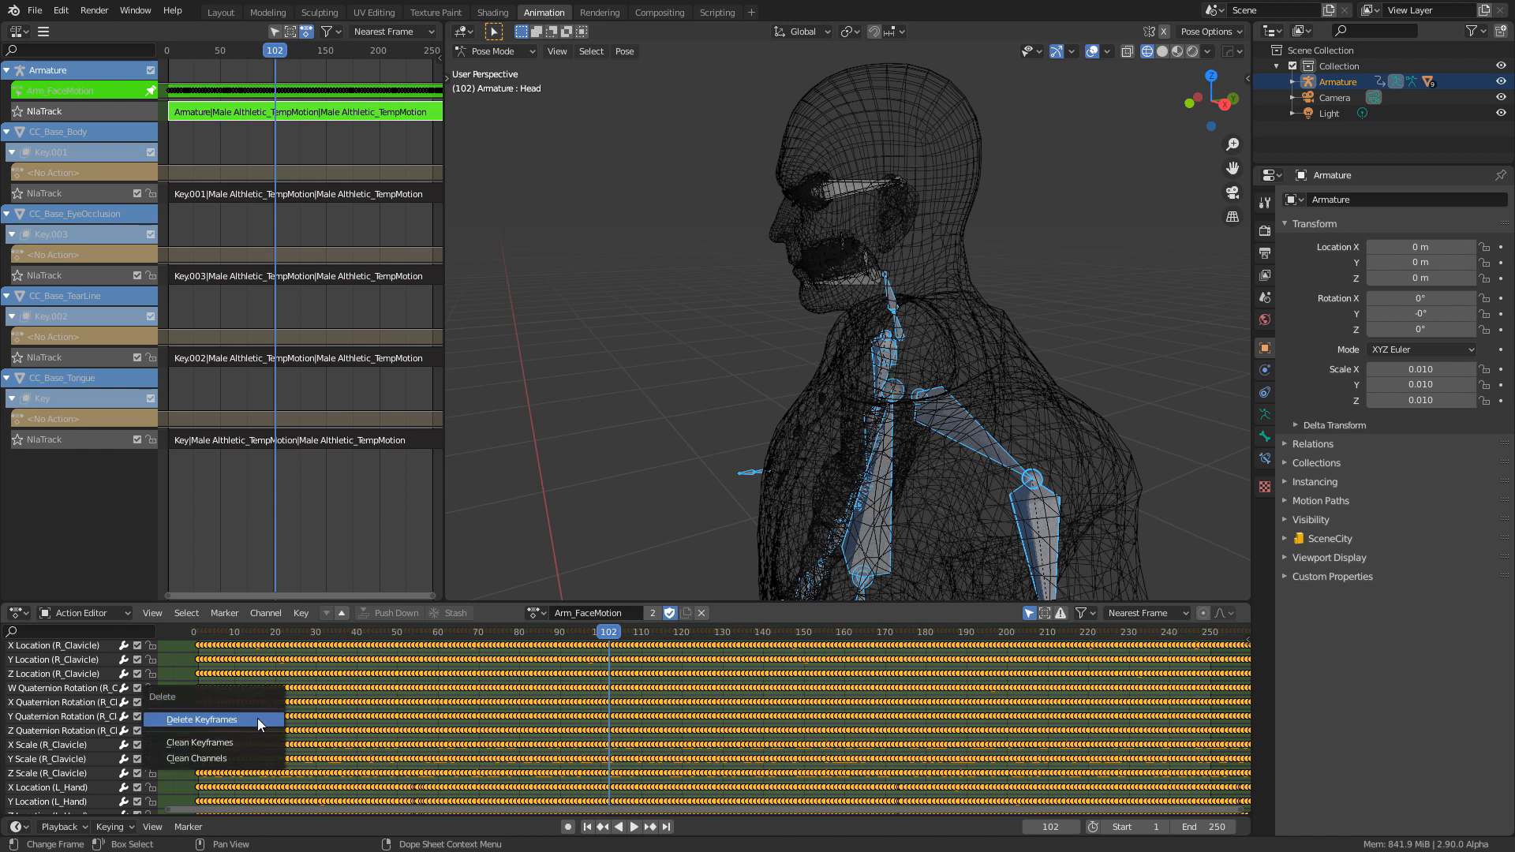
Step: Delete Arm_FaceMotion's body-bone keyframes and unlink the action from the armature
{"action": "left_click", "coordinate": [201, 719]}
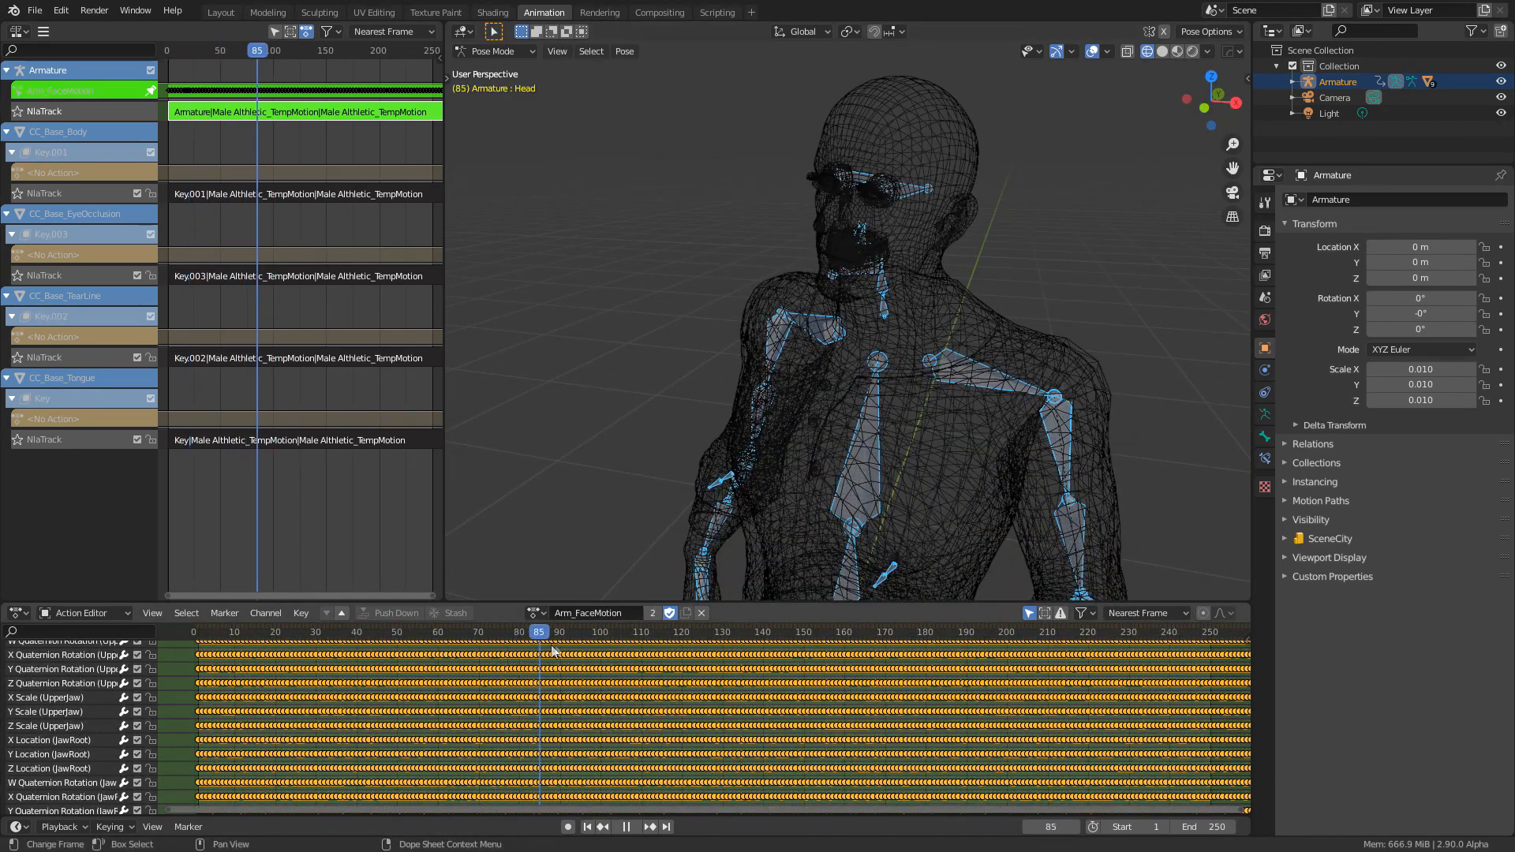
{"action": "left_click", "coordinate": [742, 631]}
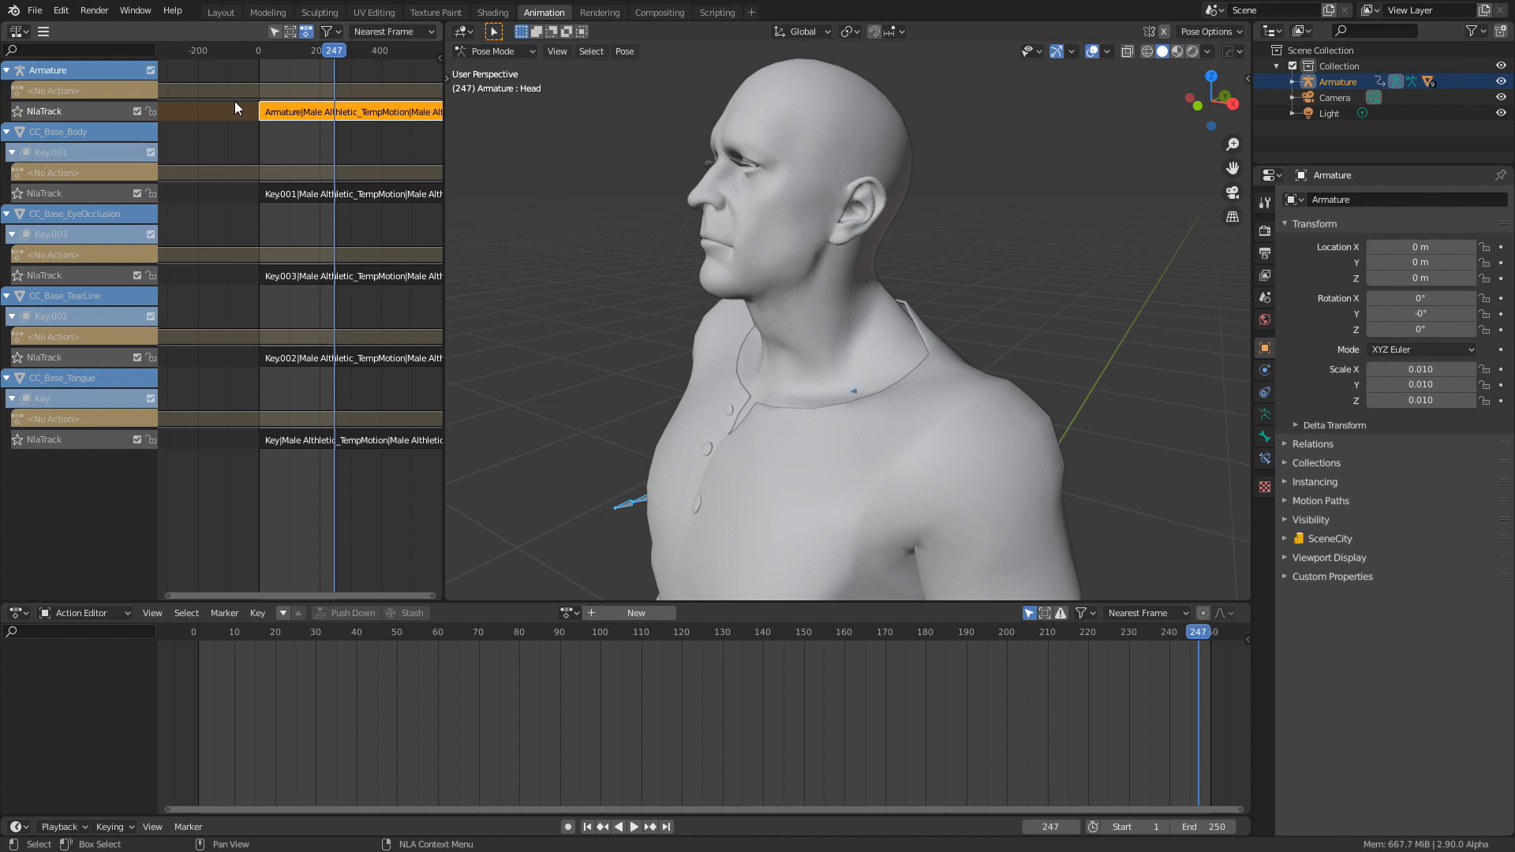
Step: Append WalkEnd and WalkStart from Vid2_Body.blend, then select the body mocap track
{"action": "left_click", "coordinate": [35, 10]}
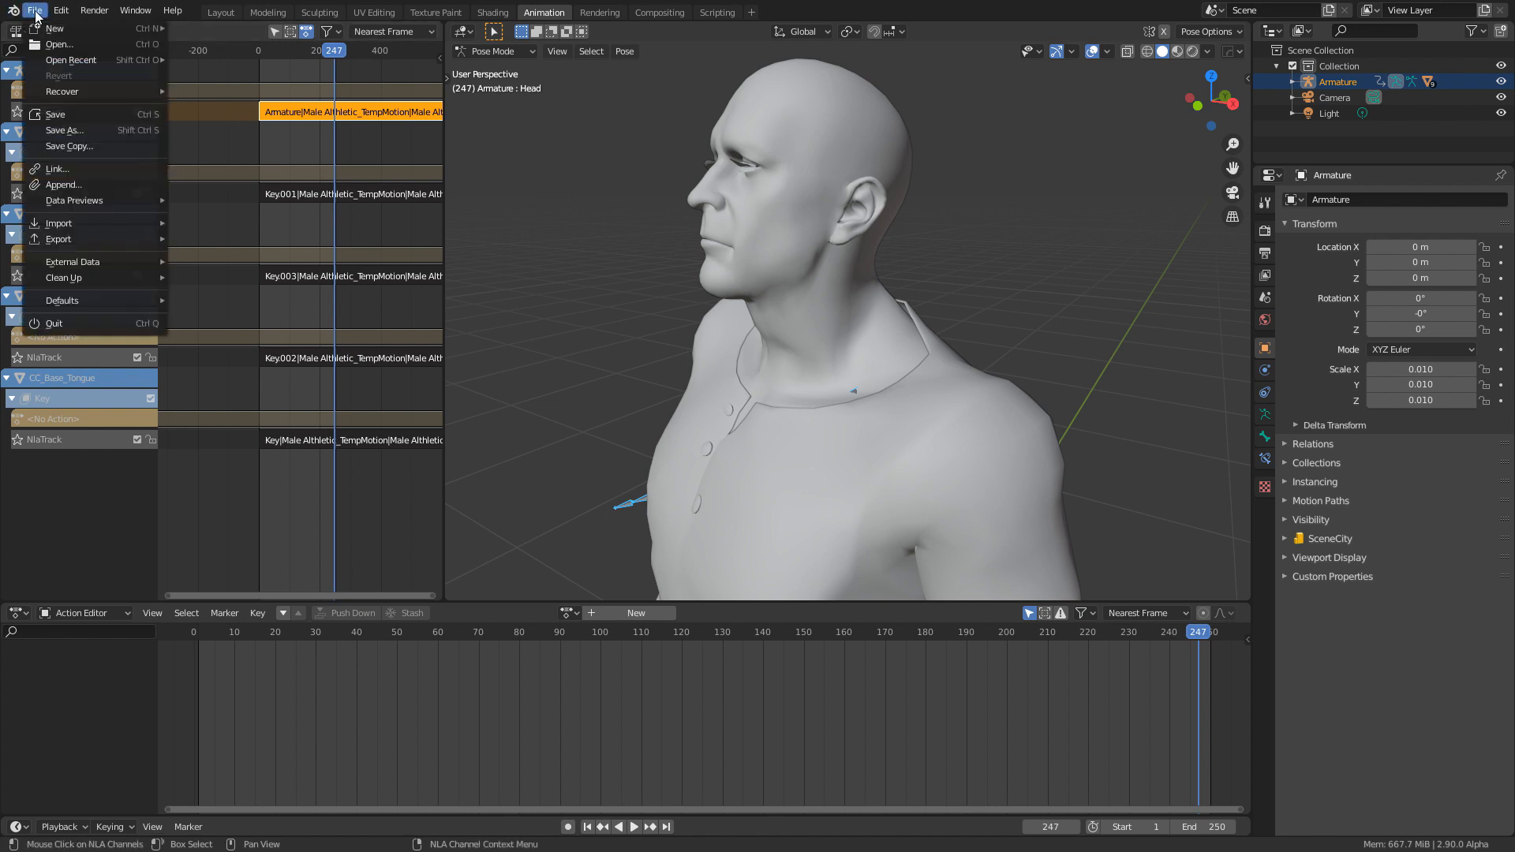
{"action": "mouse_move", "coordinate": [61, 184]}
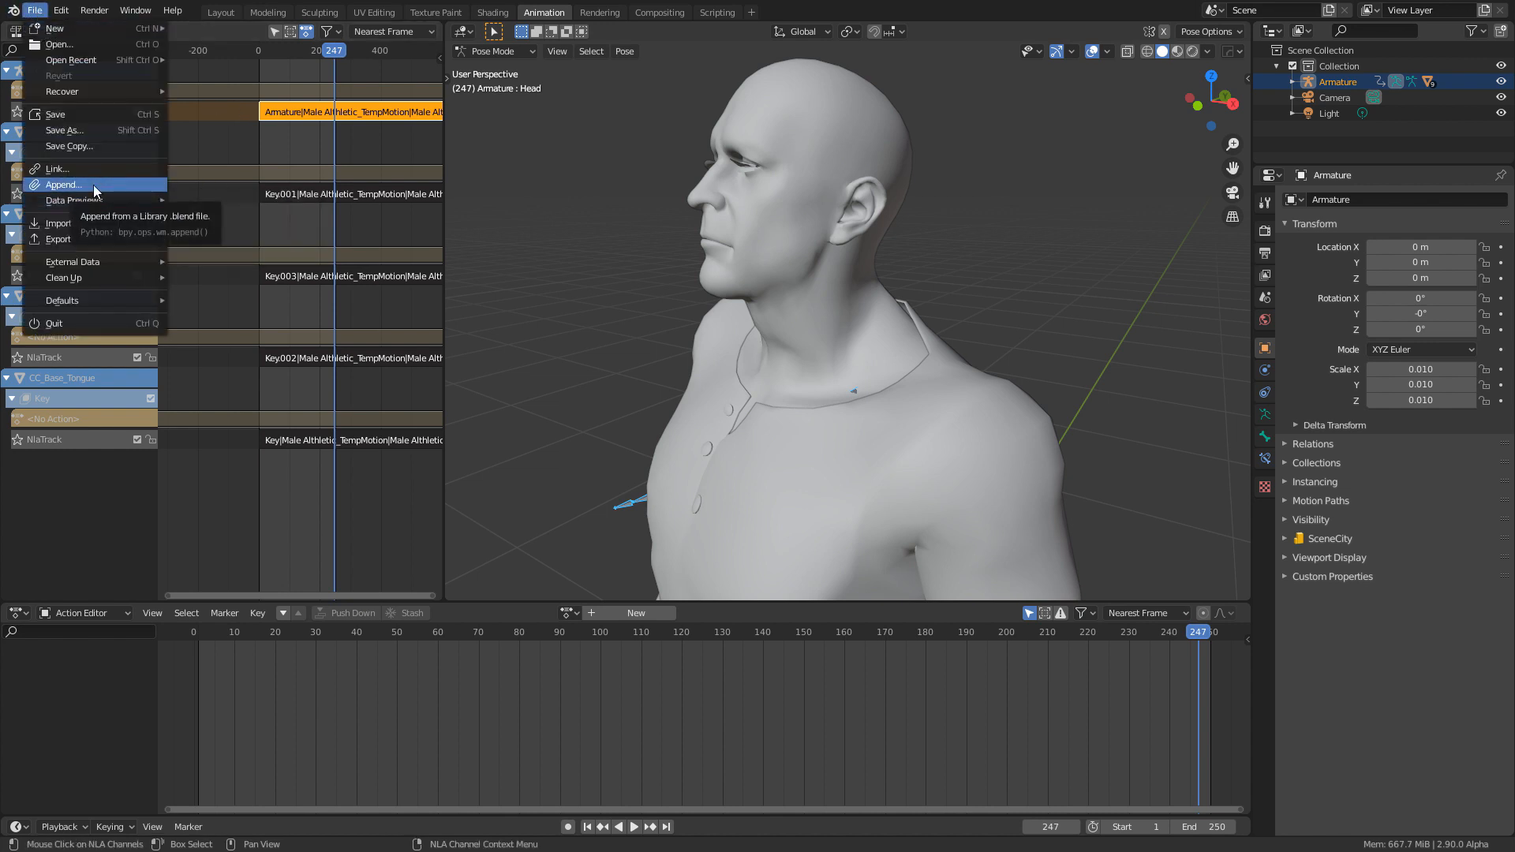
{"action": "left_click", "coordinate": [61, 185]}
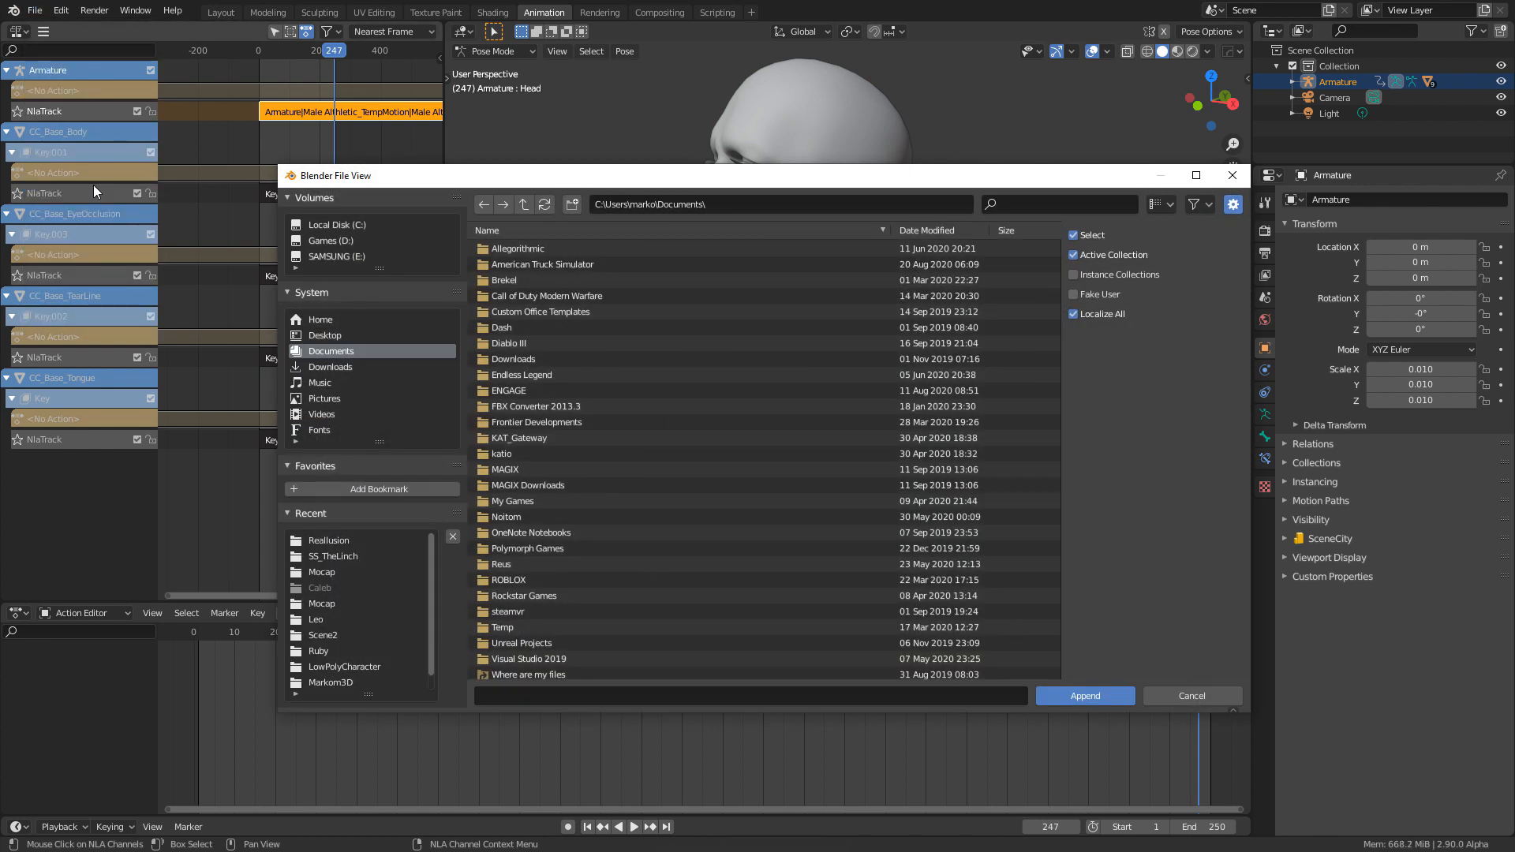
{"action": "mouse_move", "coordinate": [345, 543]}
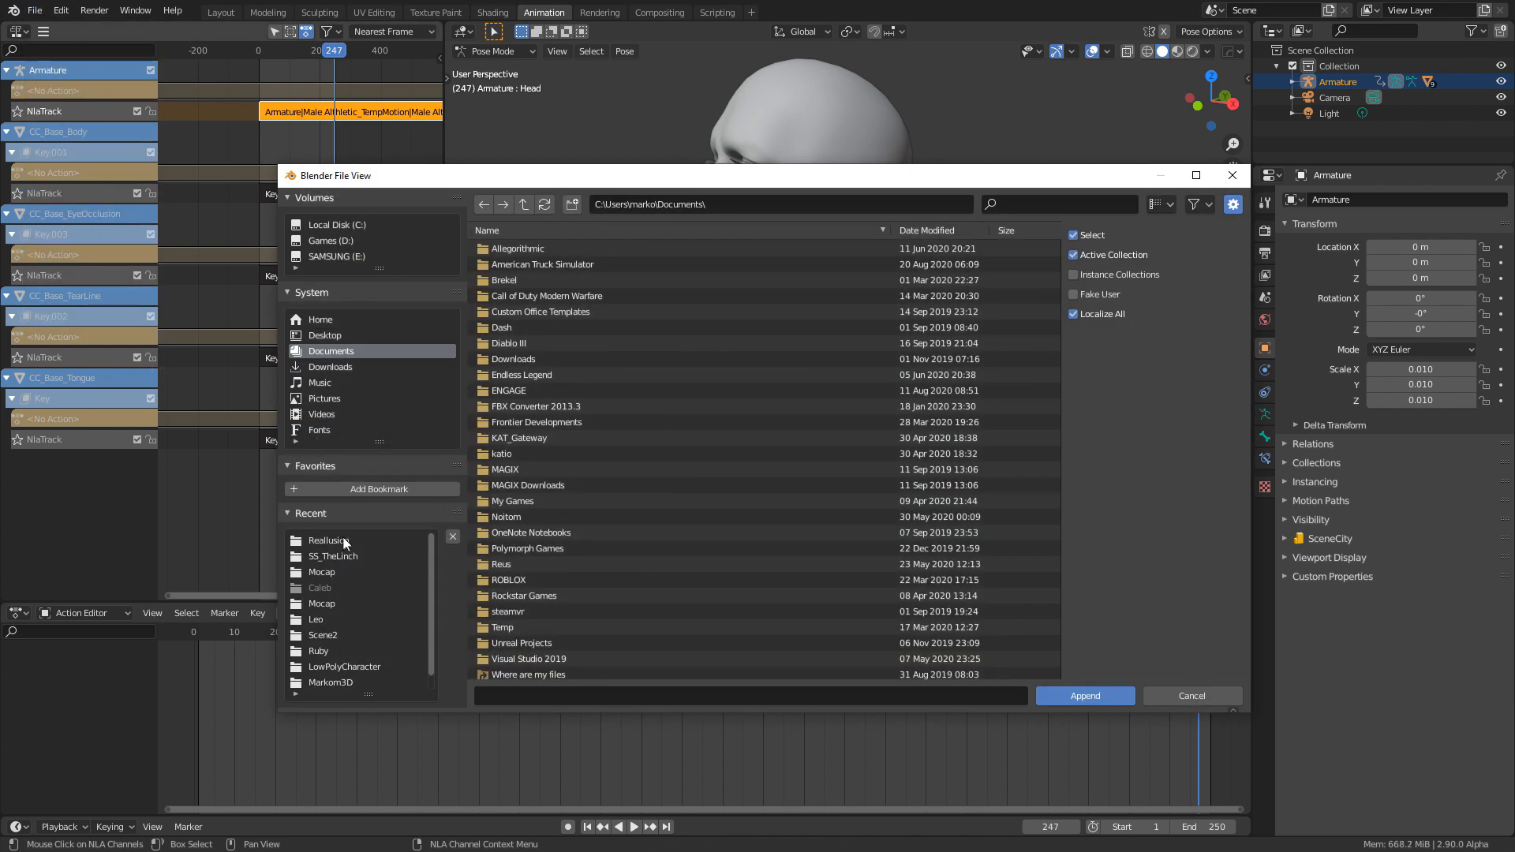
{"action": "left_click", "coordinate": [326, 539]}
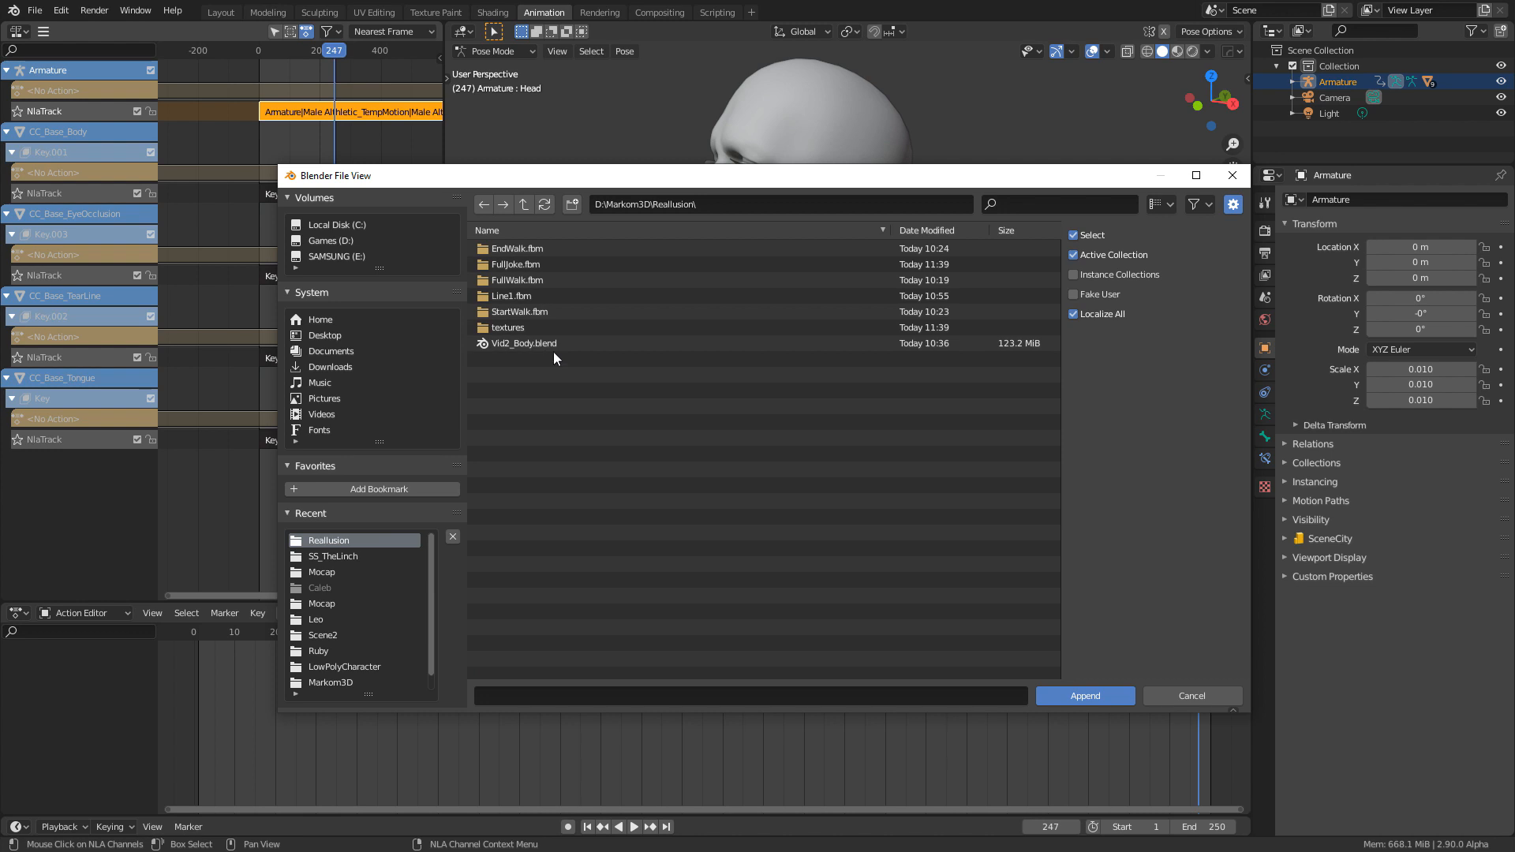
{"action": "double_click", "coordinate": [523, 343]}
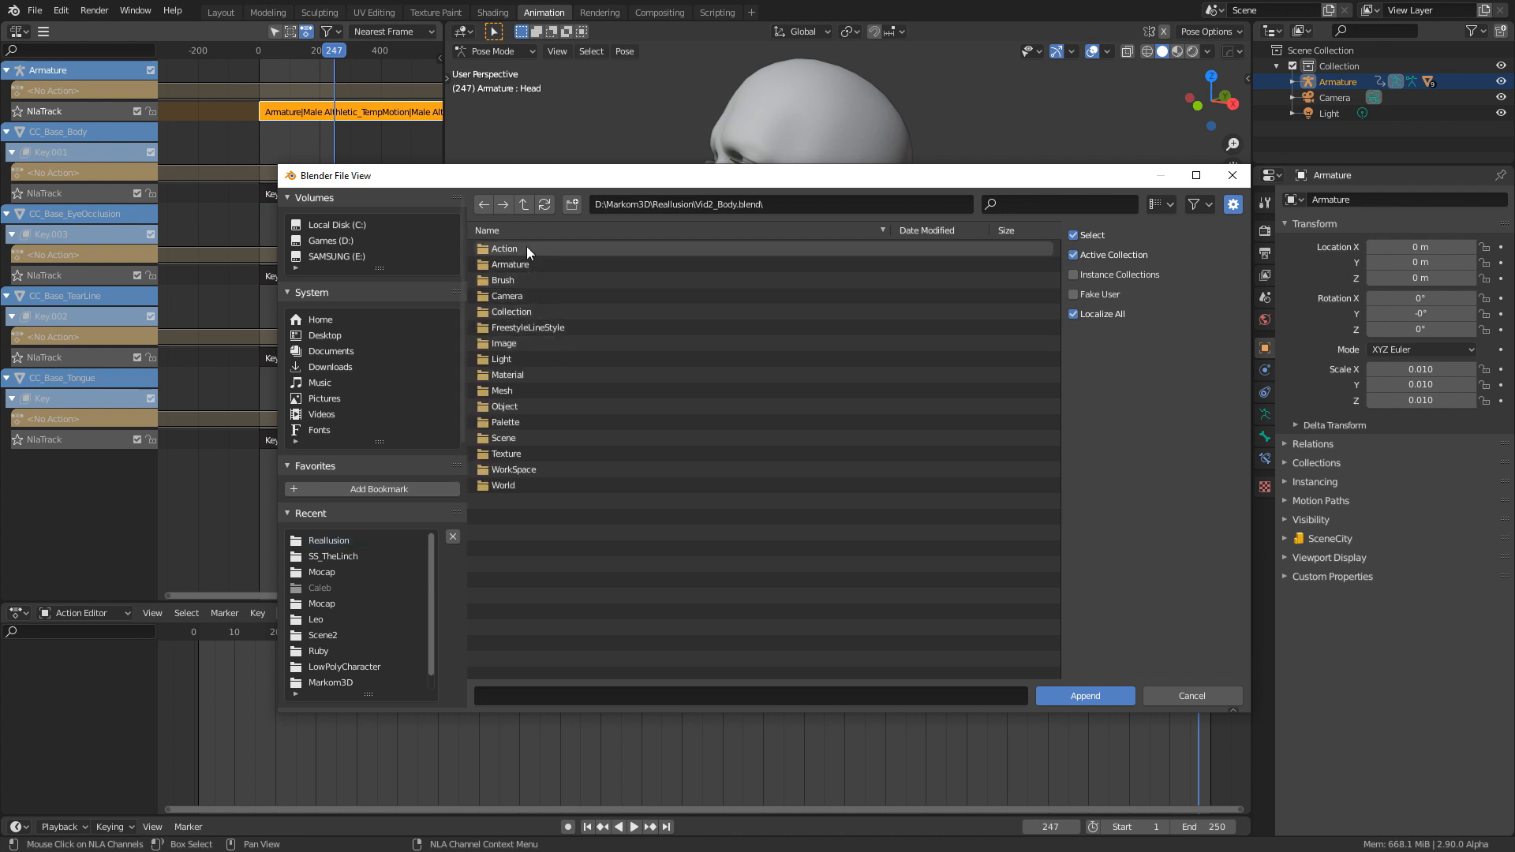
{"action": "double_click", "coordinate": [503, 248]}
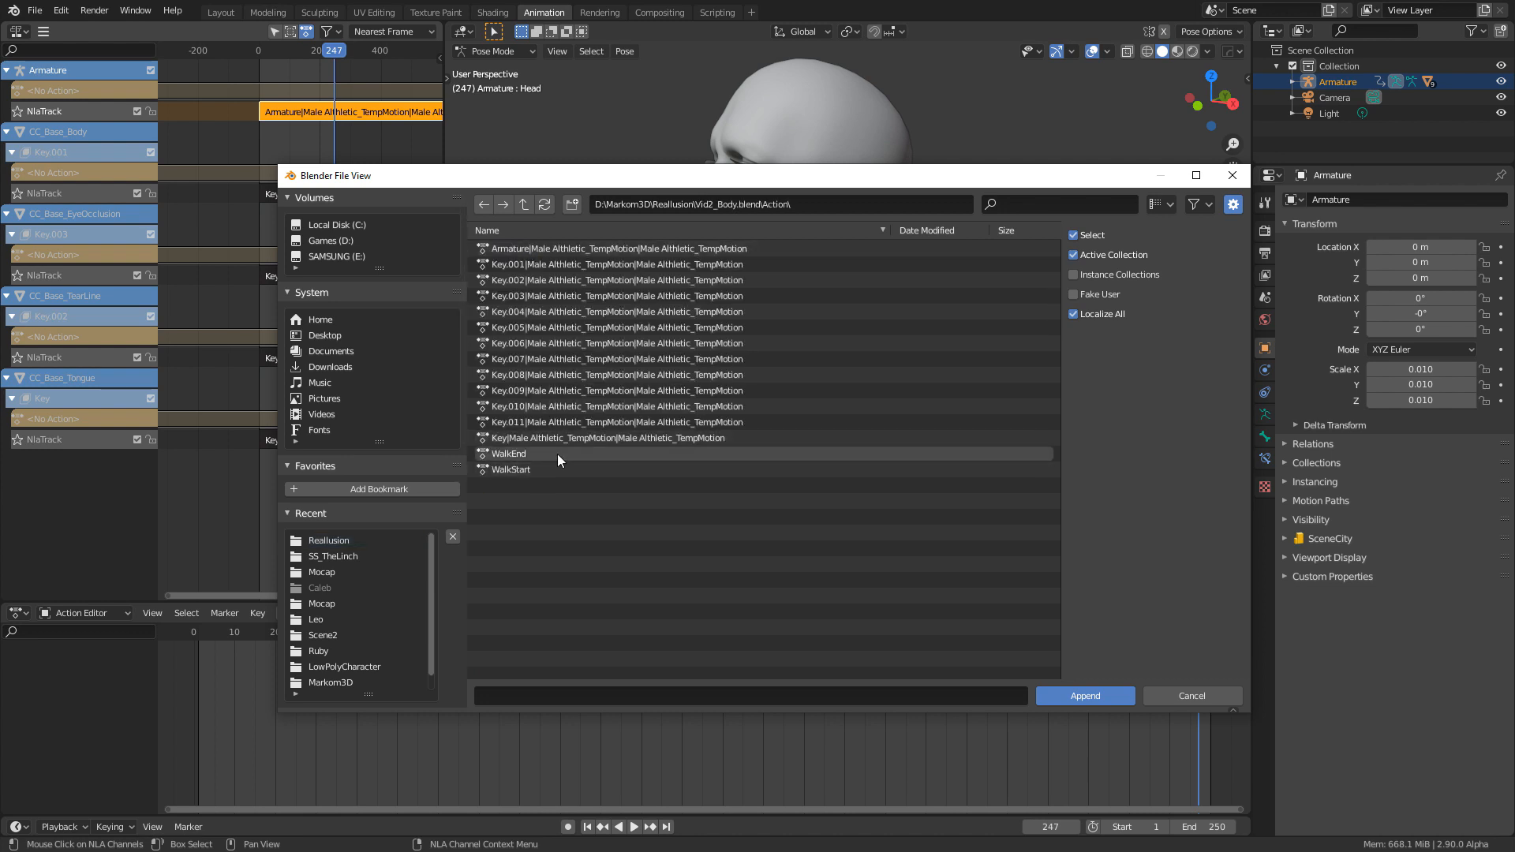
{"action": "left_click", "coordinate": [508, 453]}
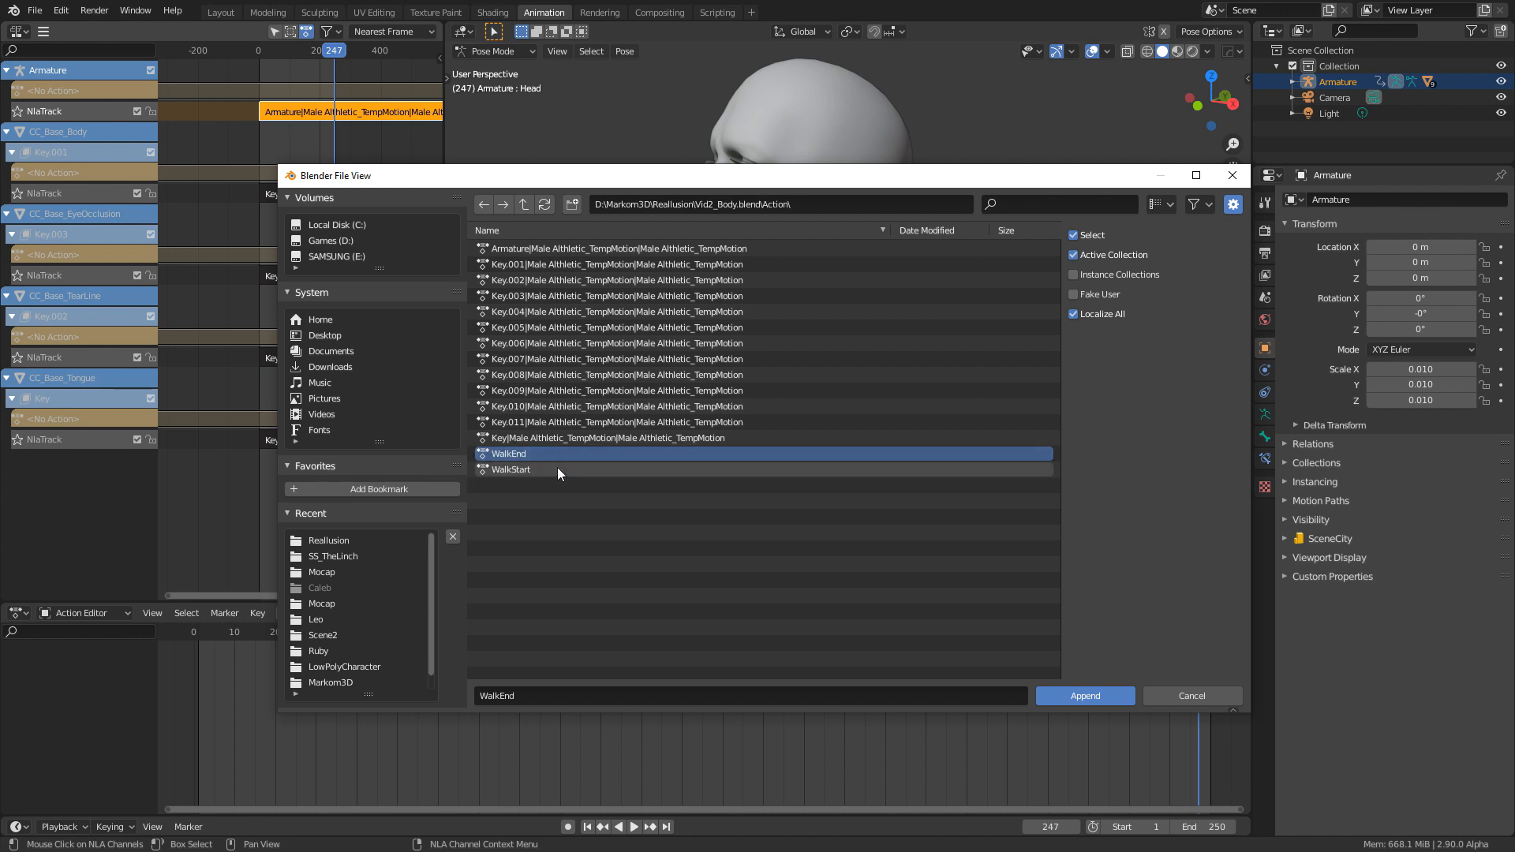
{"action": "mouse_move", "coordinate": [551, 473]}
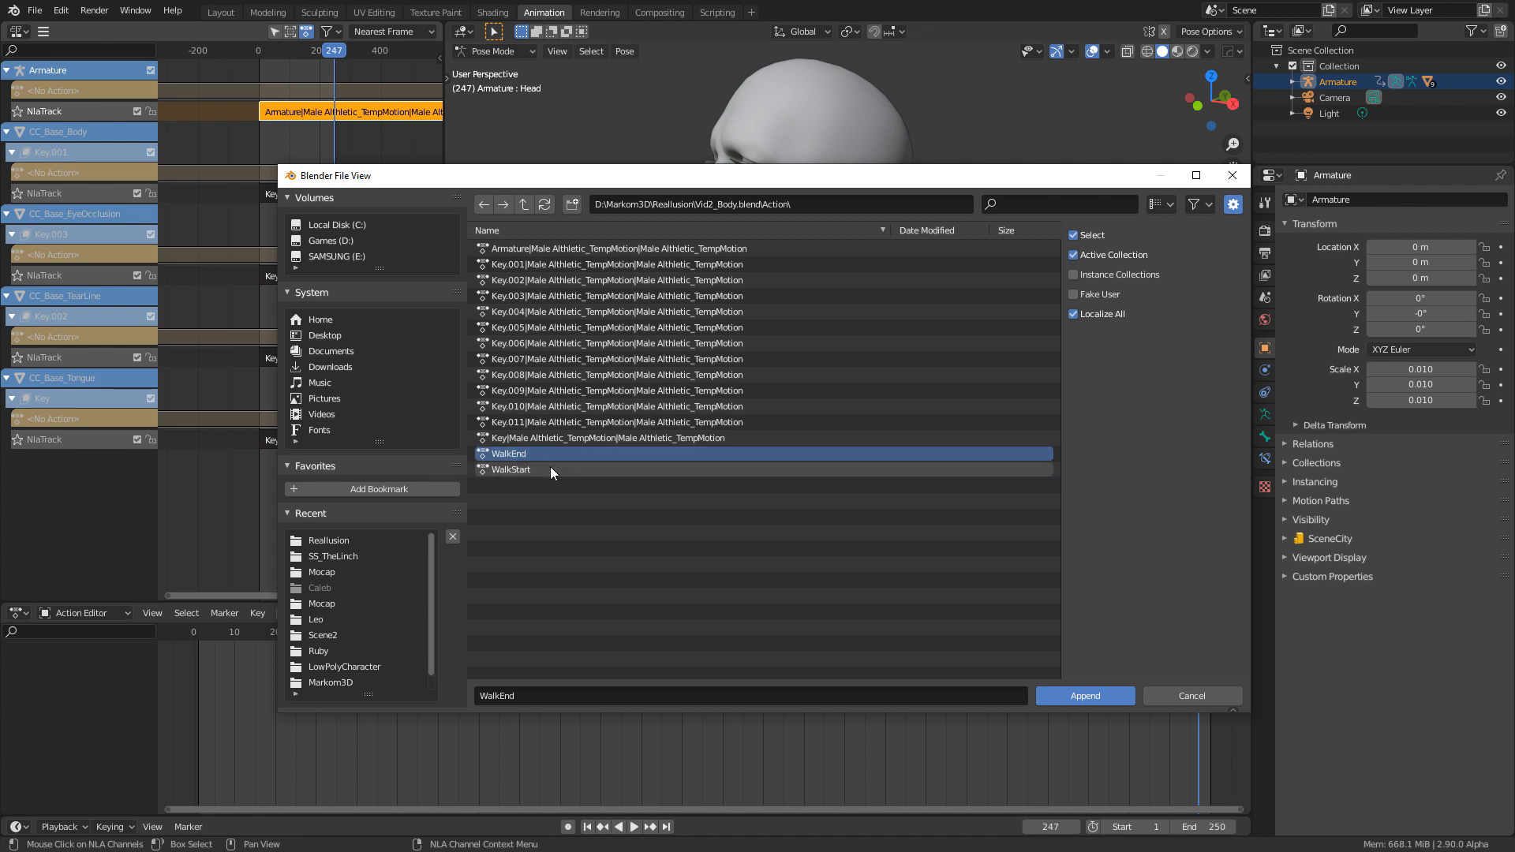
{"action": "left_click", "coordinate": [511, 469]}
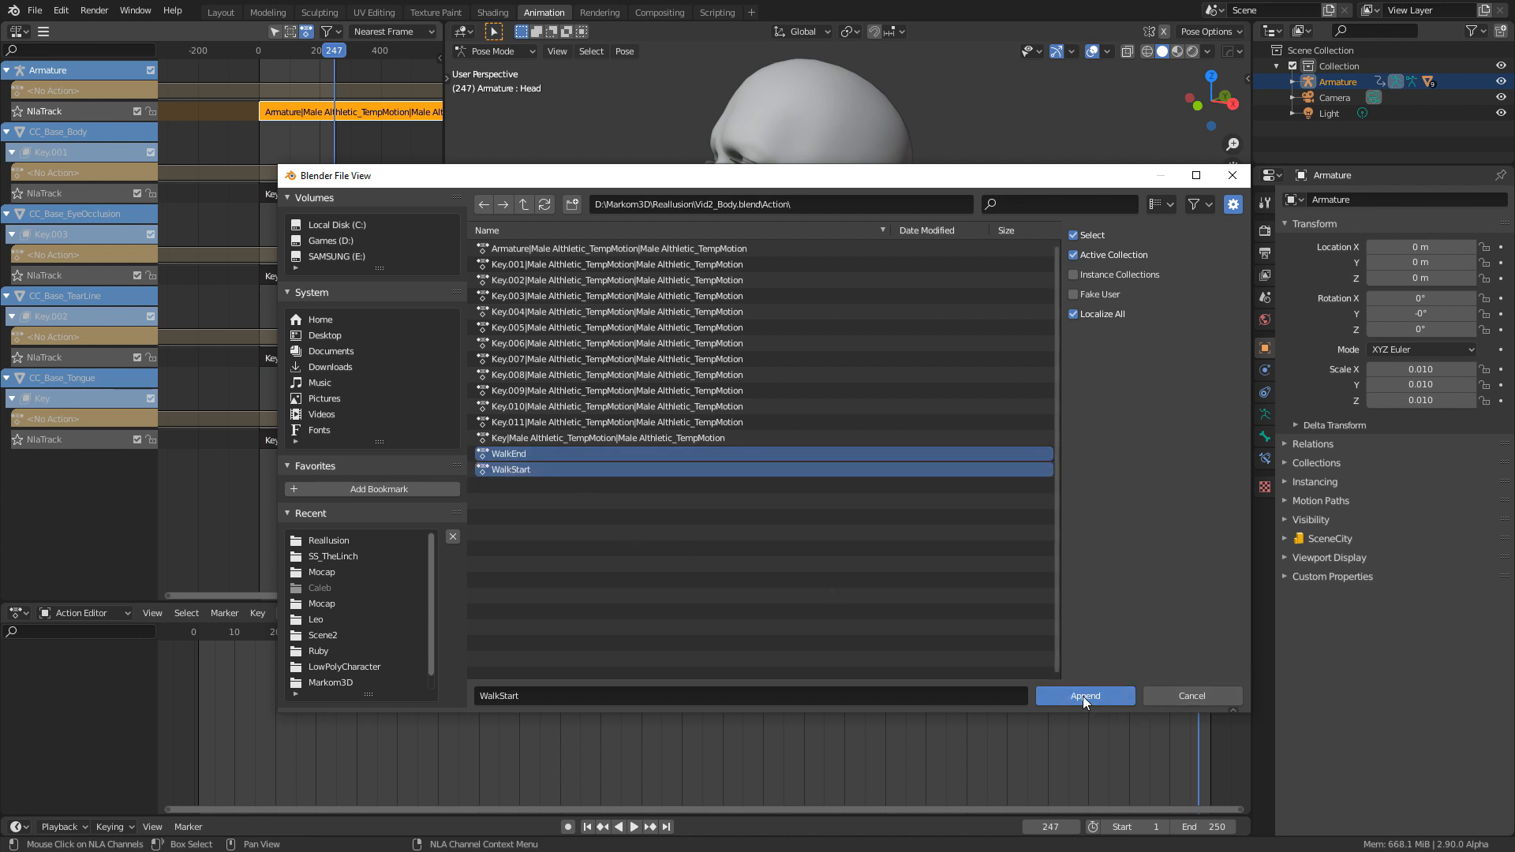
{"action": "left_click", "coordinate": [1084, 696]}
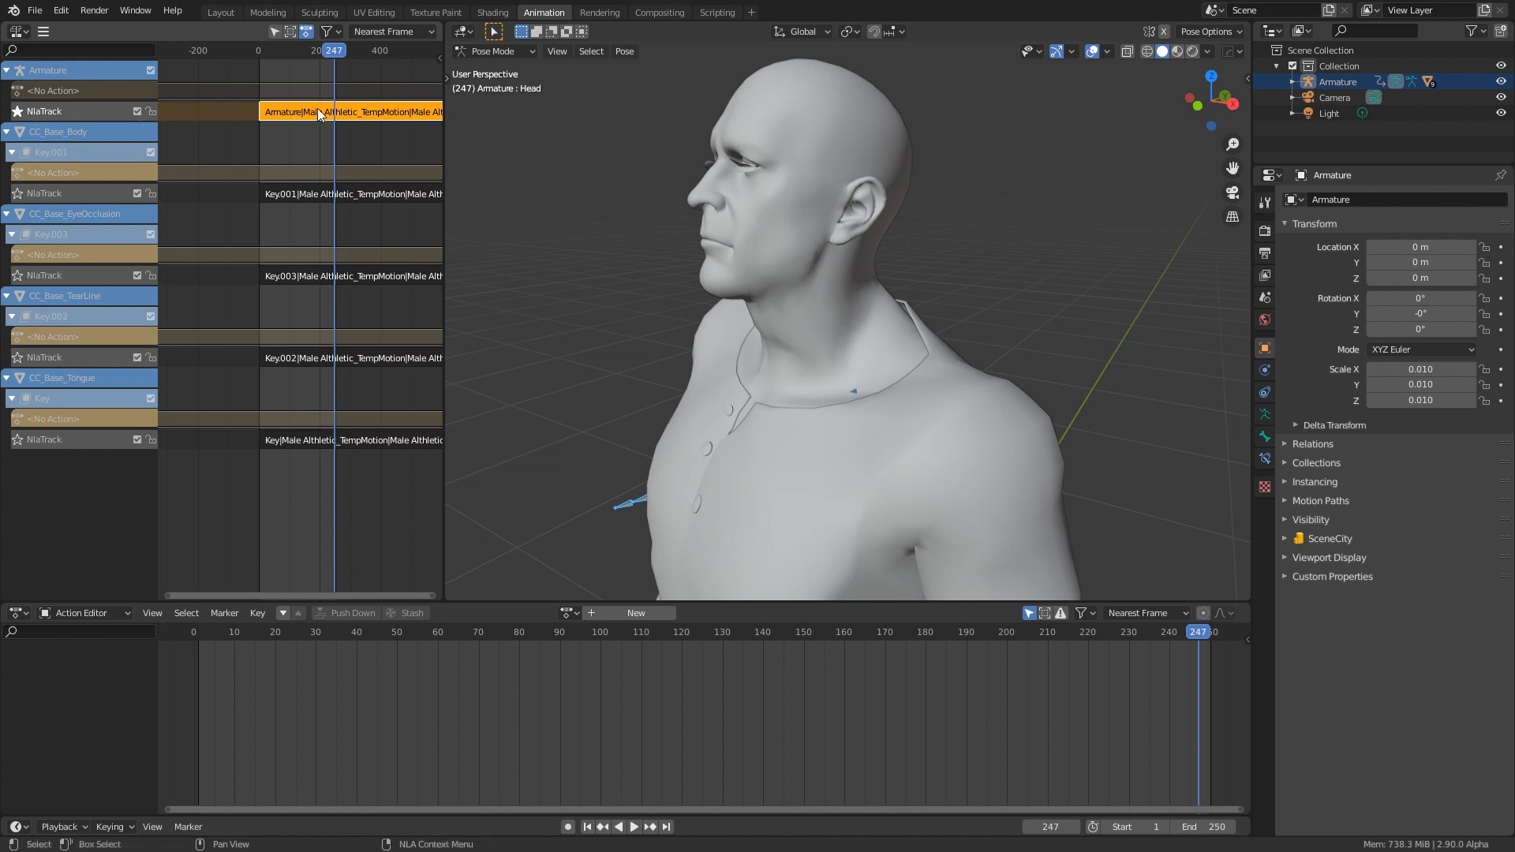
{"action": "left_click", "coordinate": [43, 31]}
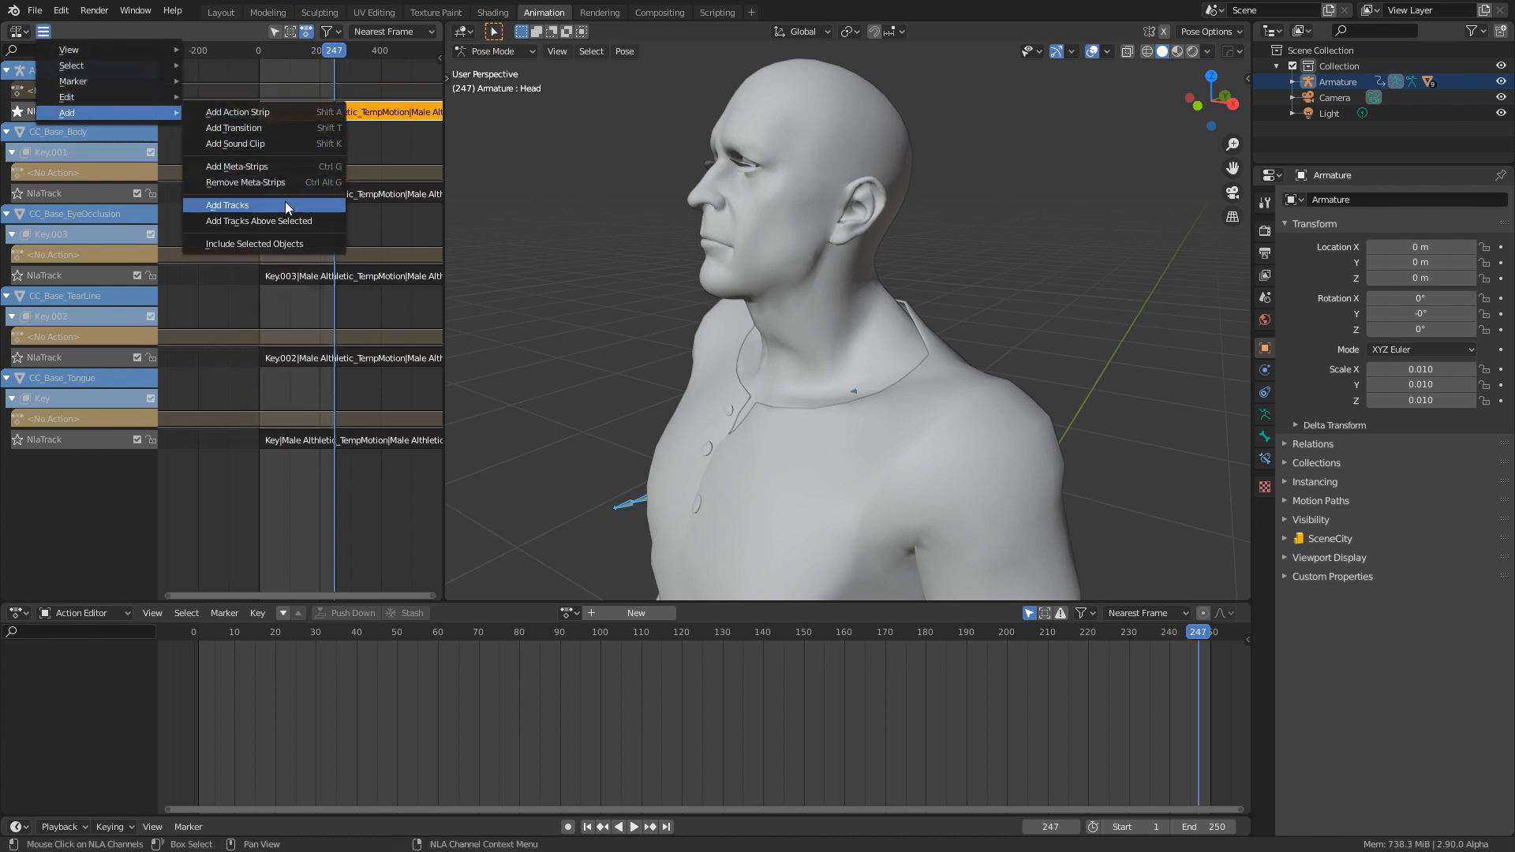
{"action": "mouse_move", "coordinate": [290, 220]}
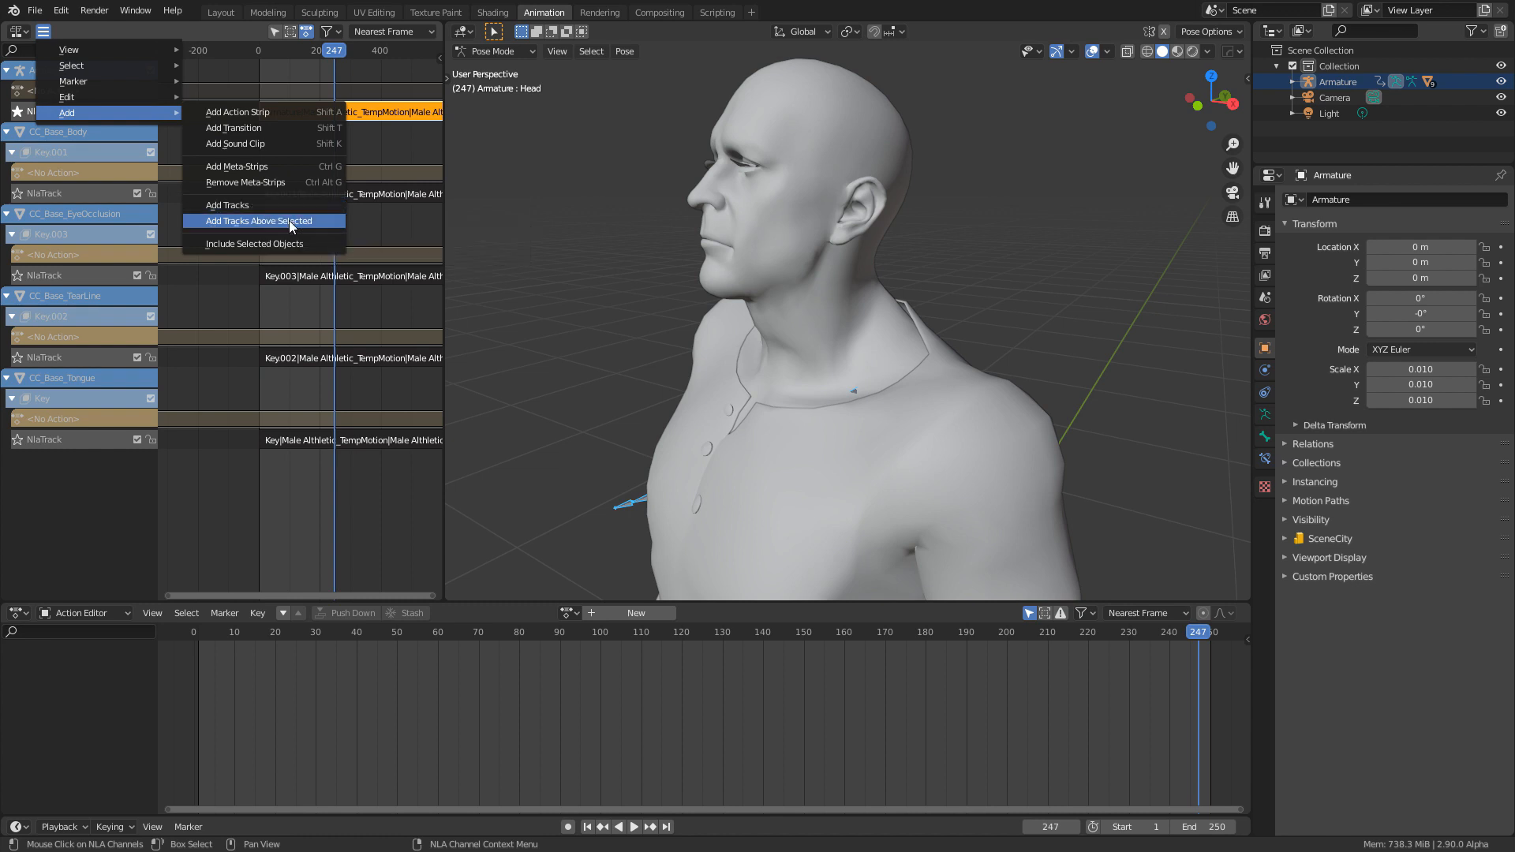
Step: Add an empty NlaTrack.001 above the body mocap track and select it
{"action": "left_click", "coordinate": [258, 220]}
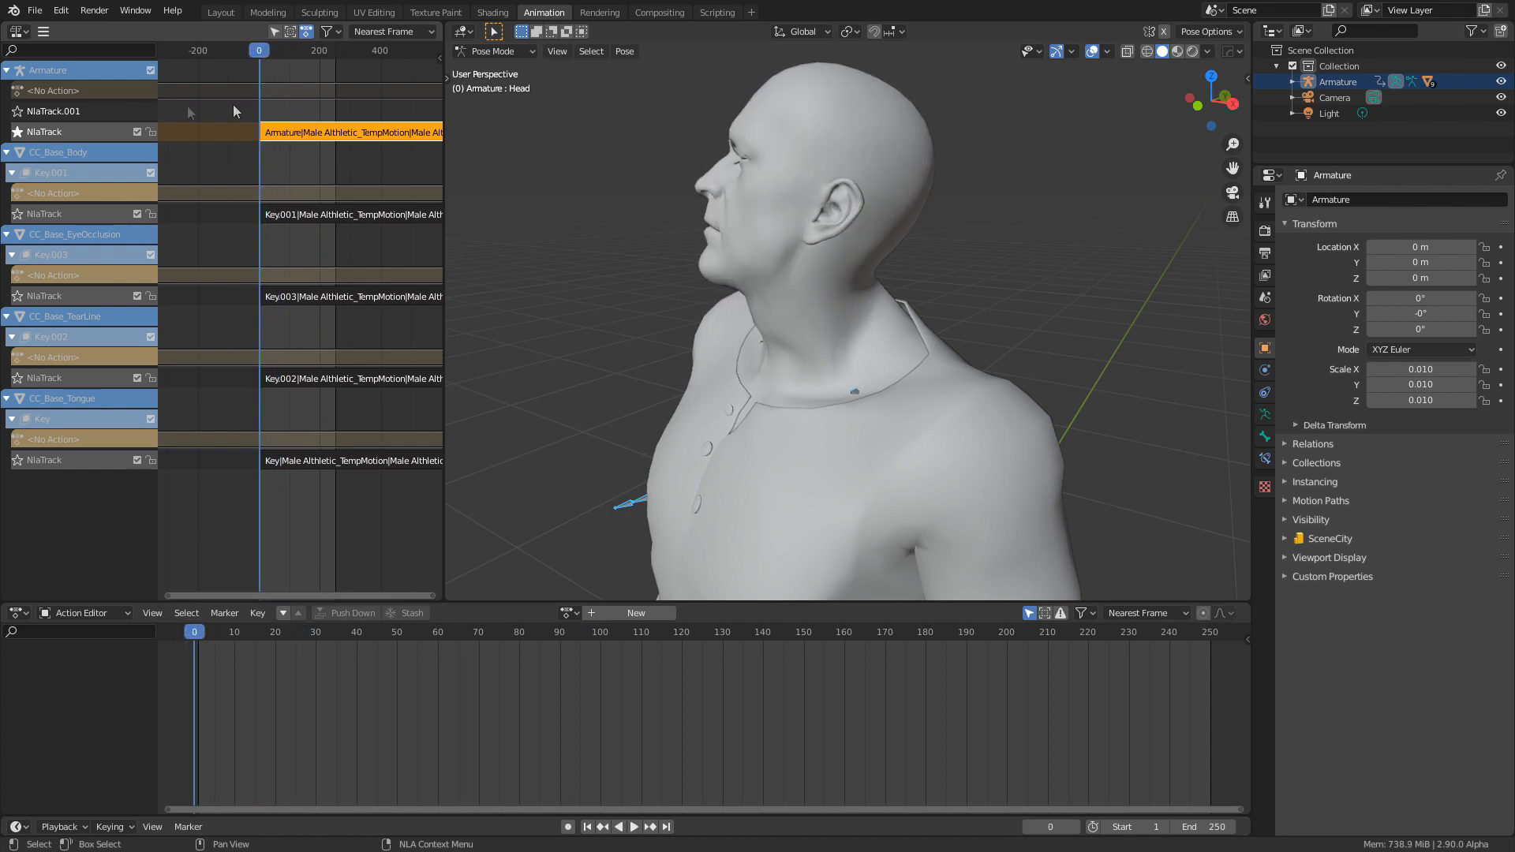
{"action": "left_click", "coordinate": [53, 90]}
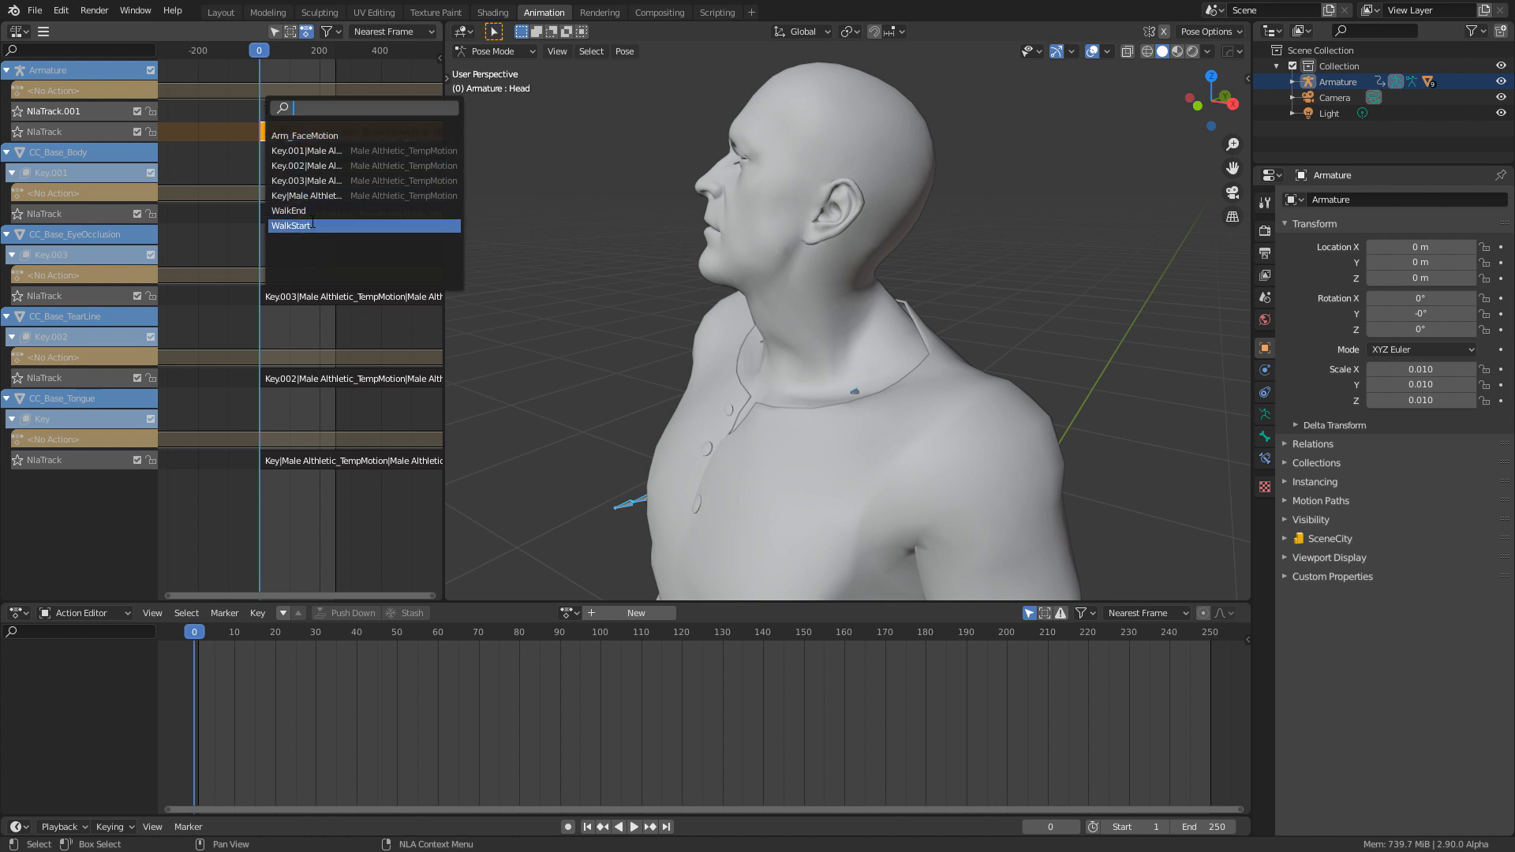
Step: Place WalkStart as a strip on NlaTrack.001, play it back, and select the strip
{"action": "left_click", "coordinate": [292, 225]}
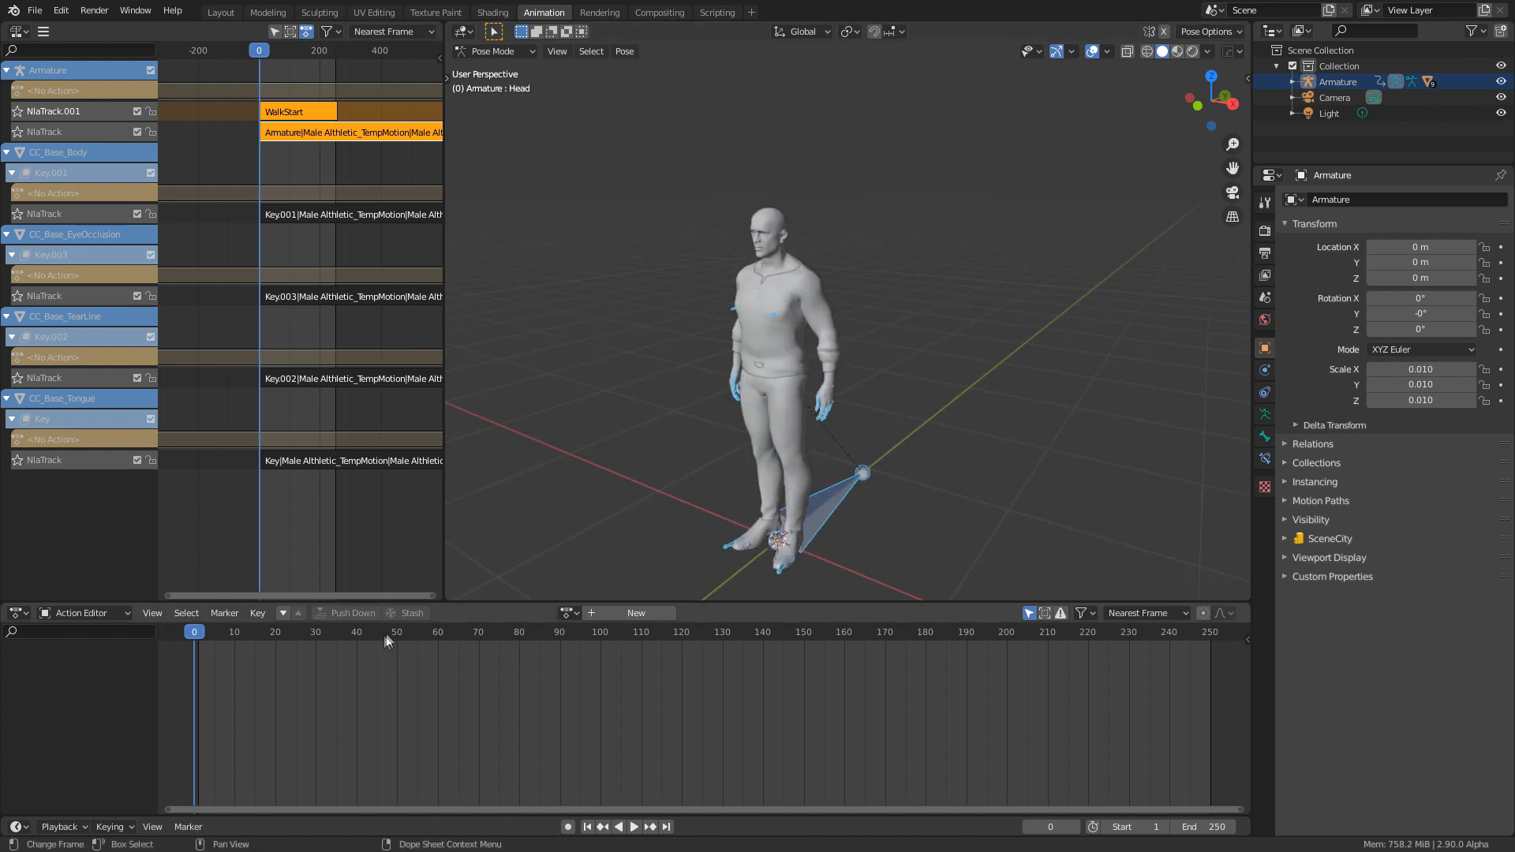
{"action": "left_click", "coordinate": [633, 826]}
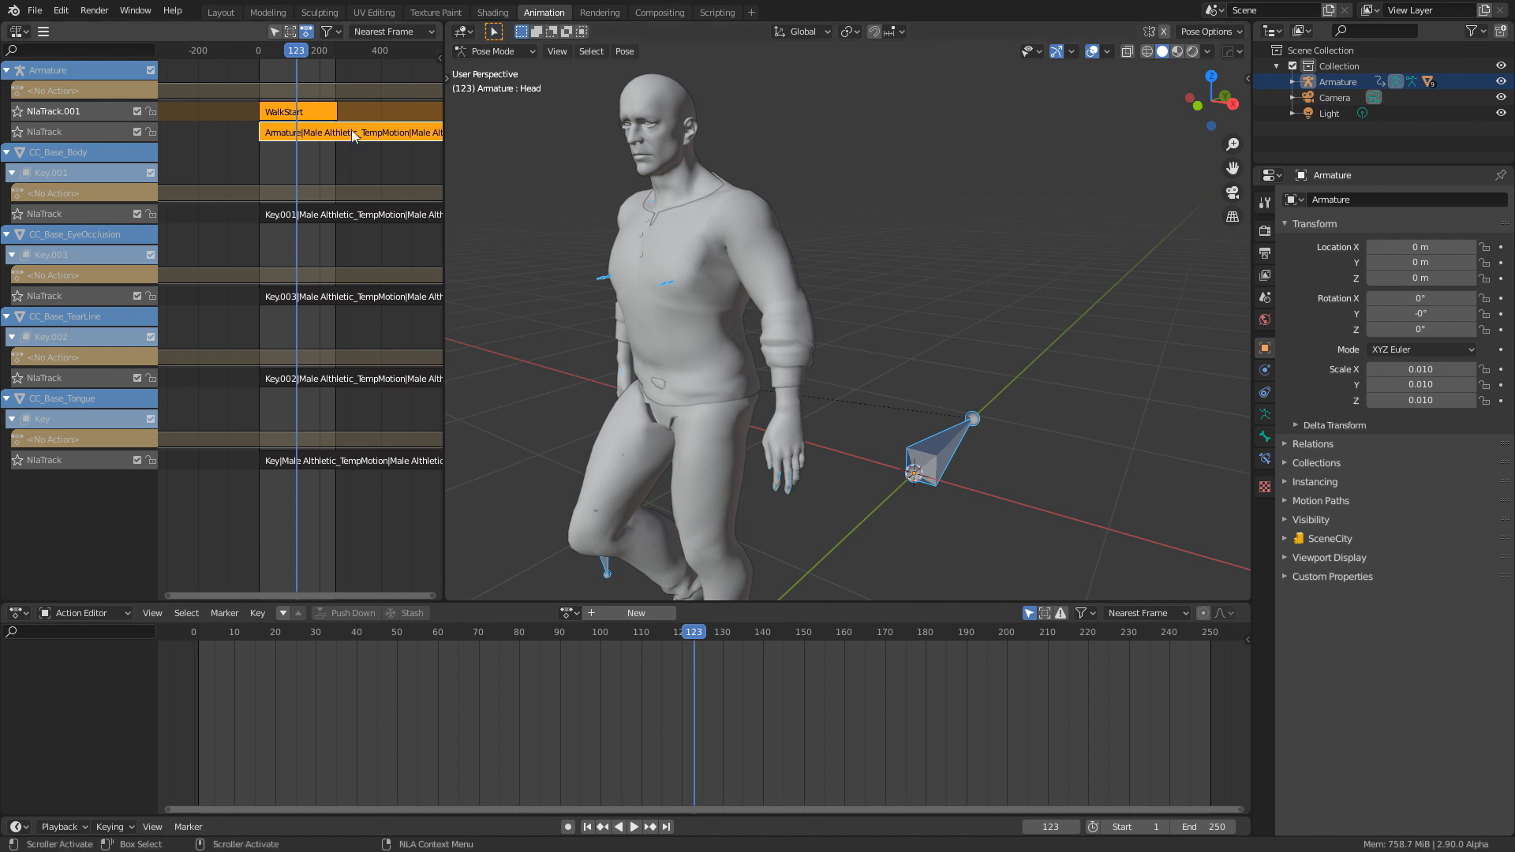
{"action": "left_click", "coordinate": [295, 112]}
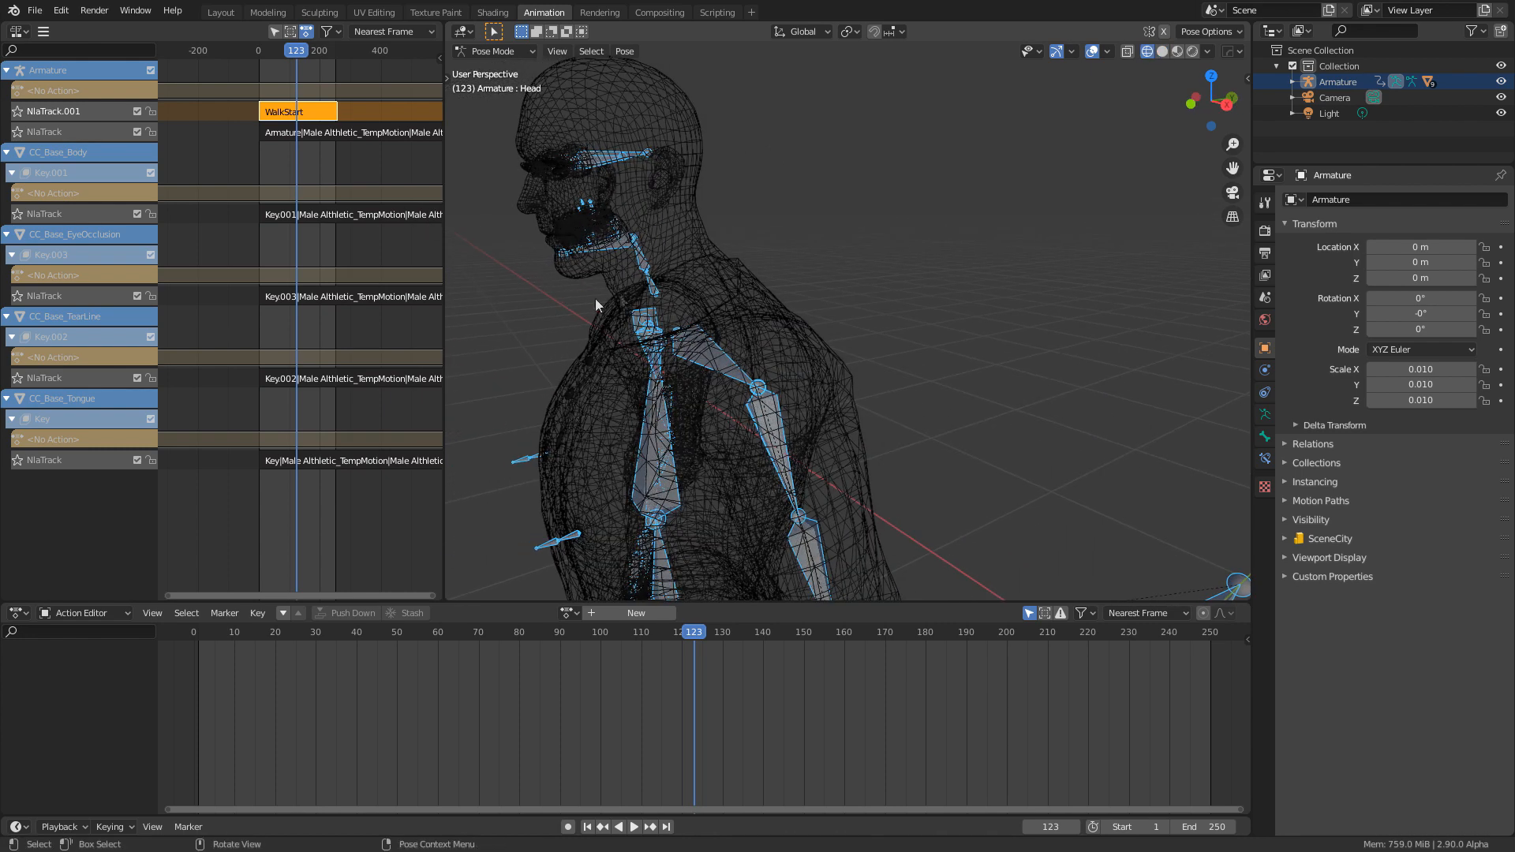
{"action": "mouse_move", "coordinate": [555, 159]}
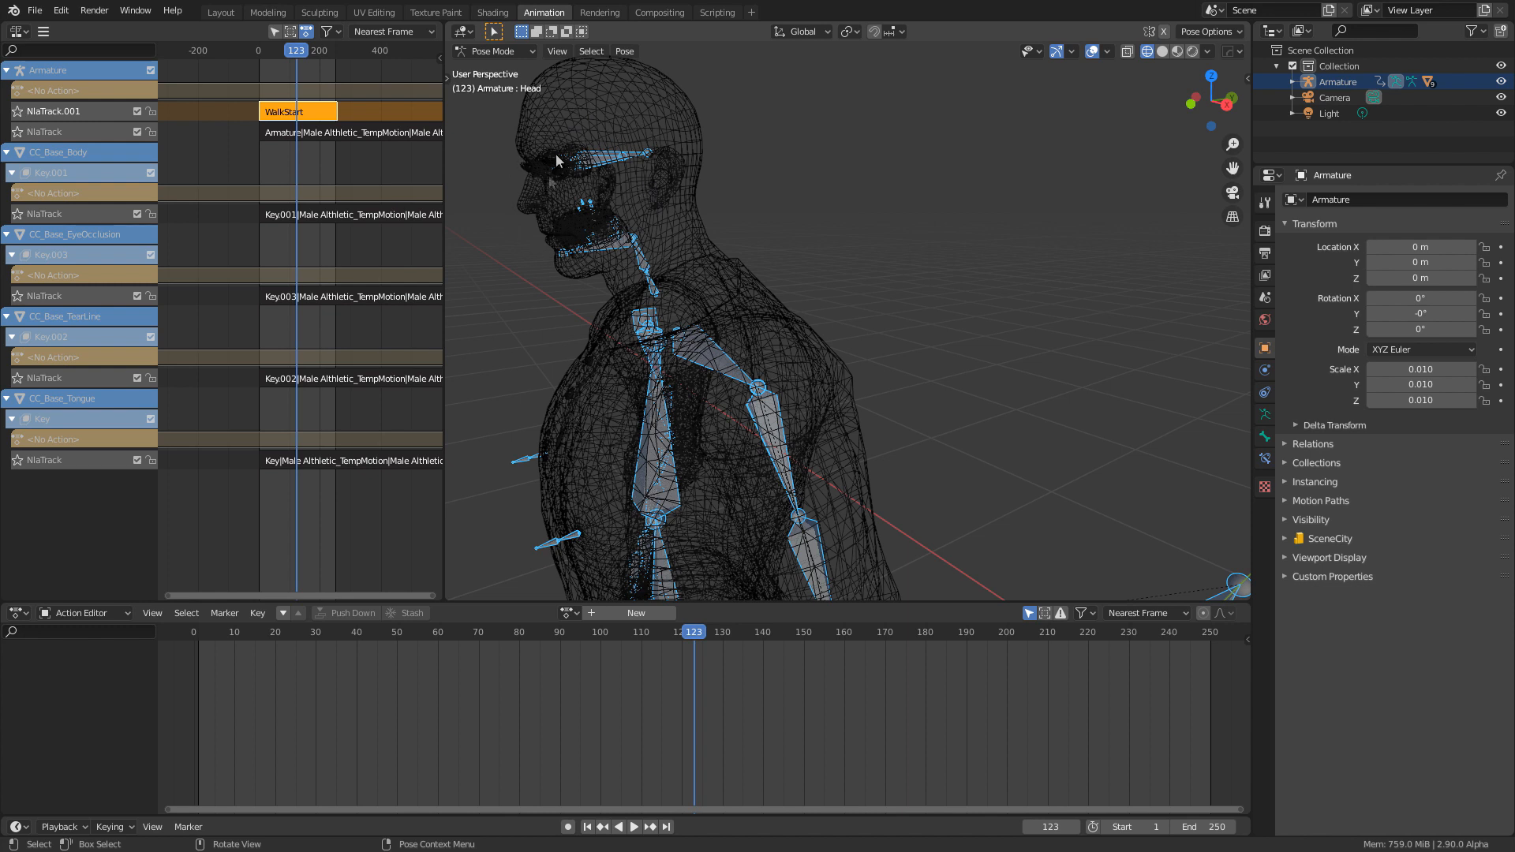
{"action": "mouse_move", "coordinate": [623, 177]}
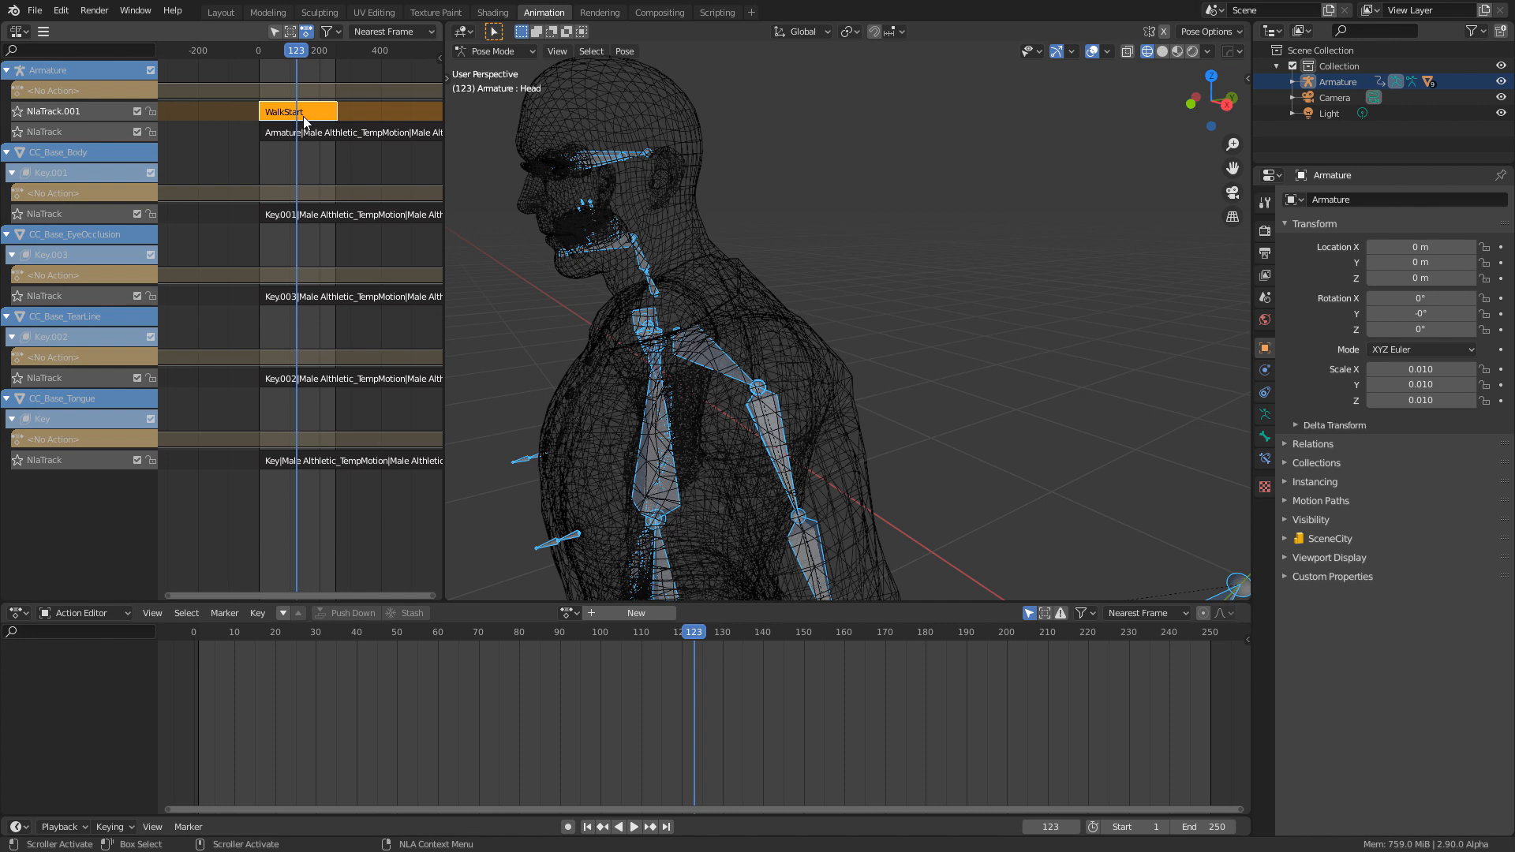
Step: Edit the WalkStart strip, delete its selected face-bone keyframes, and exit tweak mode
{"action": "left_click", "coordinate": [285, 112]}
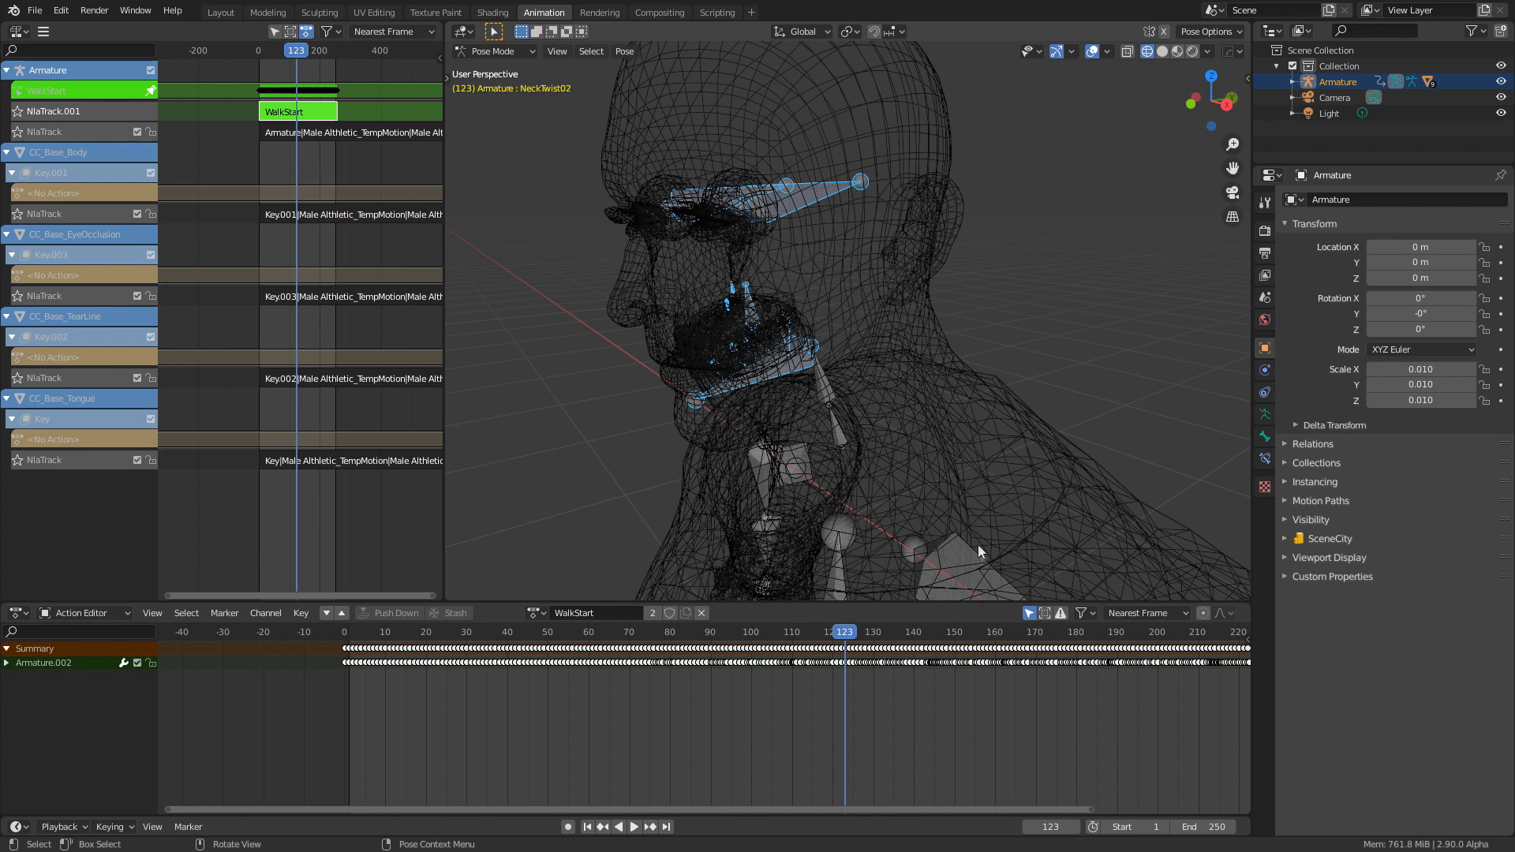
{"action": "mouse_move", "coordinate": [839, 440]}
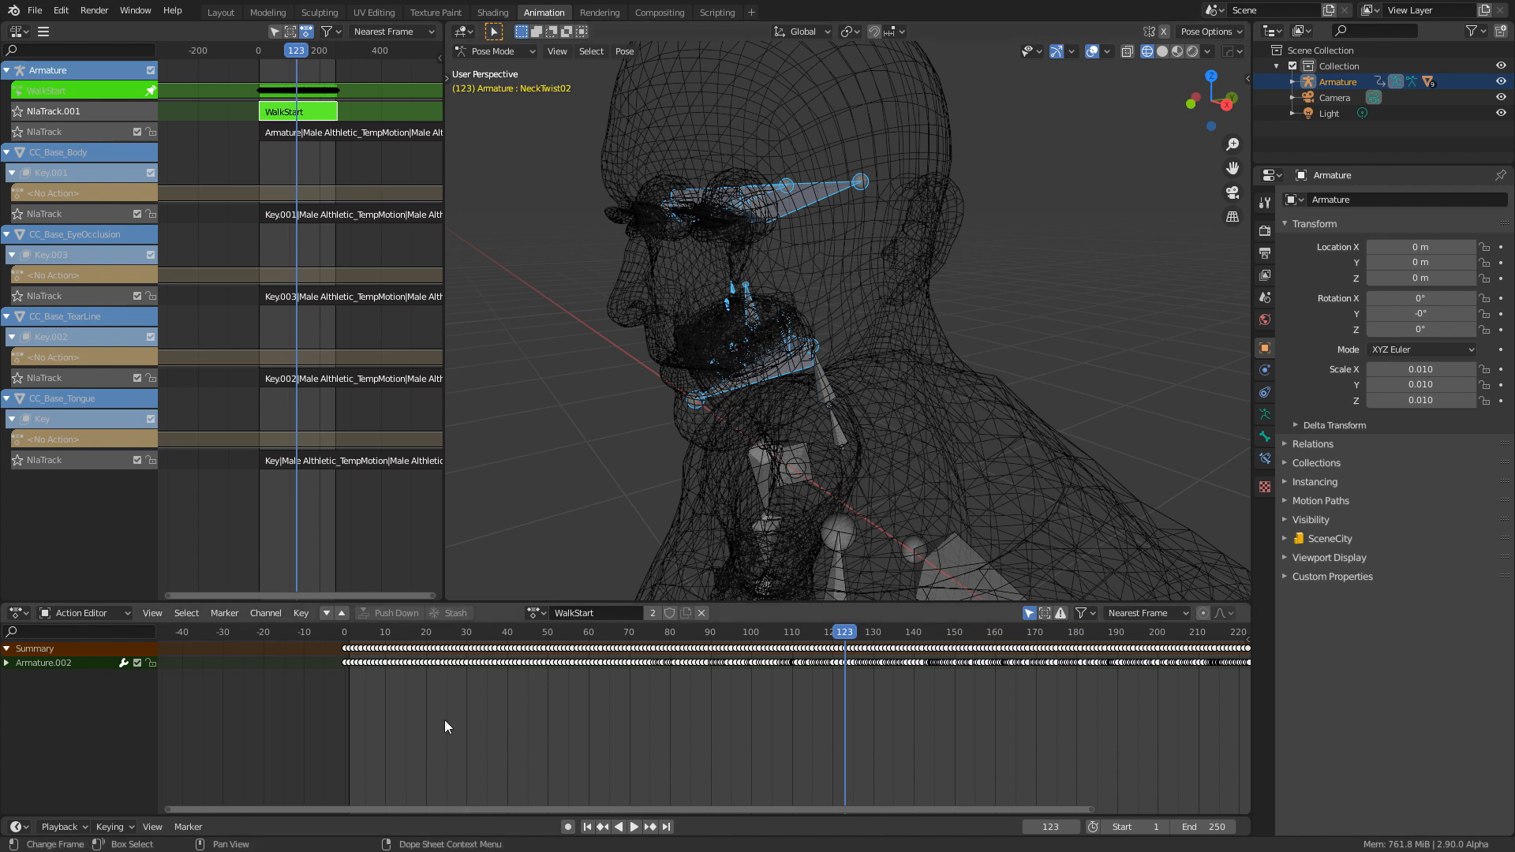
{"action": "left_click", "coordinate": [8, 663]}
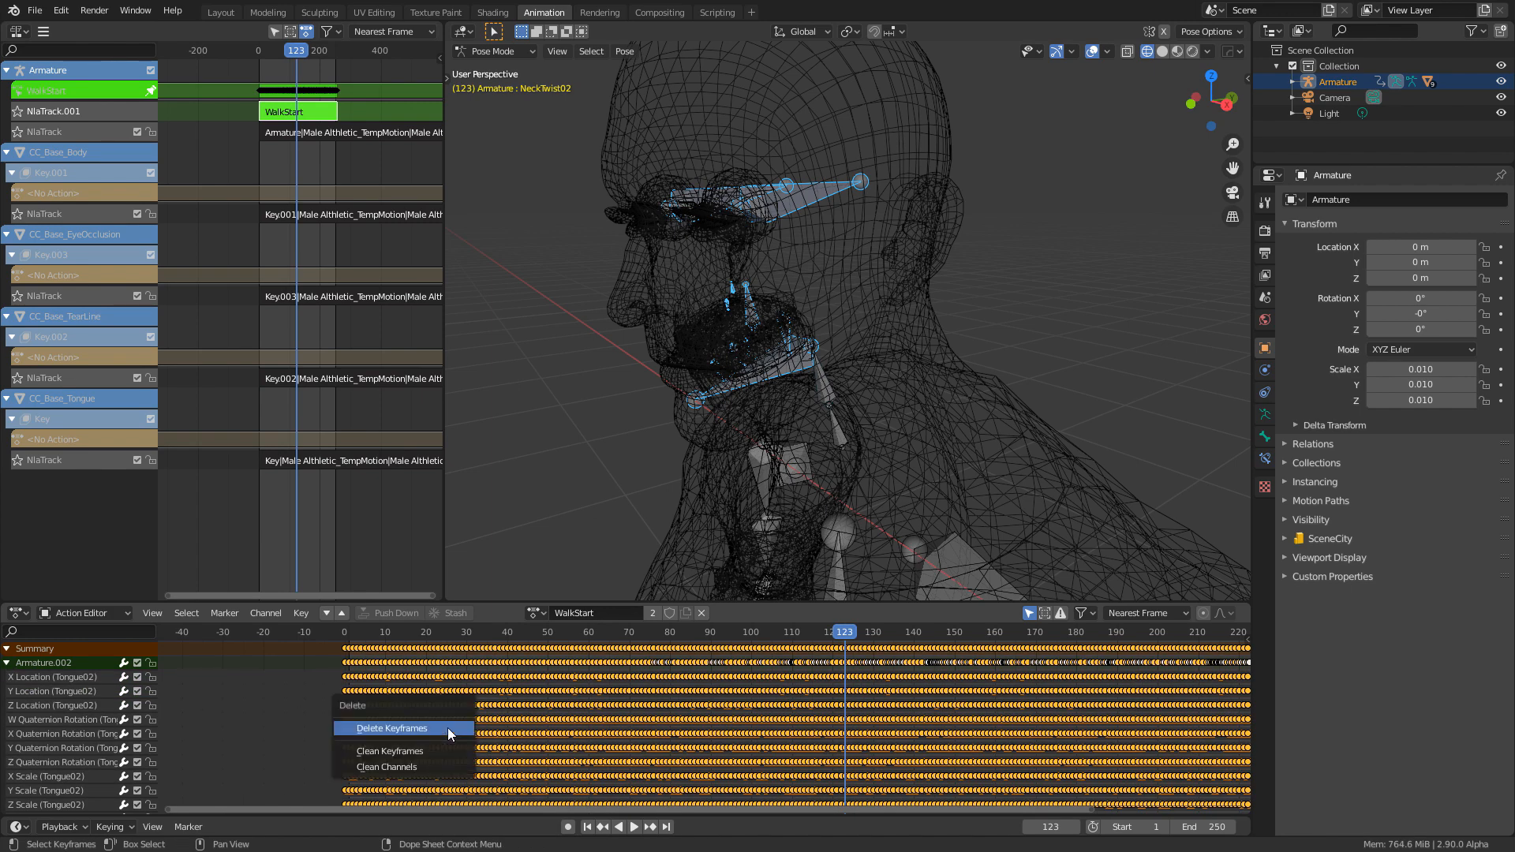
{"action": "left_click", "coordinate": [392, 728]}
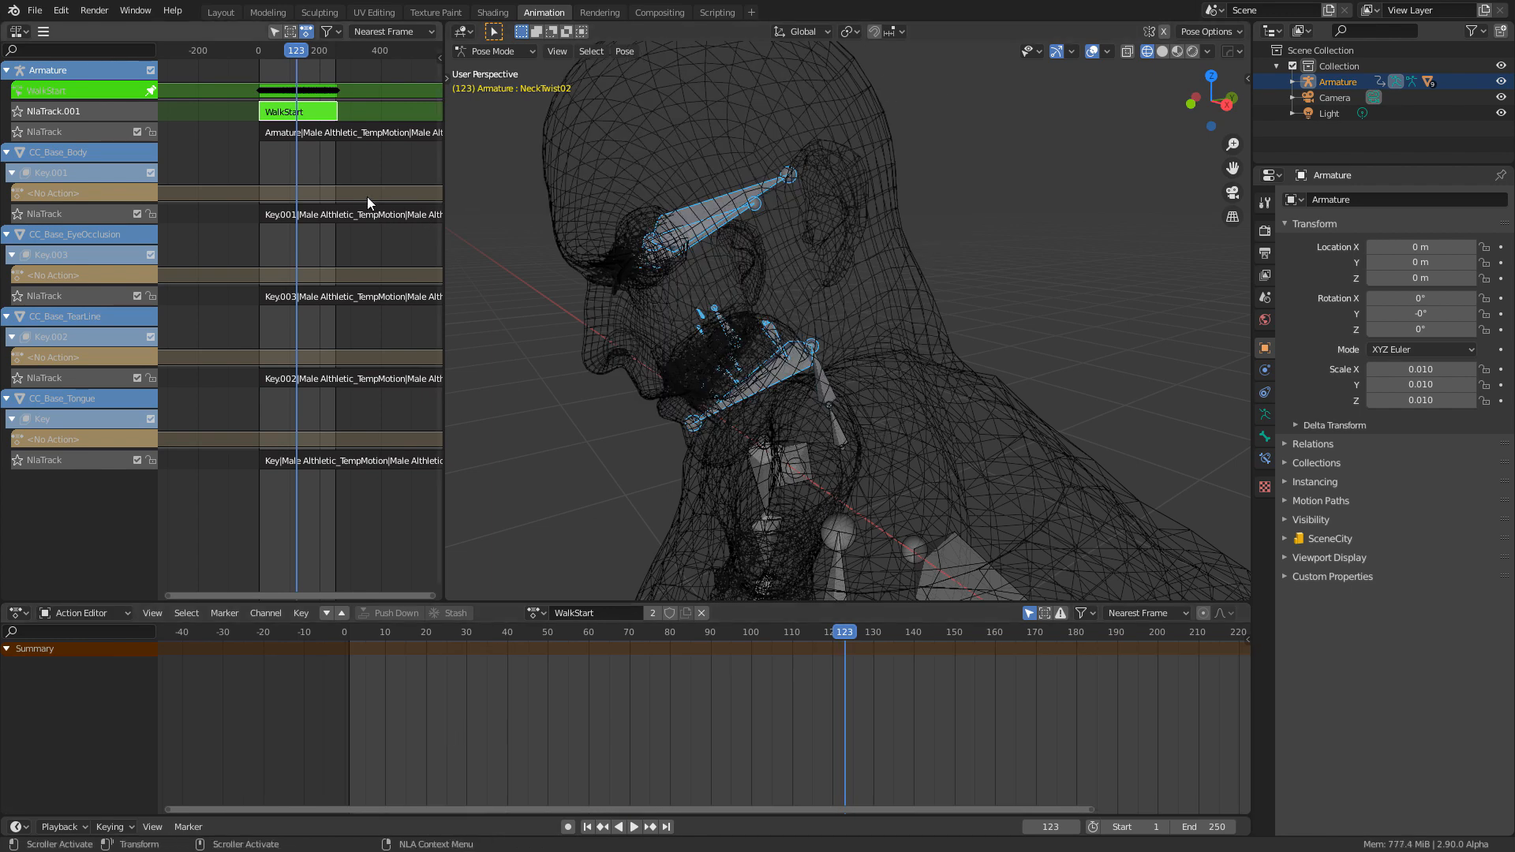
{"action": "left_click", "coordinate": [493, 51]}
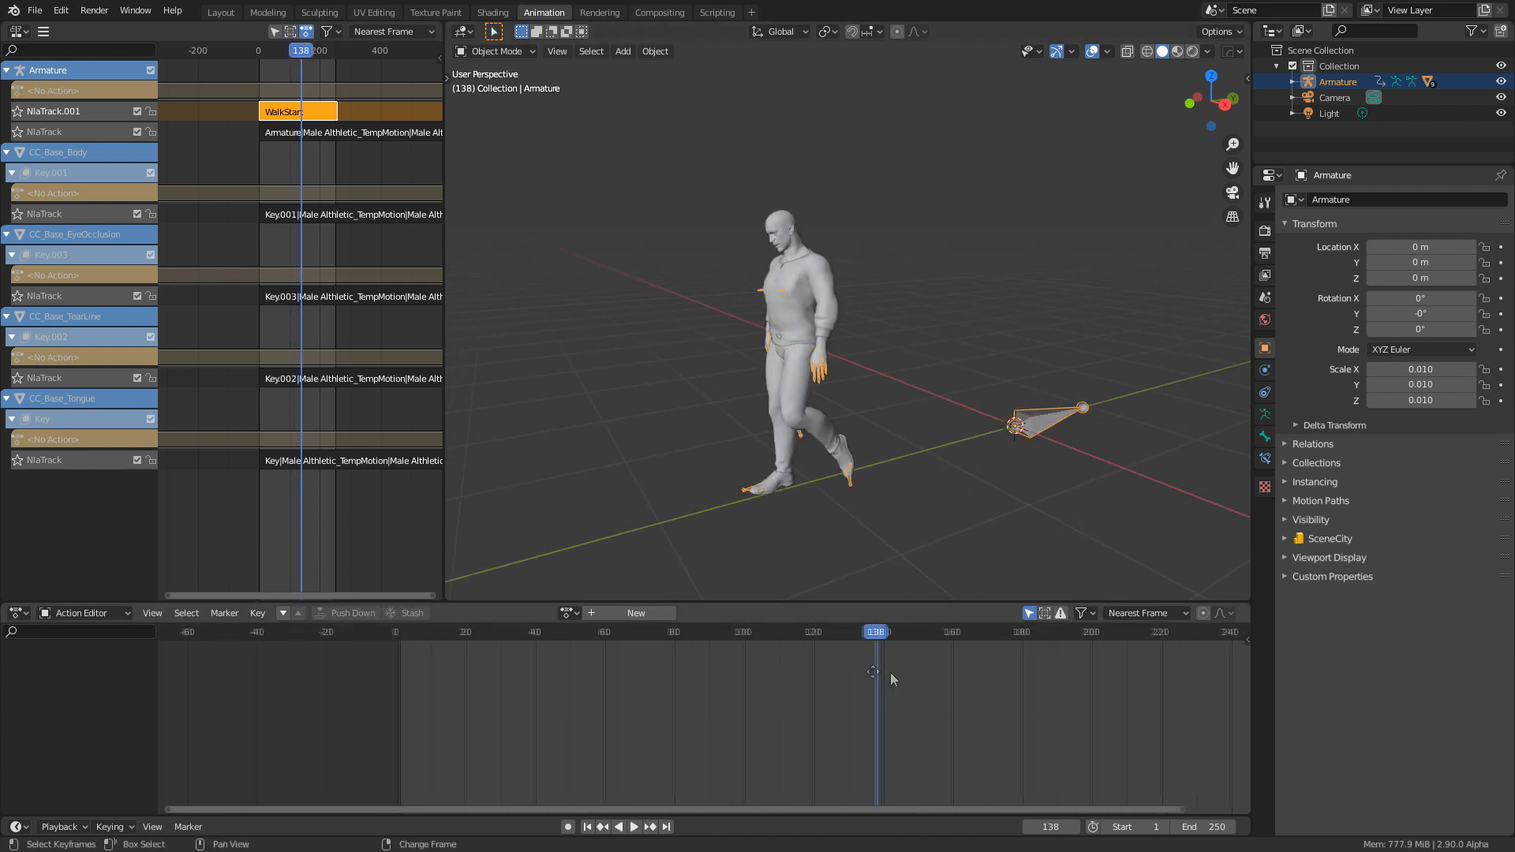
Step: Switch to the other project file to append actions into it
{"action": "left_click", "coordinate": [633, 826]}
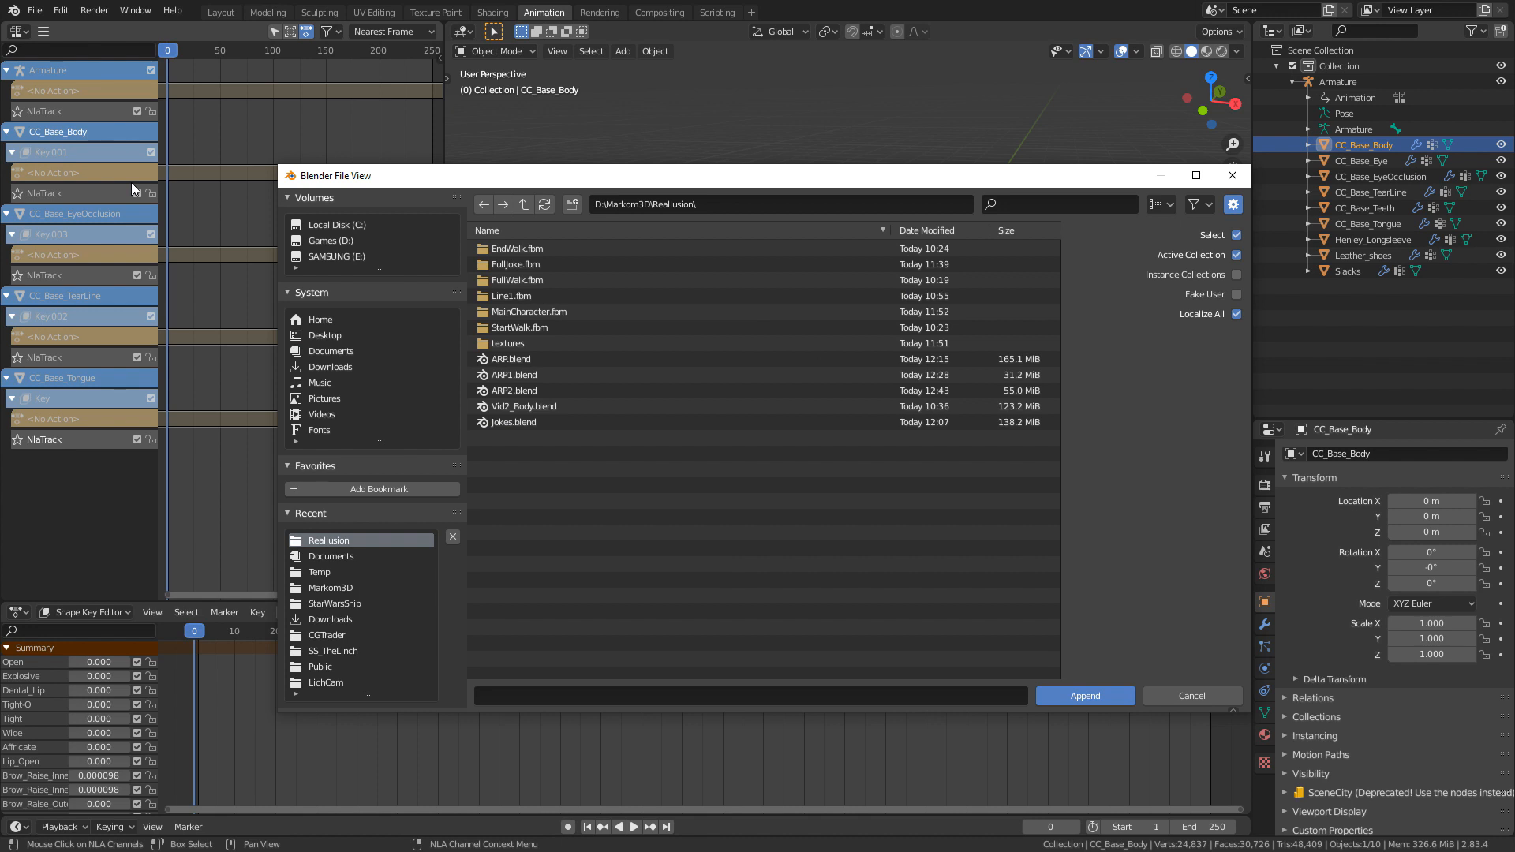
Step: Append all six ARP2.blend actions, including Joke_Body, Joke_OCC, Joke_Tear and Joke_Tounge
{"action": "left_click", "coordinate": [515, 391]}
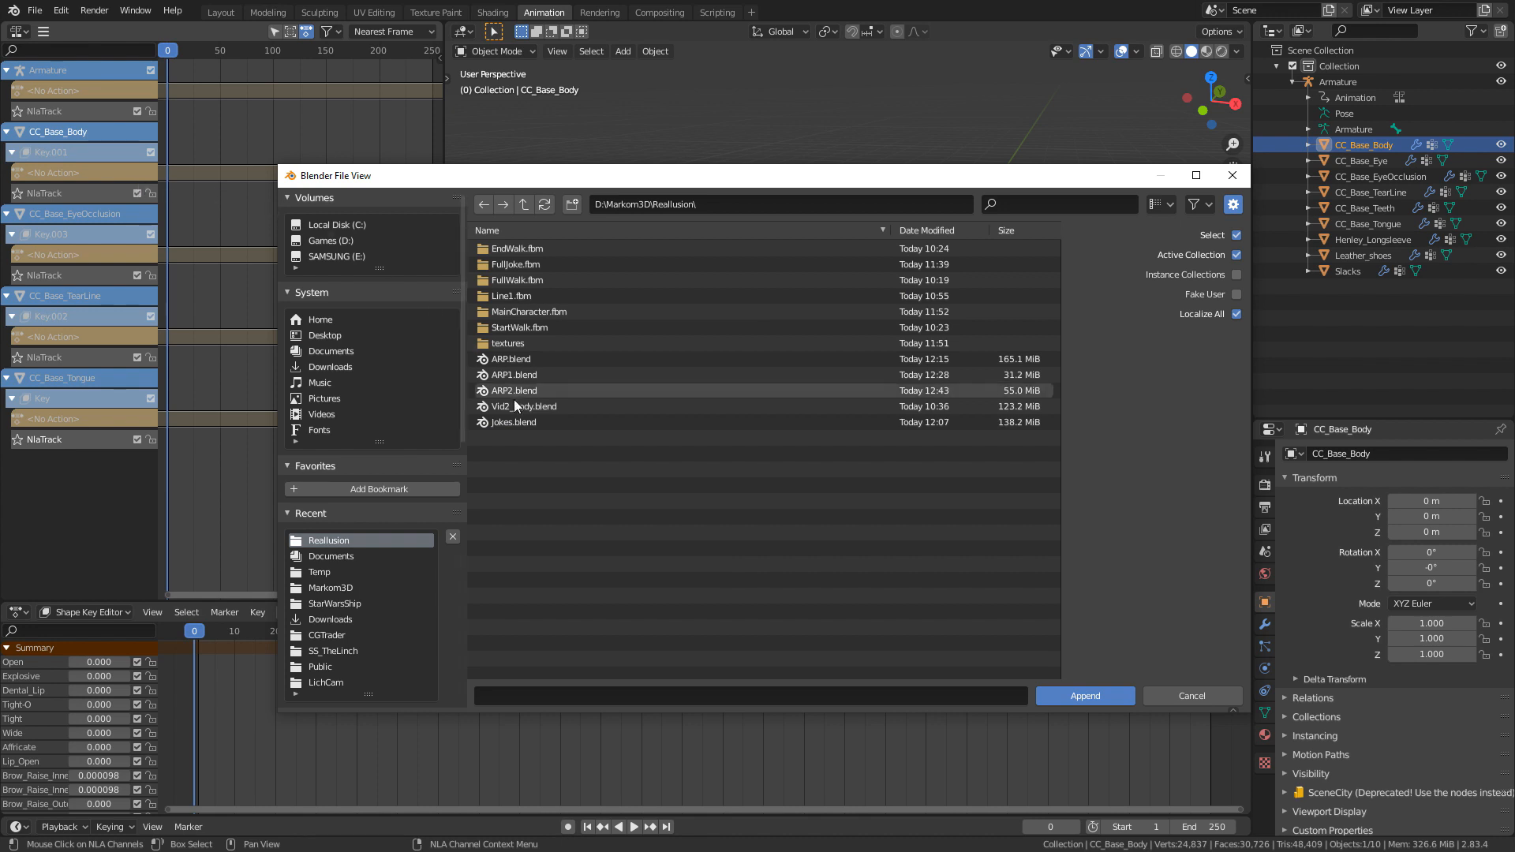
{"action": "left_click", "coordinate": [512, 422]}
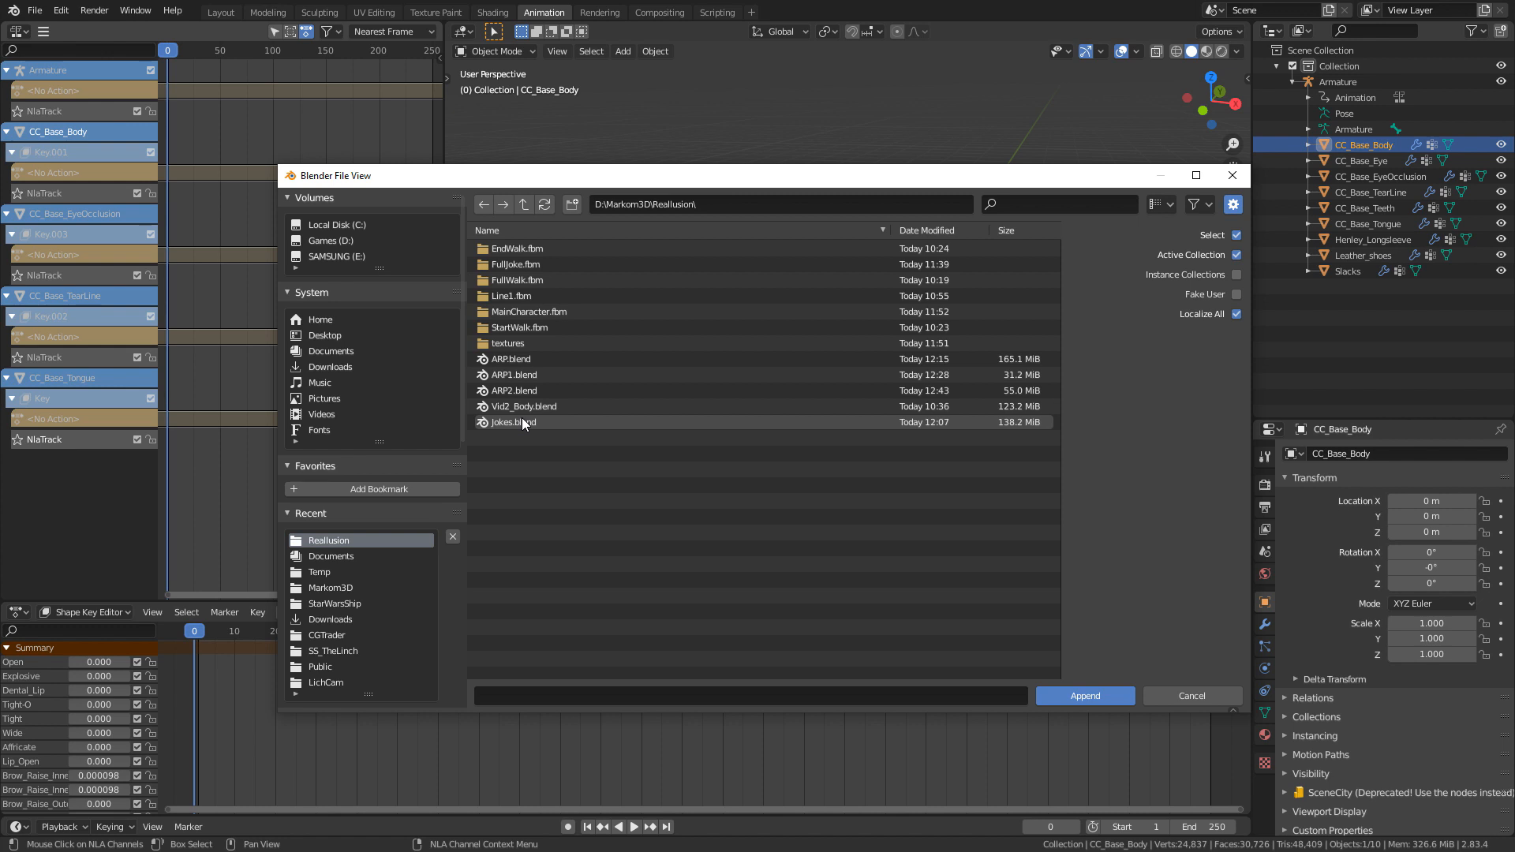
{"action": "left_click", "coordinate": [513, 391]}
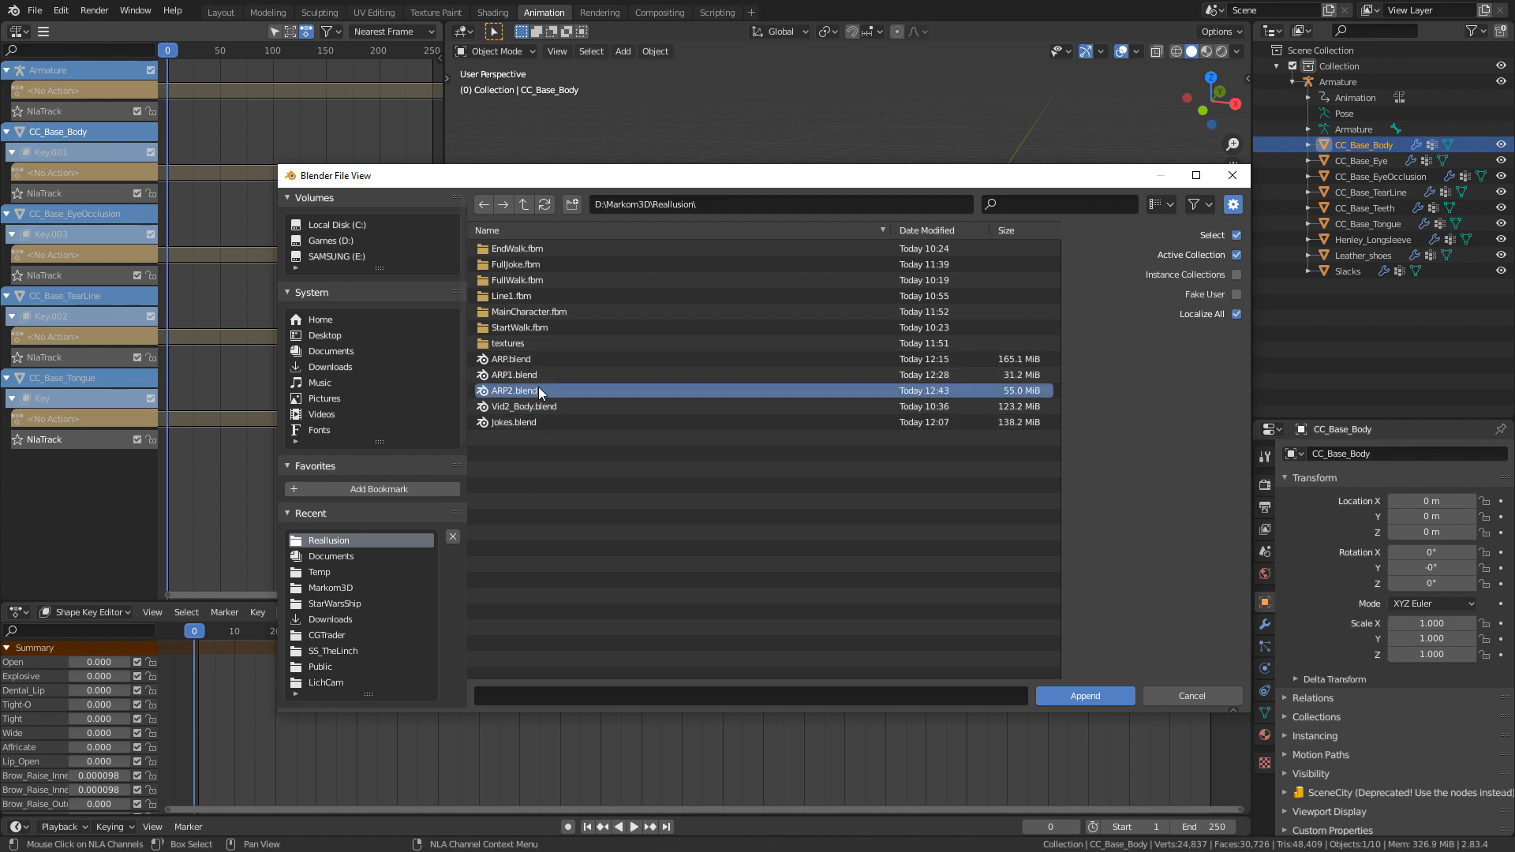
{"action": "double_click", "coordinate": [513, 391]}
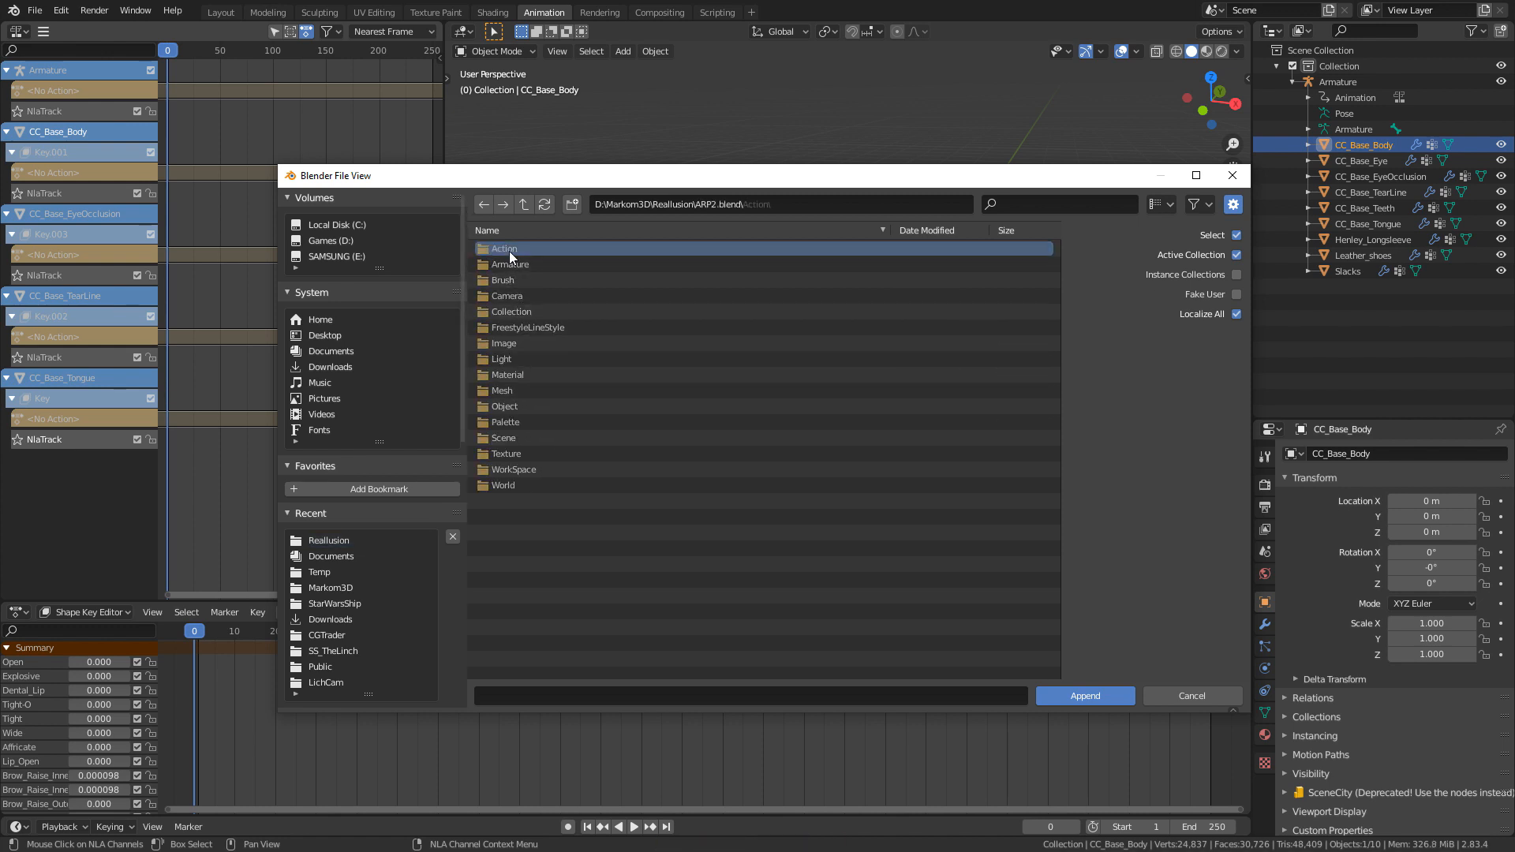
{"action": "double_click", "coordinate": [504, 249]}
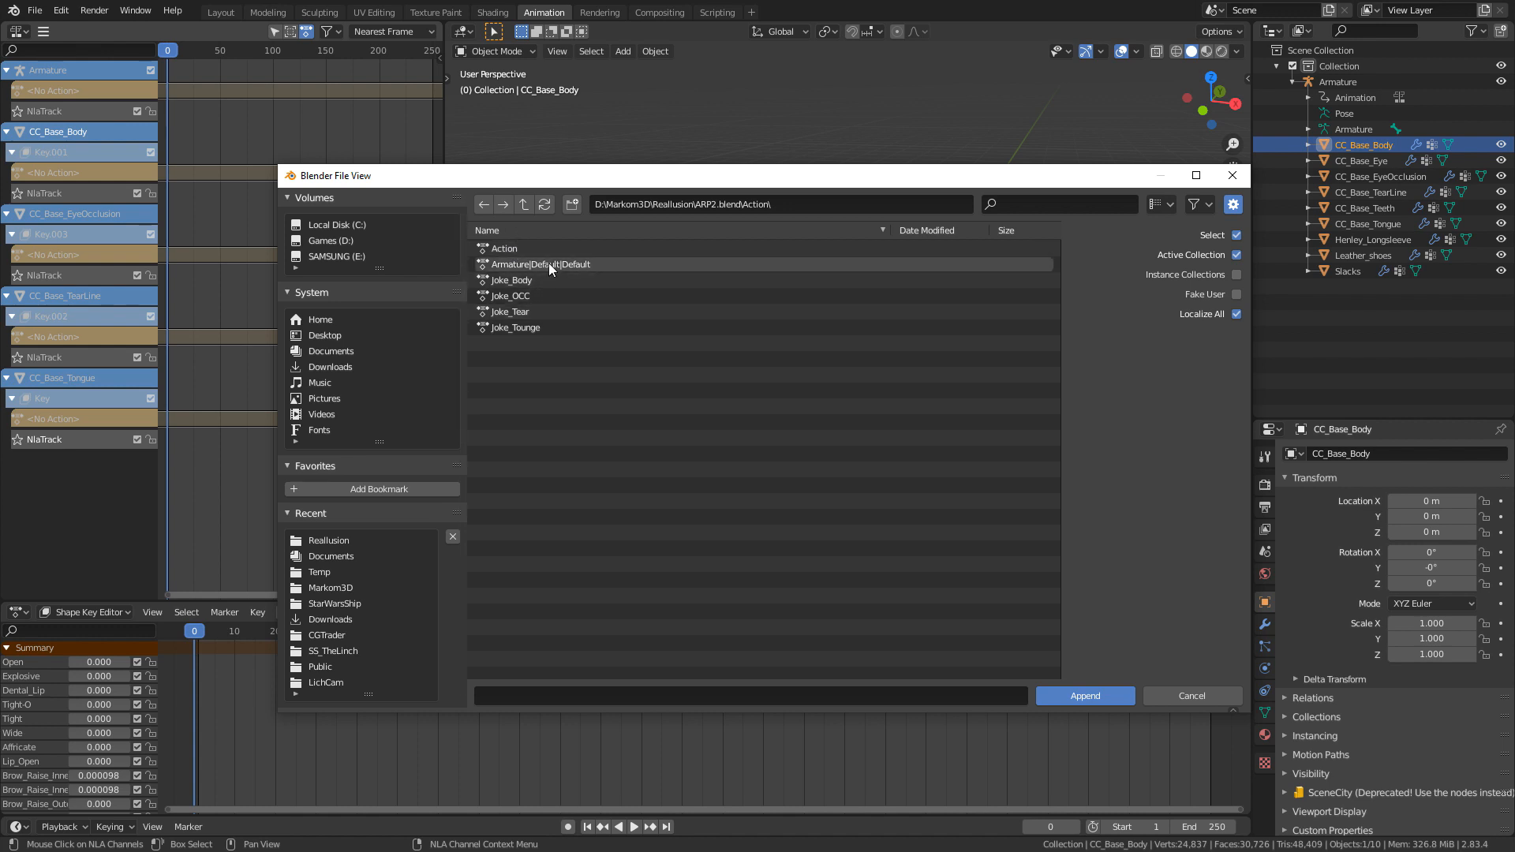
{"action": "left_click", "coordinate": [540, 263]}
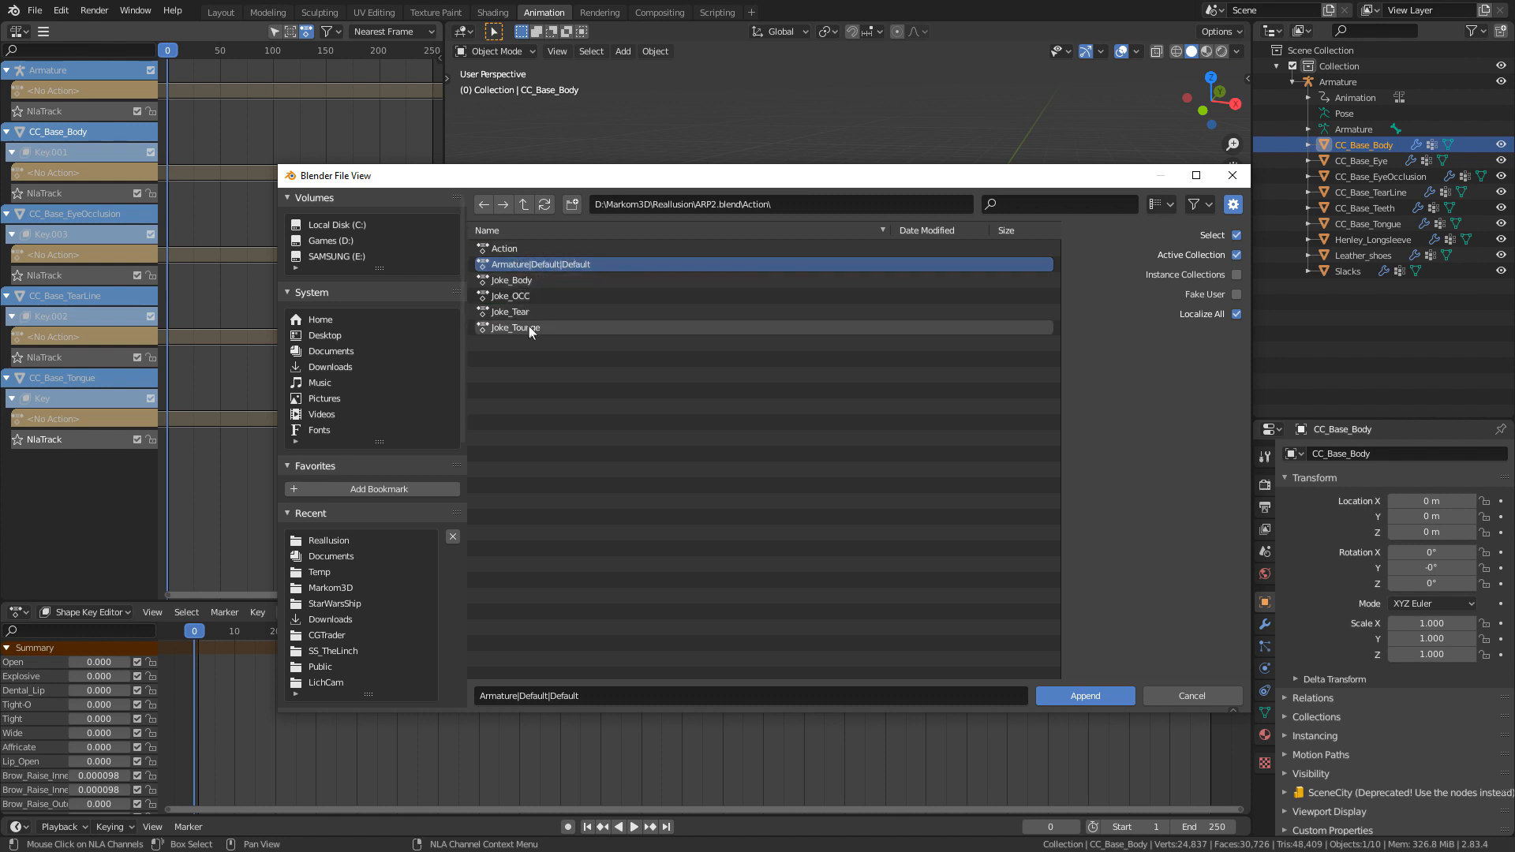
{"action": "mouse_move", "coordinate": [541, 339]}
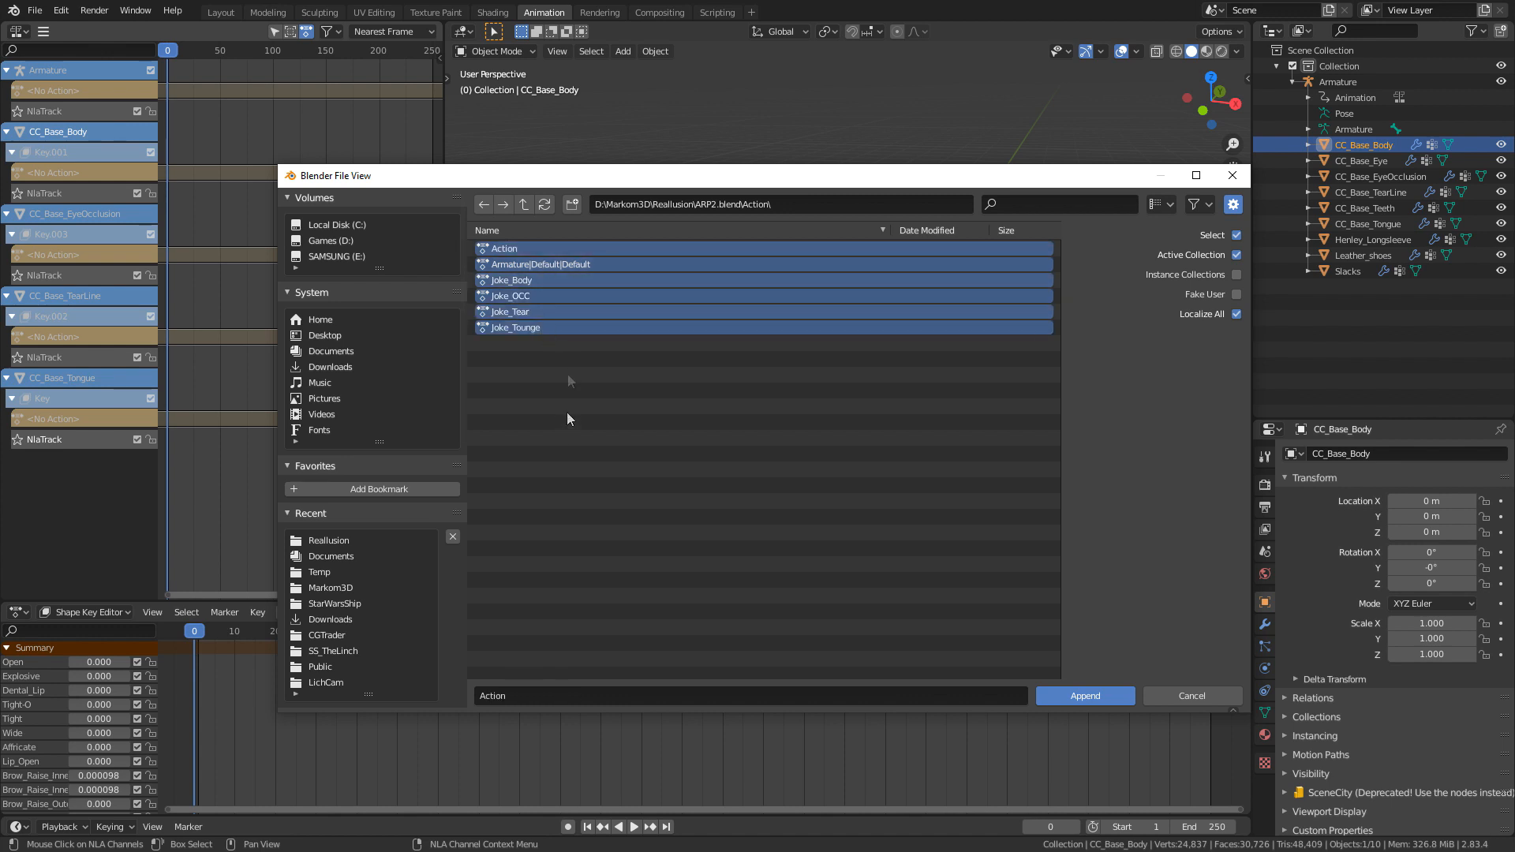
{"action": "mouse_move", "coordinate": [1032, 702]}
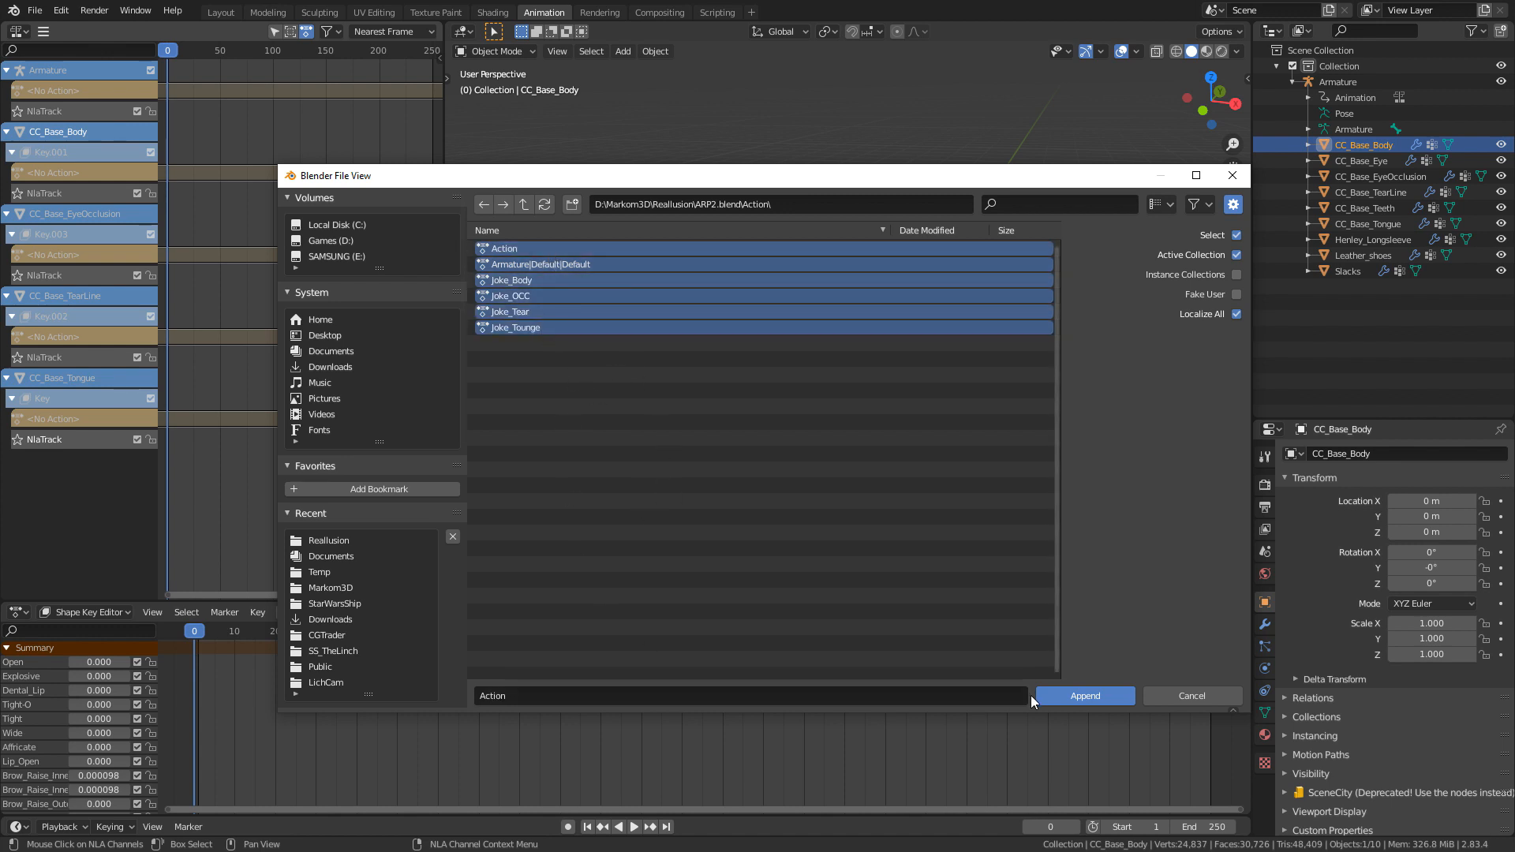
{"action": "left_click", "coordinate": [1083, 696]}
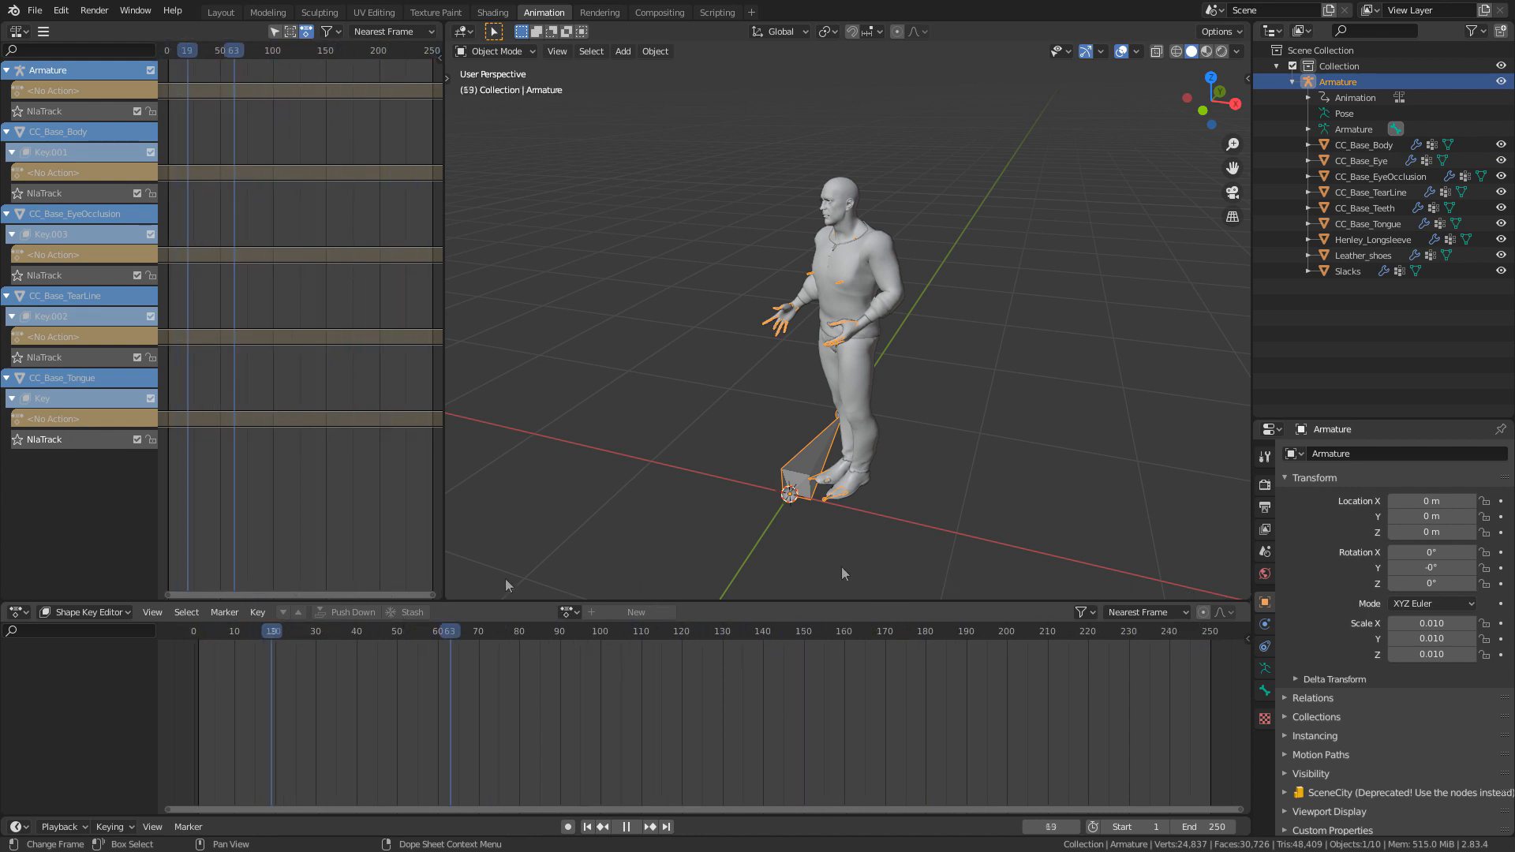
Step: Stop playback, assign Action to the armature, and switch the Dope Sheet to Action Editor
{"action": "left_click", "coordinate": [973, 630]}
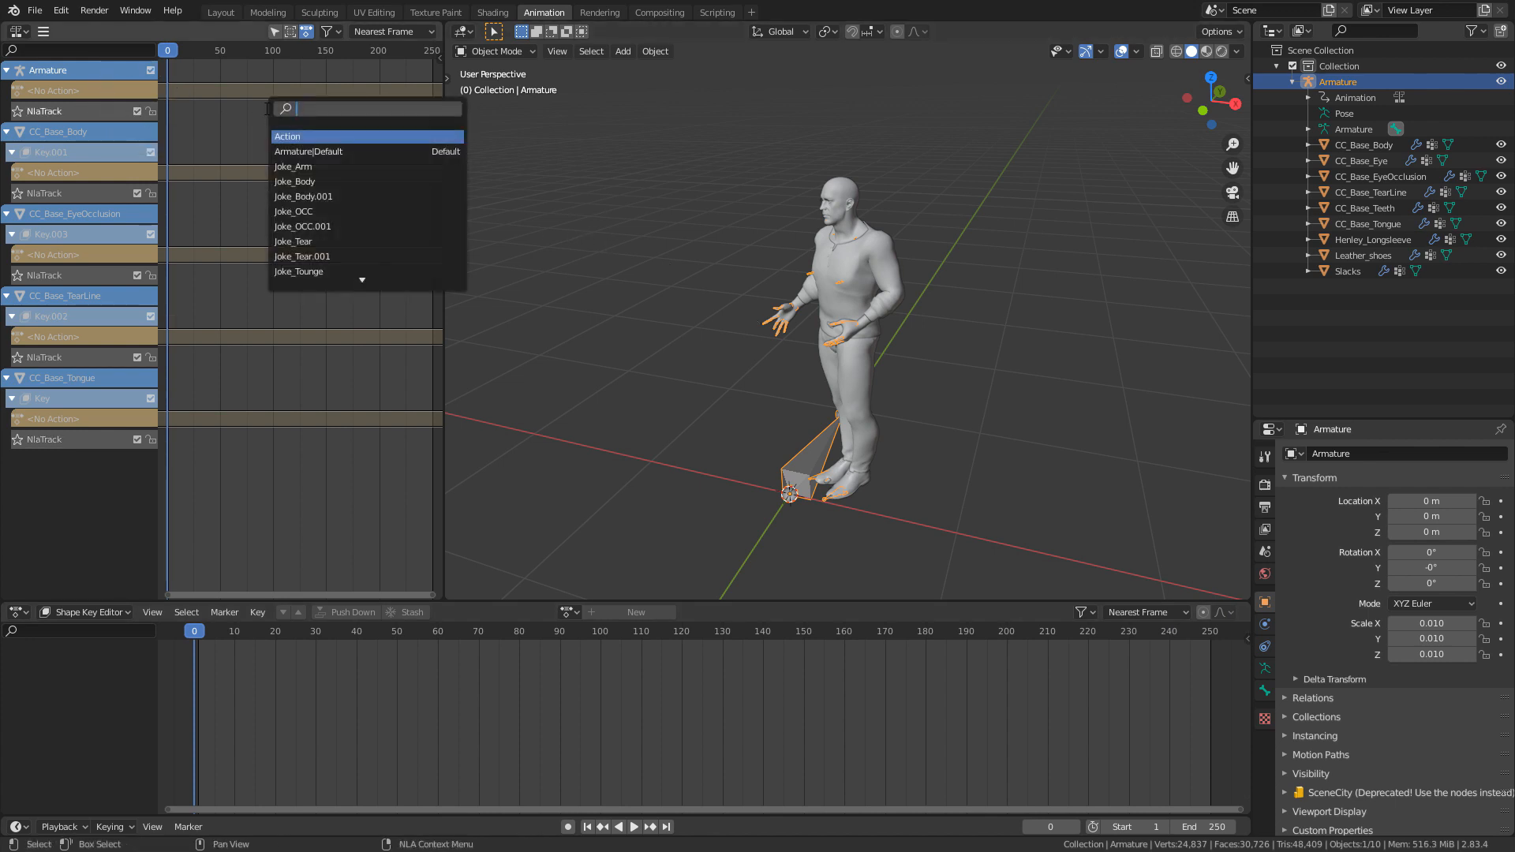
{"action": "left_click", "coordinate": [285, 135]}
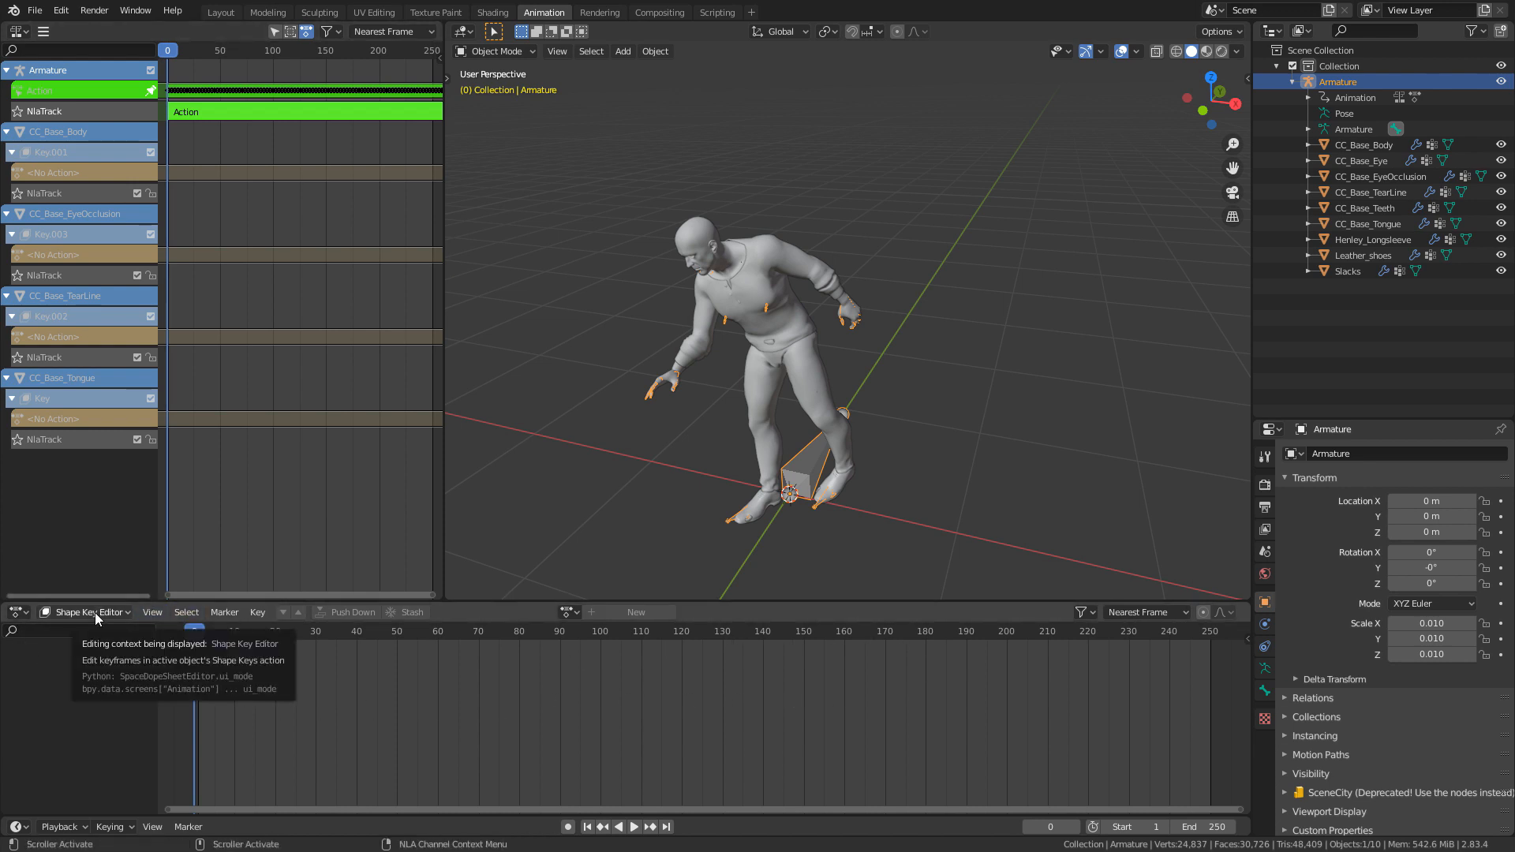
{"action": "left_click", "coordinate": [86, 611]}
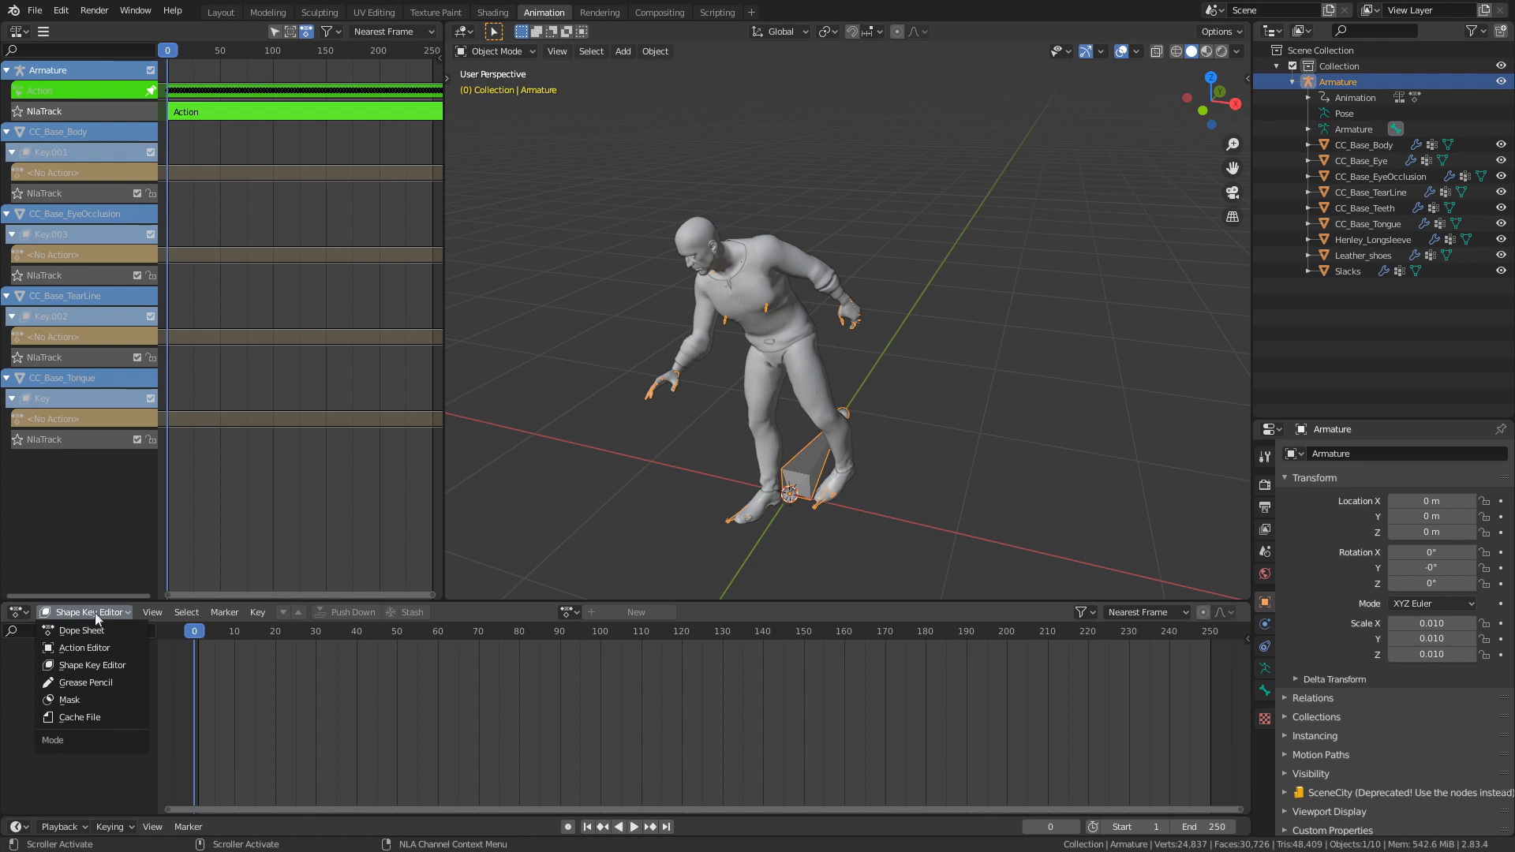
{"action": "left_click", "coordinate": [84, 647]}
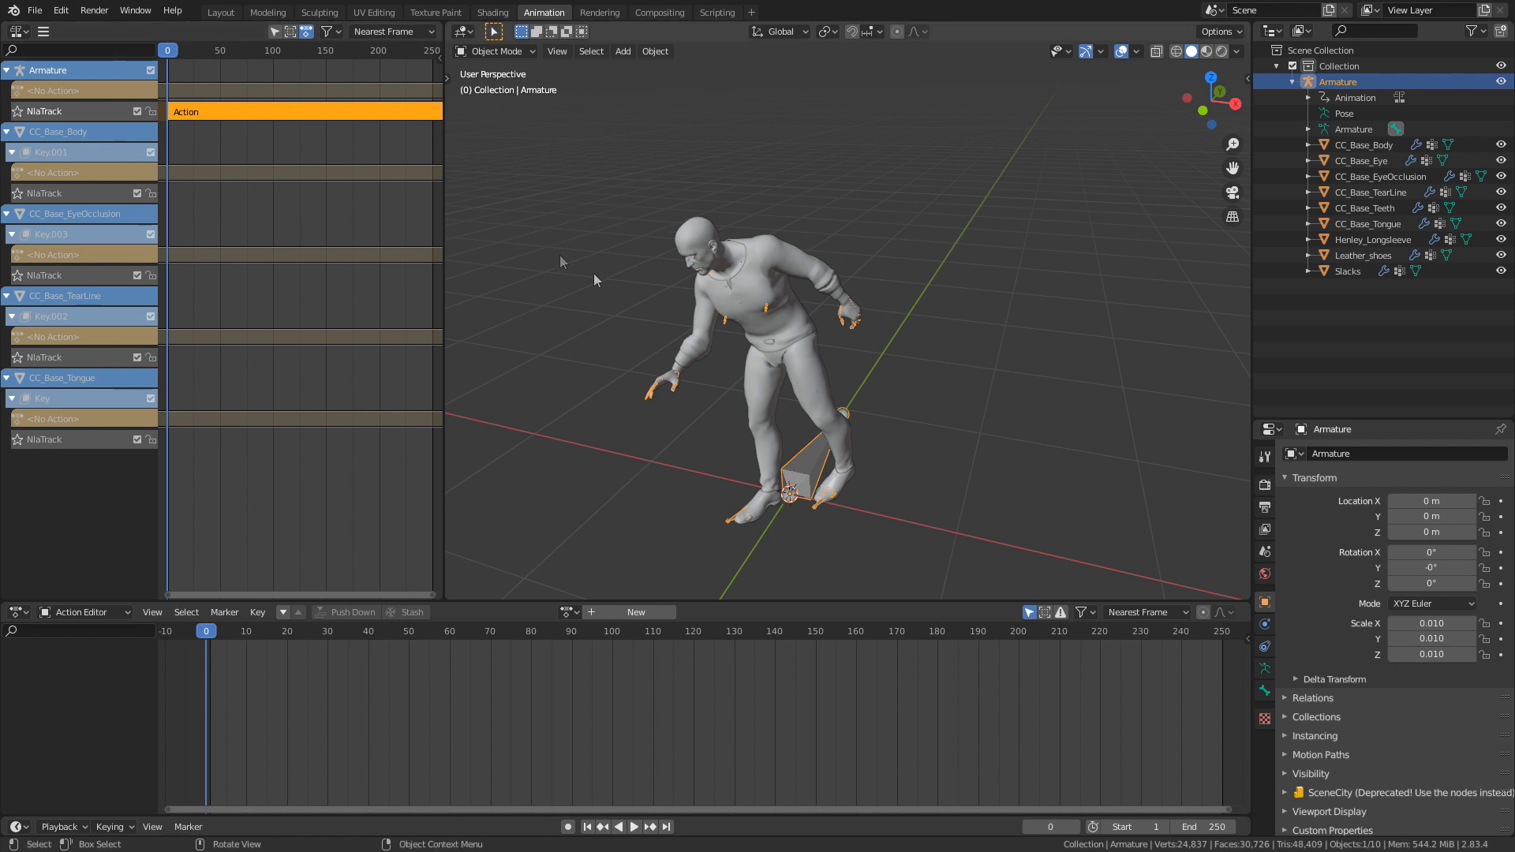
Step: Assign the Joke_Body action to CC_Base_Body's shape keys and switch to shape key action editing
{"action": "left_click", "coordinate": [1365, 145]}
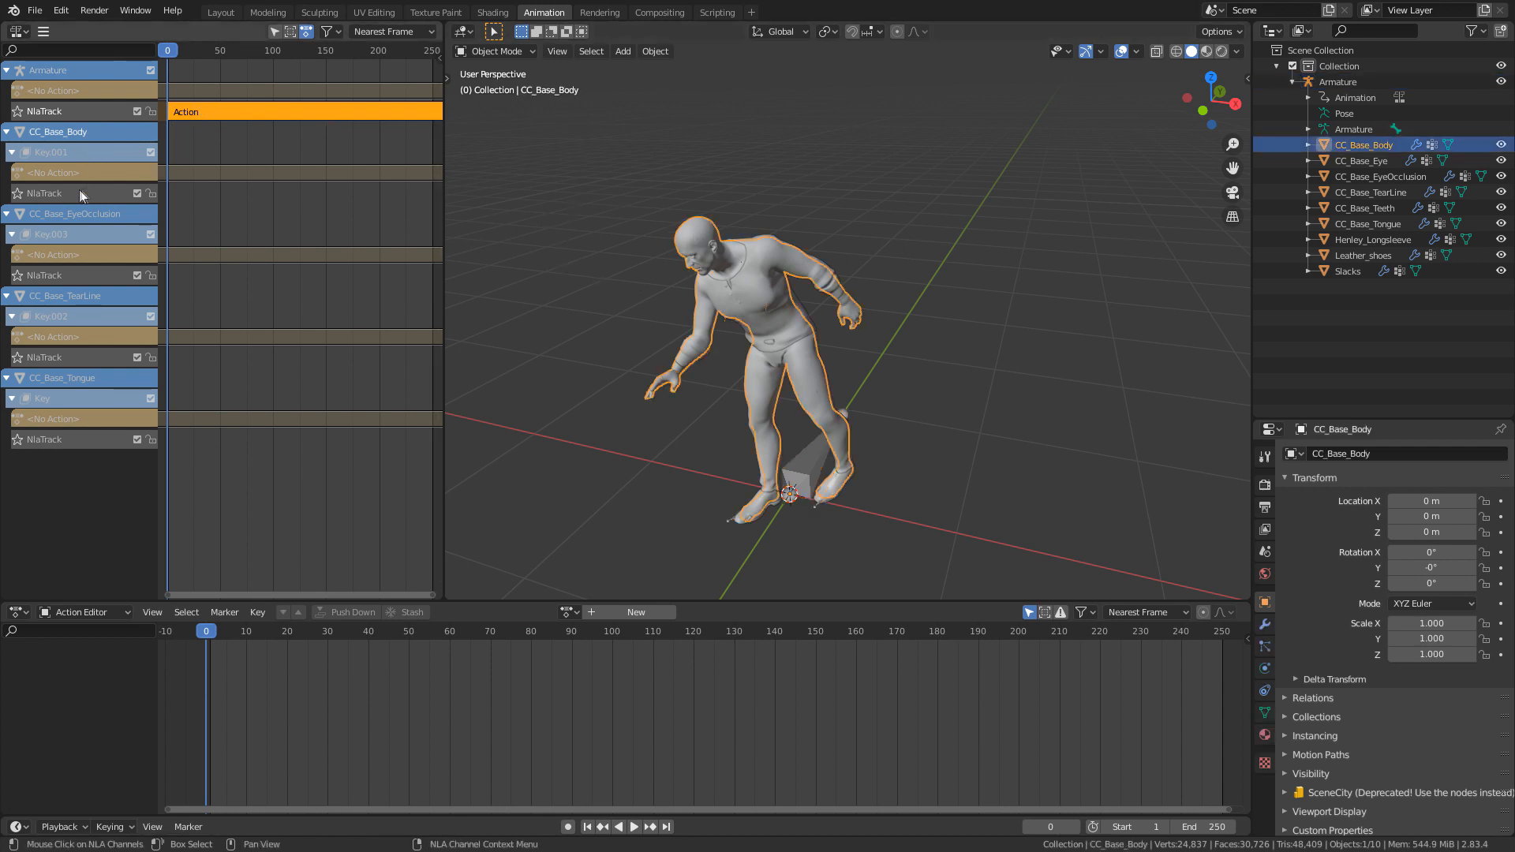
{"action": "left_click", "coordinate": [173, 193]}
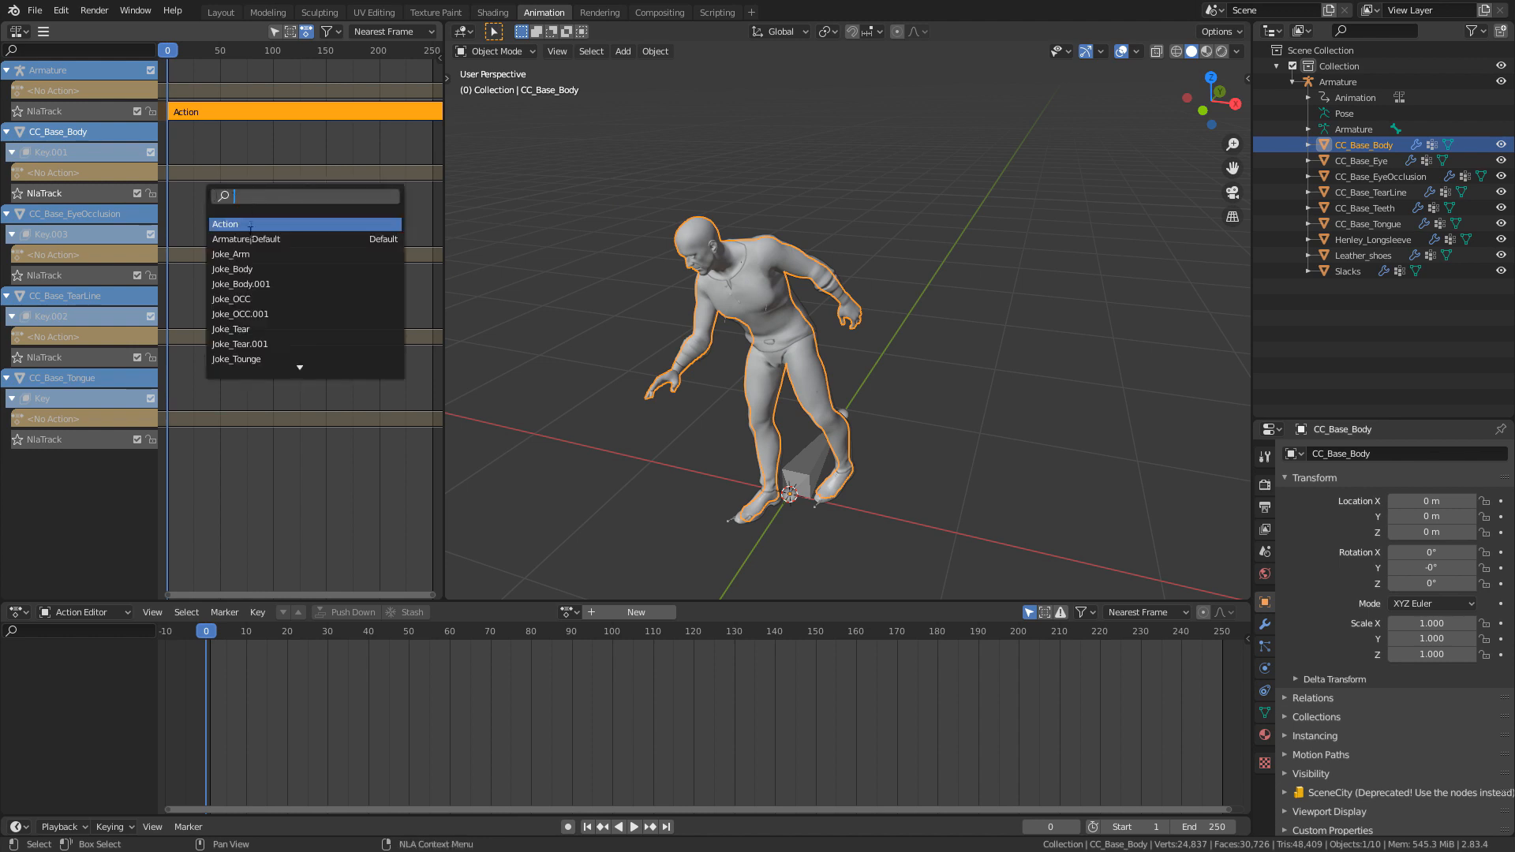
{"action": "left_click", "coordinate": [241, 268]}
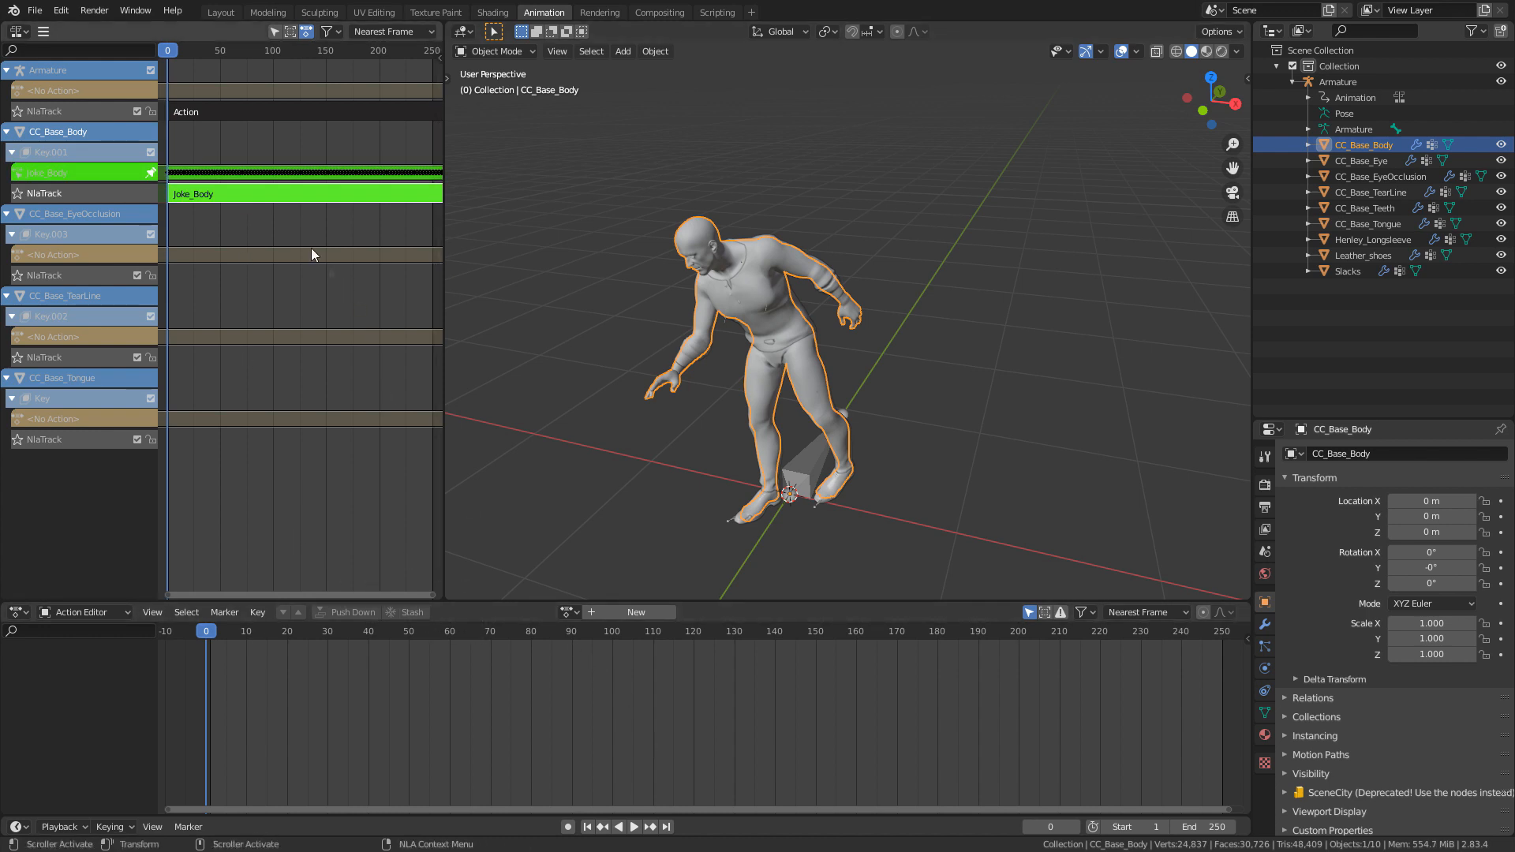
{"action": "mouse_move", "coordinate": [219, 477]}
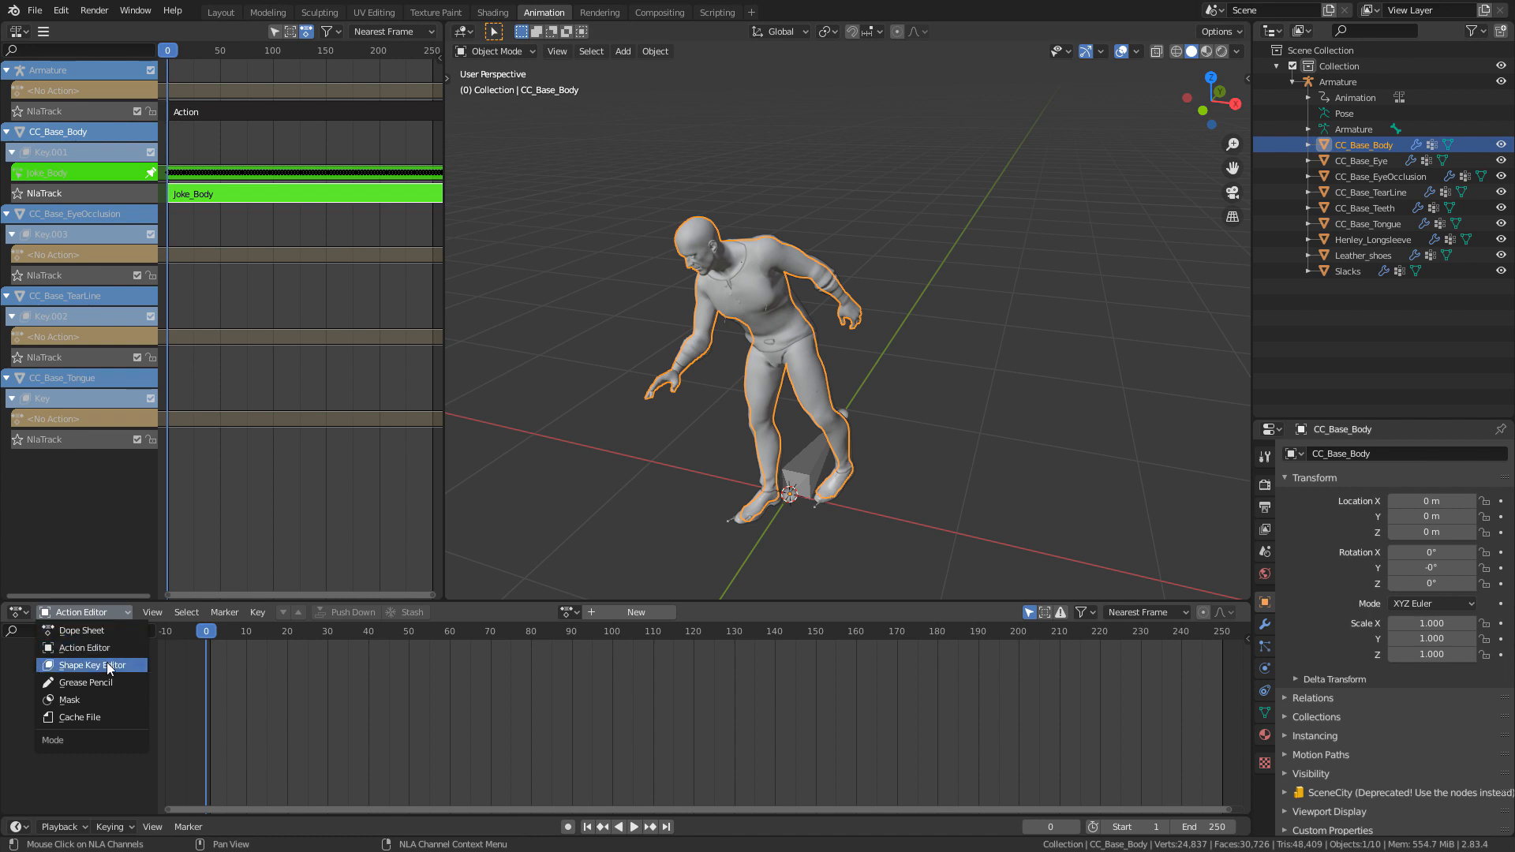
{"action": "left_click", "coordinate": [90, 664]}
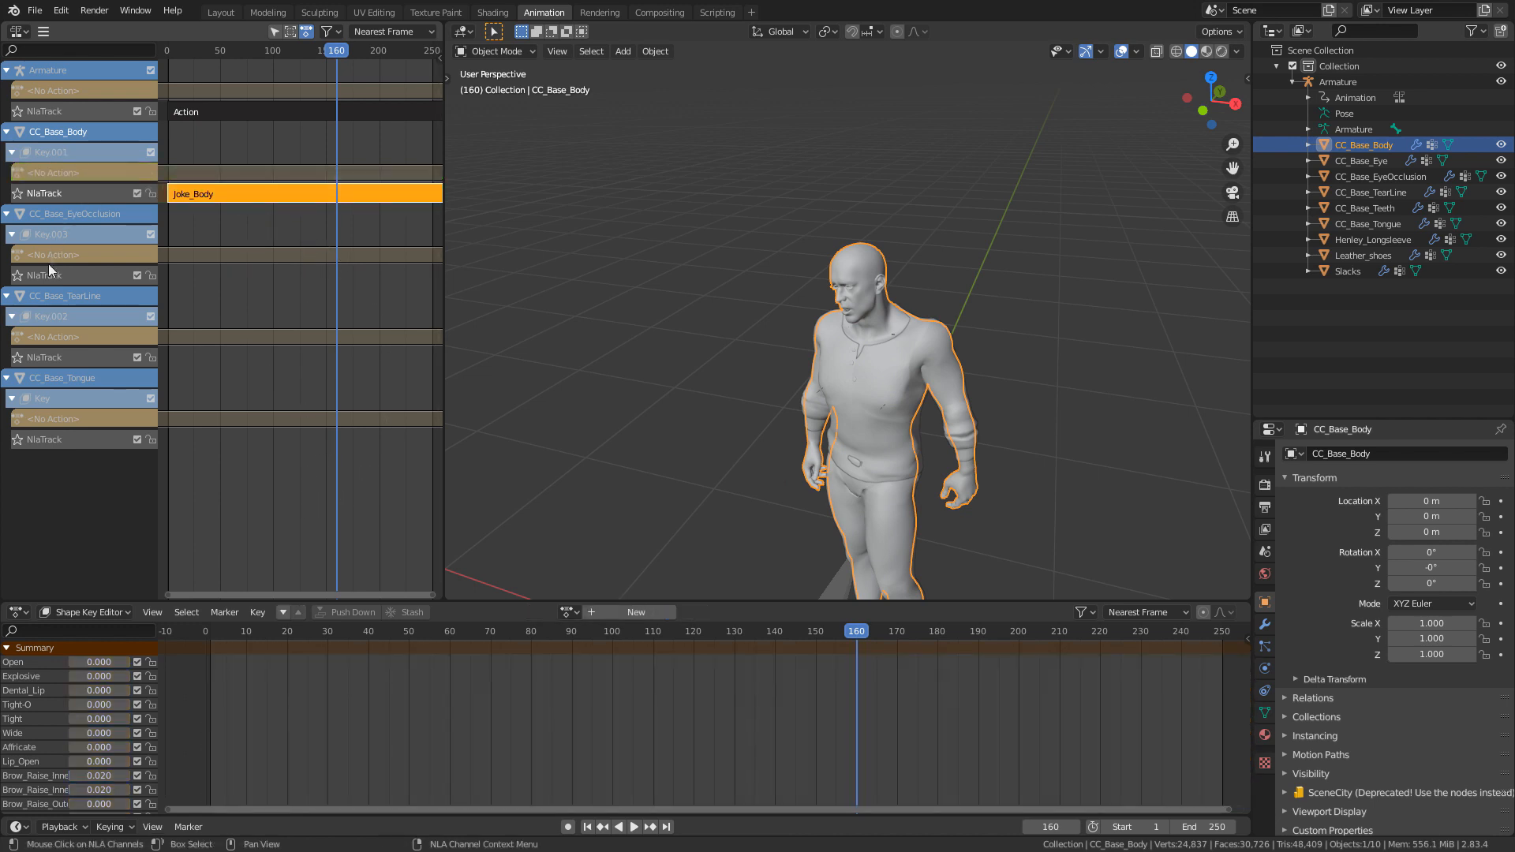
{"action": "mouse_move", "coordinate": [48, 279]}
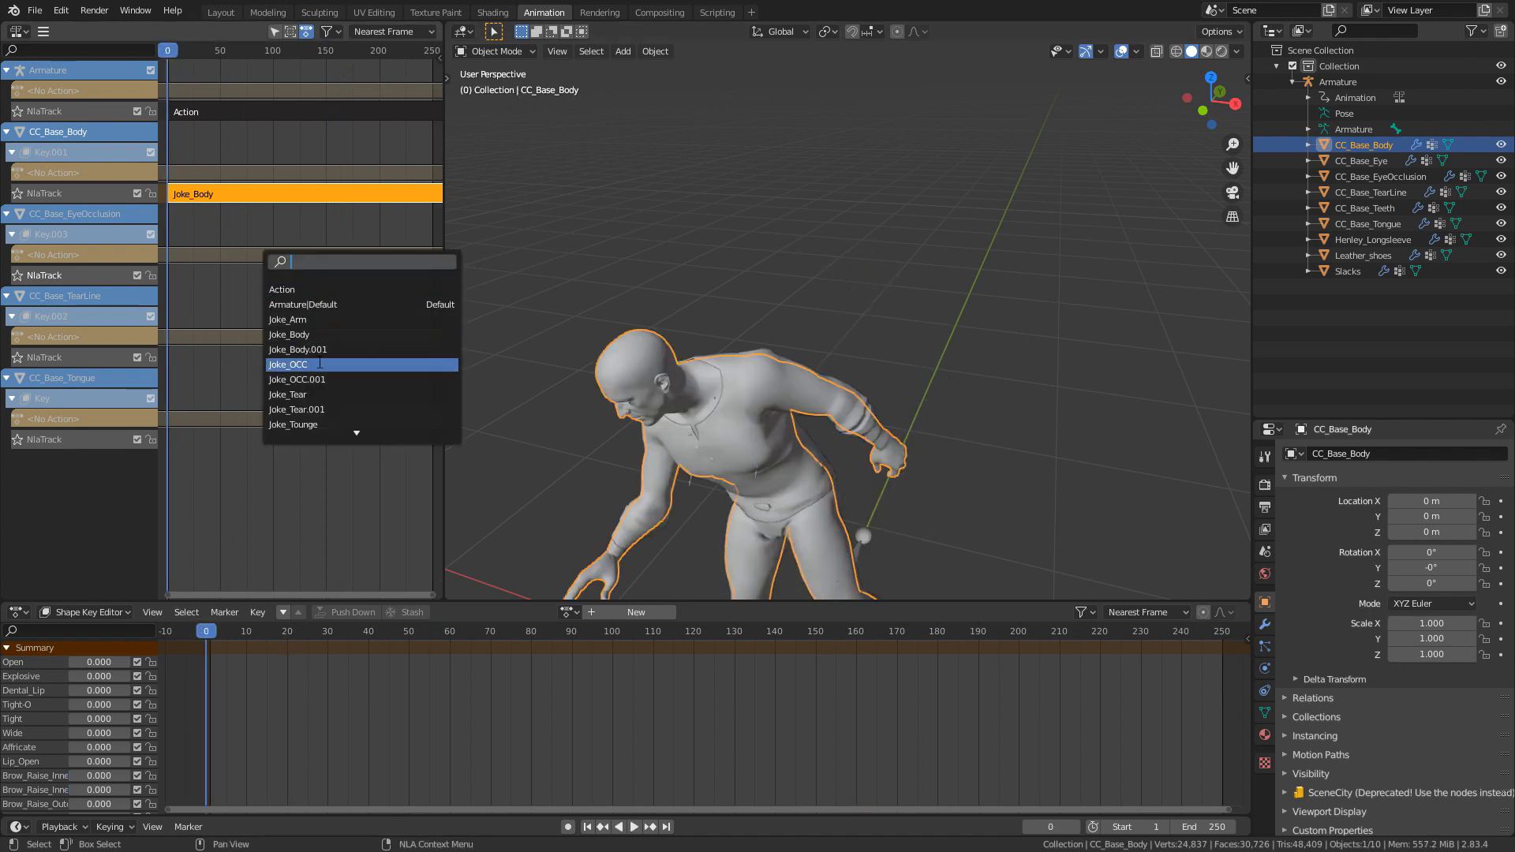
Step: Assign Joke_OCC to the eye occlusion shape keys and Joke_Tear to the tear line shape keys
{"action": "left_click", "coordinate": [287, 364]}
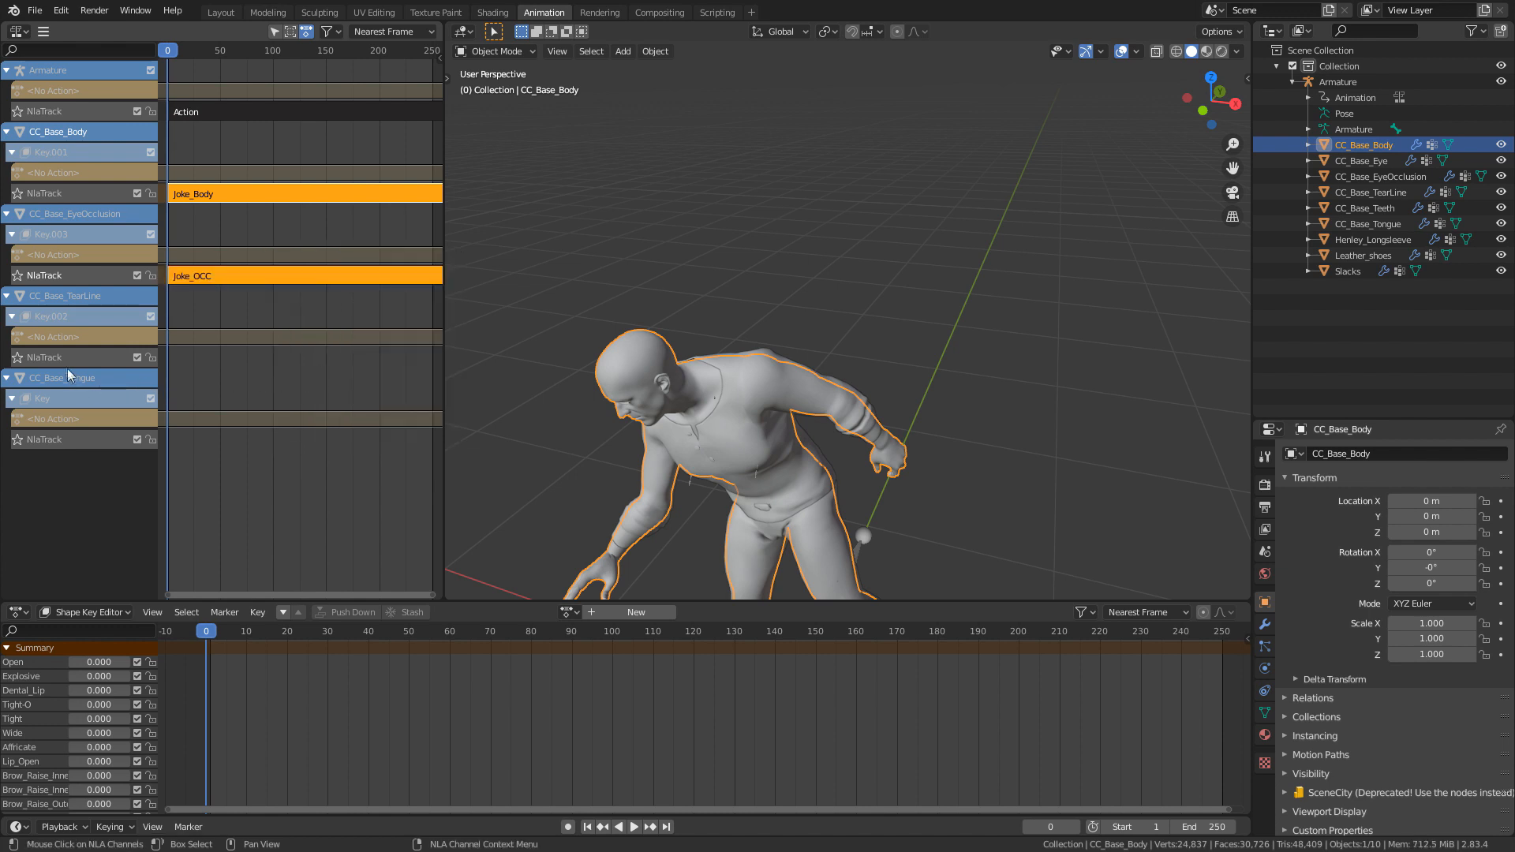
{"action": "left_click", "coordinate": [77, 418]}
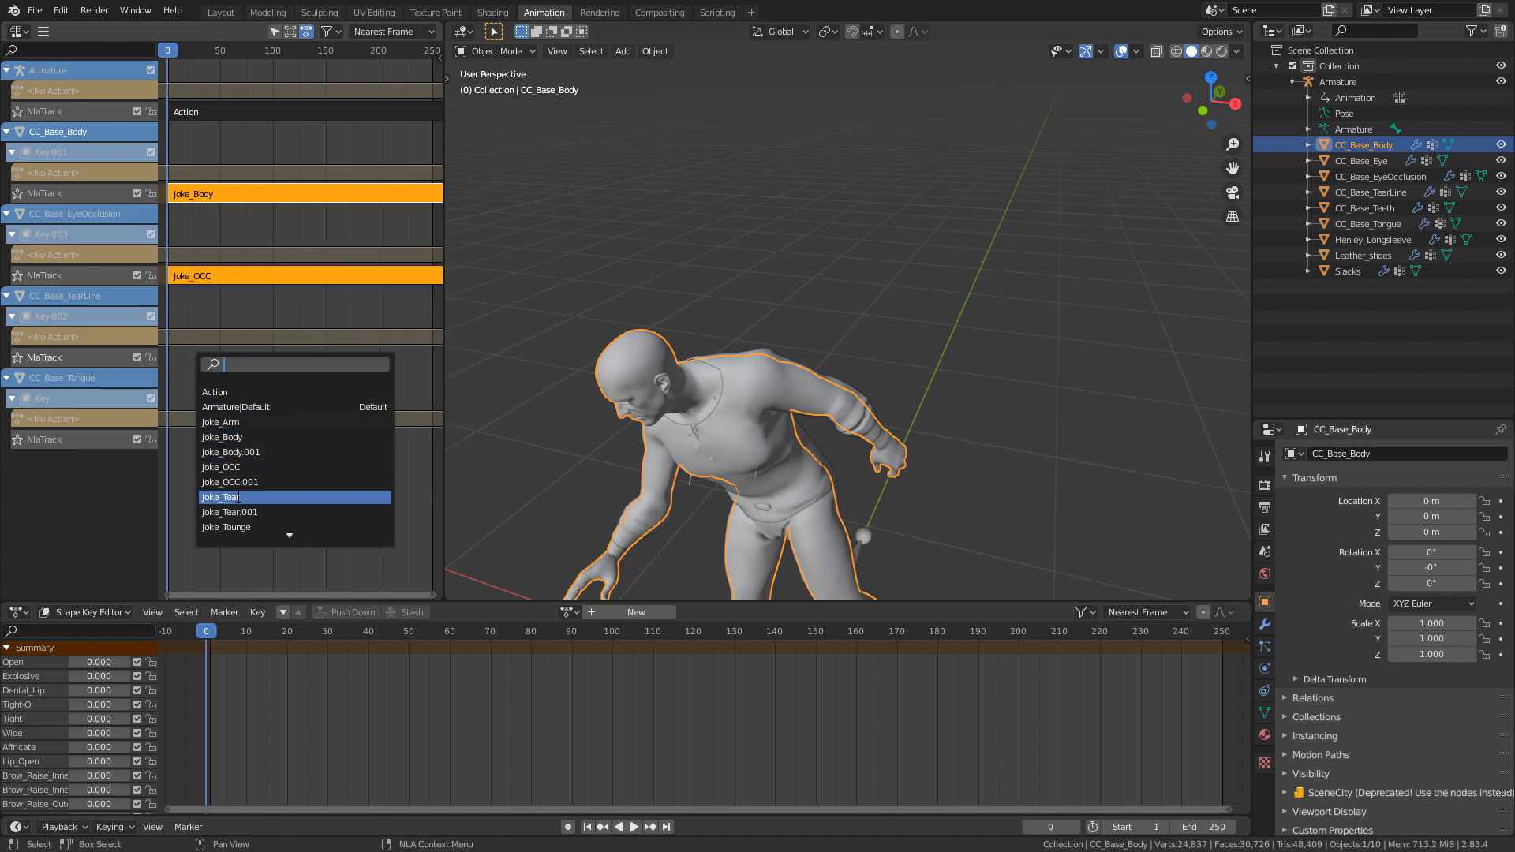
{"action": "left_click", "coordinate": [220, 496]}
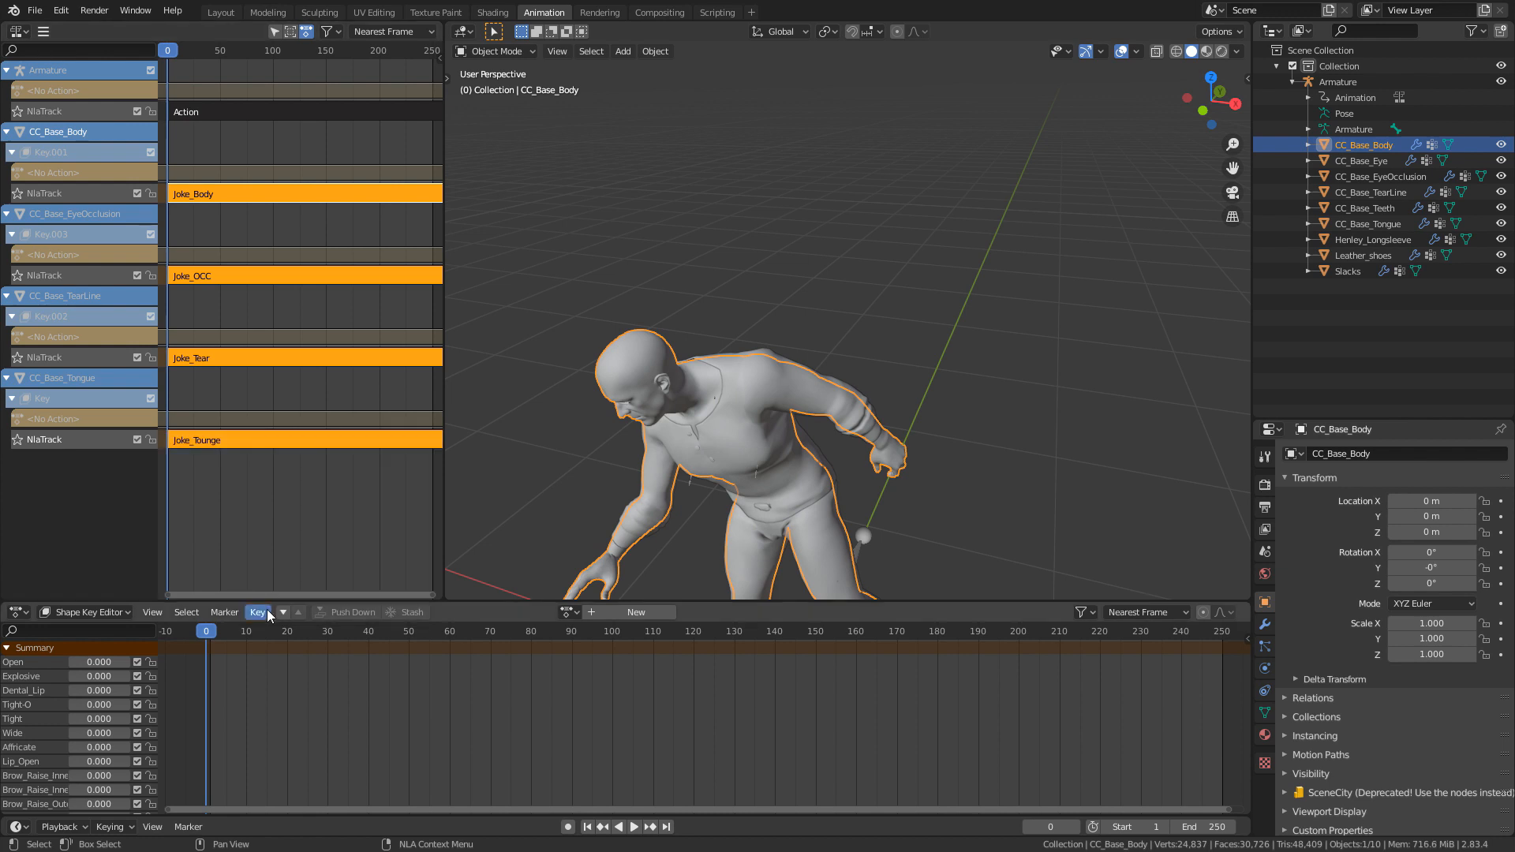